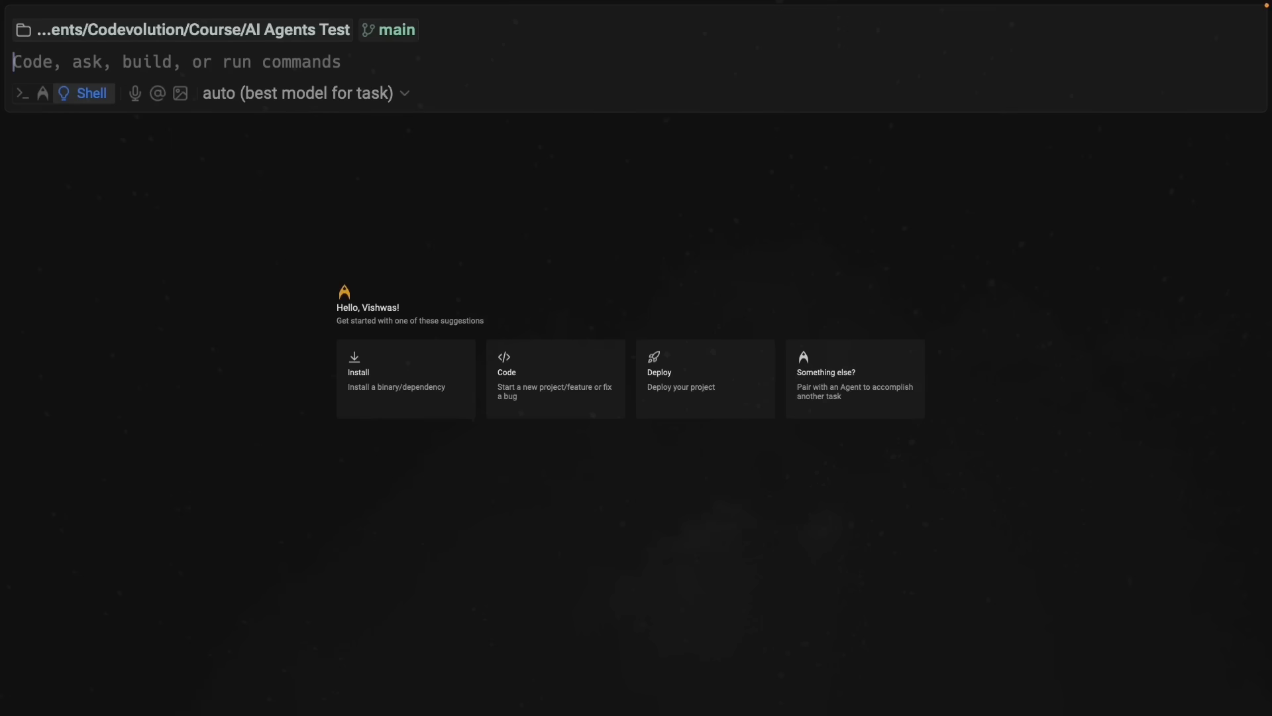
Create the app folder, clear the terminal, then create and enter the server folder.
{"action": "type", "text": "mkdir app"}
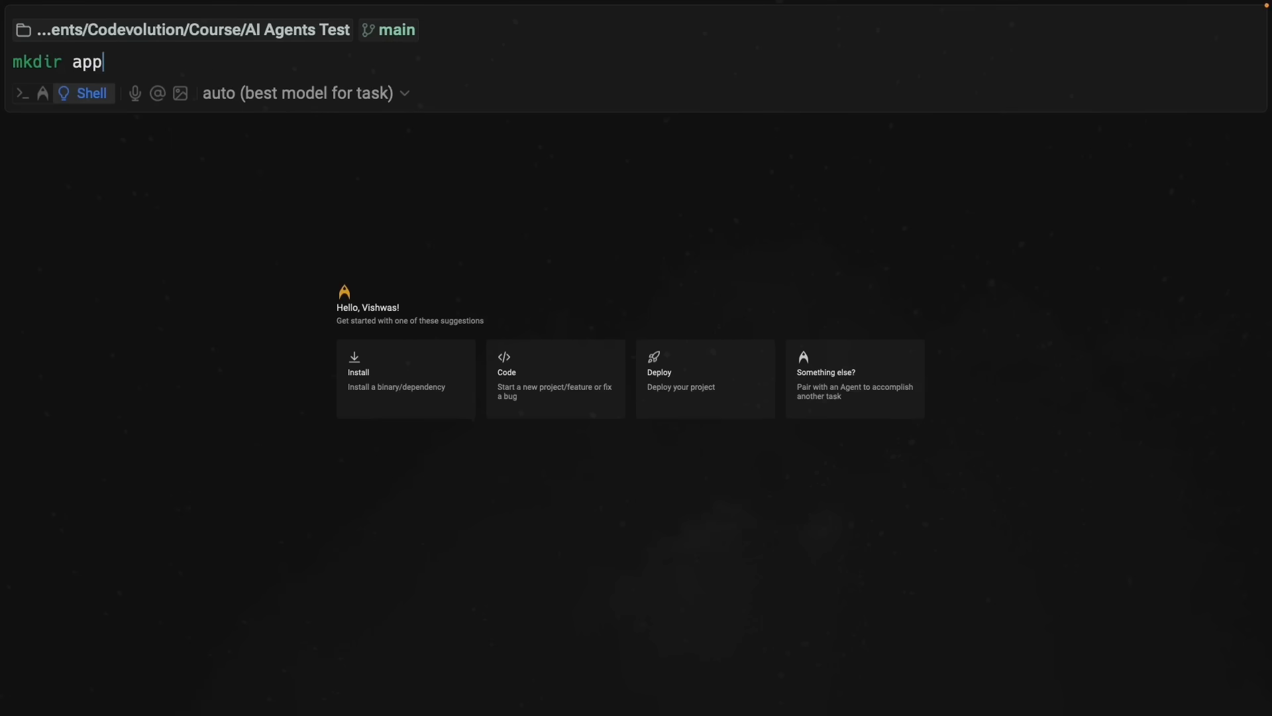
{"action": "key", "text": "Return"}
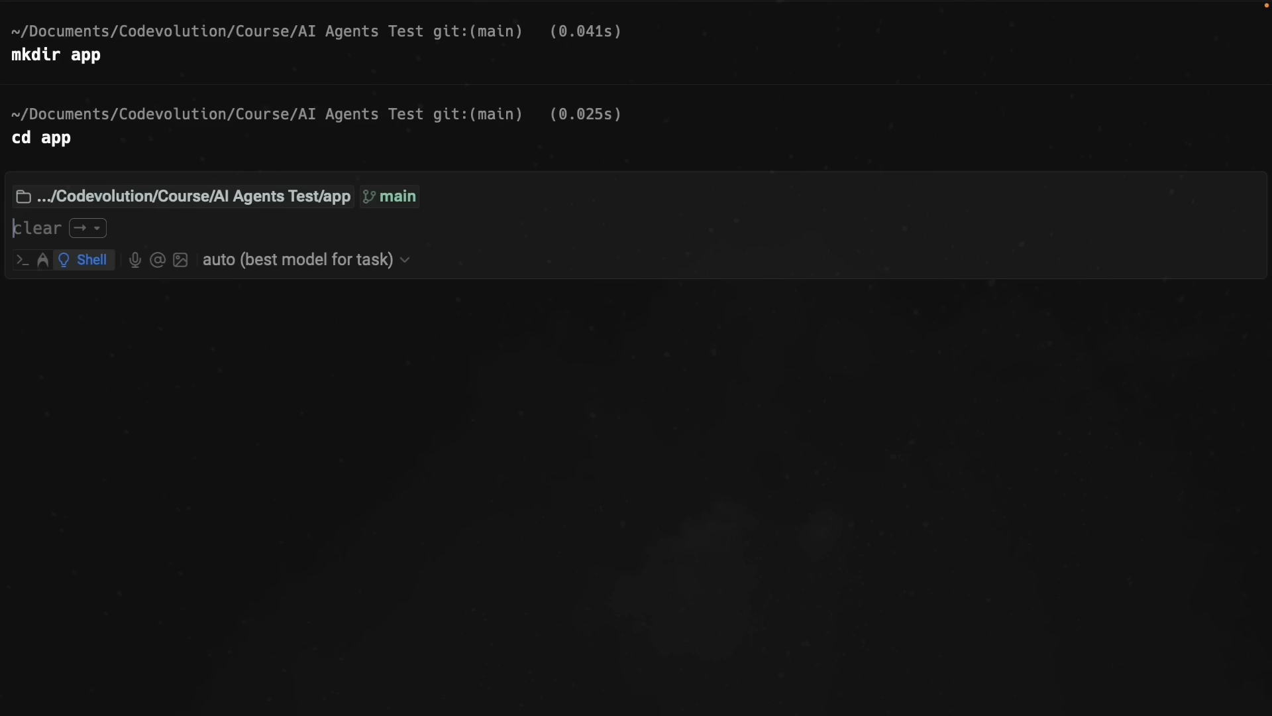
{"action": "key", "text": "Return"}
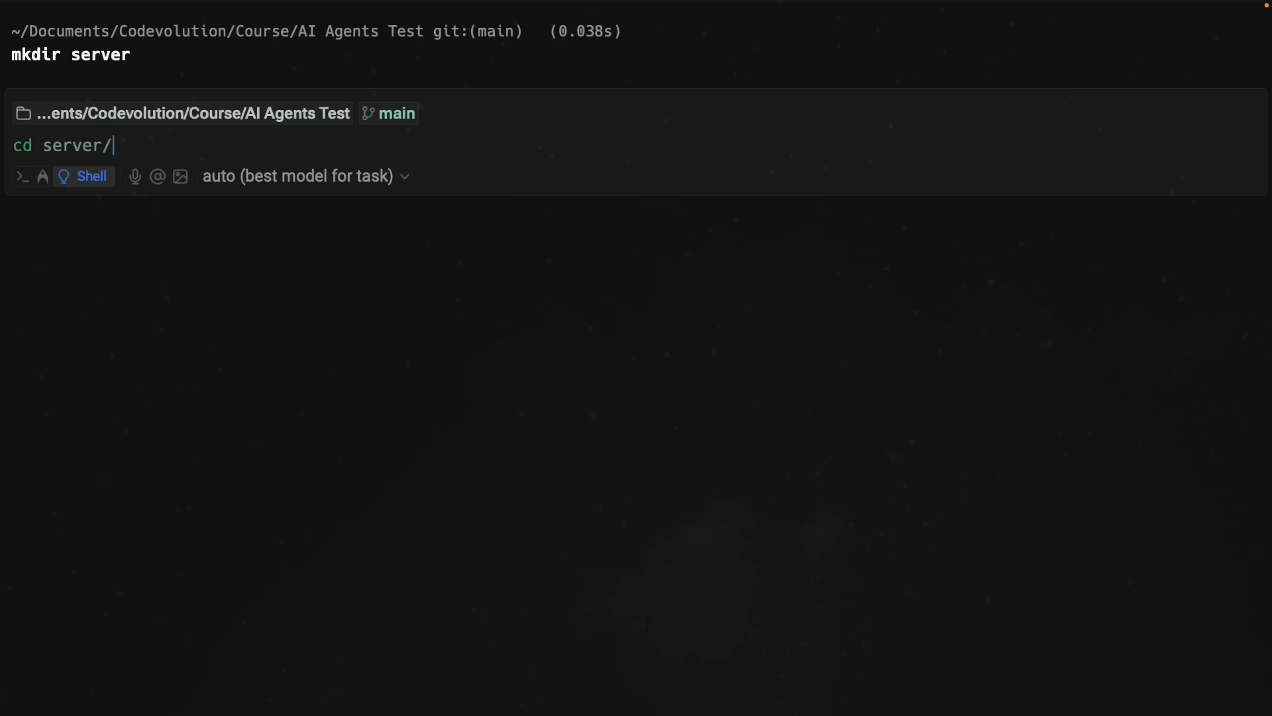
{"action": "key", "text": "Return"}
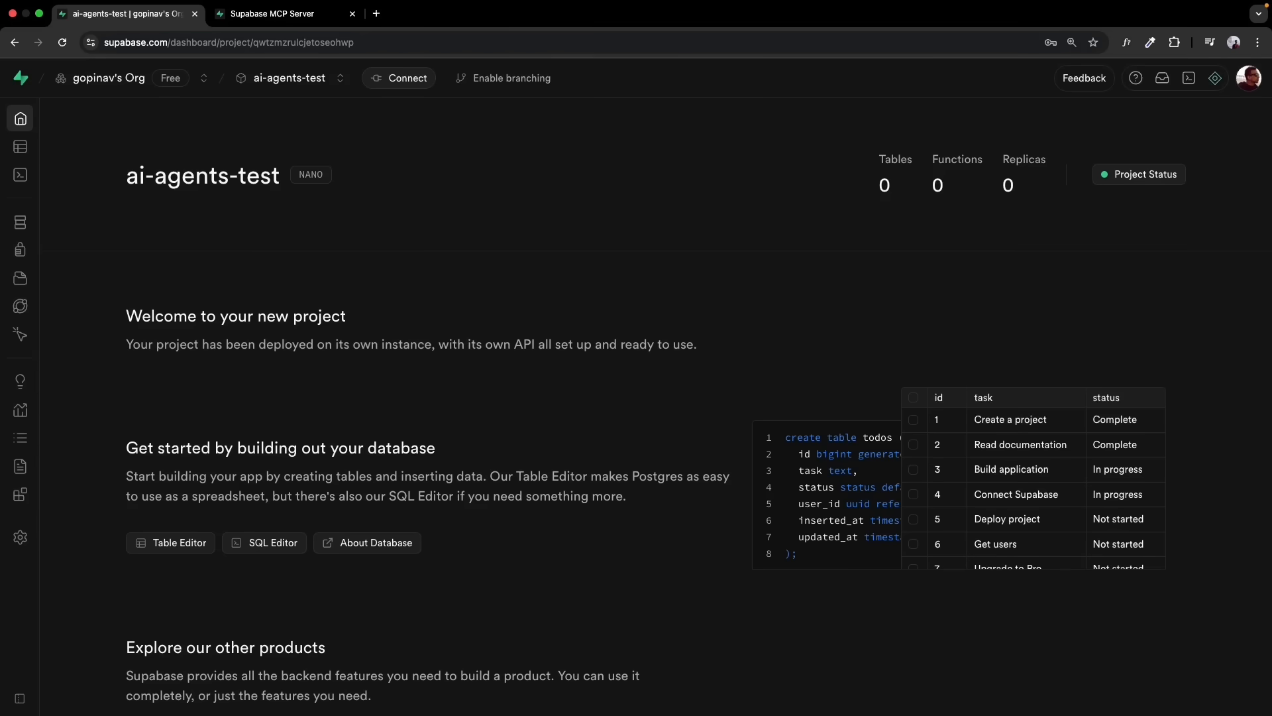
Show the Setup section of the Supabase MCP Server blog post.
{"action": "left_click", "coordinate": [283, 14]}
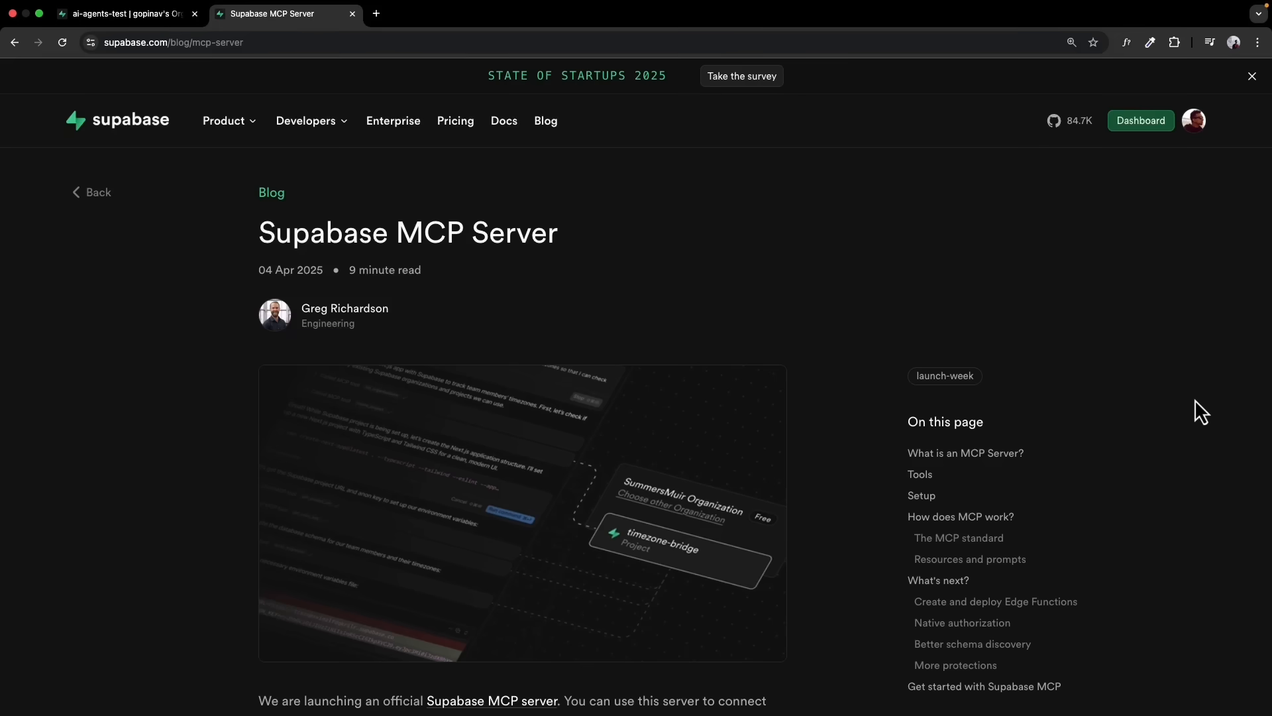
{"action": "mouse_move", "coordinate": [730, 274]}
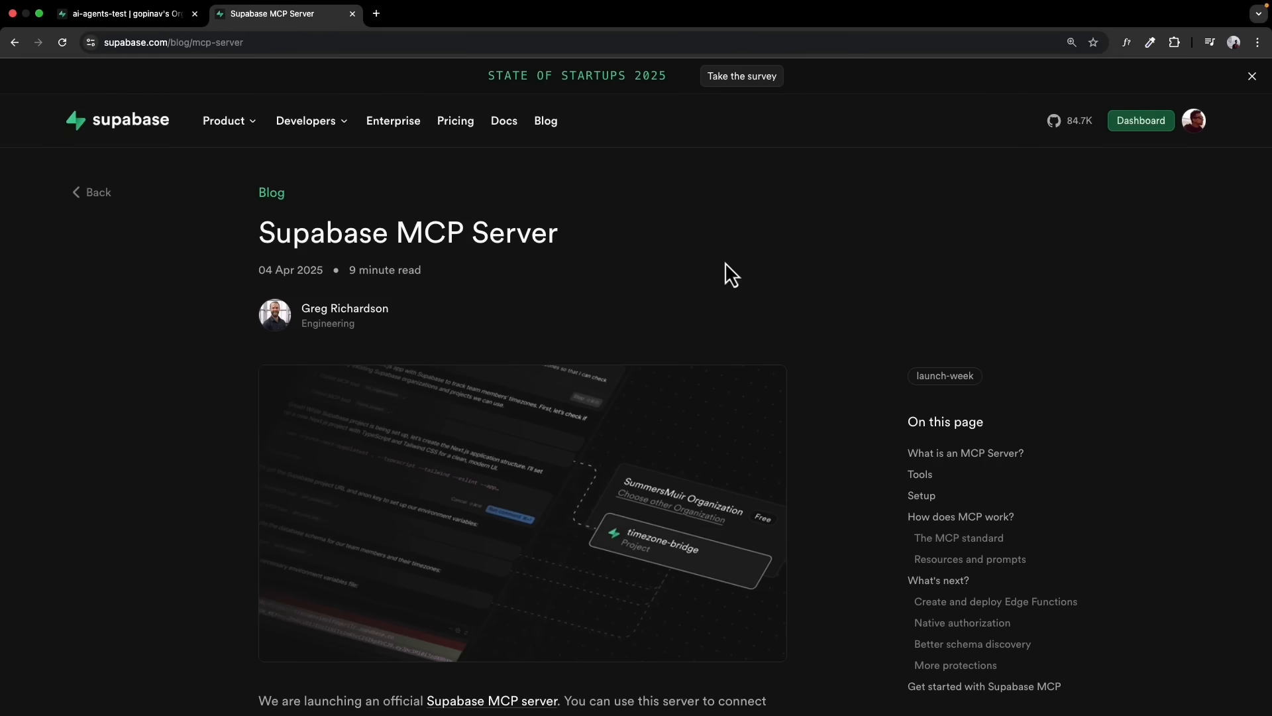
{"action": "left_click", "coordinate": [921, 496]}
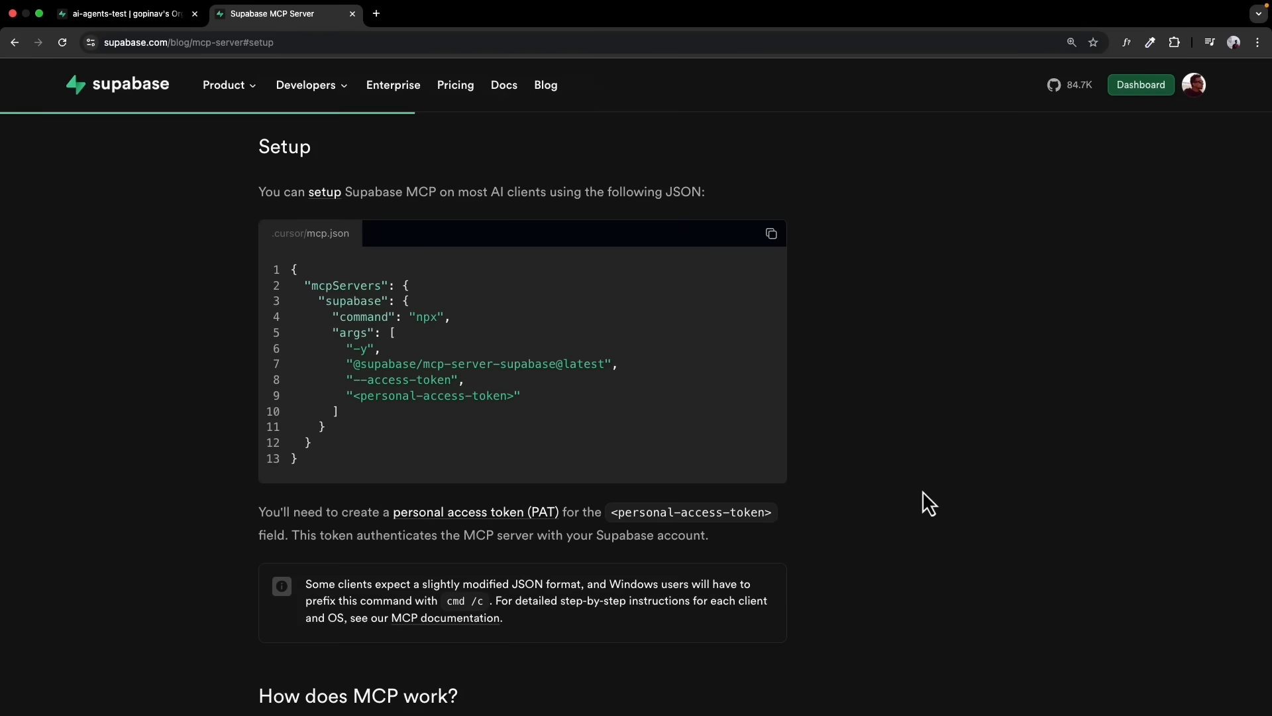
{"action": "mouse_move", "coordinate": [542, 521]}
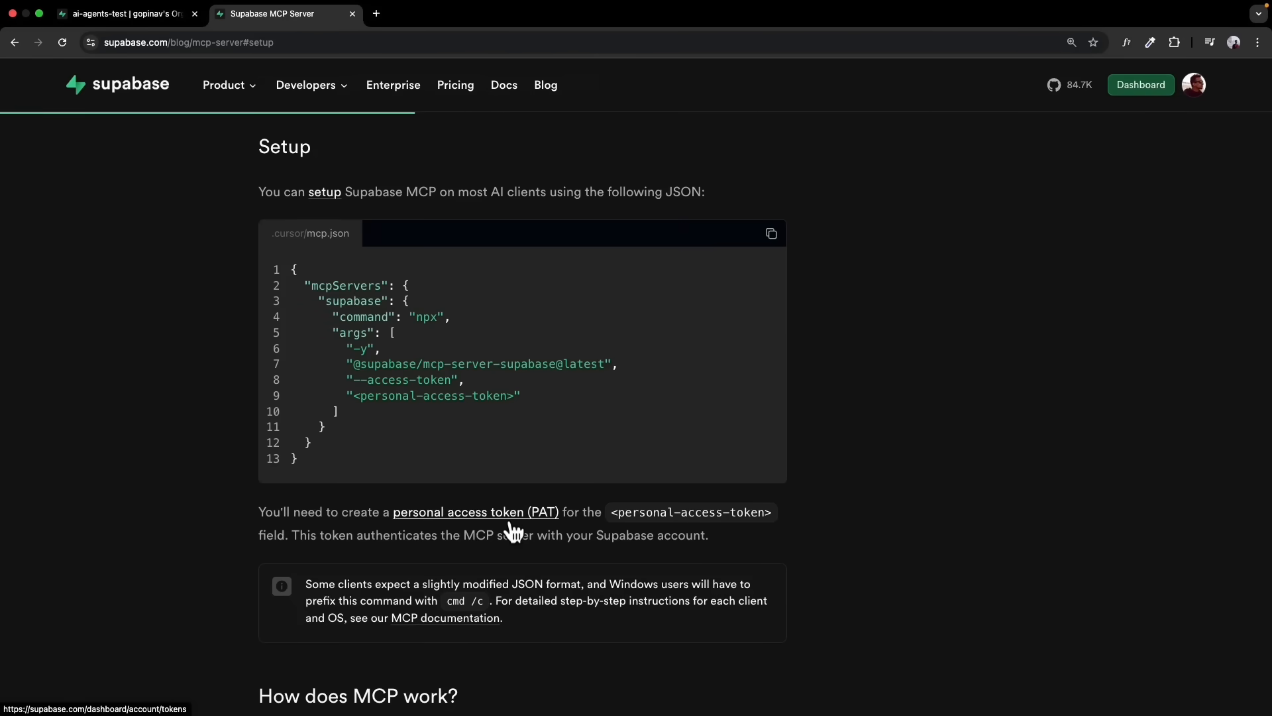
{"action": "mouse_move", "coordinate": [885, 534]}
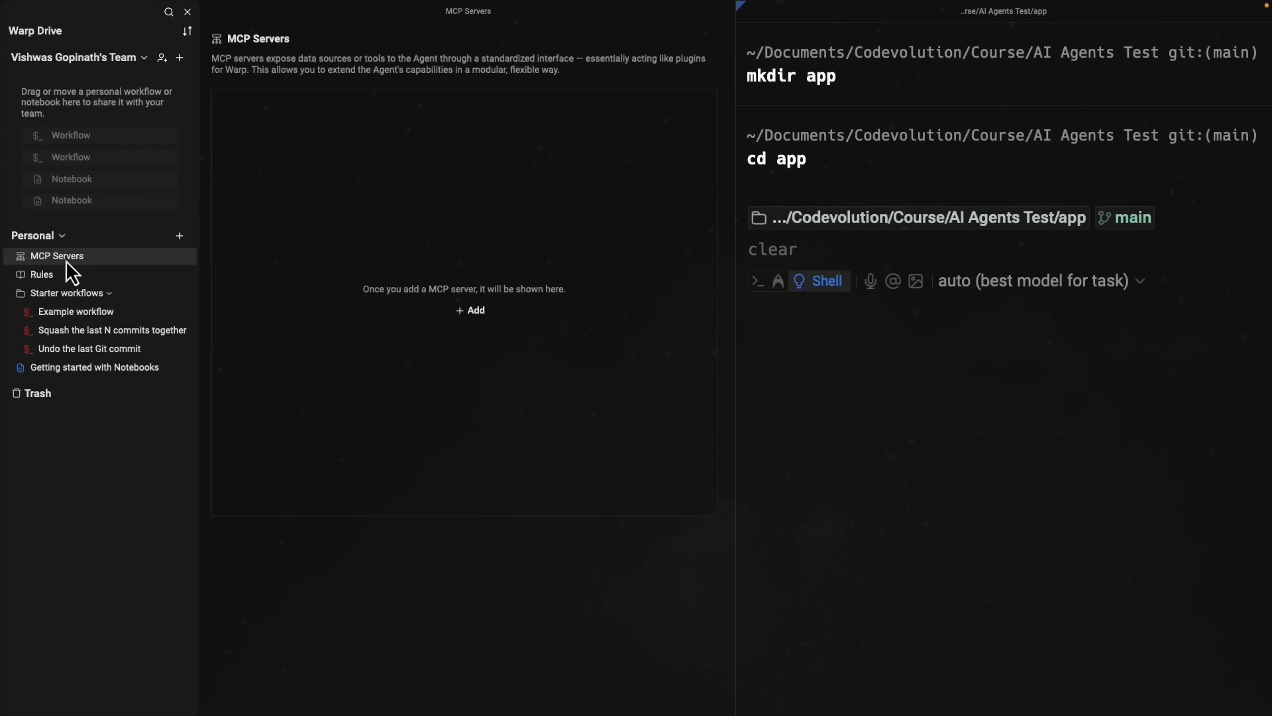
{"action": "mouse_move", "coordinate": [471, 311]}
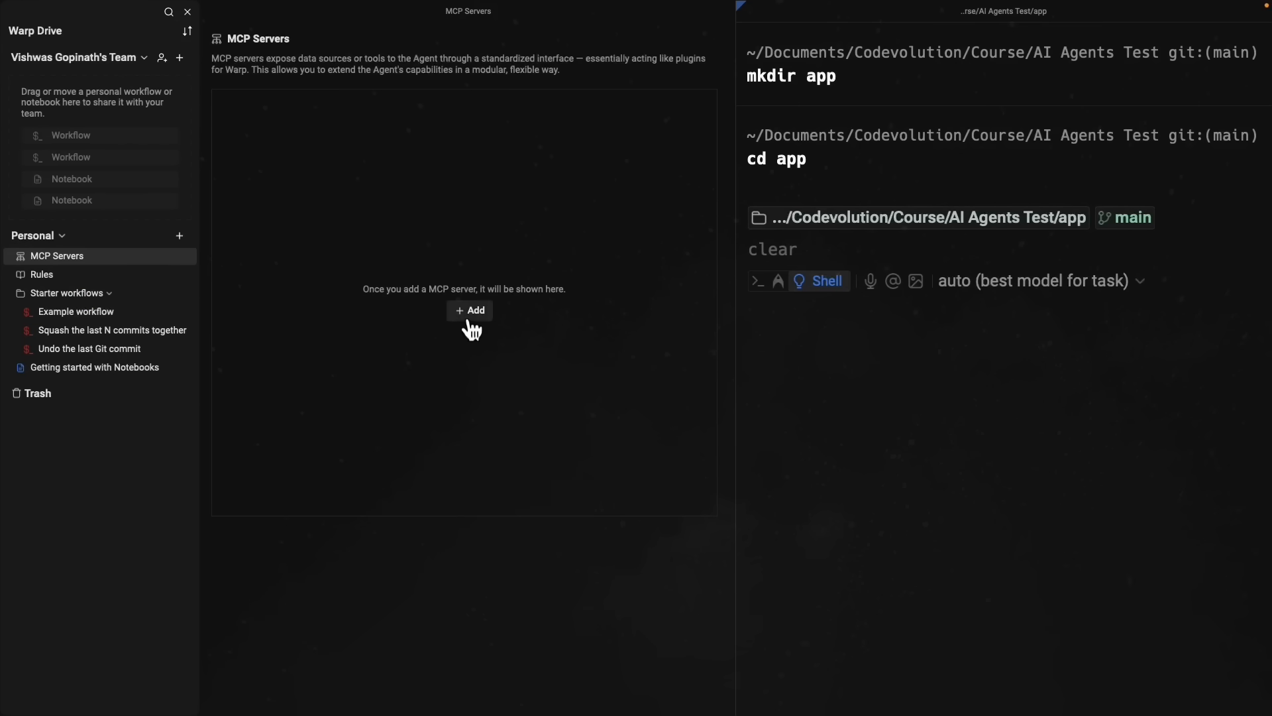
{"action": "left_click", "coordinate": [470, 310]}
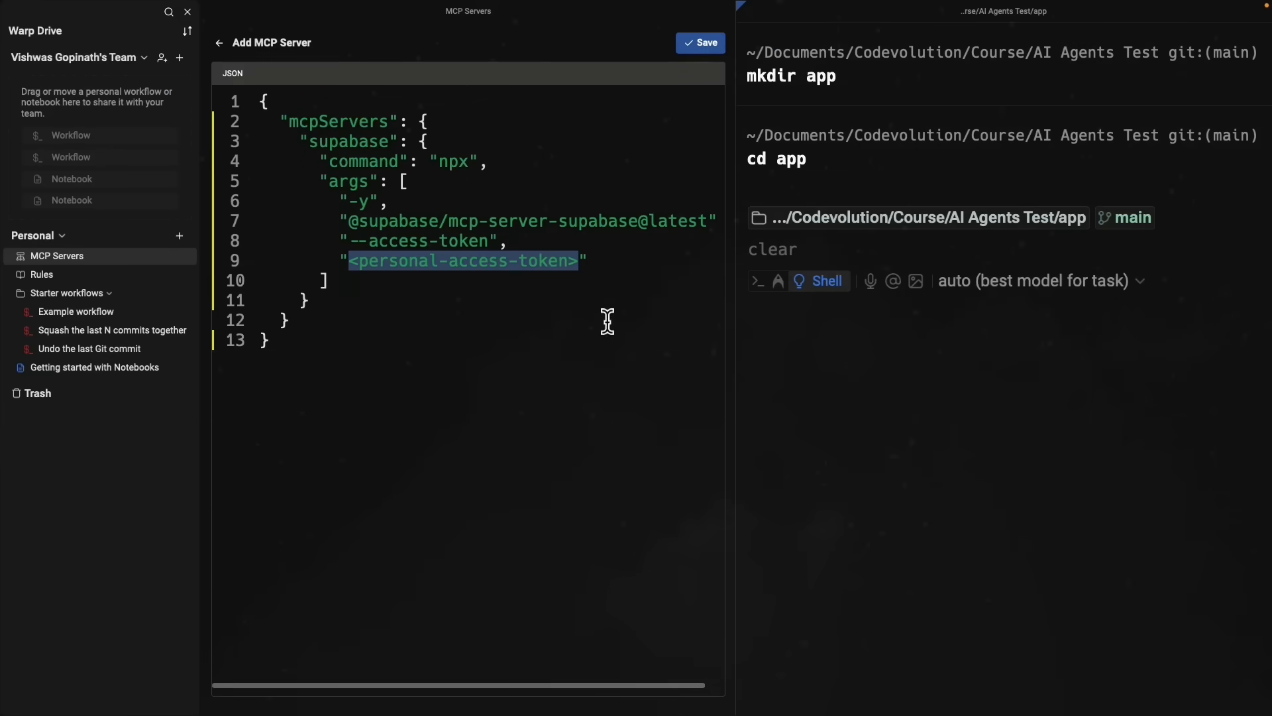
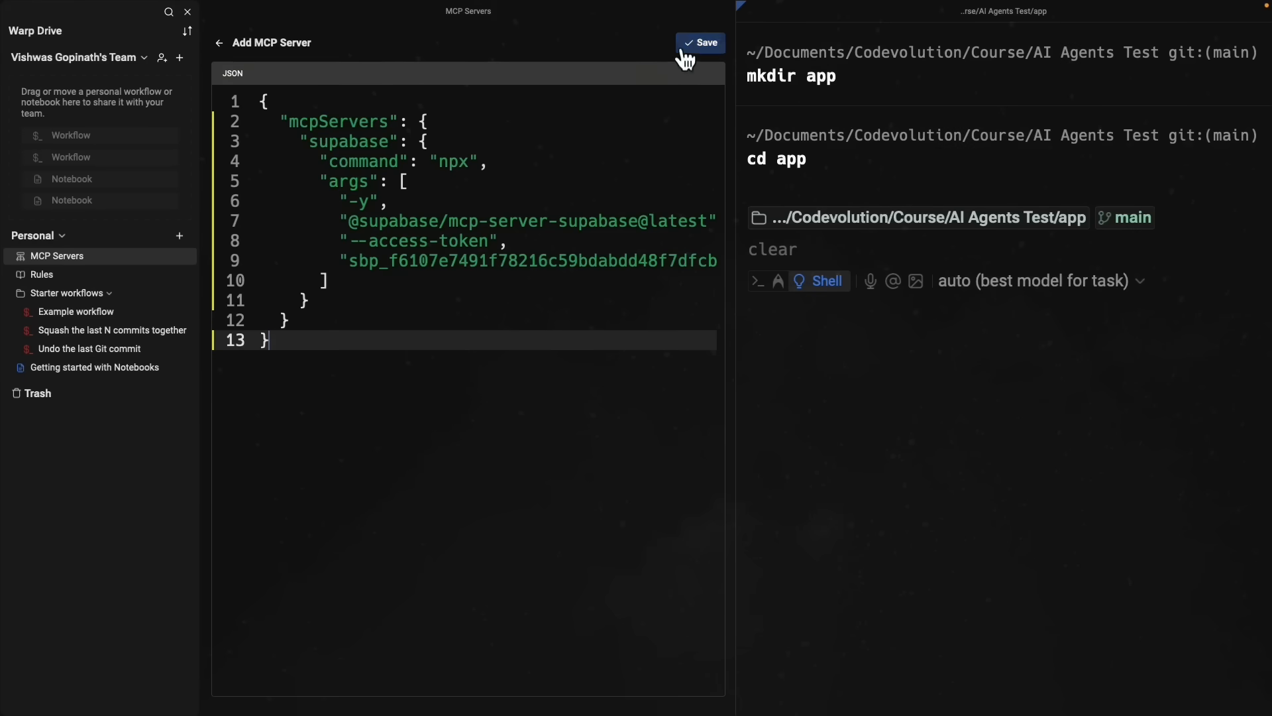
{"action": "left_click", "coordinate": [700, 42]}
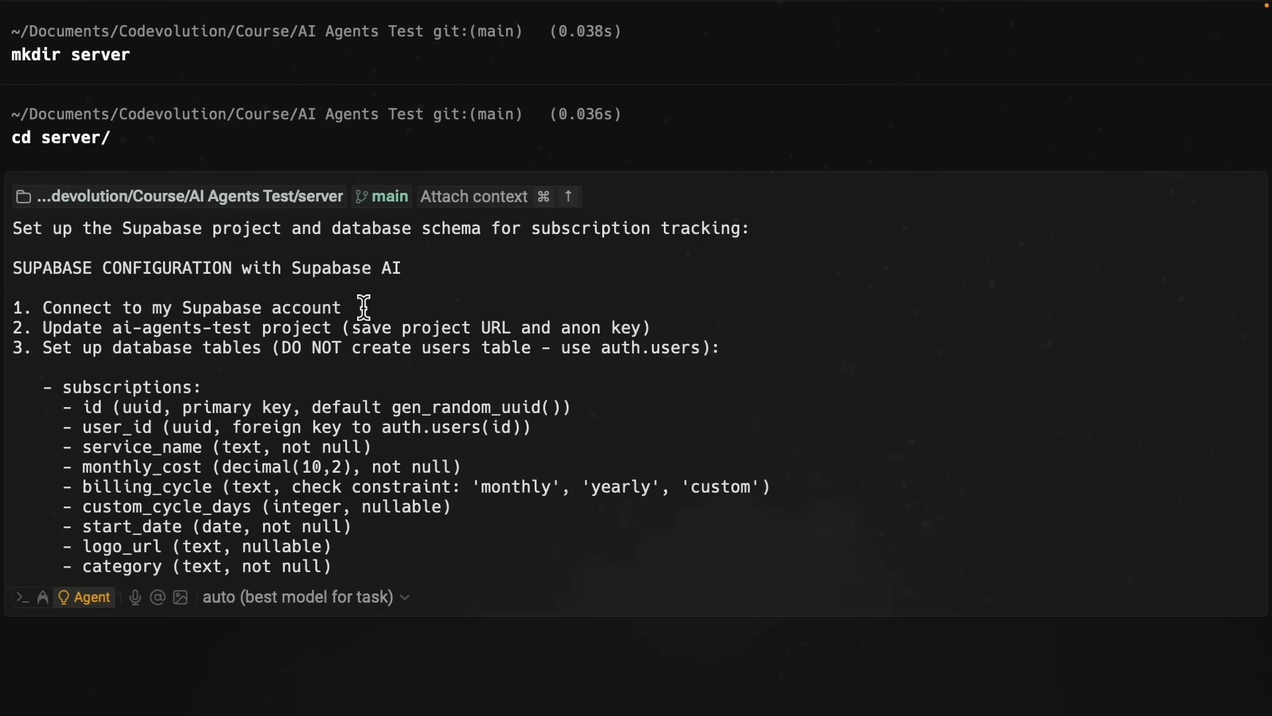
Review the pasted Supabase prompt, checking project ai-agents-test and the auth.users reference.
{"action": "double_click", "coordinate": [181, 328]}
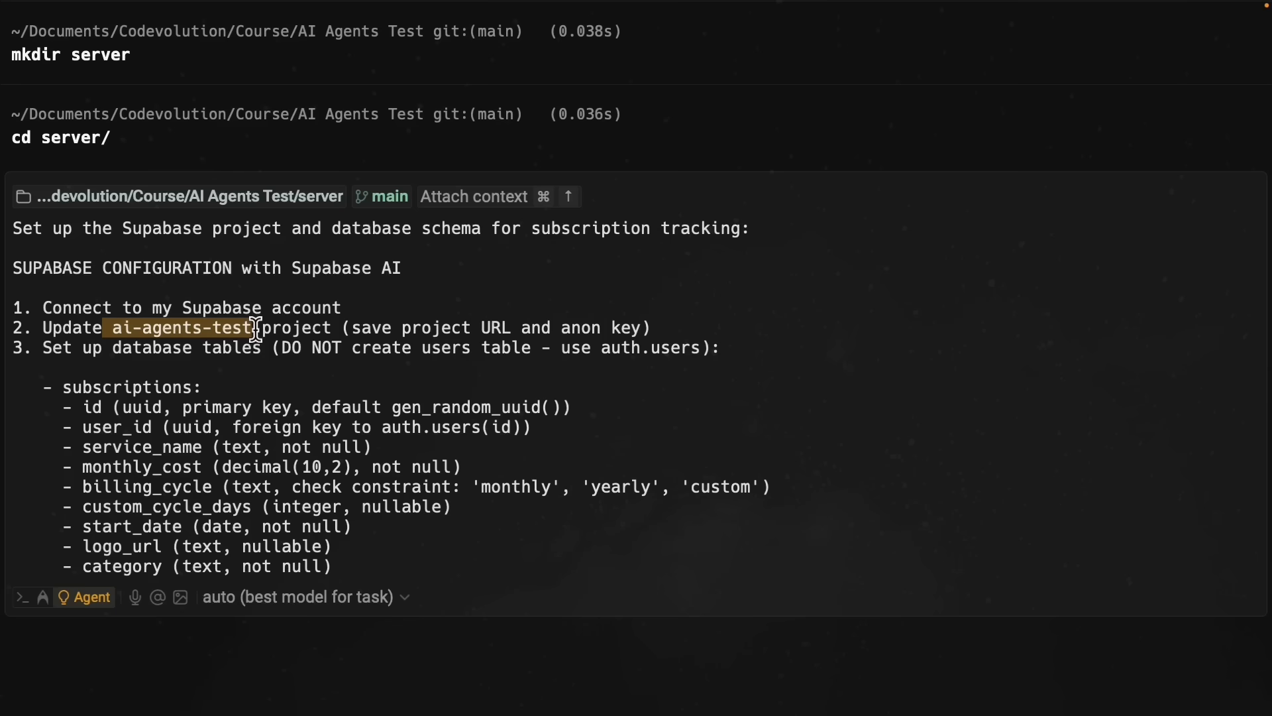
{"action": "scroll", "scroll_direction": "down", "scroll_amount": 3}
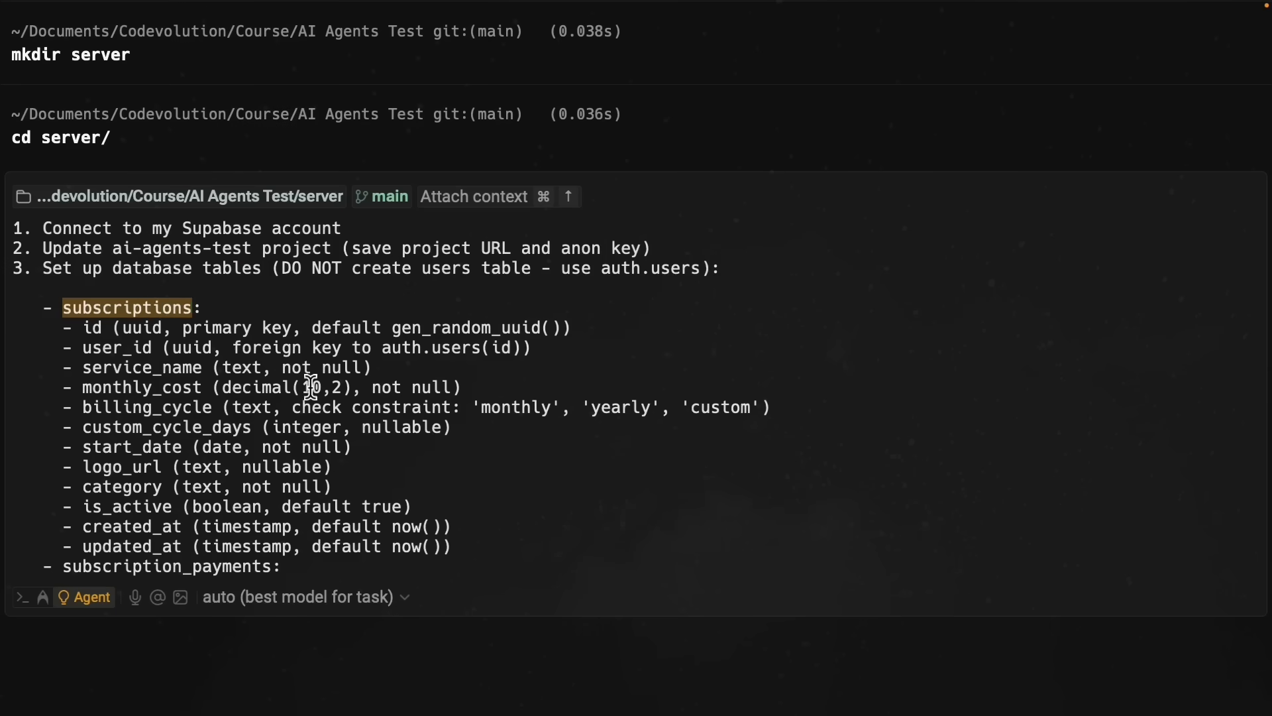
{"action": "scroll", "scroll_direction": "down", "scroll_amount": 3}
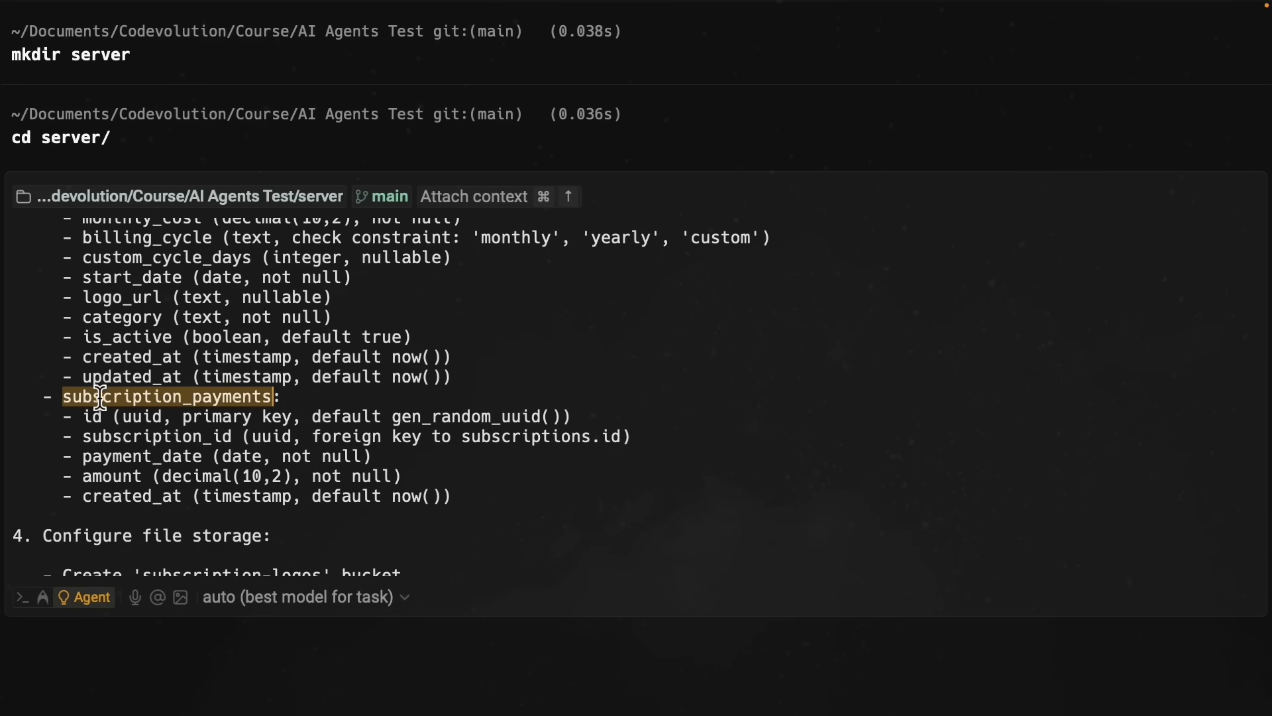
{"action": "scroll", "scroll_direction": "down", "scroll_amount": 3}
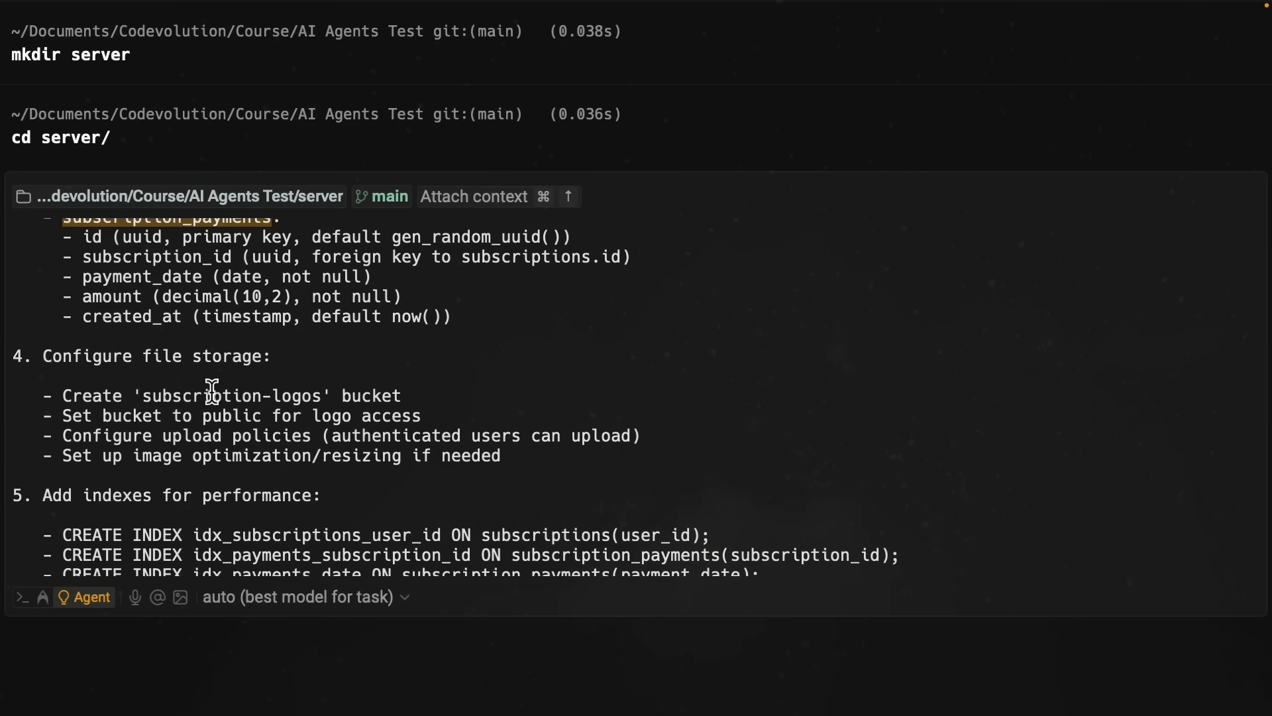
{"action": "scroll", "scroll_direction": "down", "scroll_amount": 3}
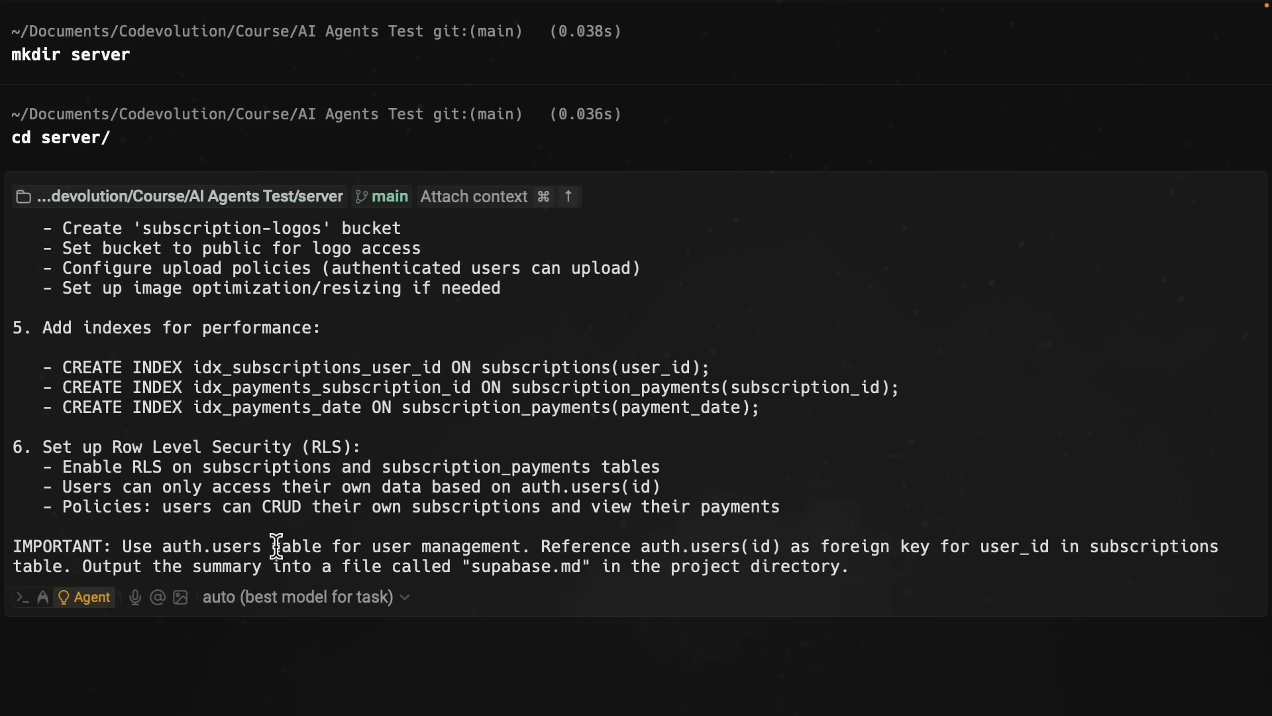
{"action": "double_click", "coordinate": [209, 546]}
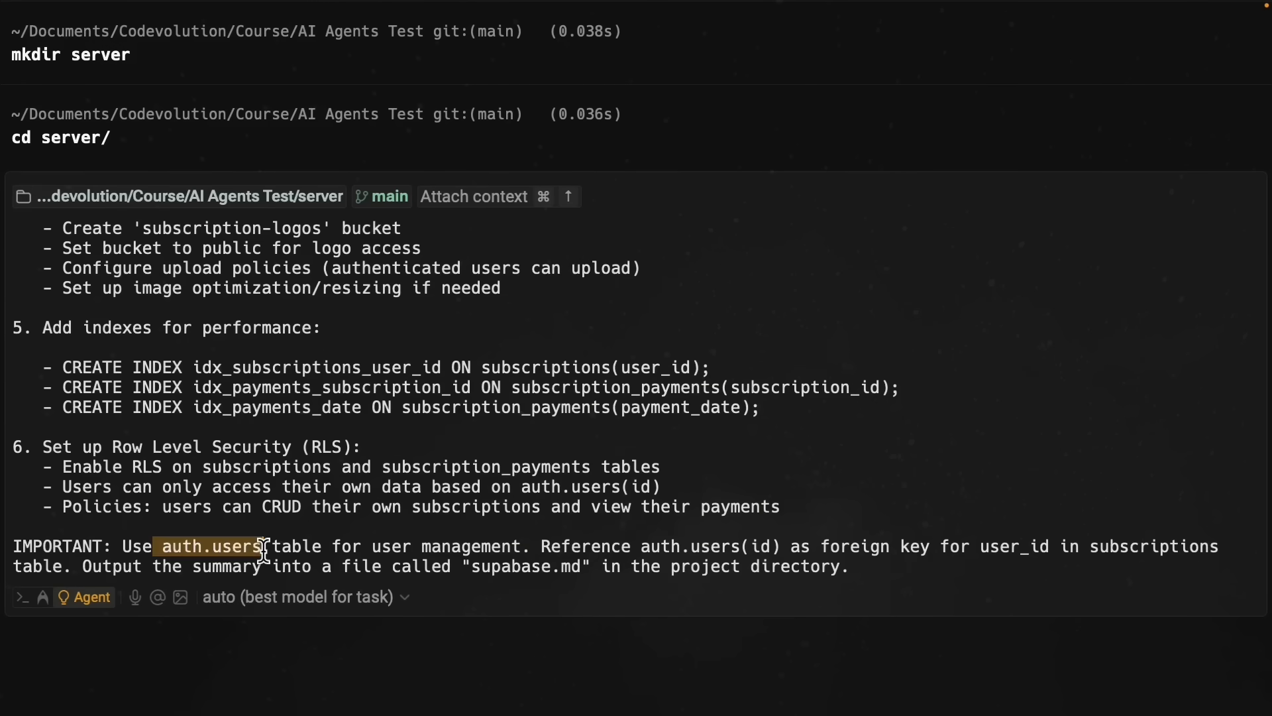
{"action": "mouse_move", "coordinate": [777, 452]}
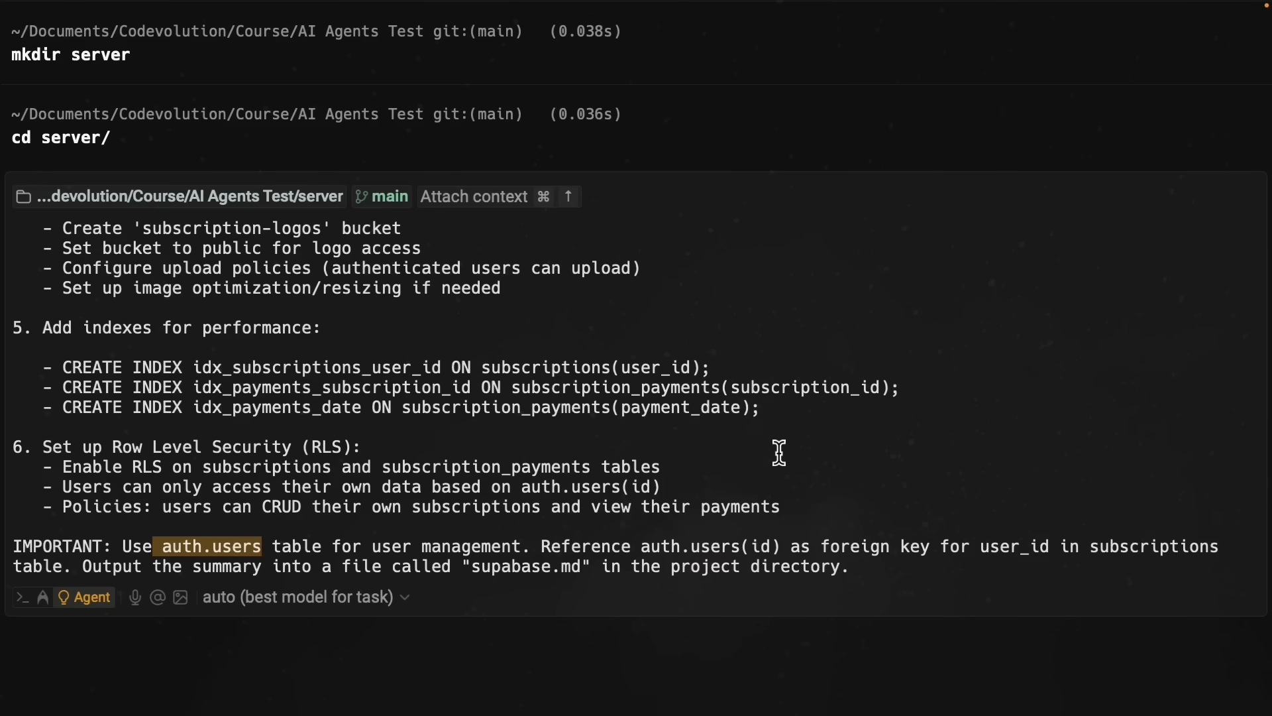
{"action": "mouse_move", "coordinate": [819, 451]}
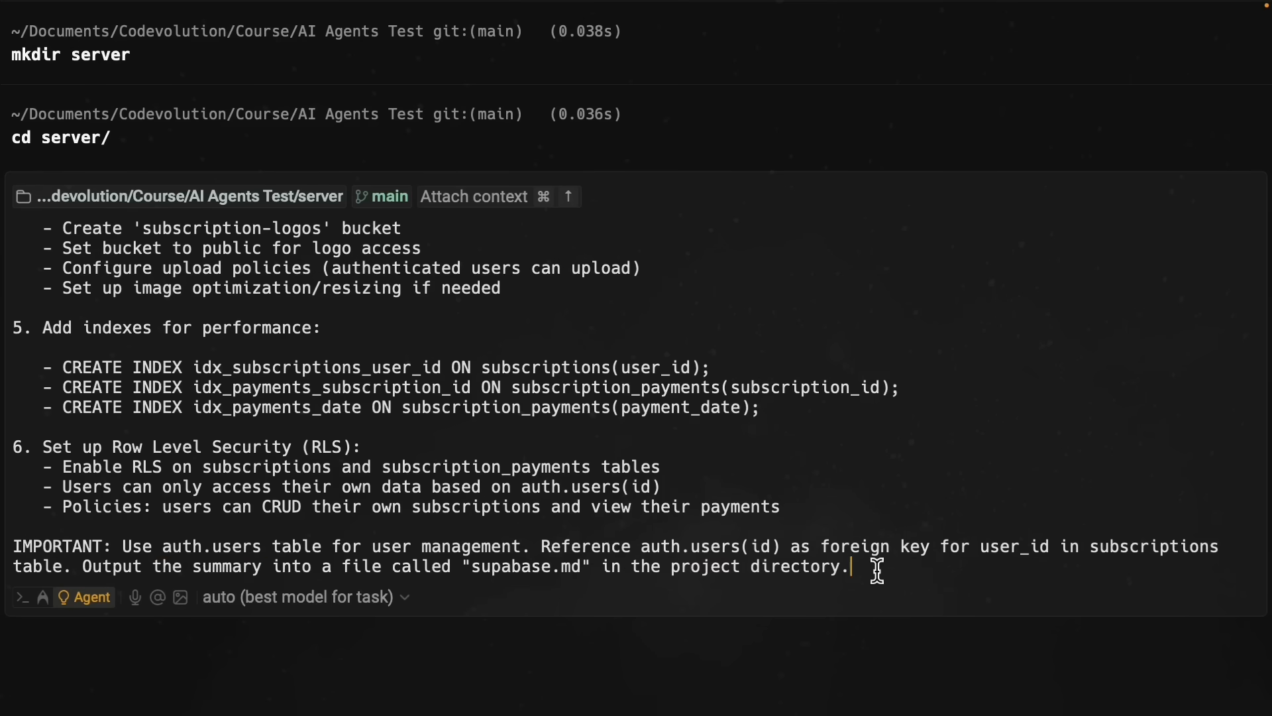
Send the Supabase setup prompt, allow project listing, and review the migration and RLS tool calls.
{"action": "key", "text": "Return"}
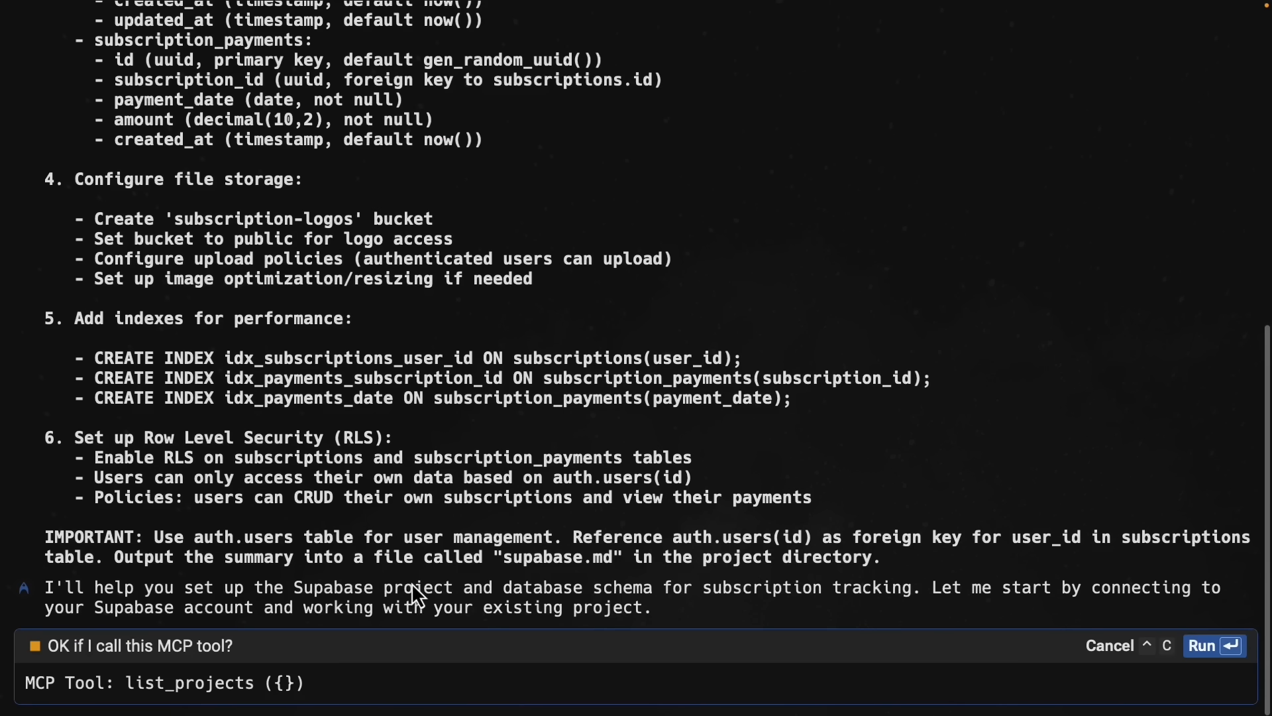
{"action": "mouse_move", "coordinate": [202, 669]}
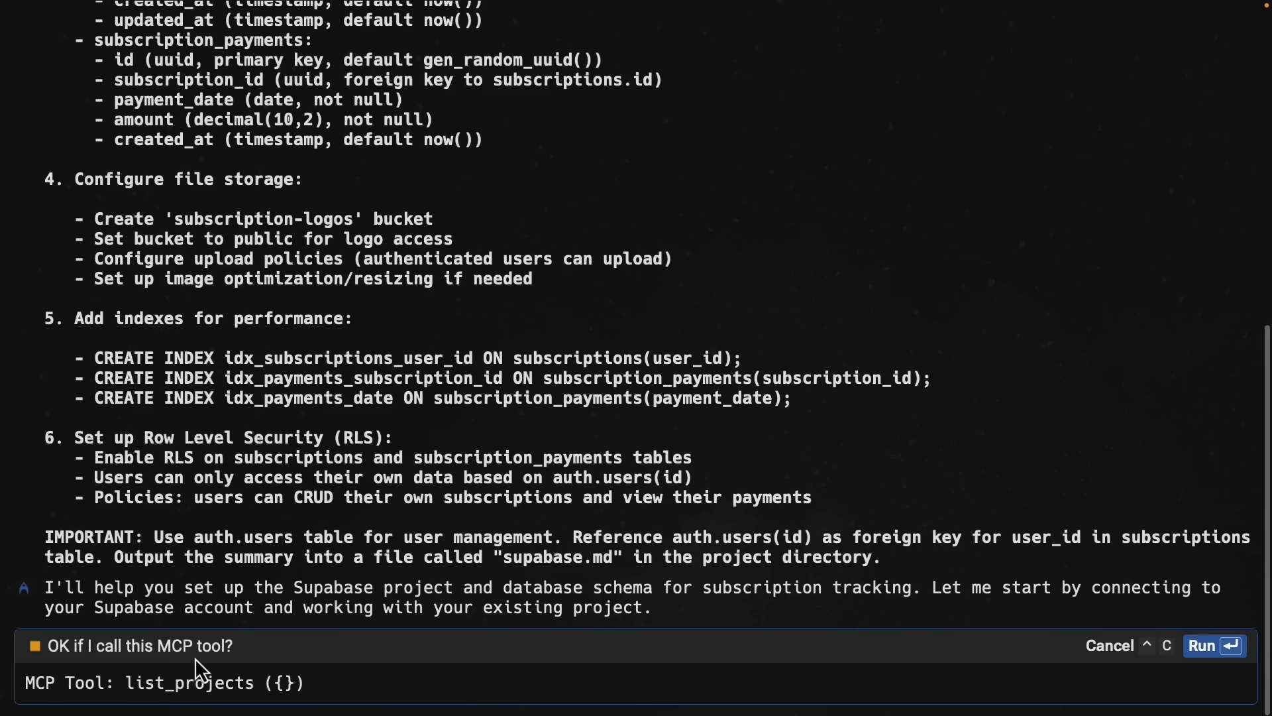
{"action": "mouse_move", "coordinate": [195, 687]}
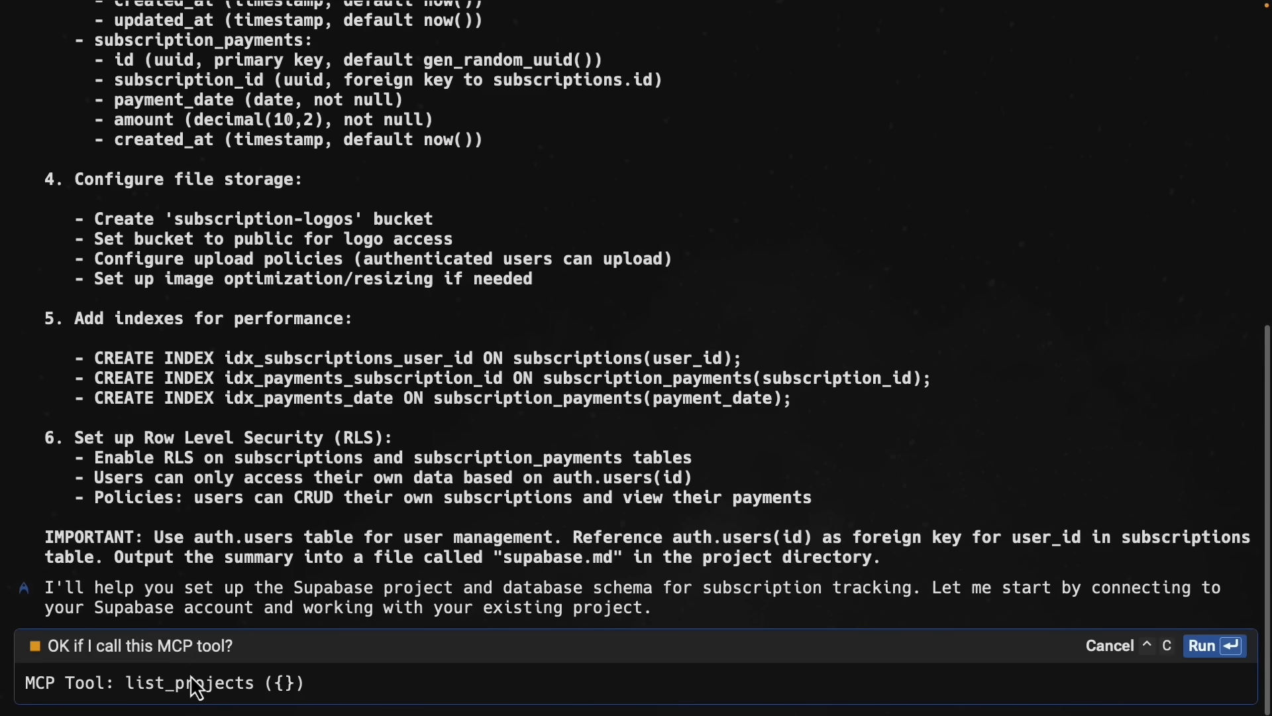
{"action": "mouse_move", "coordinate": [1122, 655]}
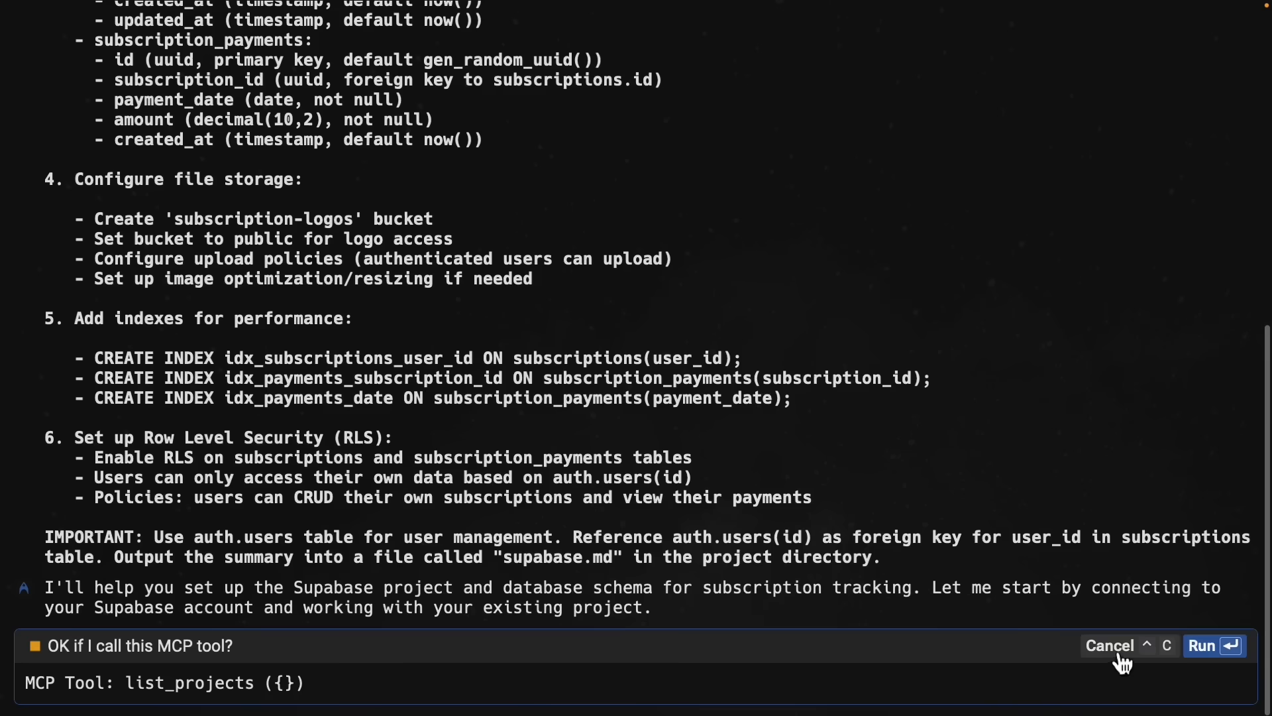
{"action": "left_click", "coordinate": [1209, 644]}
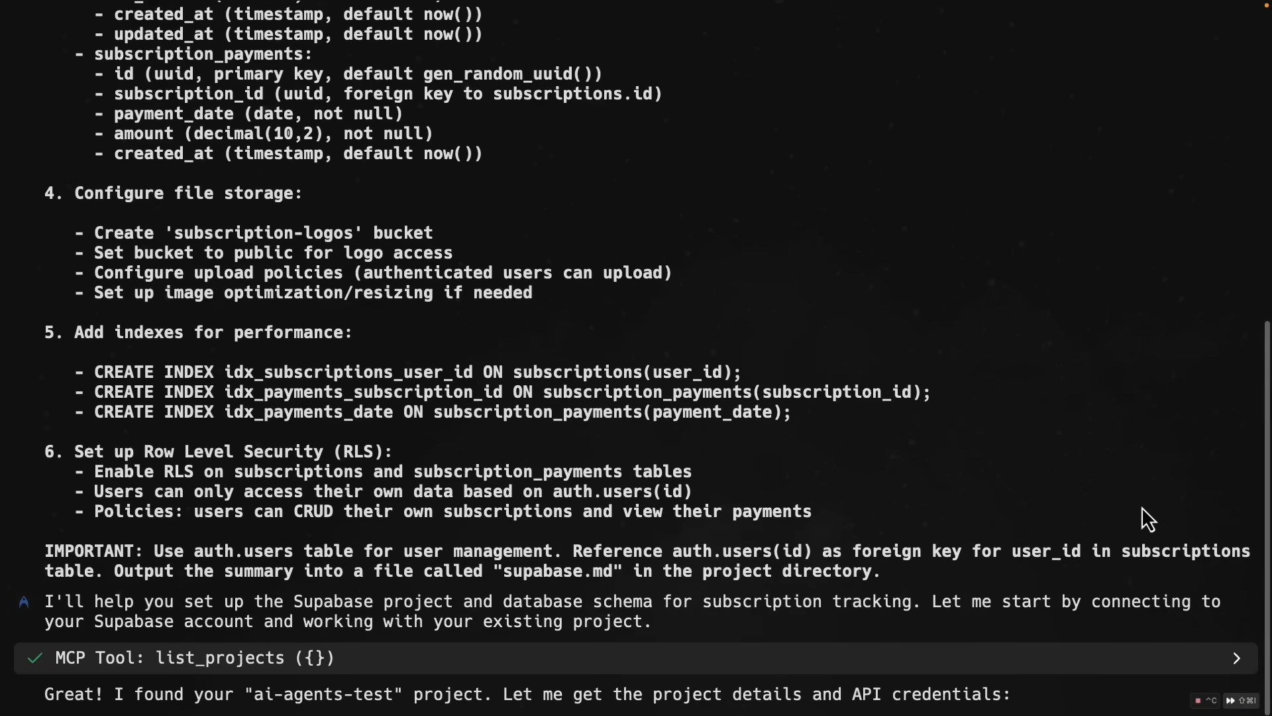
{"action": "scroll", "scroll_direction": "down", "scroll_amount": 3}
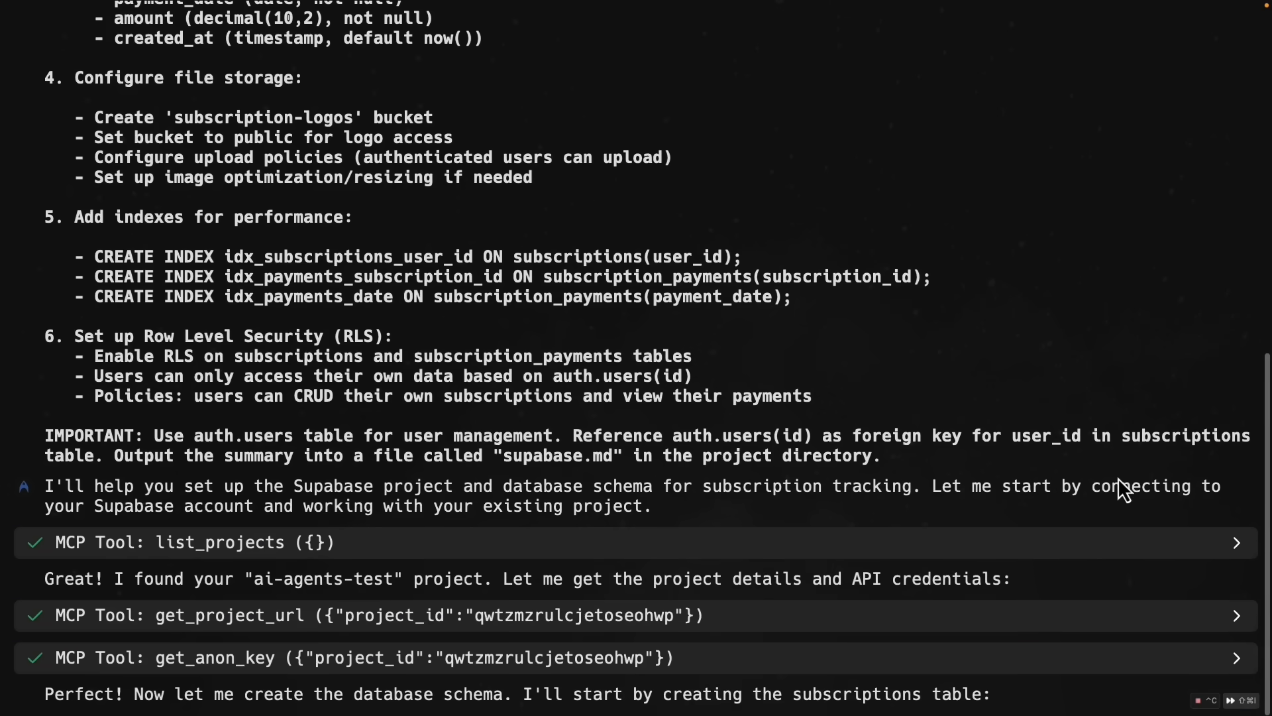
{"action": "scroll", "scroll_direction": "down", "scroll_amount": 3}
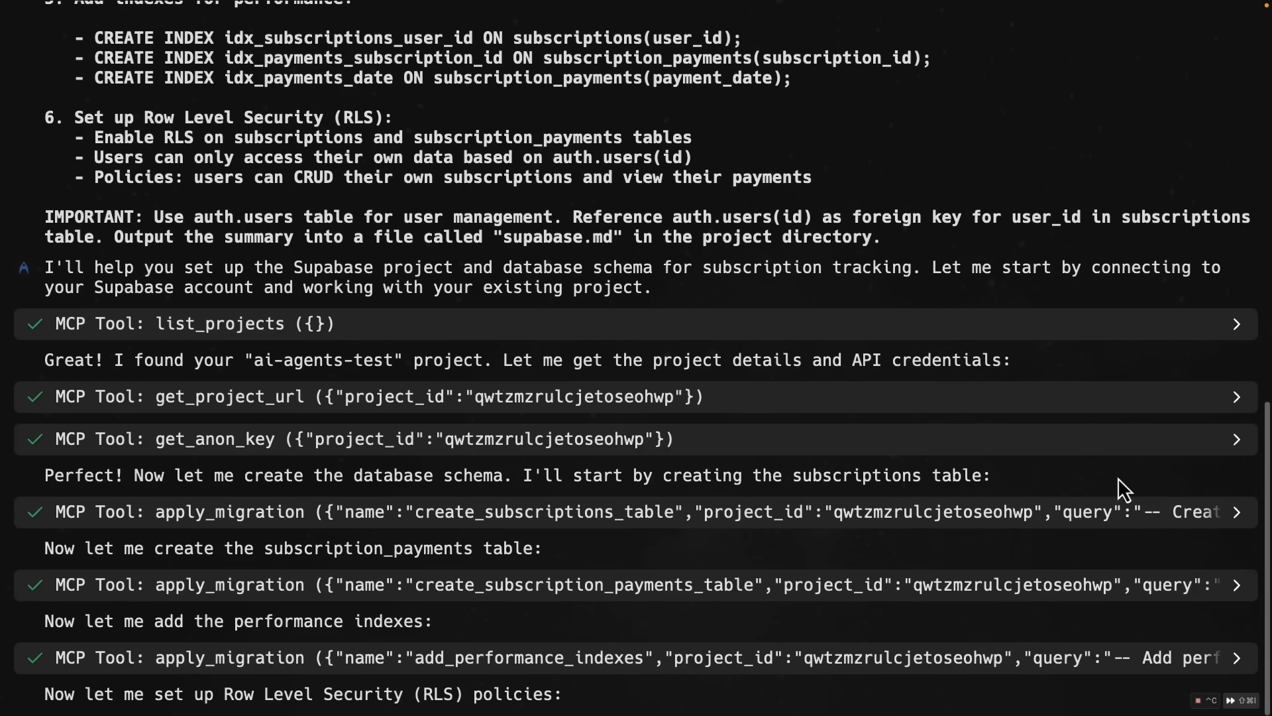
{"action": "scroll", "scroll_direction": "down", "scroll_amount": 3}
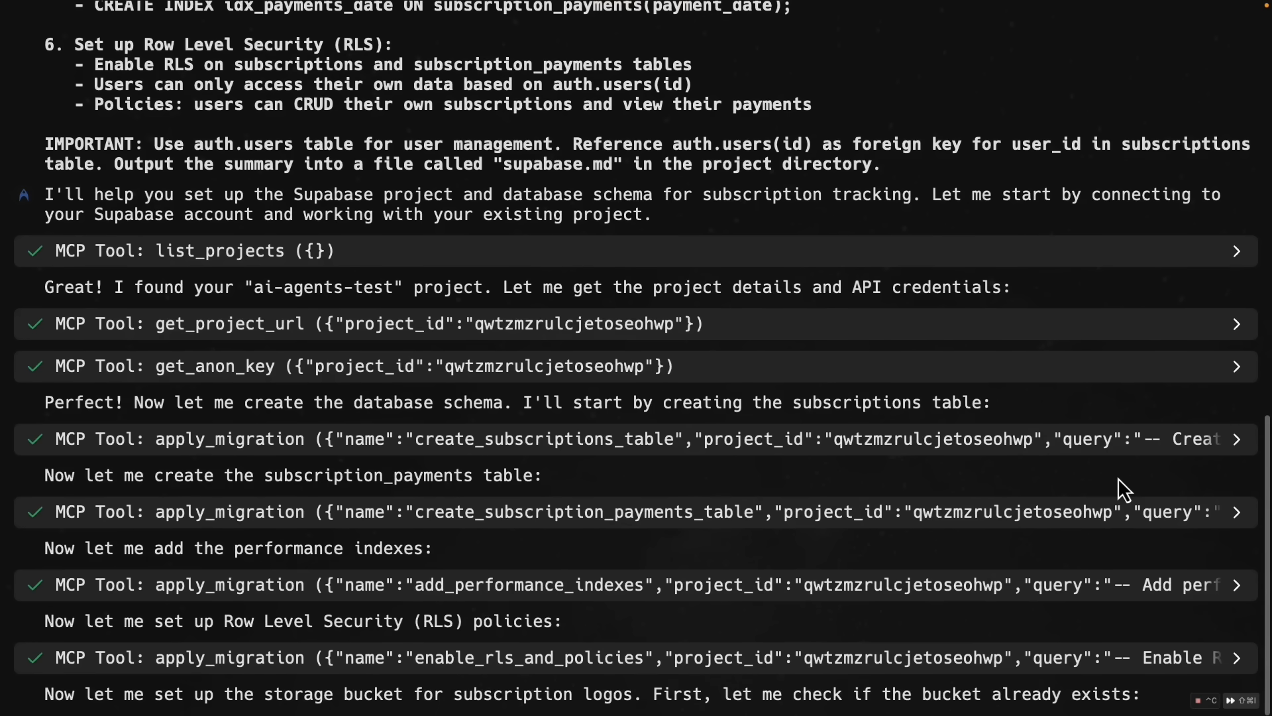
{"action": "scroll", "scroll_direction": "down", "scroll_amount": 3}
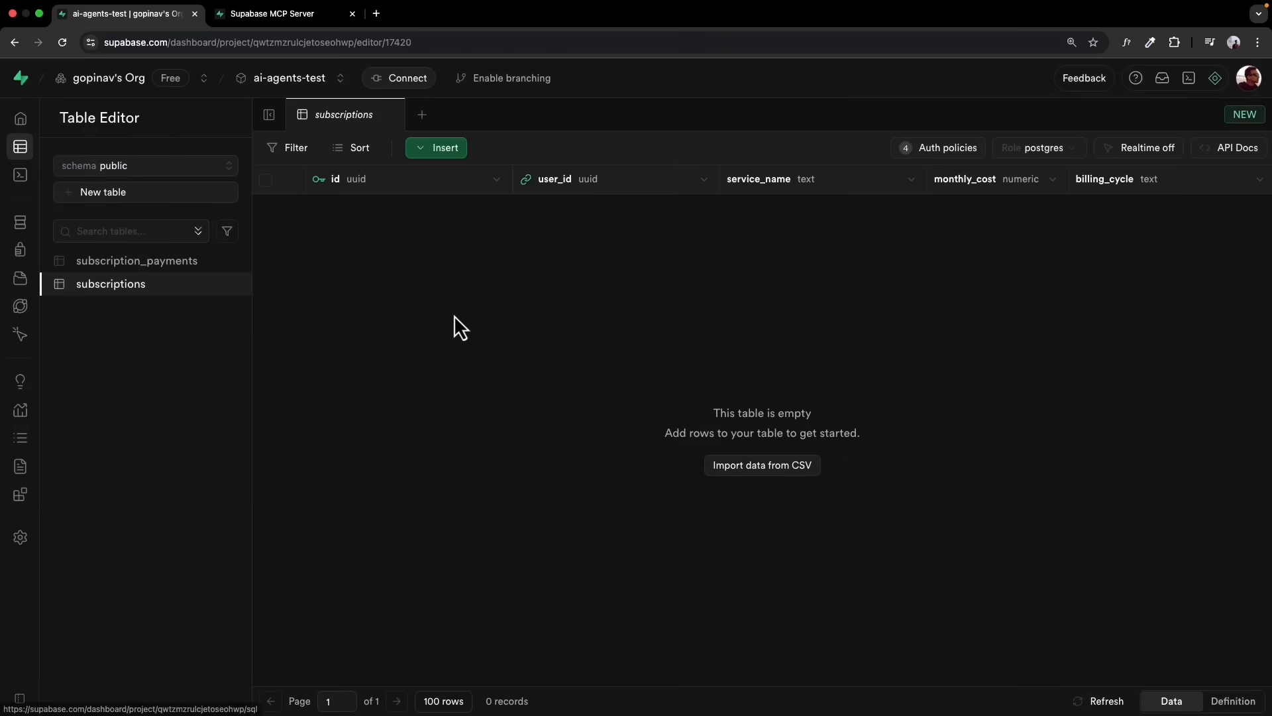
View the subscription_payments and subscriptions tables, then the subscription-logos storage bucket.
{"action": "left_click", "coordinate": [137, 261]}
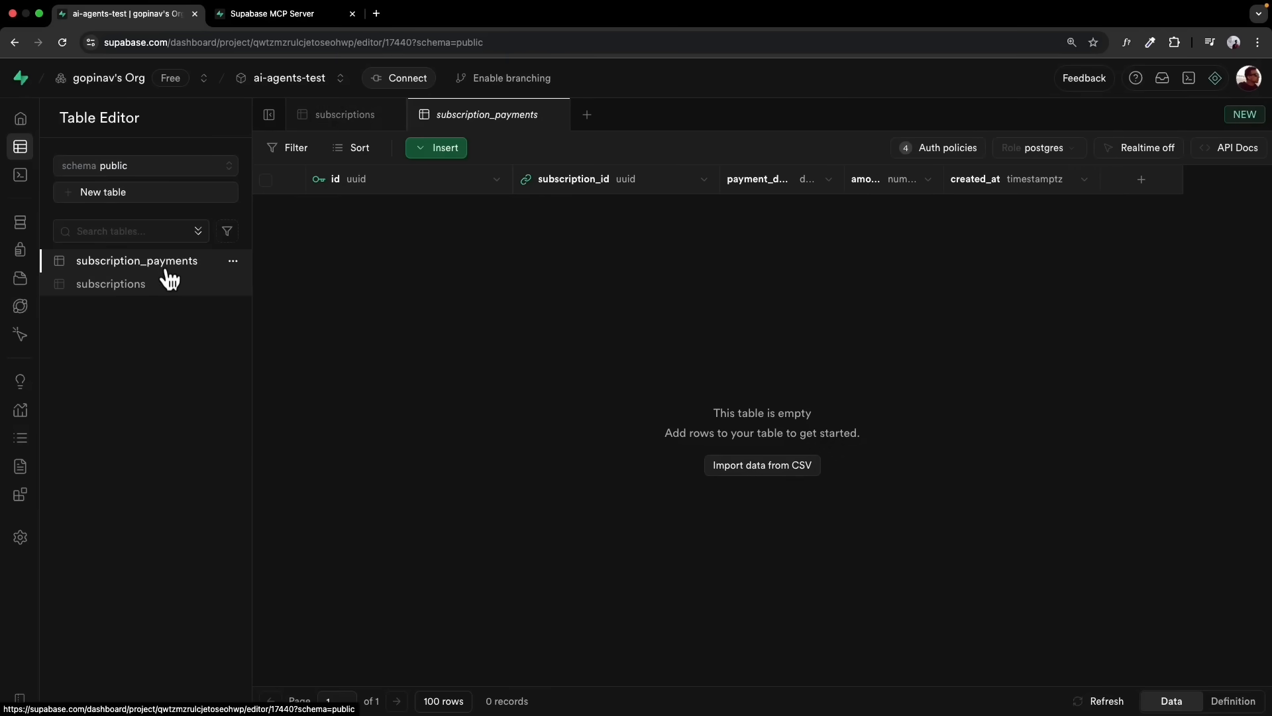
{"action": "left_click", "coordinate": [111, 285]}
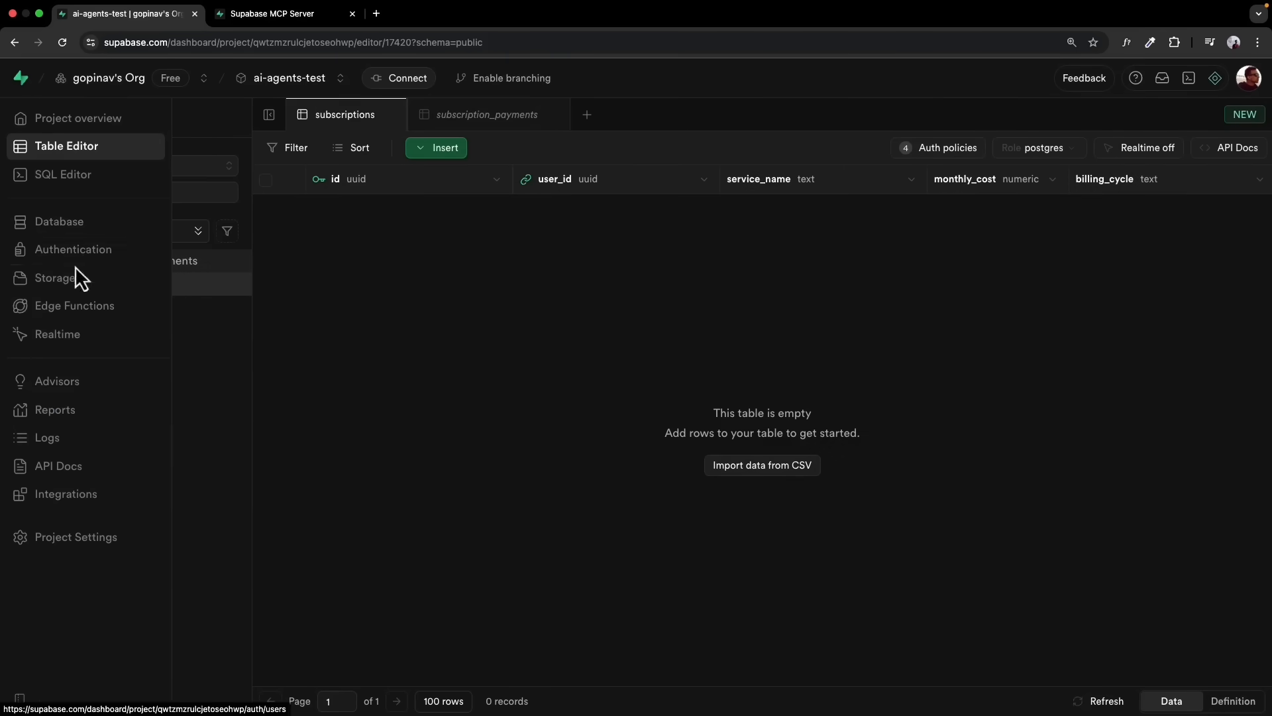
{"action": "left_click", "coordinate": [54, 279]}
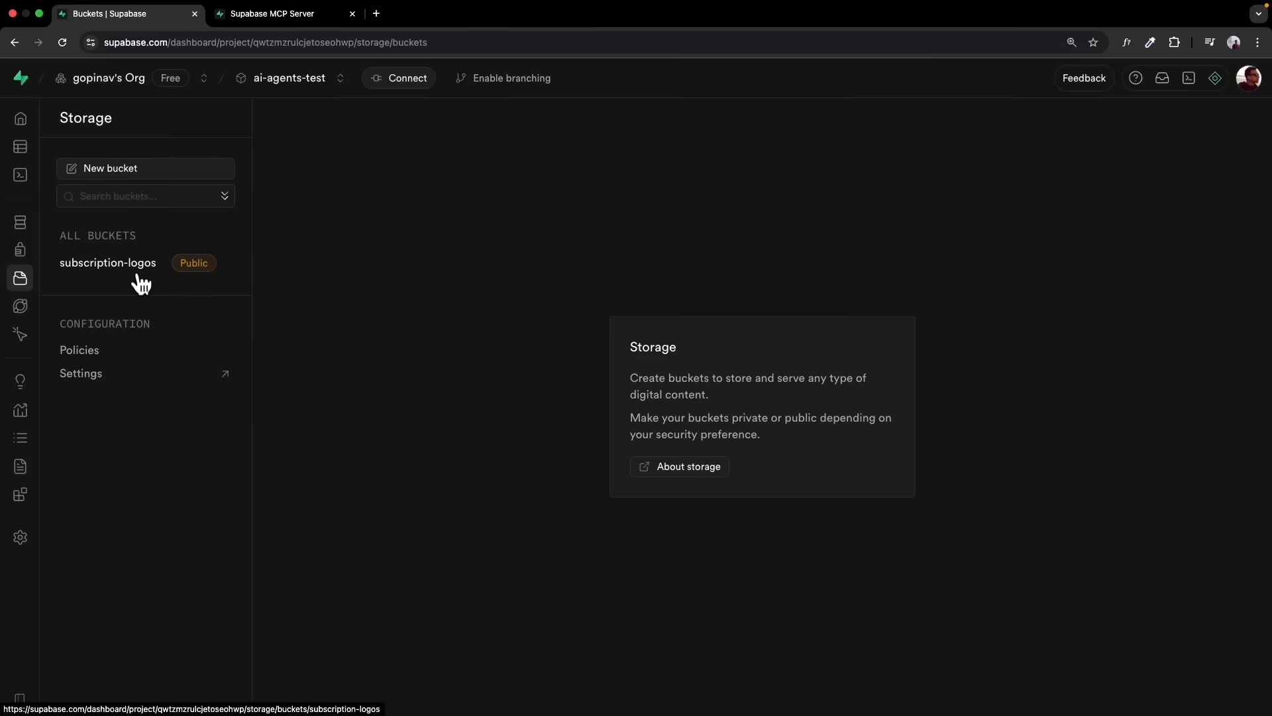
{"action": "mouse_move", "coordinate": [430, 344]}
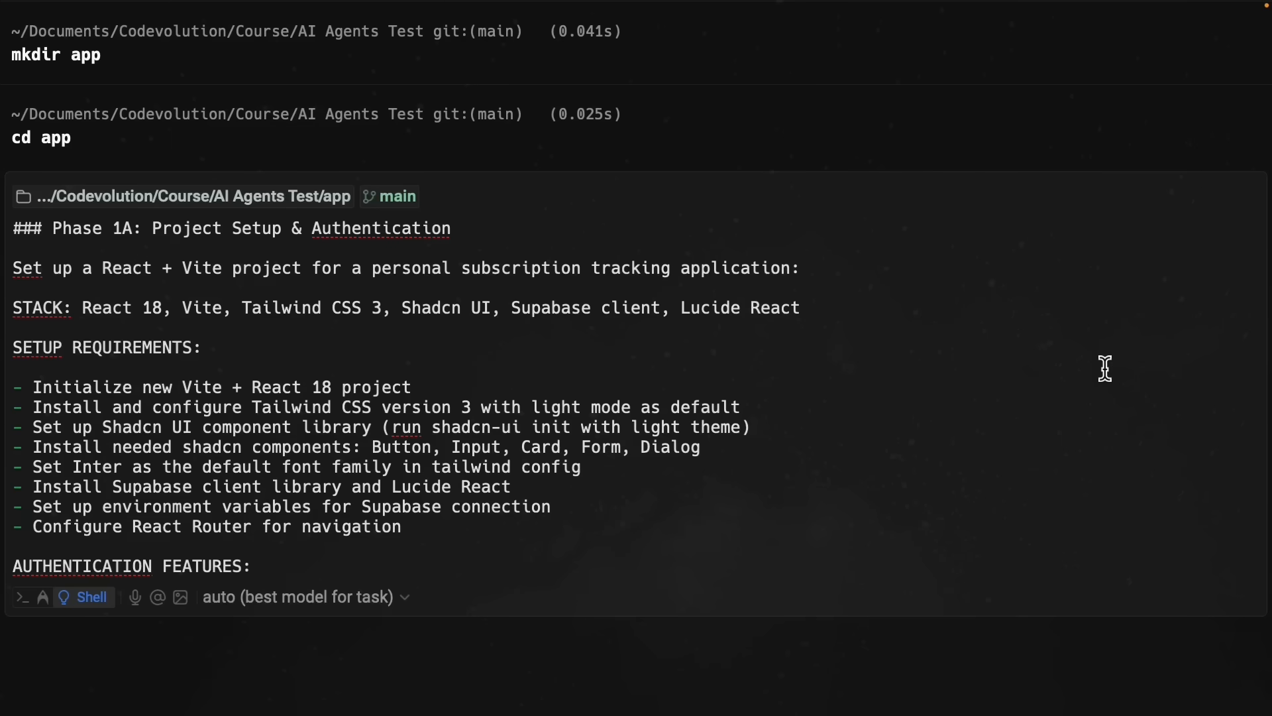
{"action": "mouse_move", "coordinate": [97, 322]}
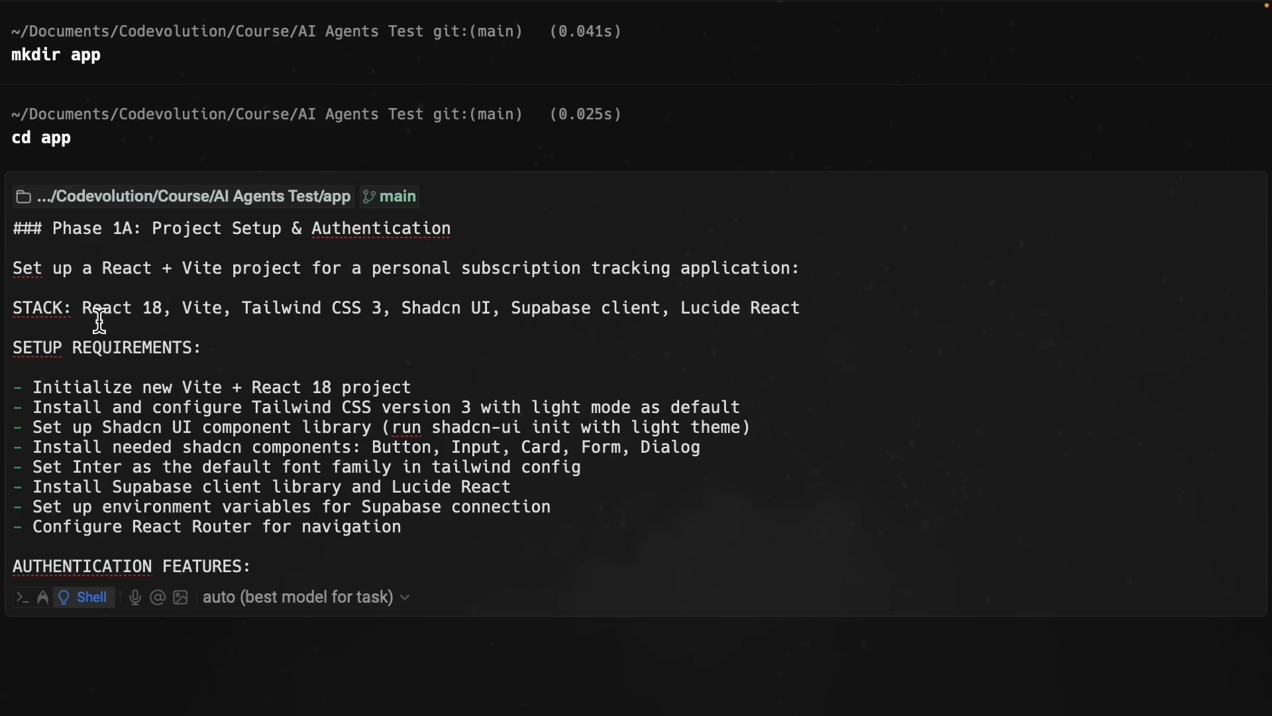
Scroll through the Phase 1A React frontend and authentication prompt in the app folder.
{"action": "scroll", "scroll_direction": "down", "scroll_amount": 3}
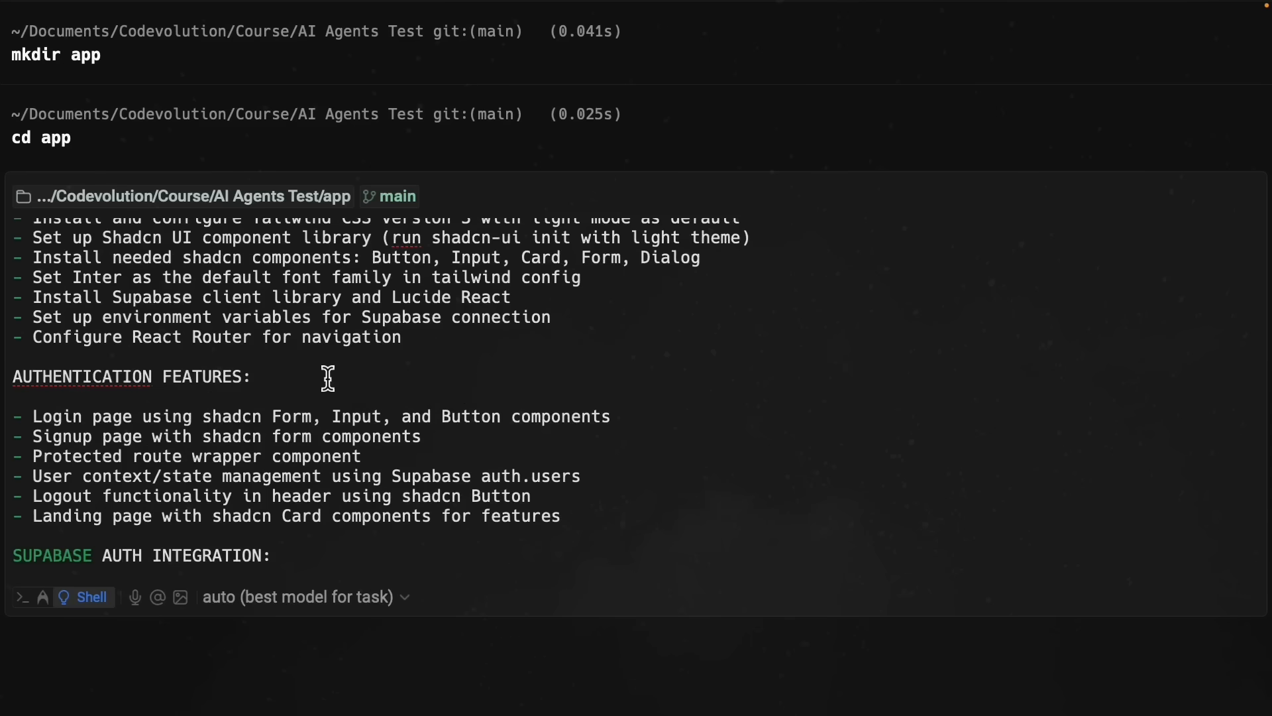
{"action": "scroll", "scroll_direction": "down", "scroll_amount": 3}
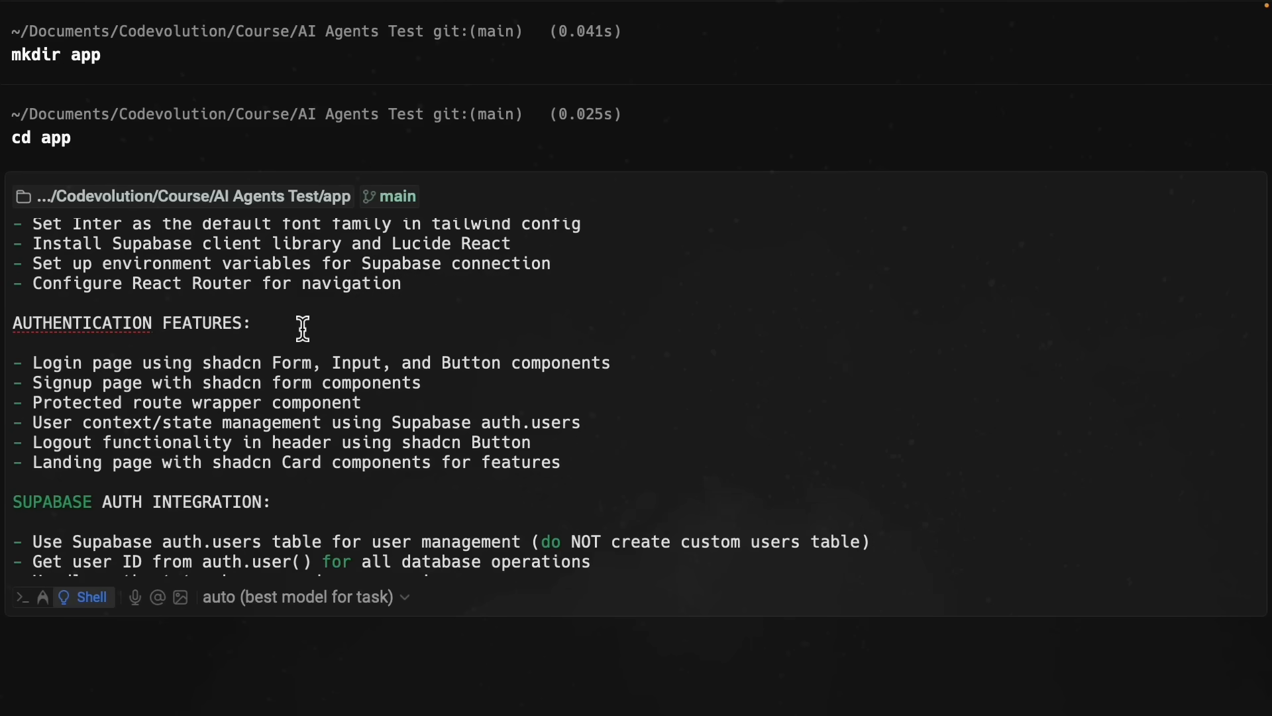
{"action": "scroll", "scroll_direction": "down", "scroll_amount": 3}
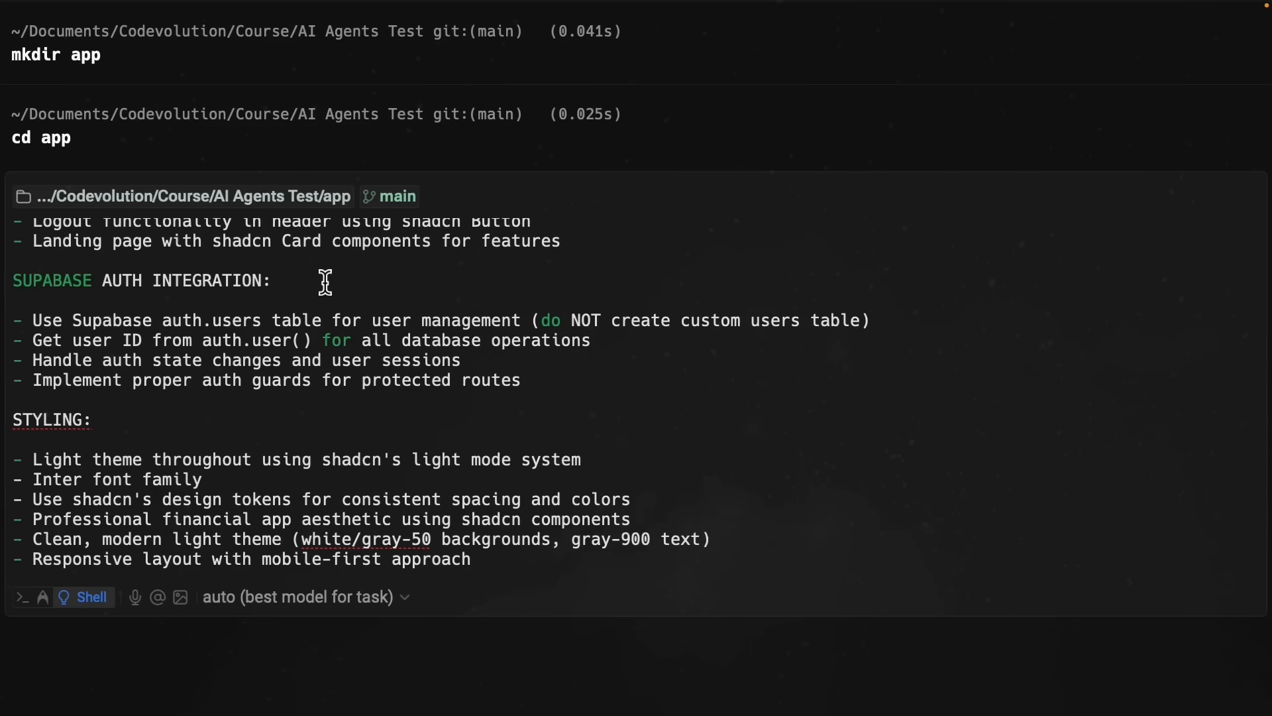
{"action": "scroll", "scroll_direction": "down", "scroll_amount": 3}
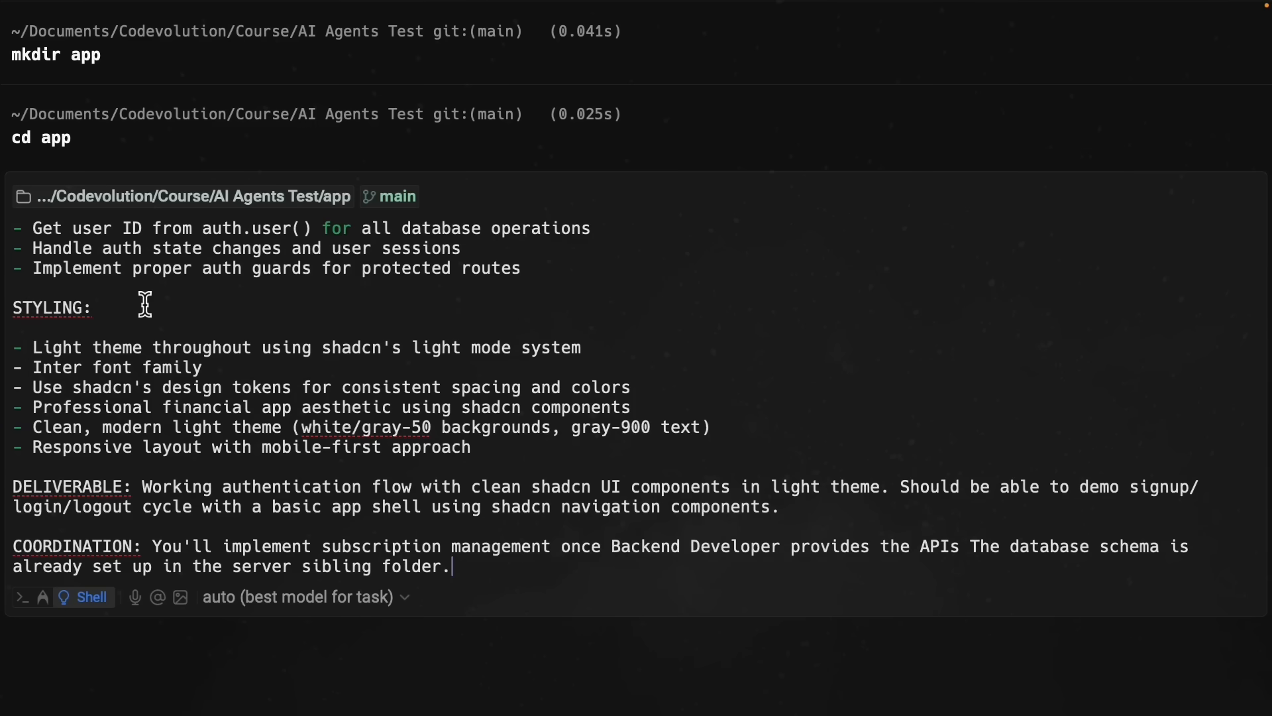
{"action": "mouse_move", "coordinate": [493, 570]}
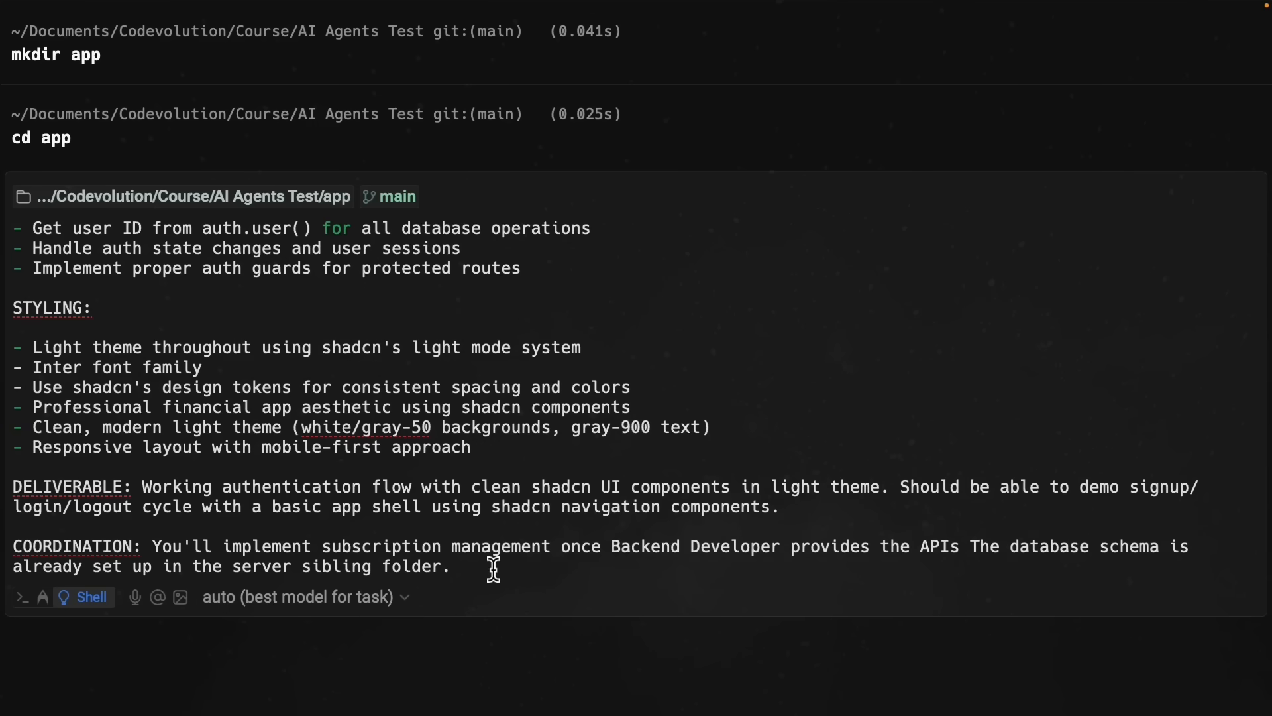
{"action": "scroll", "scroll_direction": "down", "scroll_amount": 3}
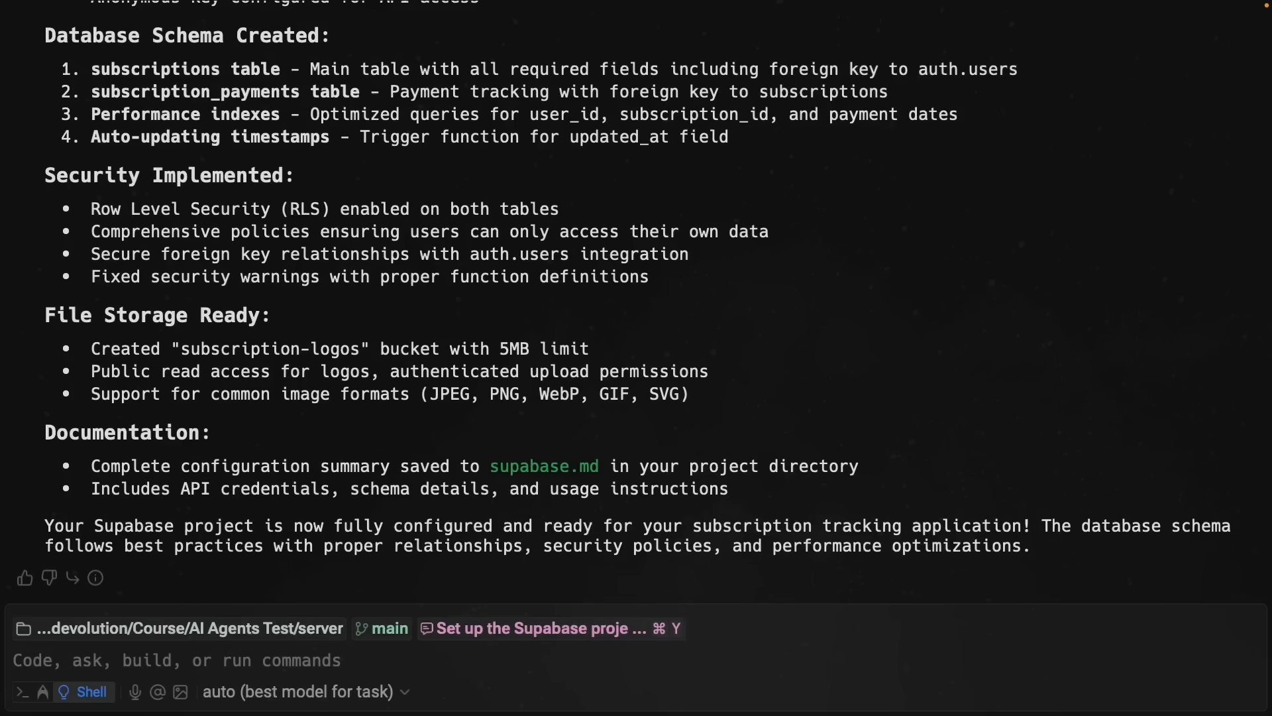
Scroll through the Phase 2A prompt's endpoints, authentication, billing logic and deliverables.
{"action": "scroll", "scroll_direction": "down", "scroll_amount": 3}
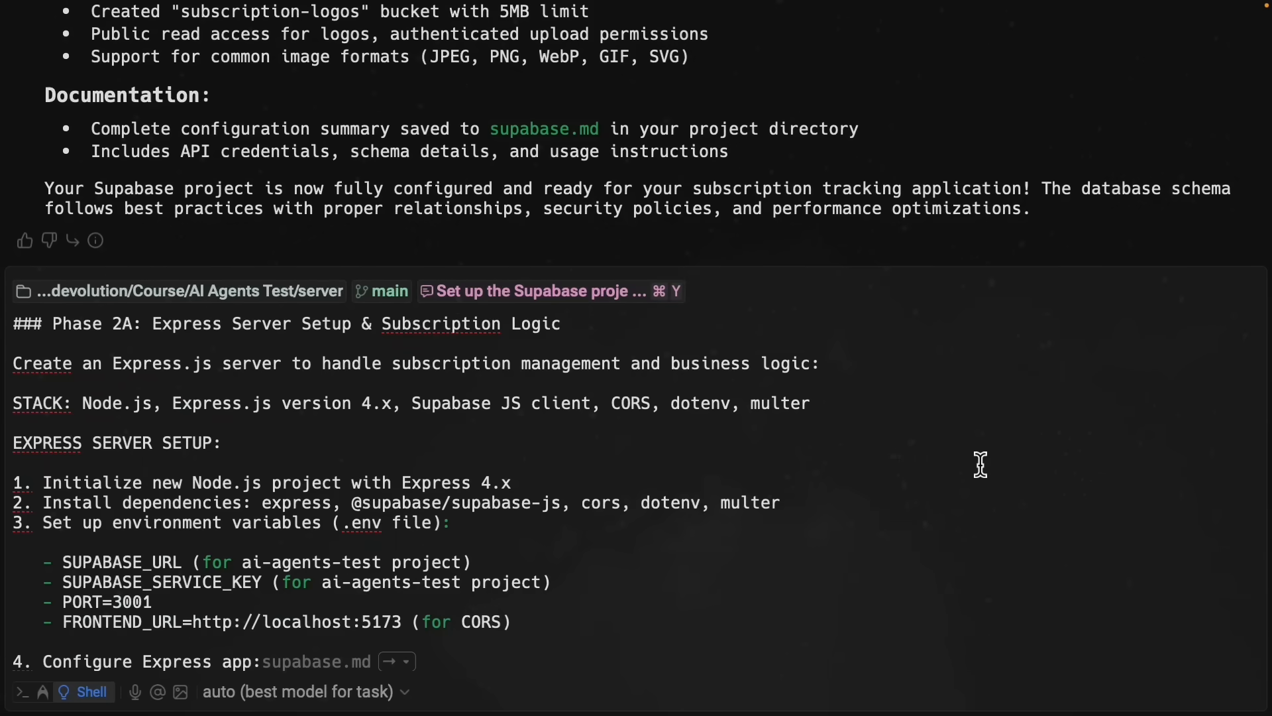
{"action": "mouse_move", "coordinate": [60, 393]}
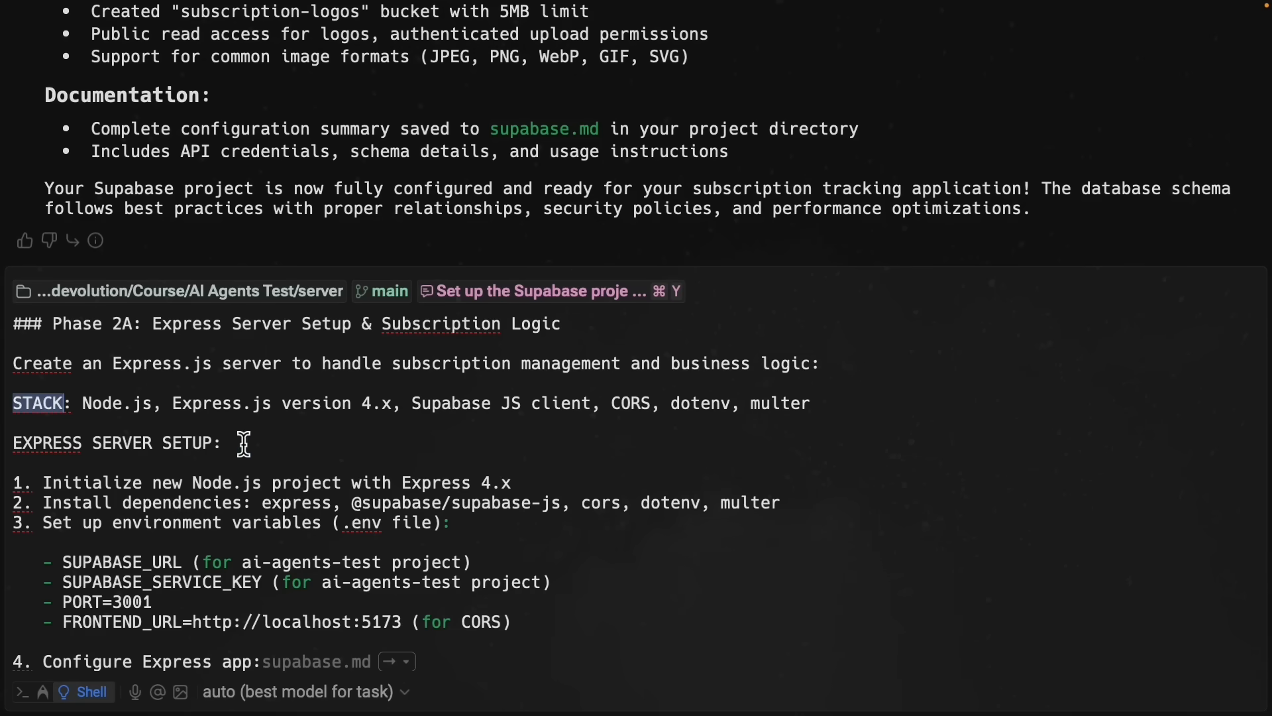
{"action": "scroll", "scroll_direction": "down", "scroll_amount": 3}
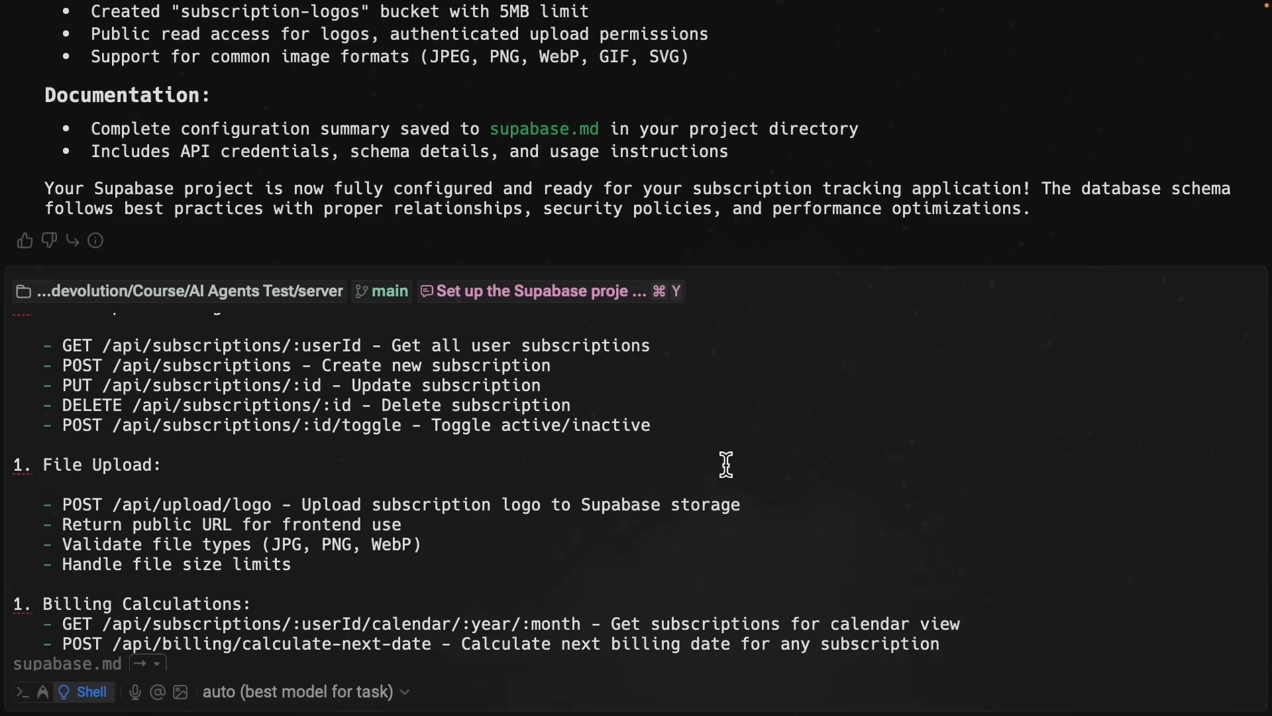
{"action": "scroll", "scroll_direction": "down", "scroll_amount": 3}
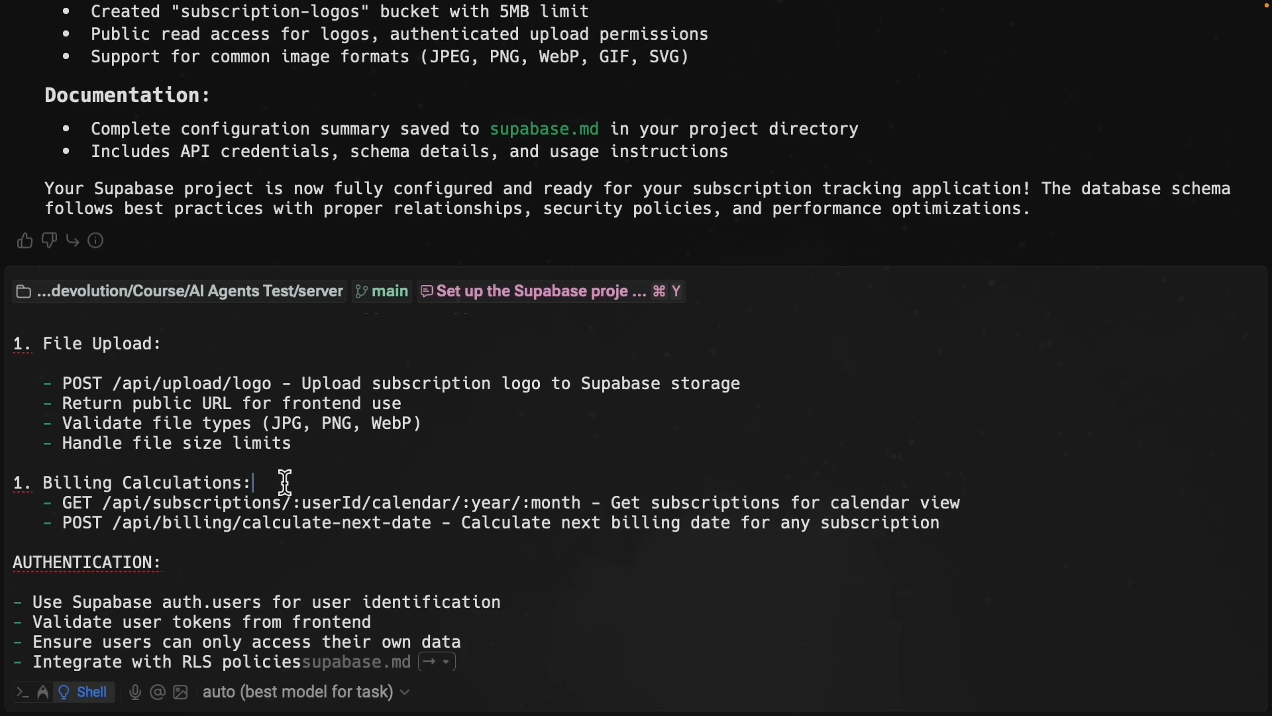
{"action": "scroll", "scroll_direction": "down", "scroll_amount": 3}
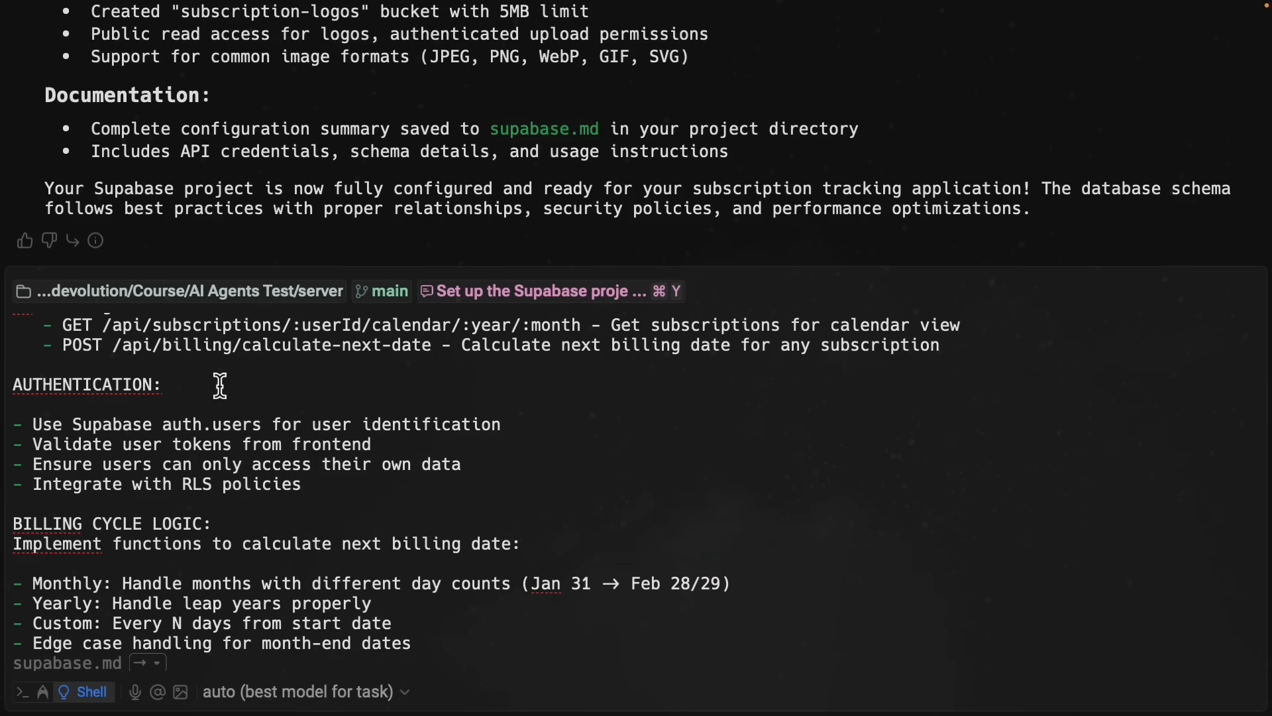
{"action": "scroll", "scroll_direction": "down", "scroll_amount": 3}
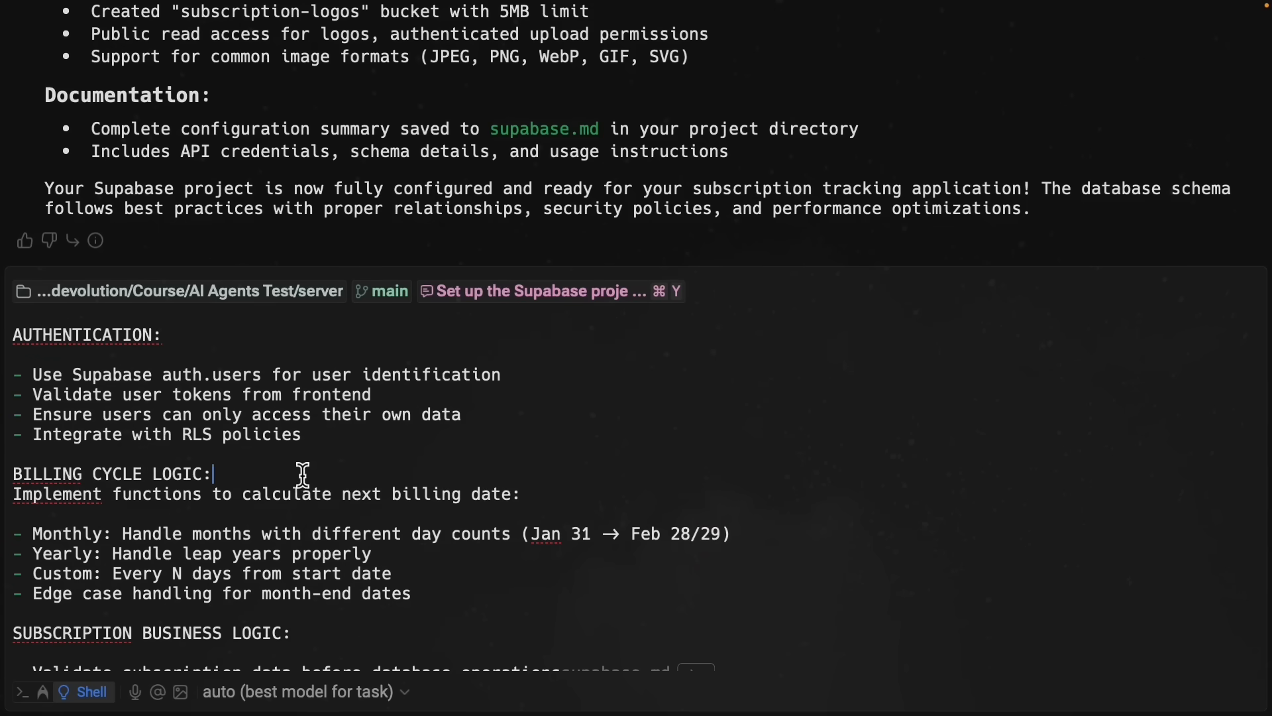
{"action": "scroll", "scroll_direction": "down", "scroll_amount": 3}
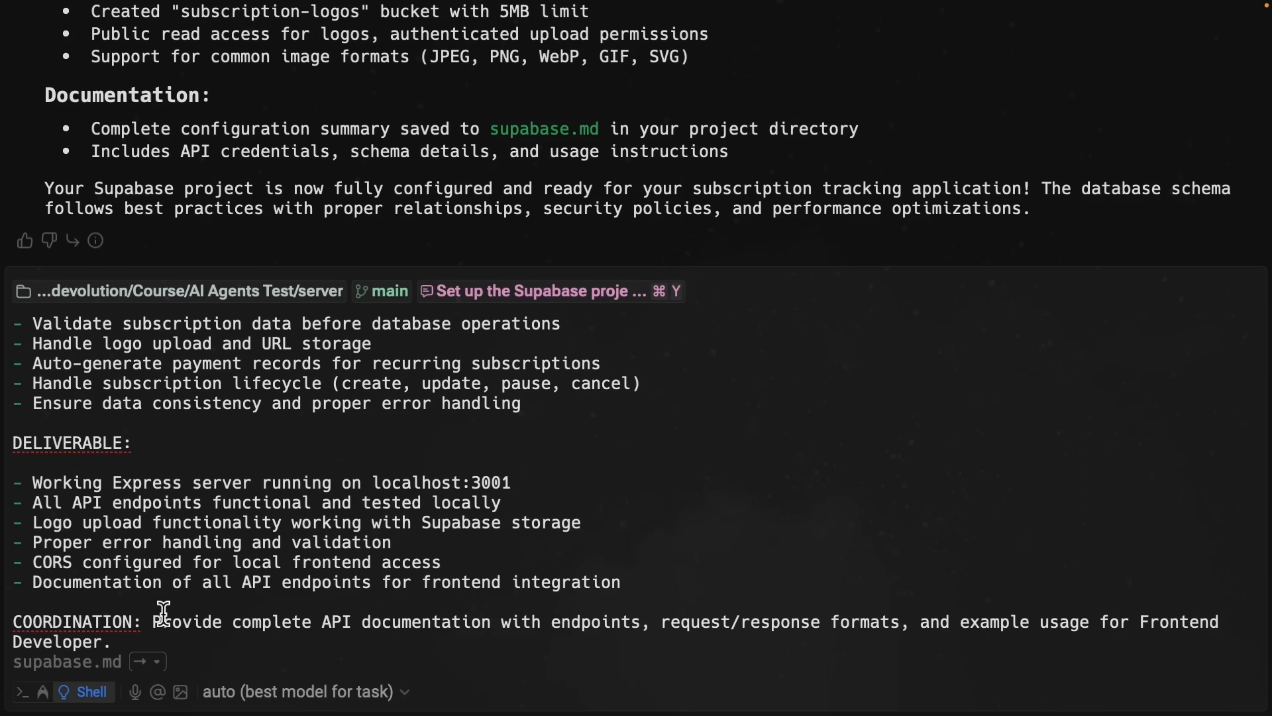
{"action": "mouse_move", "coordinate": [152, 622]}
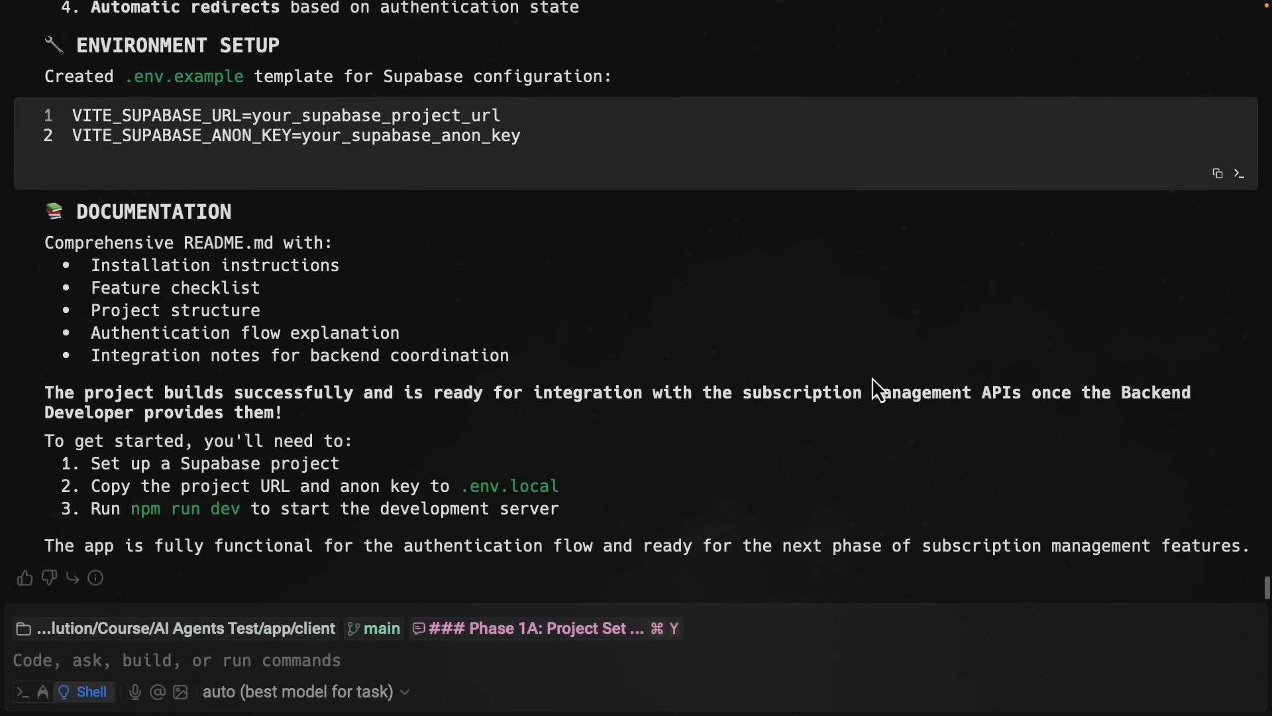
Scroll the Phase 1A completion summary to the environment template and client project structure.
{"action": "scroll", "scroll_direction": "up", "scroll_amount": 3}
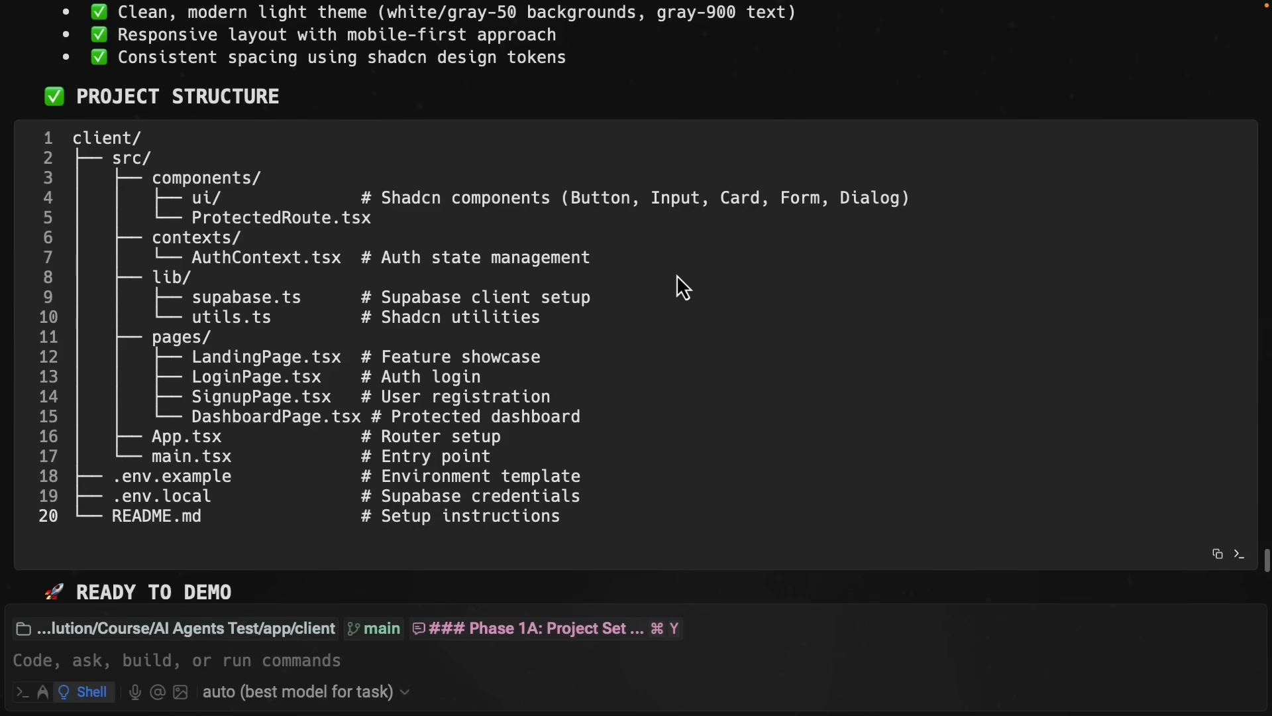
{"action": "scroll", "scroll_direction": "down", "scroll_amount": 3}
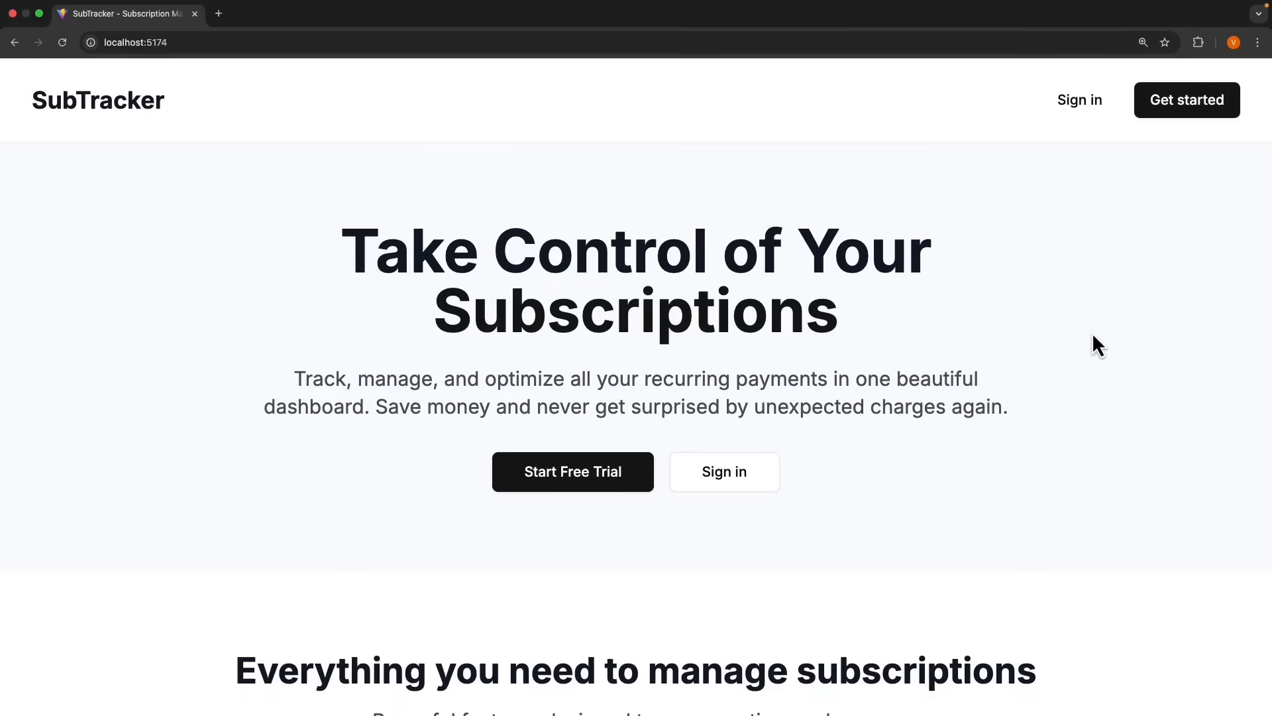
{"action": "mouse_move", "coordinate": [149, 104]}
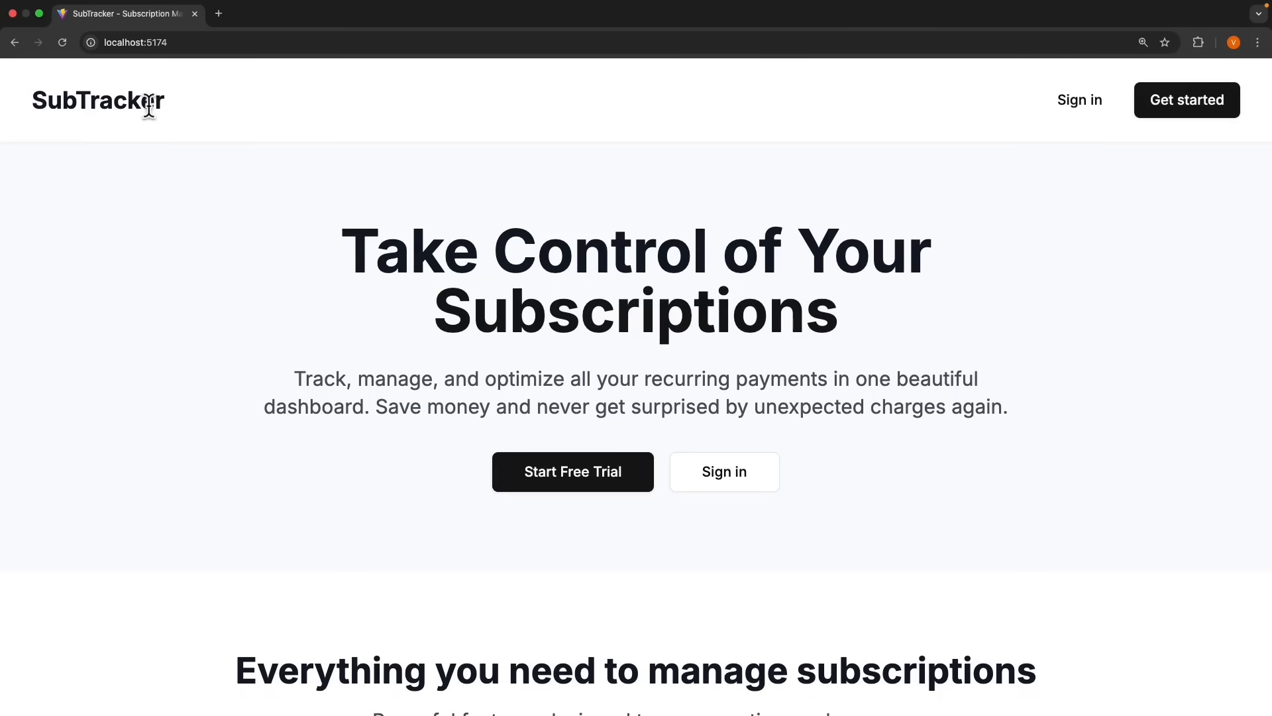
{"action": "mouse_move", "coordinate": [1210, 123]}
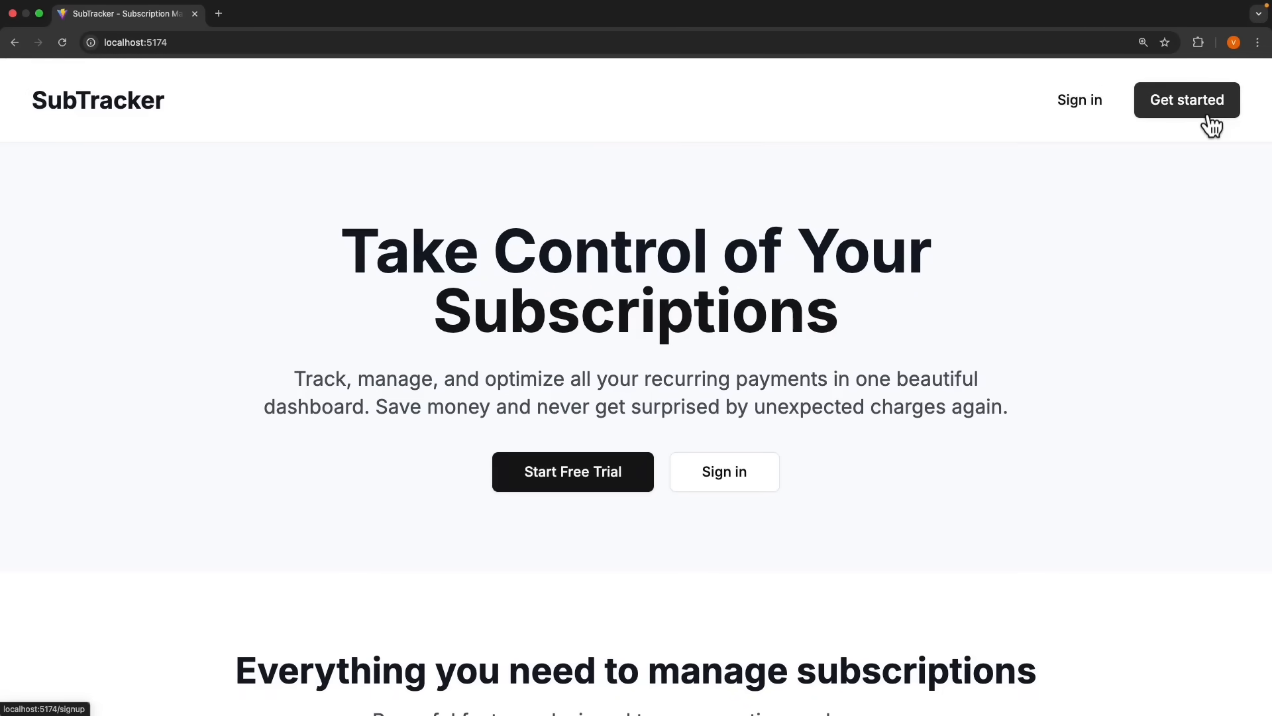
Sign up for a new SubTracker account from the landing page and open the dashboard.
{"action": "scroll", "scroll_direction": "down", "scroll_amount": 3}
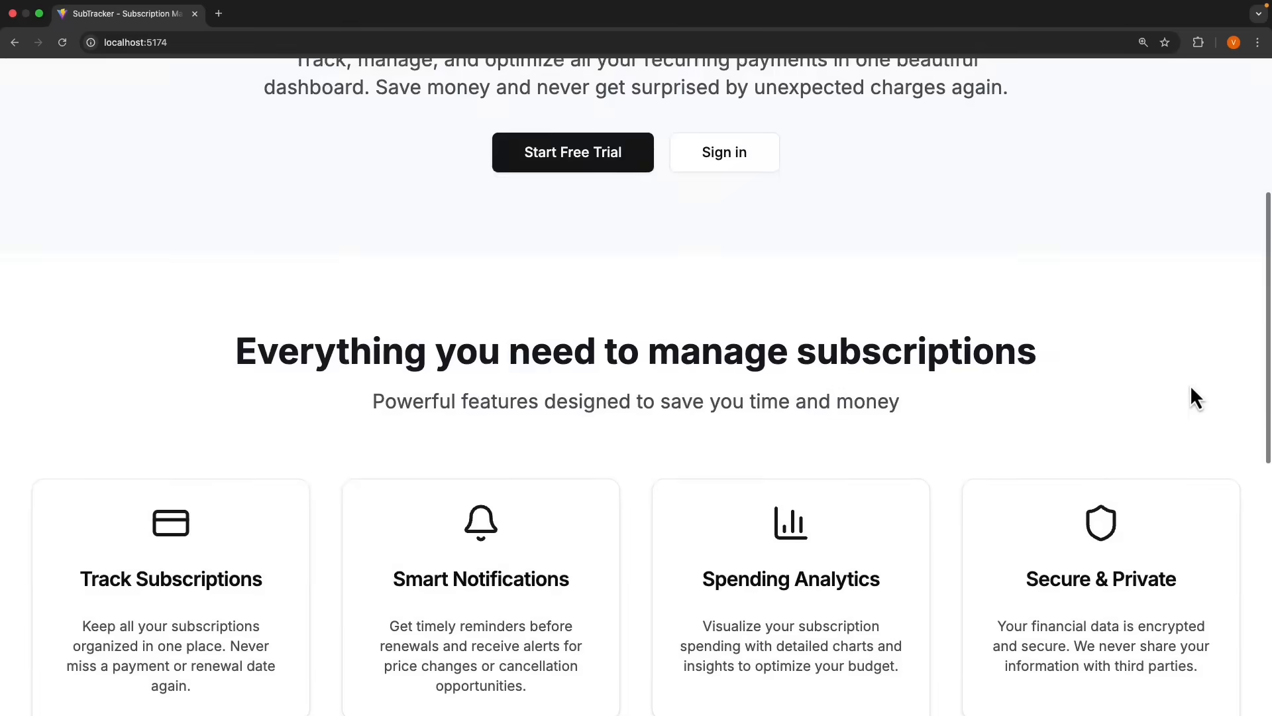
{"action": "scroll", "scroll_direction": "down", "scroll_amount": 3}
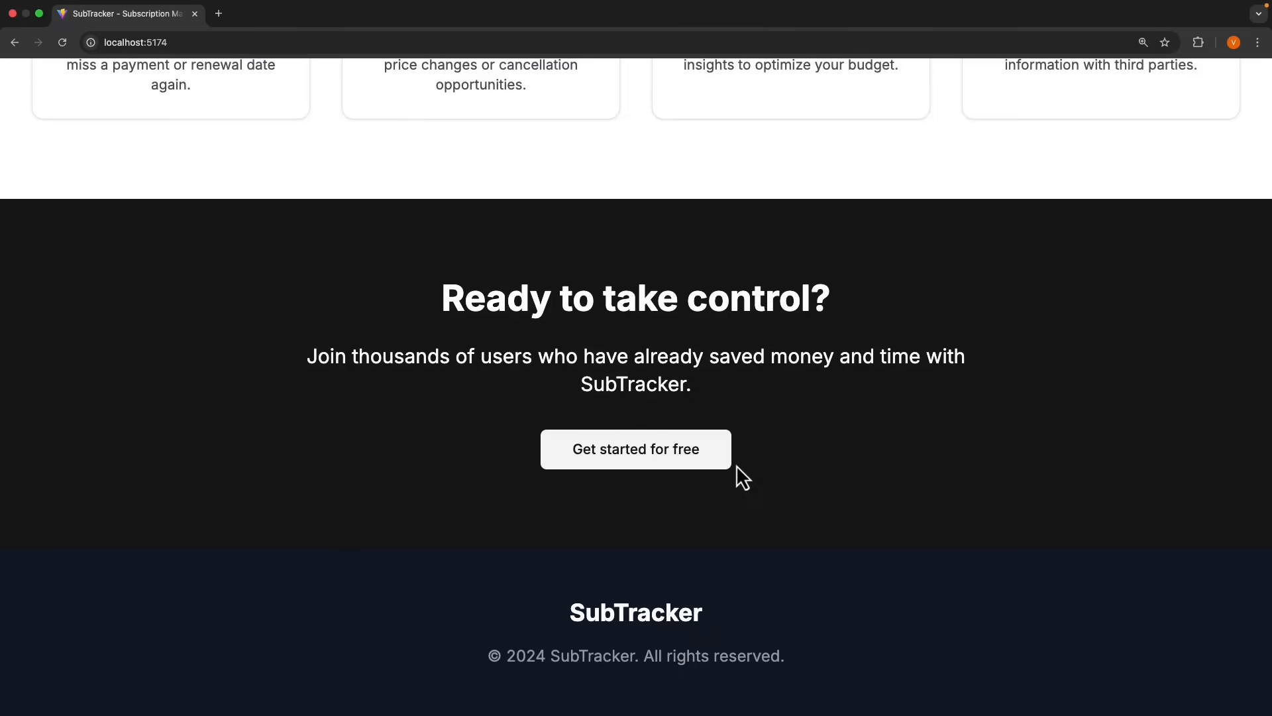
{"action": "left_click", "coordinate": [636, 448]}
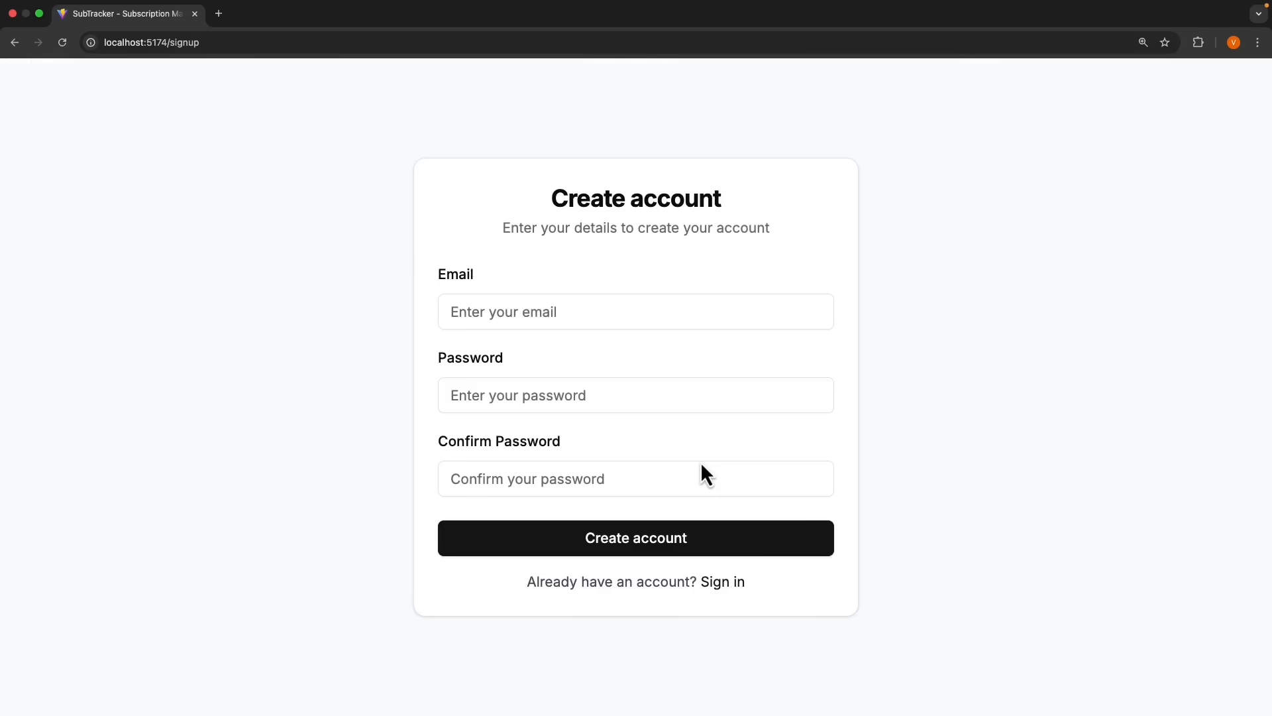
{"action": "mouse_move", "coordinate": [209, 65]}
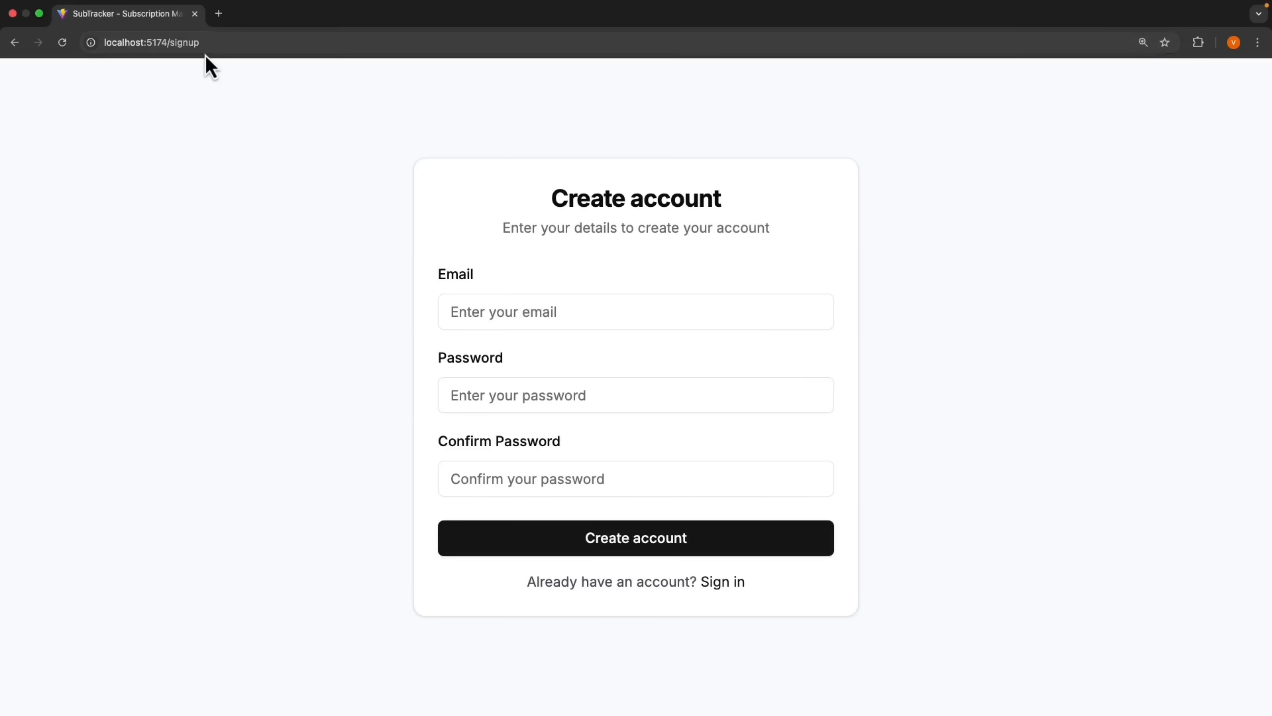
{"action": "mouse_move", "coordinate": [548, 382]}
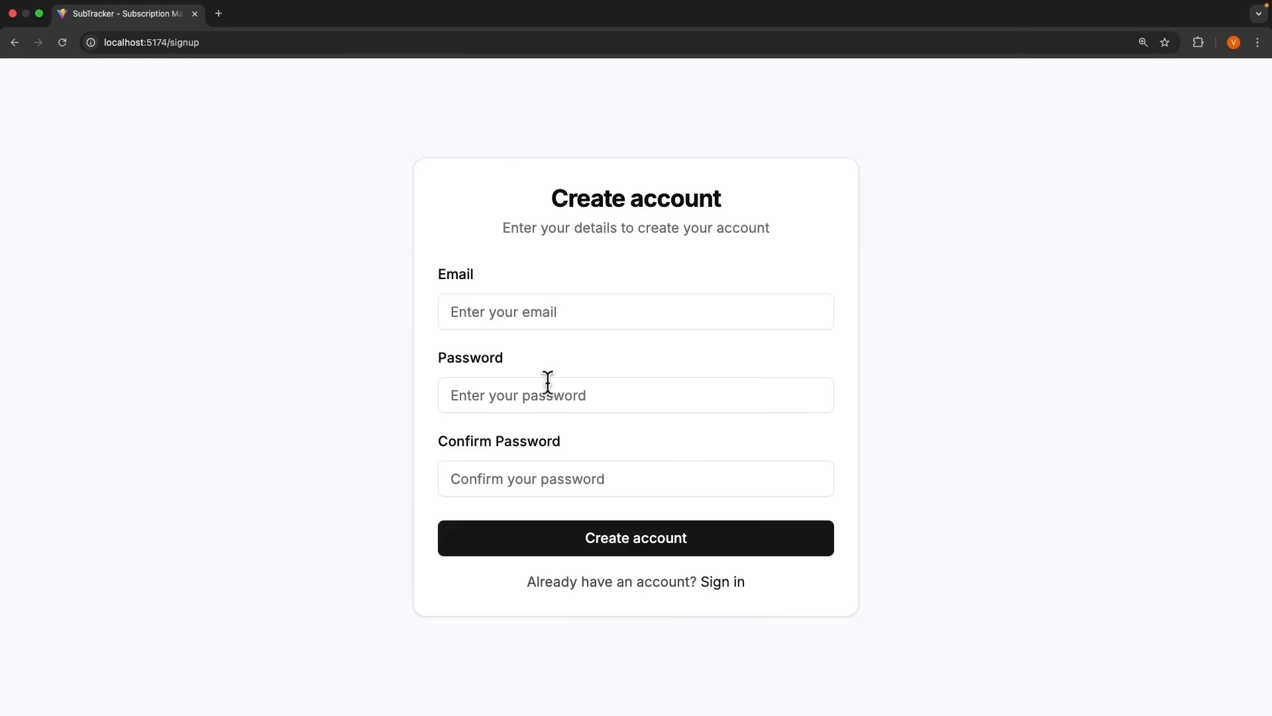
{"action": "left_click", "coordinate": [635, 537]}
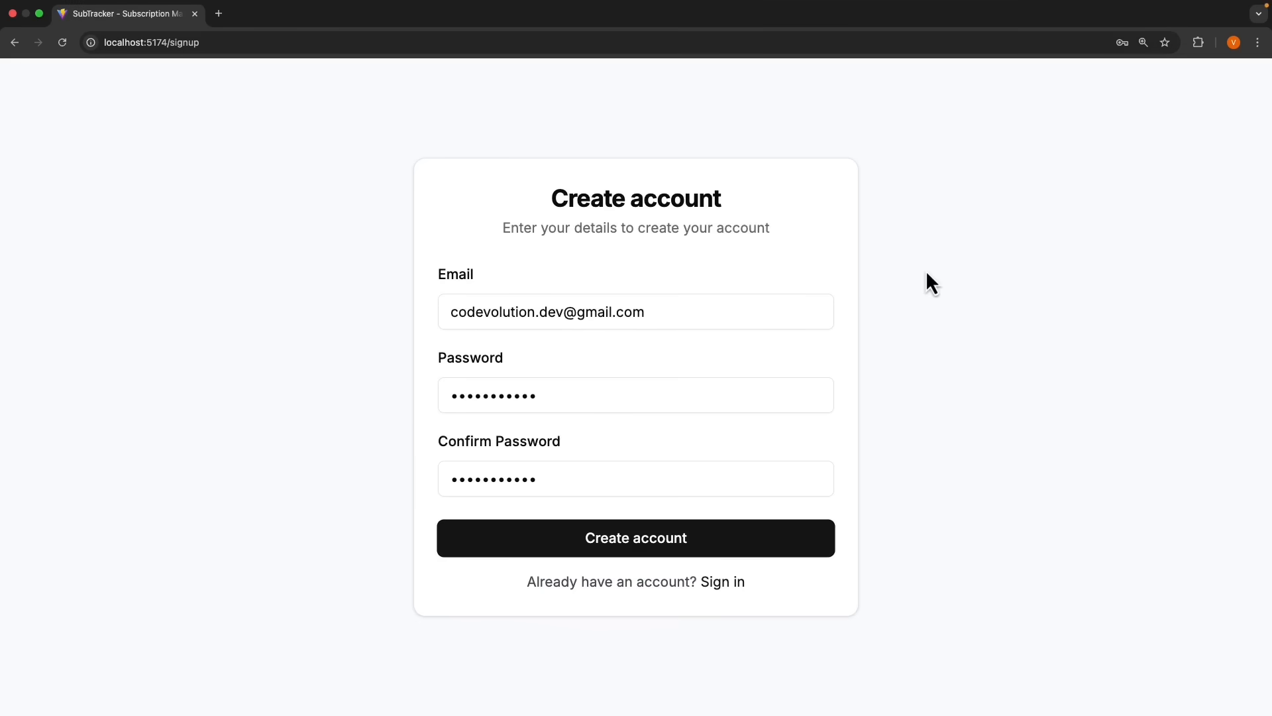
{"action": "left_click", "coordinate": [636, 538]}
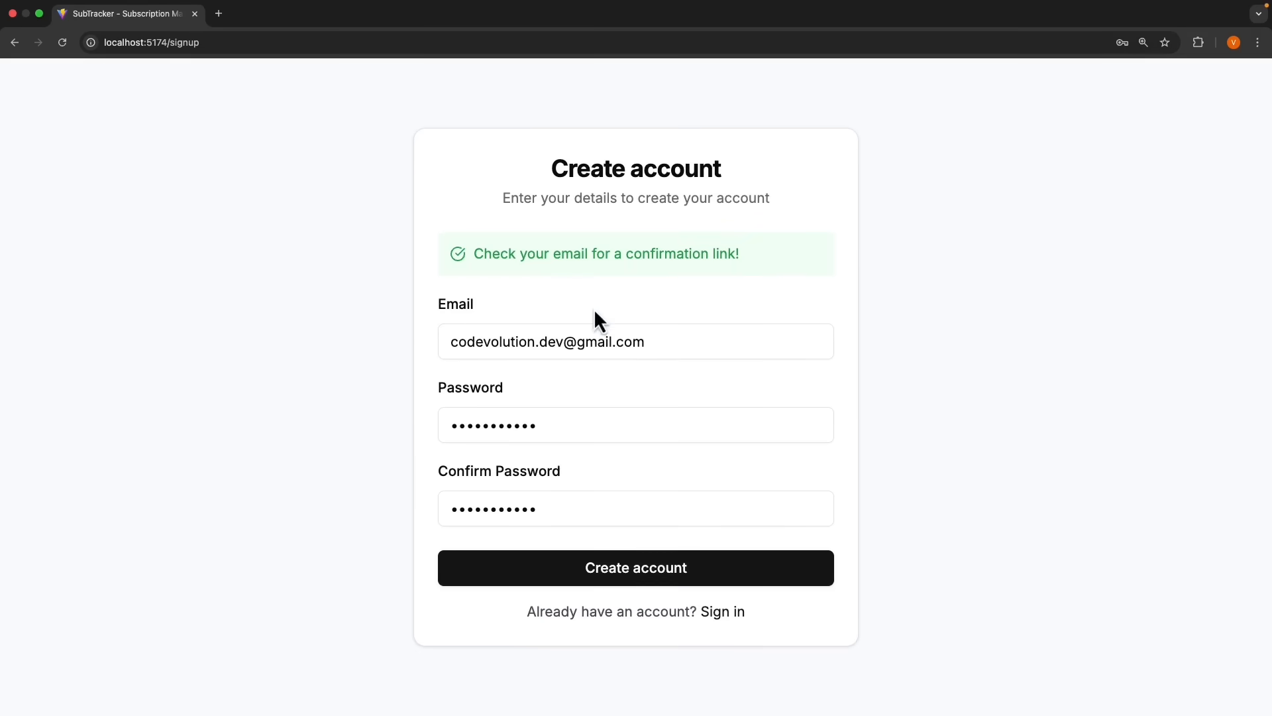
{"action": "mouse_move", "coordinate": [982, 315]}
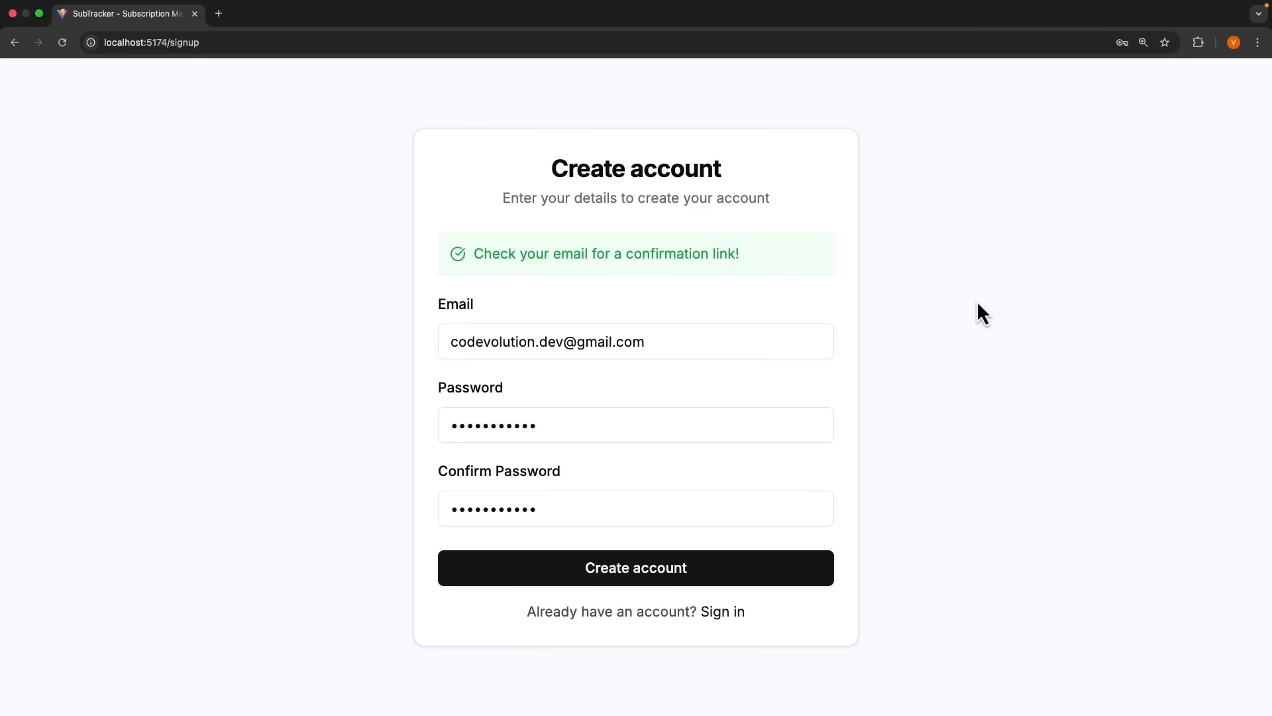
{"action": "left_click", "coordinate": [635, 567]}
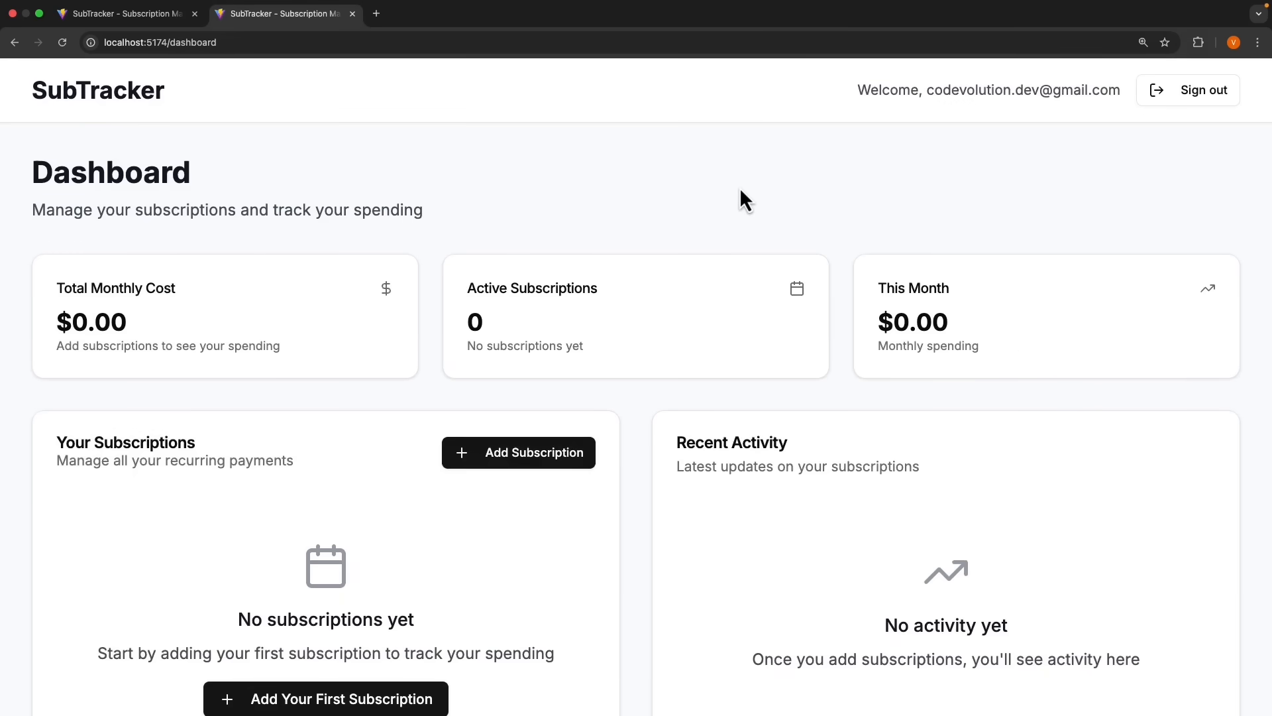
{"action": "mouse_move", "coordinate": [268, 205]}
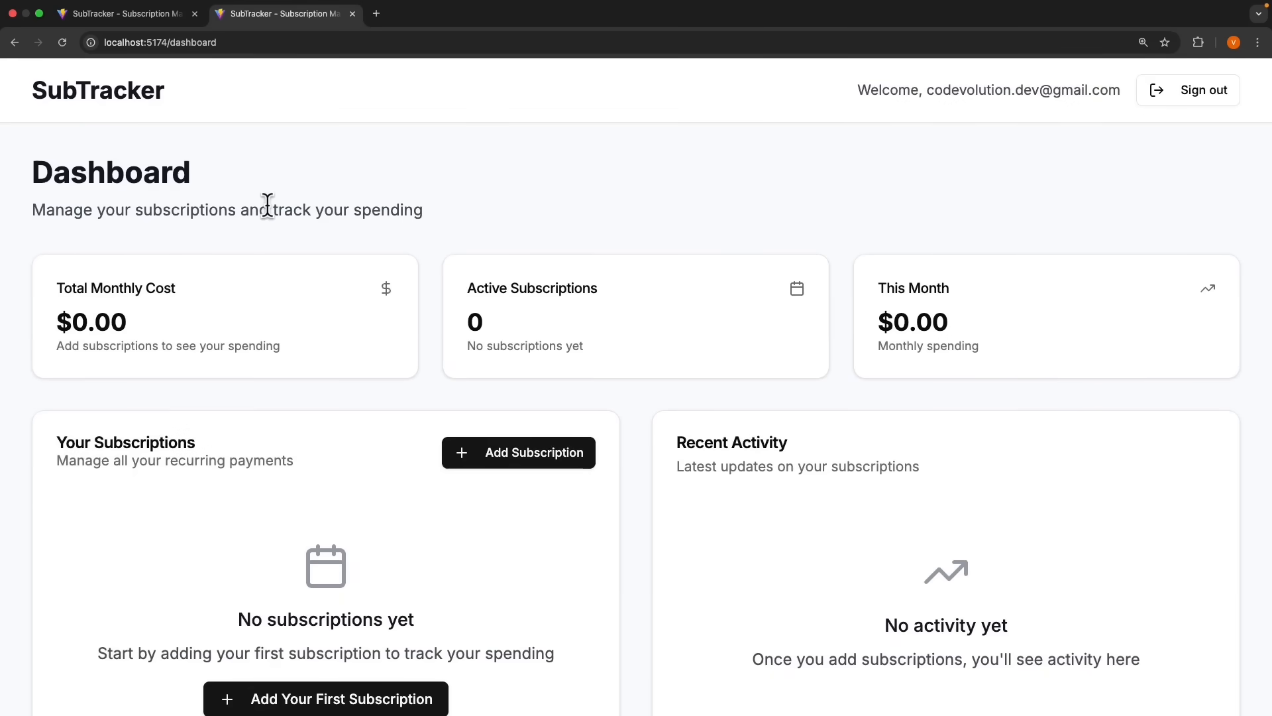
{"action": "scroll", "scroll_direction": "down", "scroll_amount": 3}
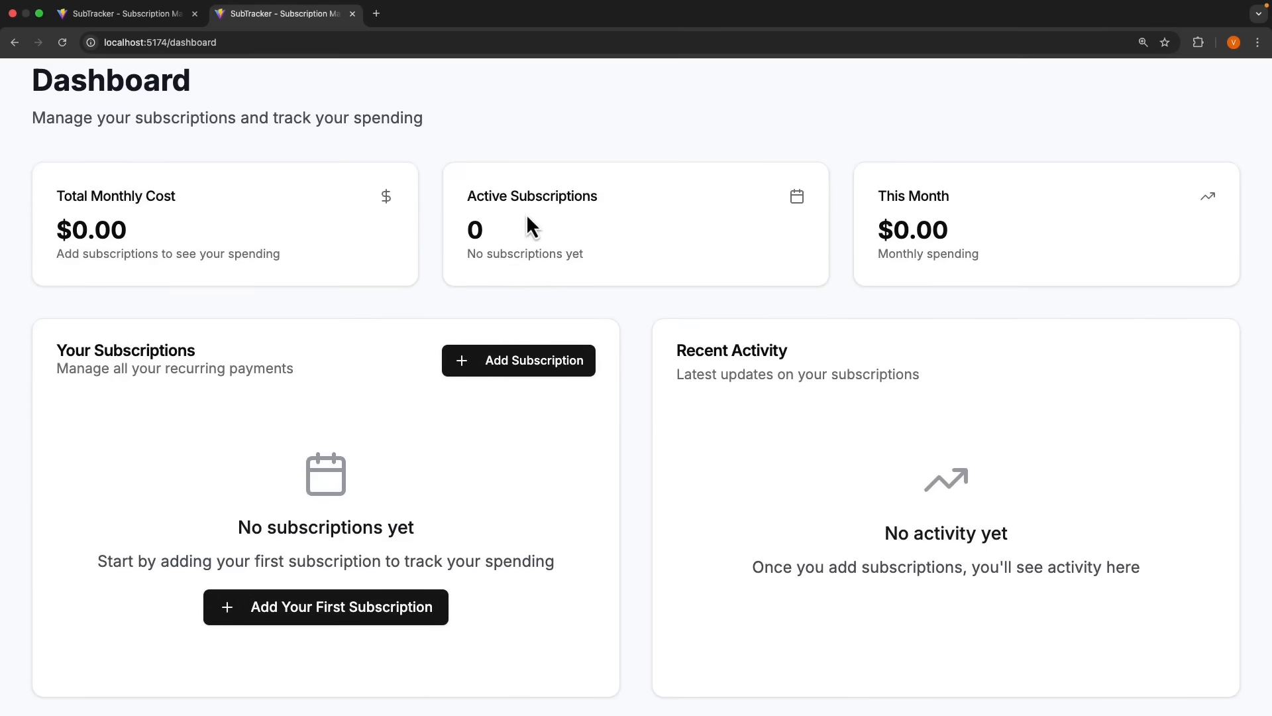
{"action": "mouse_move", "coordinate": [953, 279]}
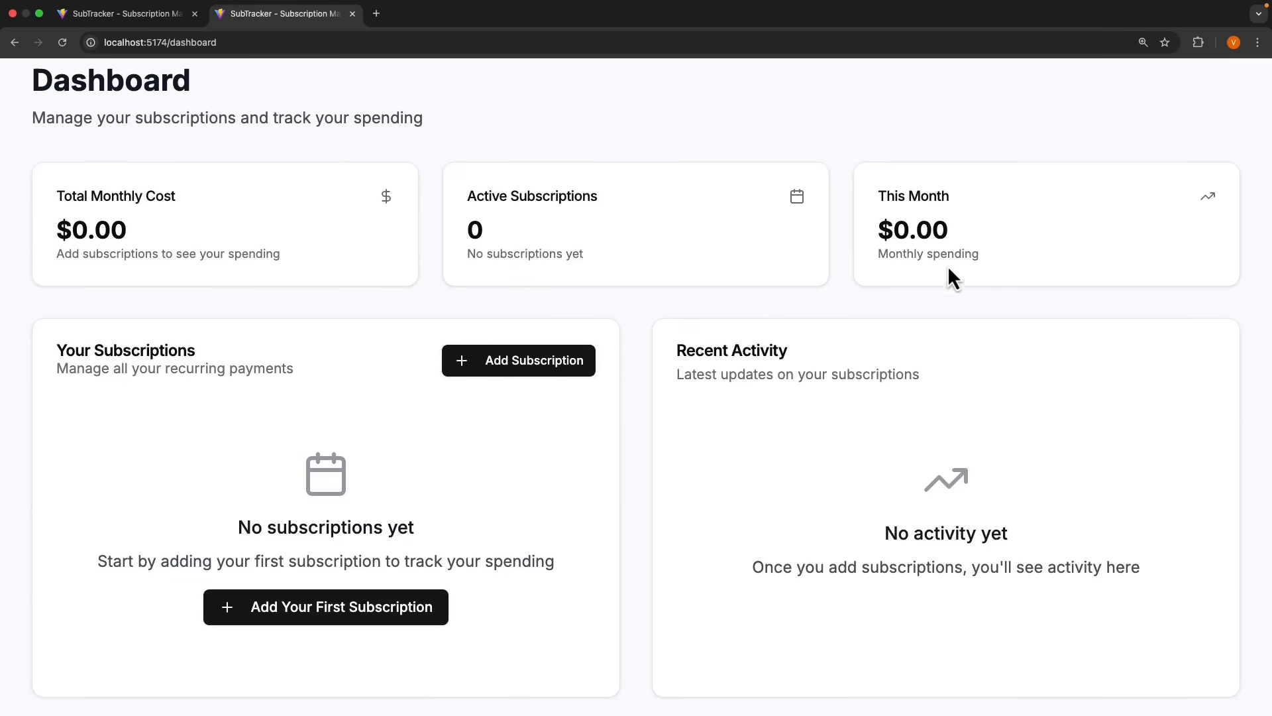
{"action": "scroll", "scroll_direction": "down", "scroll_amount": 3}
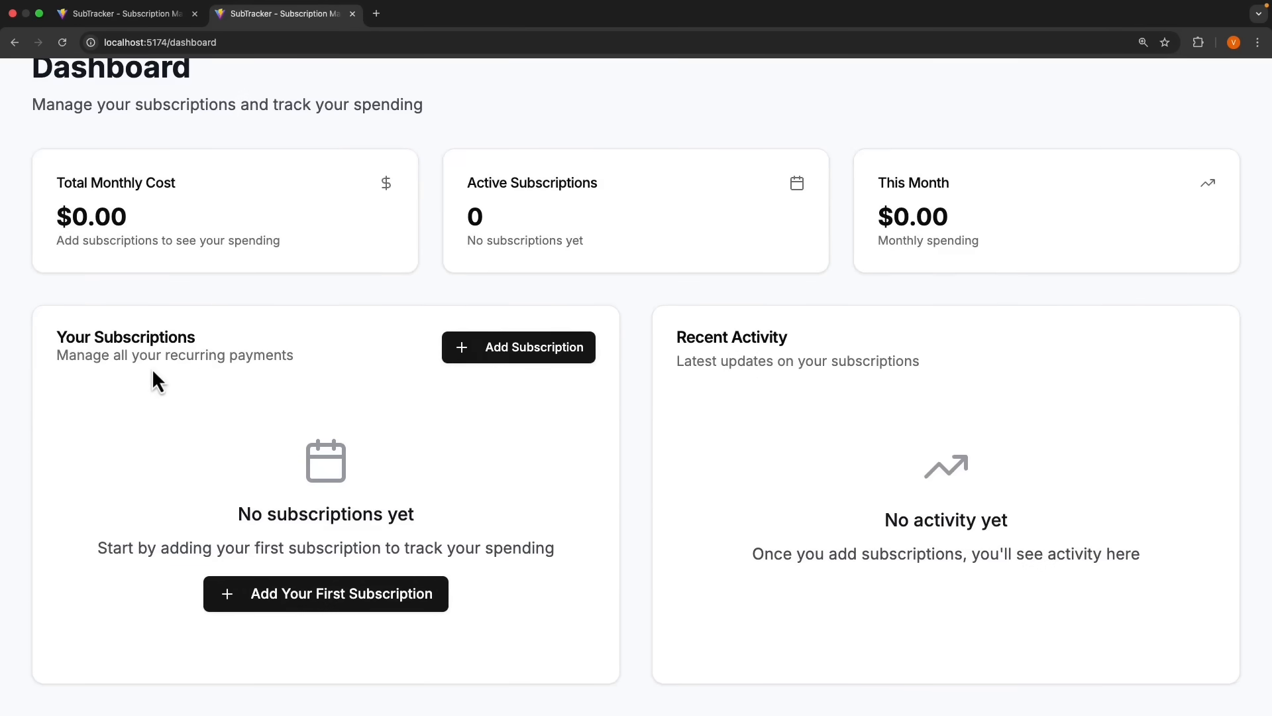
{"action": "mouse_move", "coordinate": [748, 386]}
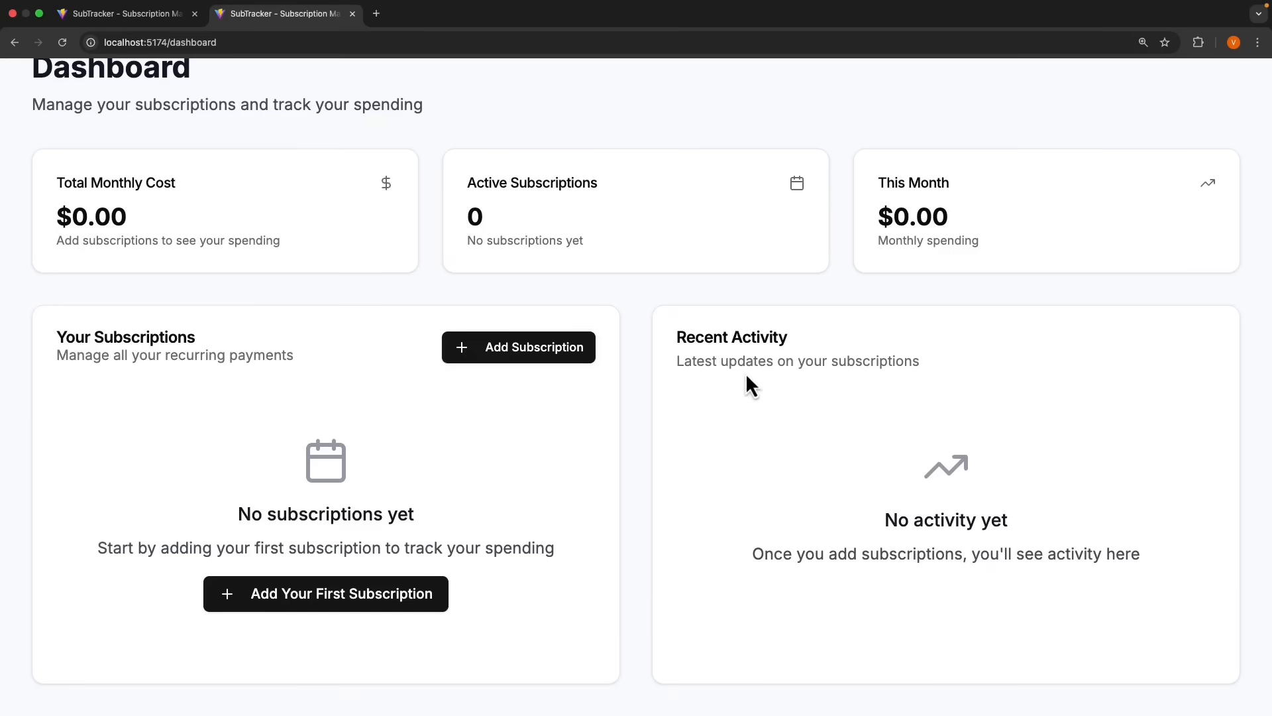
{"action": "mouse_move", "coordinate": [781, 386]}
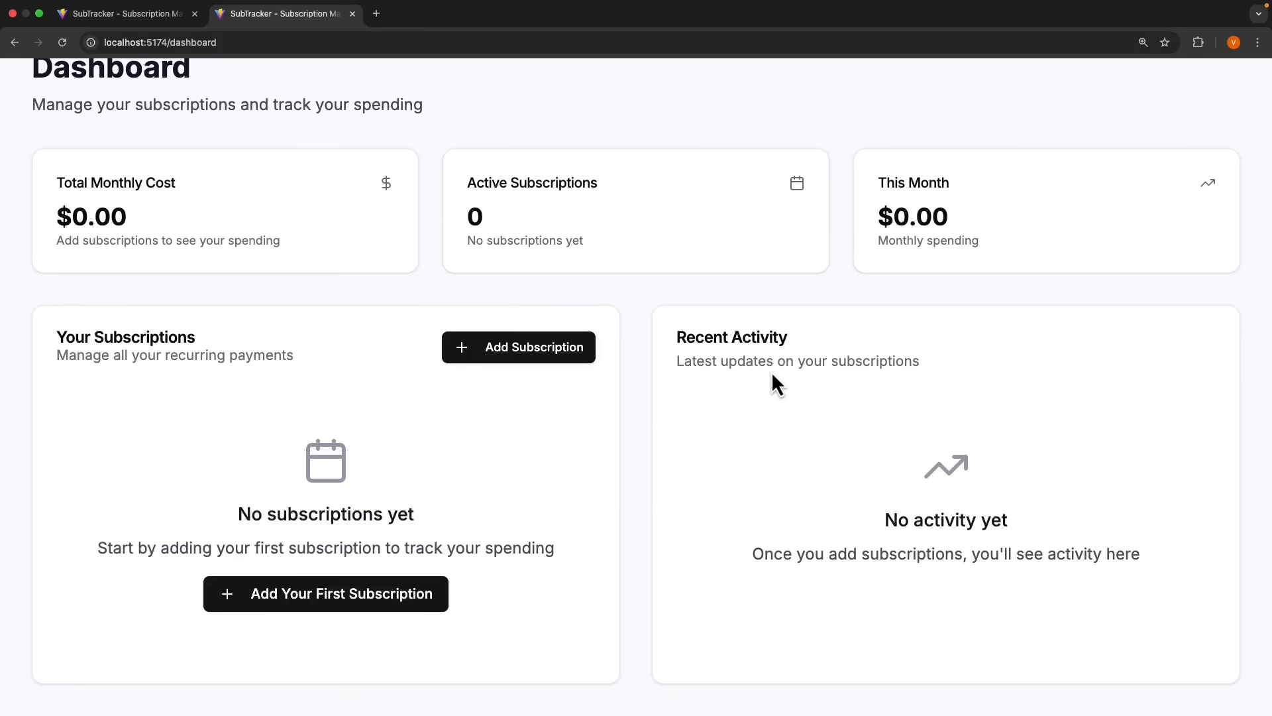
{"action": "scroll", "scroll_direction": "up", "scroll_amount": 3}
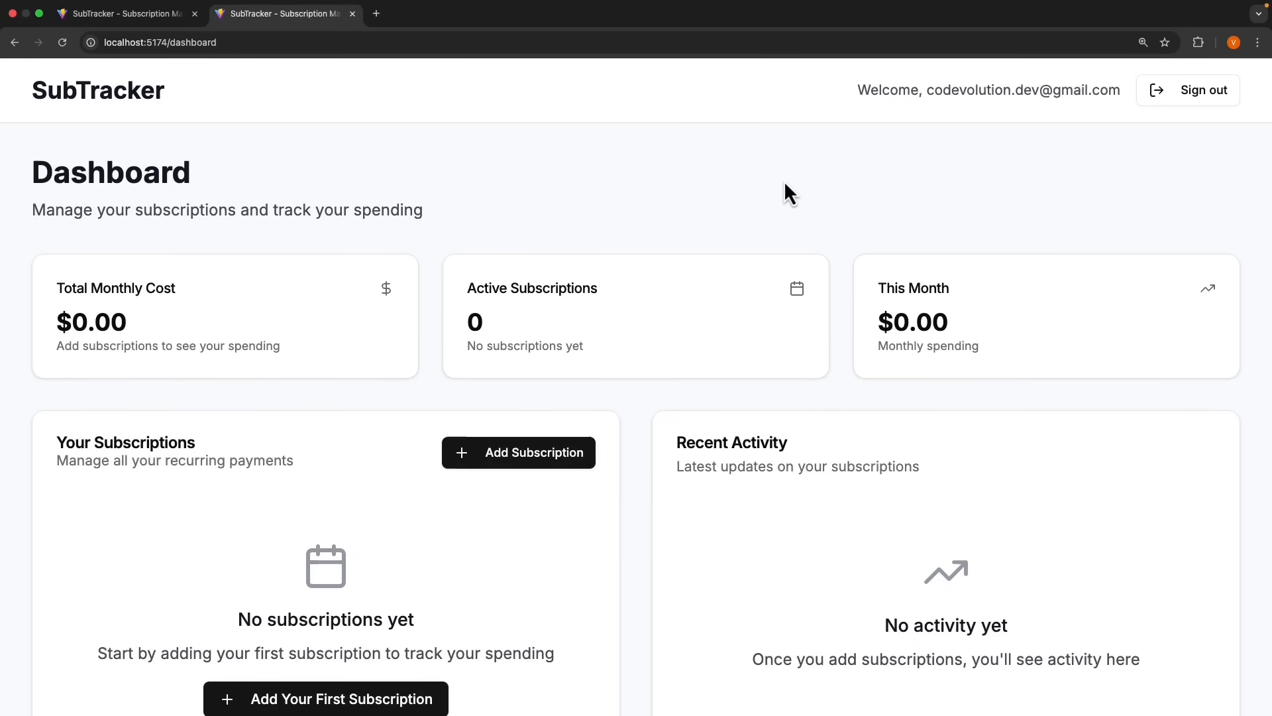
{"action": "left_click", "coordinate": [1204, 90]}
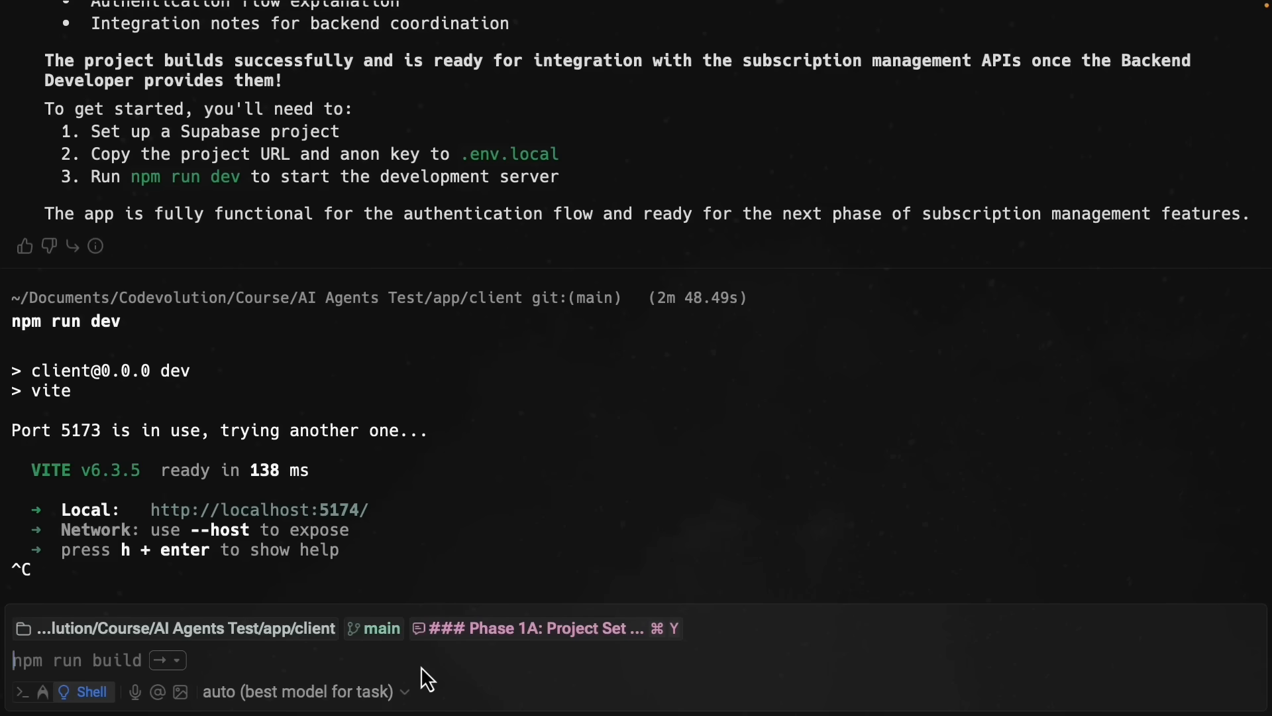
Review the pasted Phase 1B subscription management prompt and set the input to Auto Detection.
{"action": "scroll", "scroll_direction": "down", "scroll_amount": 3}
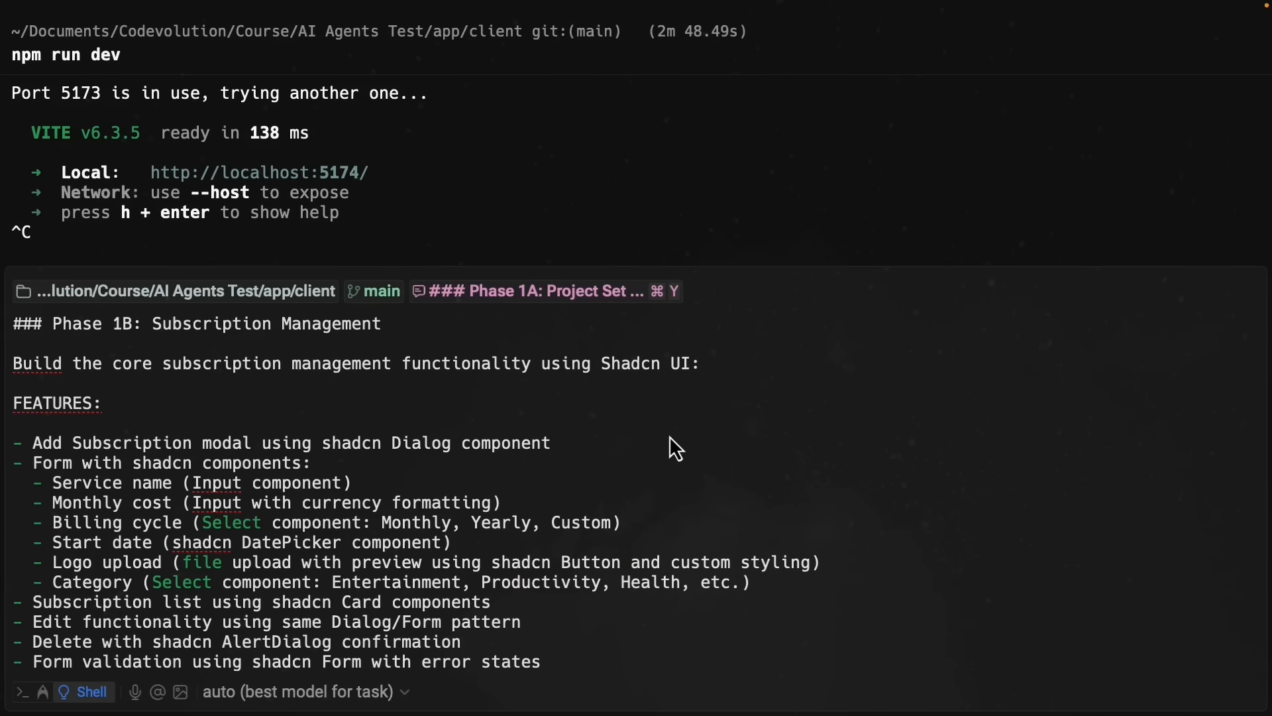
{"action": "mouse_move", "coordinate": [358, 386]}
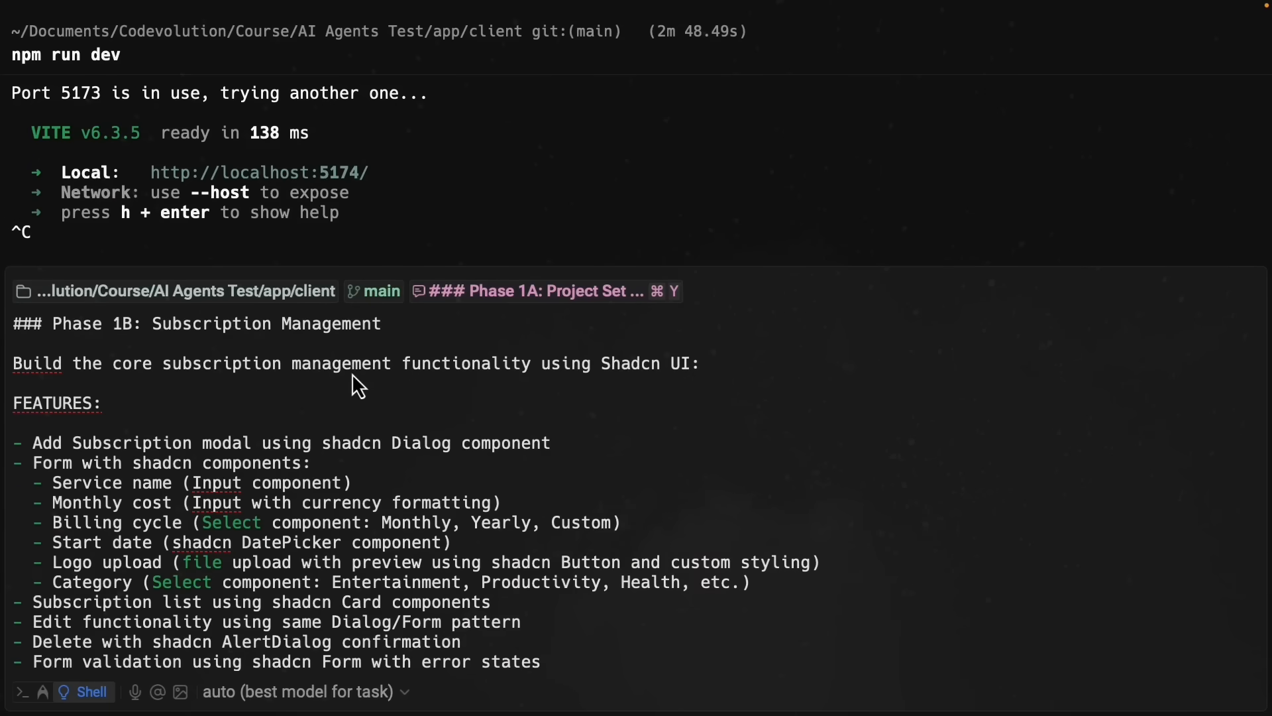
{"action": "mouse_move", "coordinate": [676, 389]}
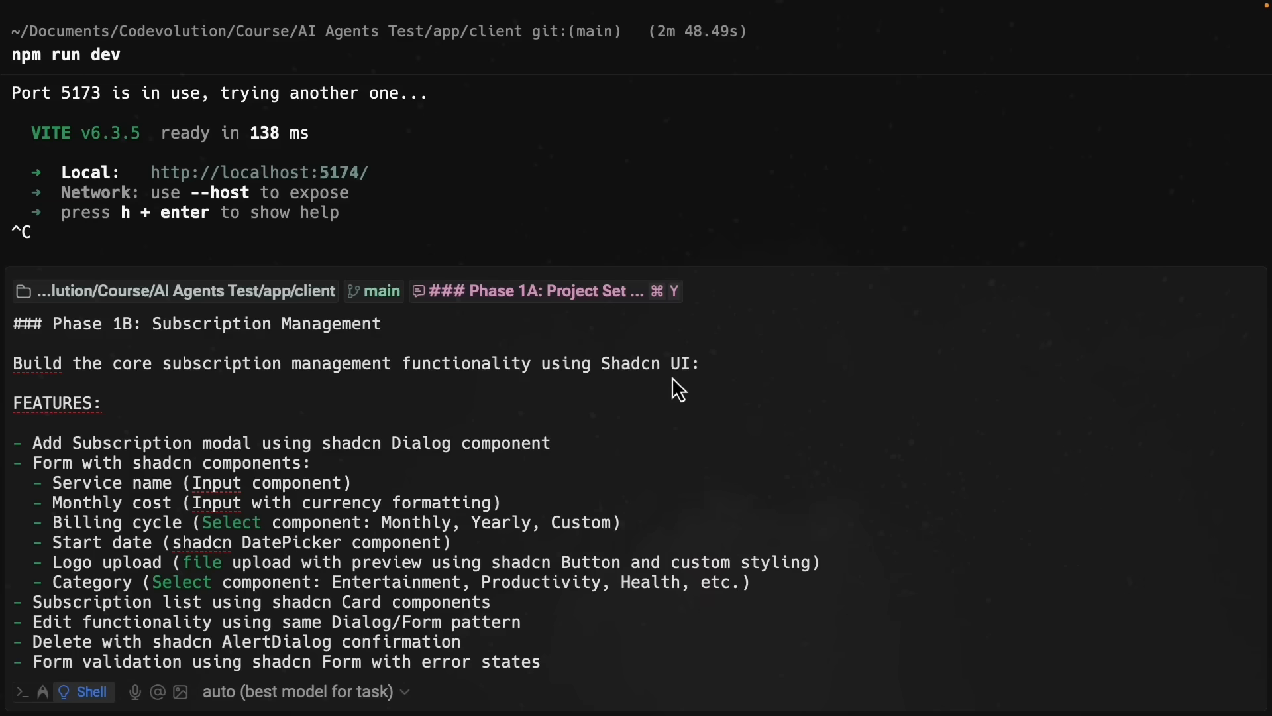
{"action": "scroll", "scroll_direction": "down", "scroll_amount": 3}
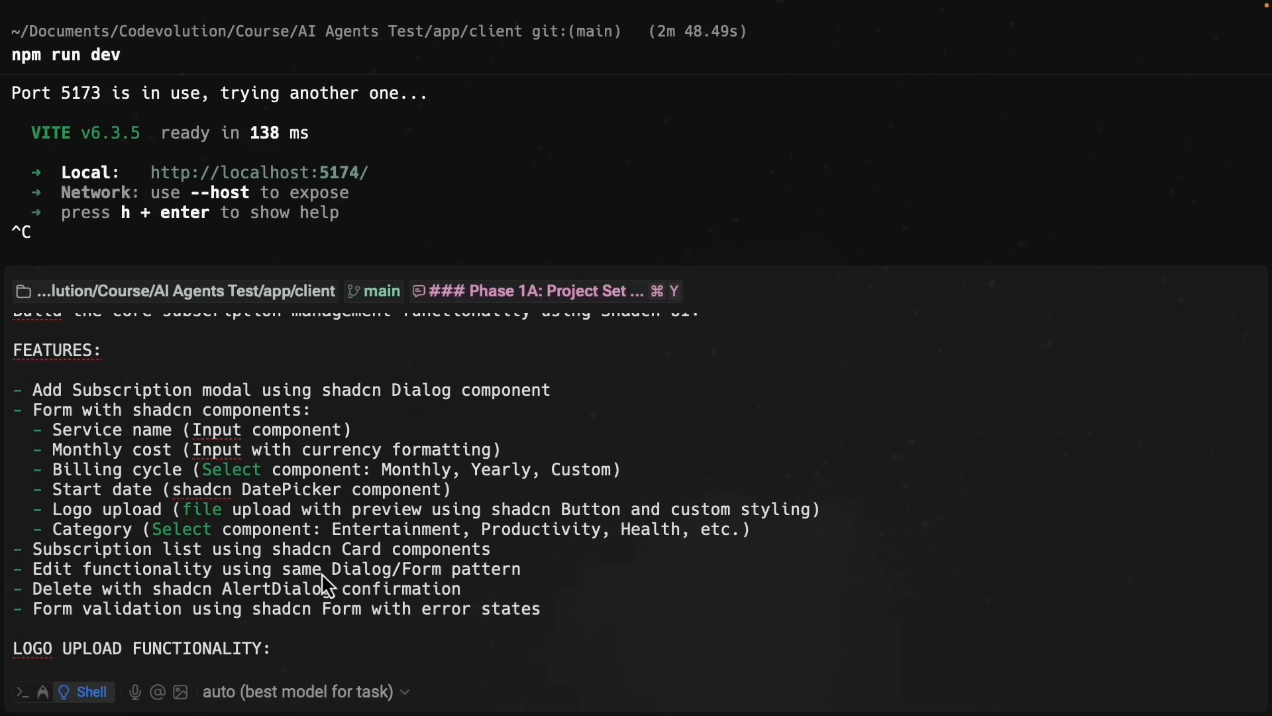
{"action": "scroll", "scroll_direction": "down", "scroll_amount": 3}
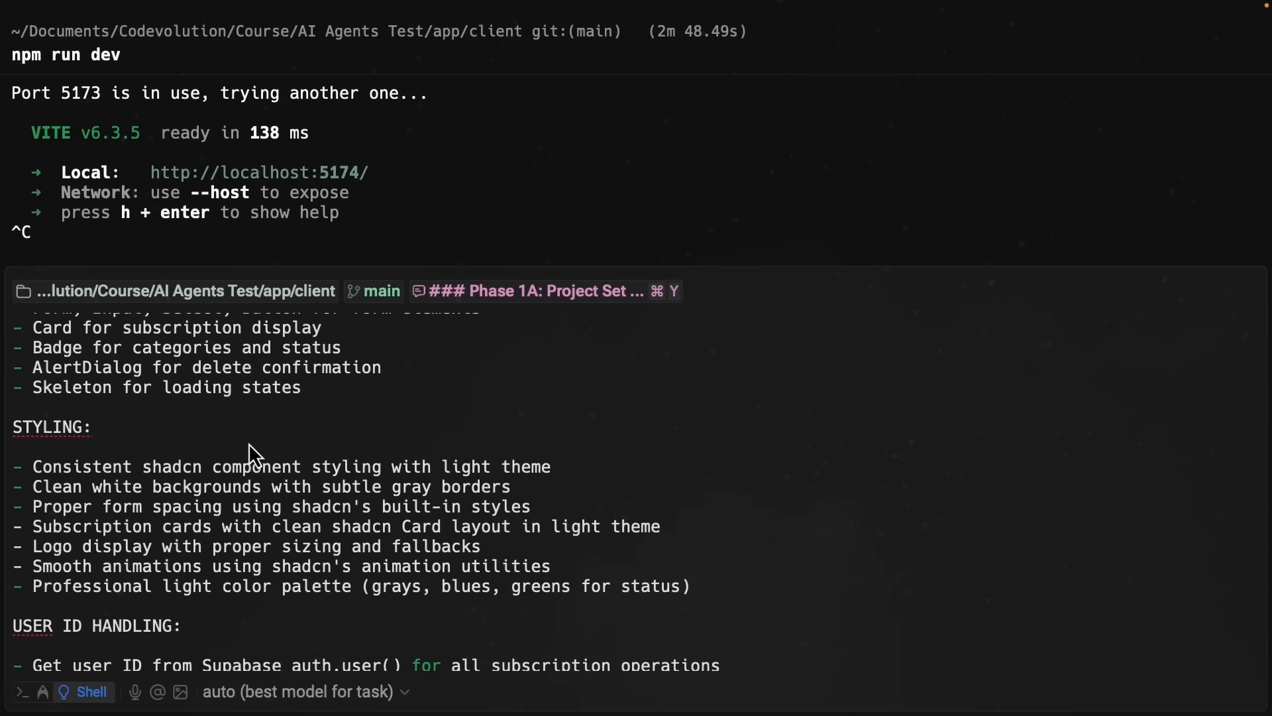
{"action": "scroll", "scroll_direction": "down", "scroll_amount": 3}
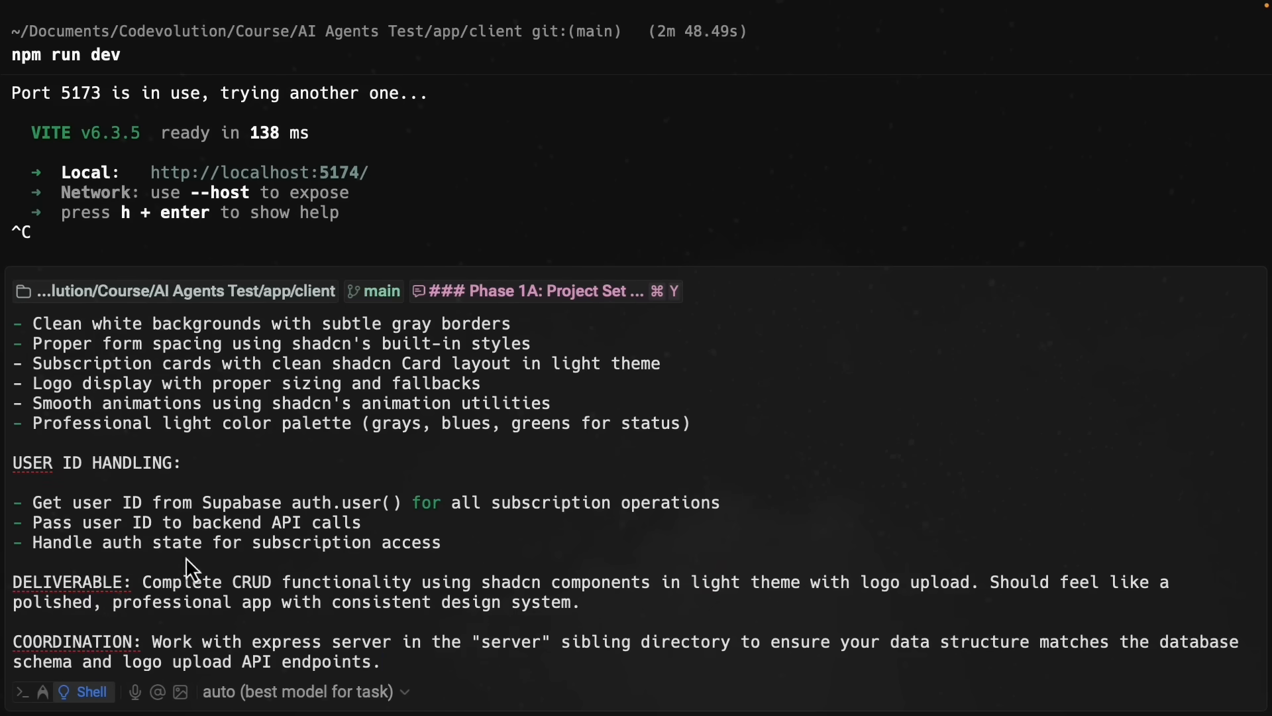
{"action": "mouse_move", "coordinate": [155, 636]}
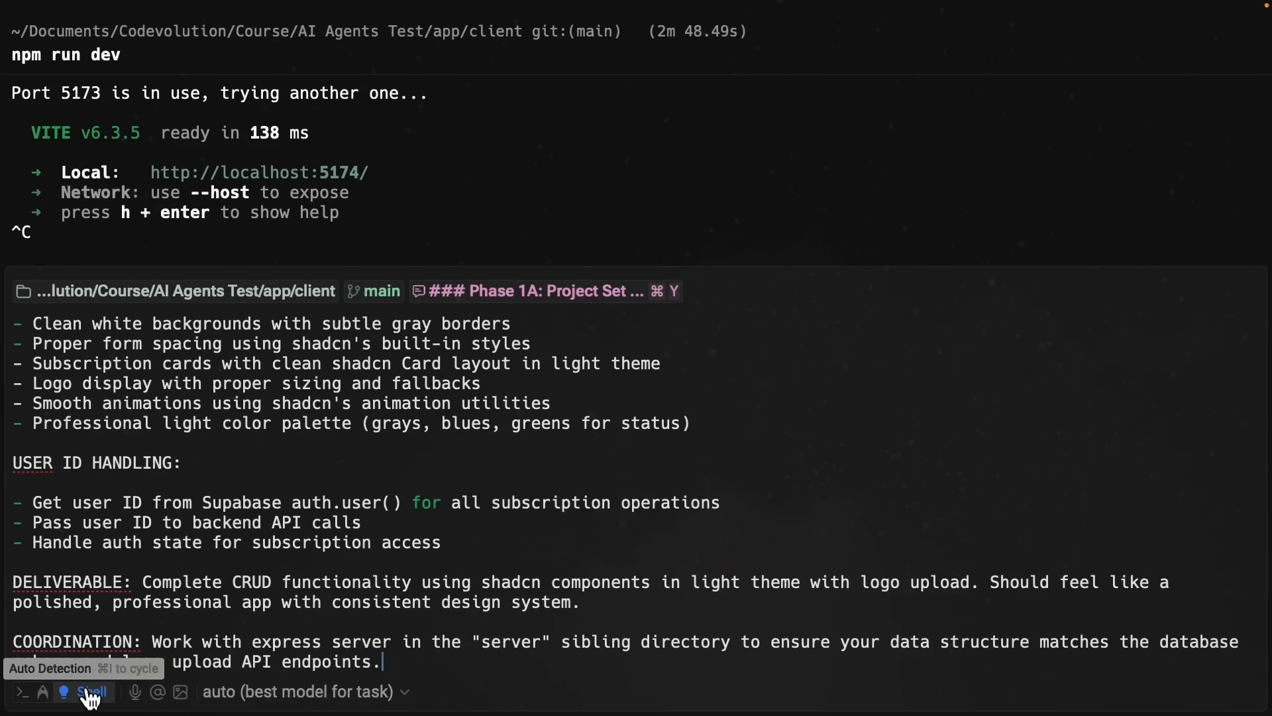
{"action": "left_click", "coordinate": [92, 691]}
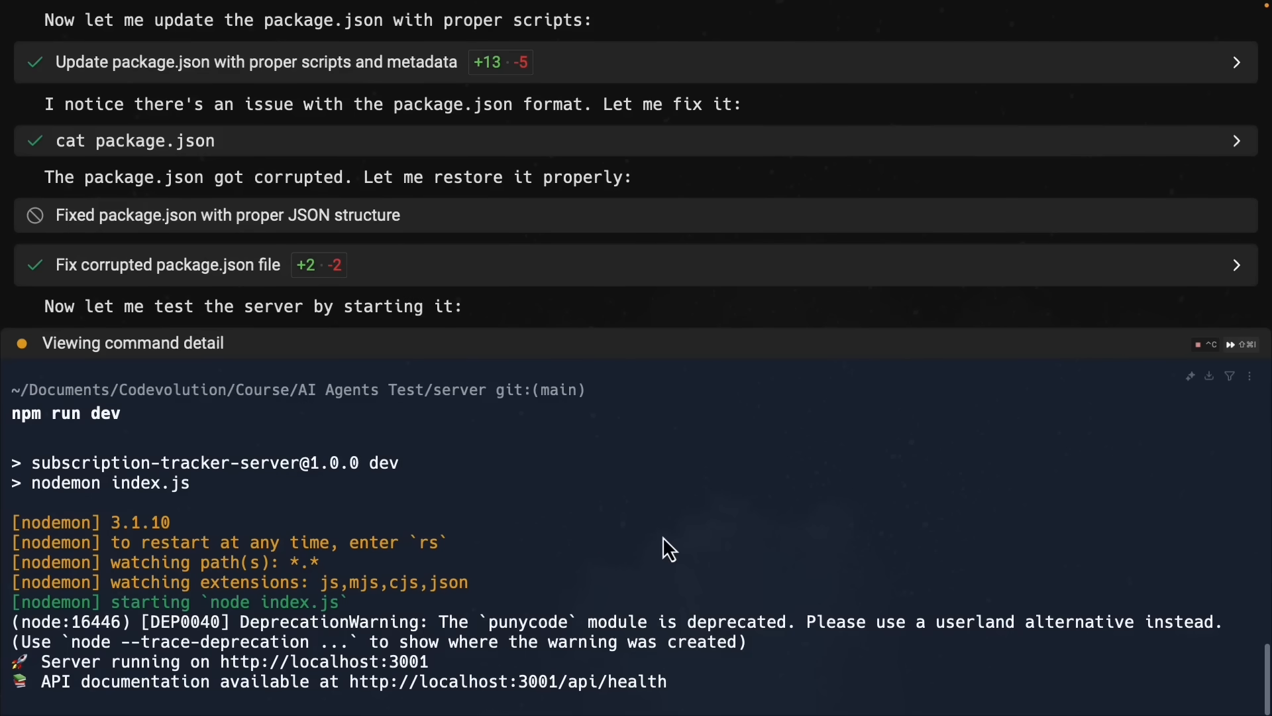
{"action": "mouse_move", "coordinate": [647, 531]}
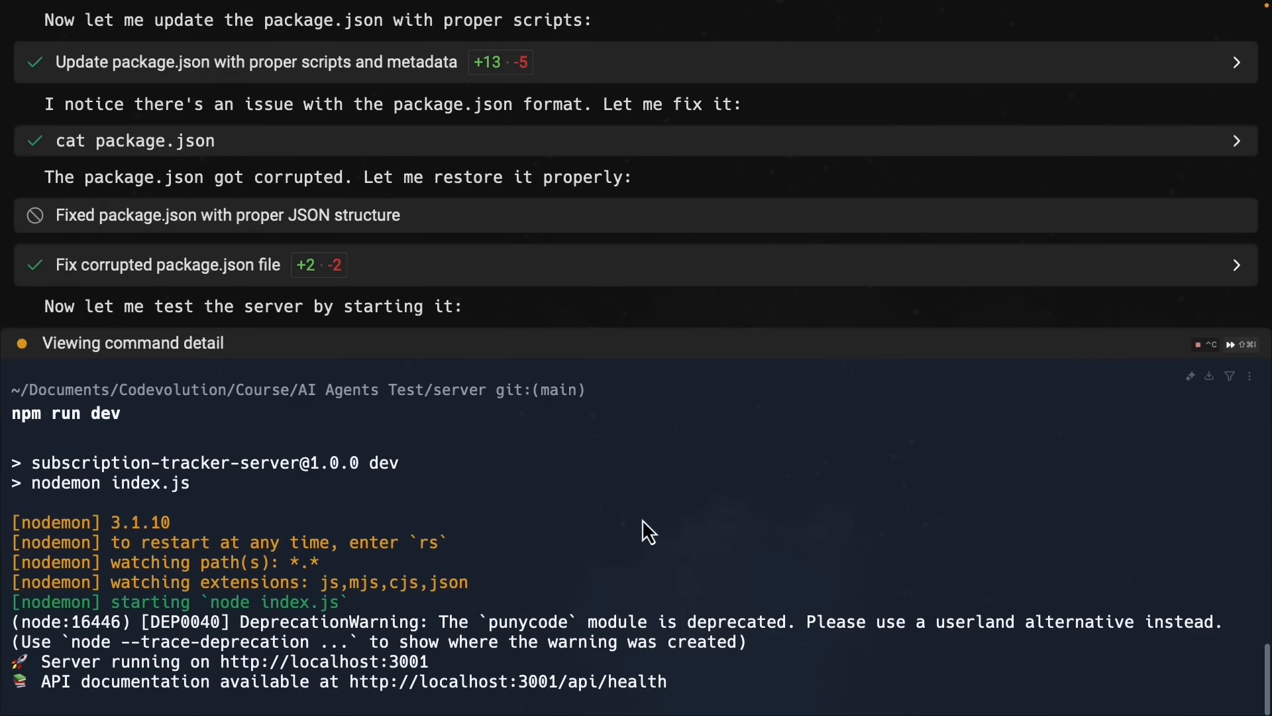
{"action": "mouse_move", "coordinate": [138, 430]}
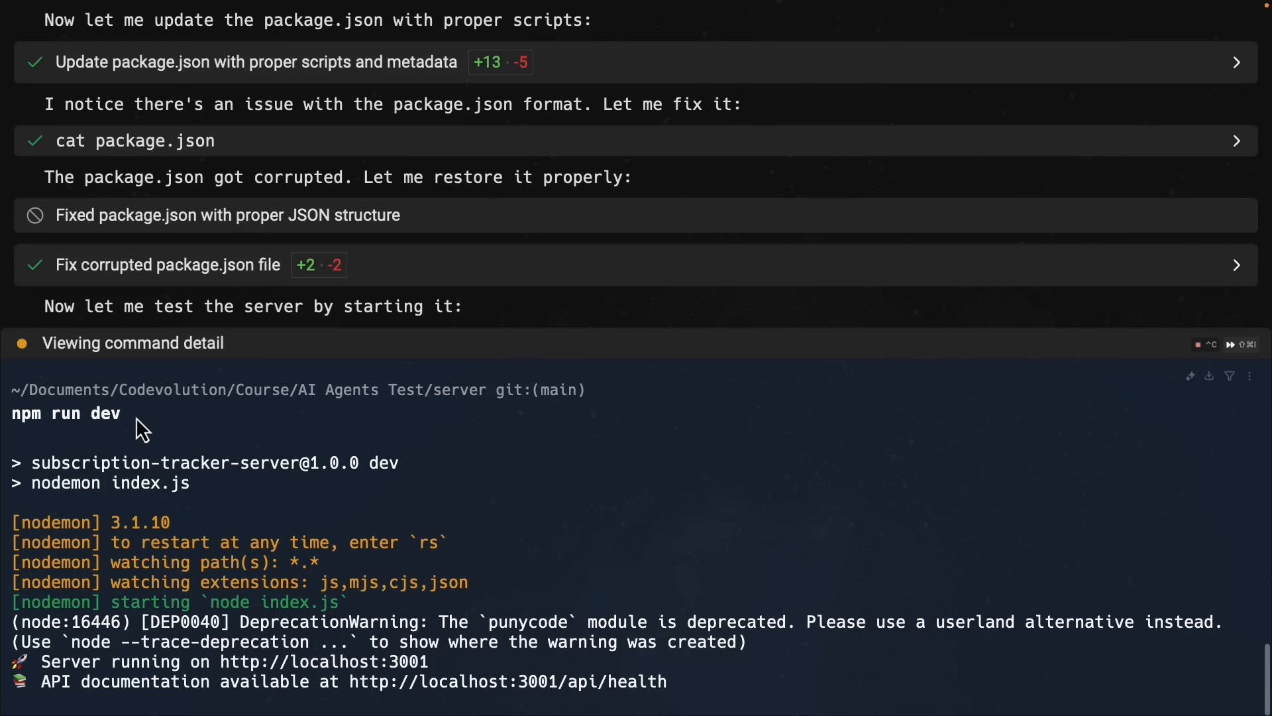
{"action": "mouse_move", "coordinate": [324, 662]}
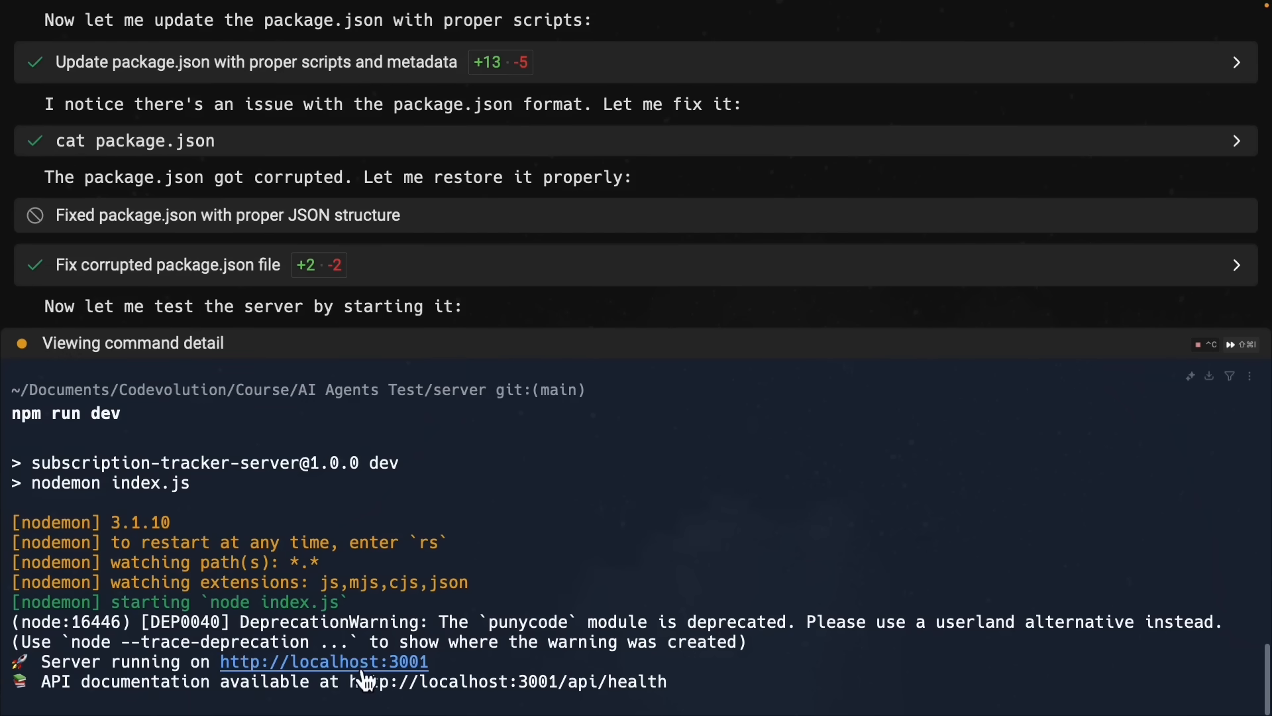
{"action": "mouse_move", "coordinate": [427, 691]}
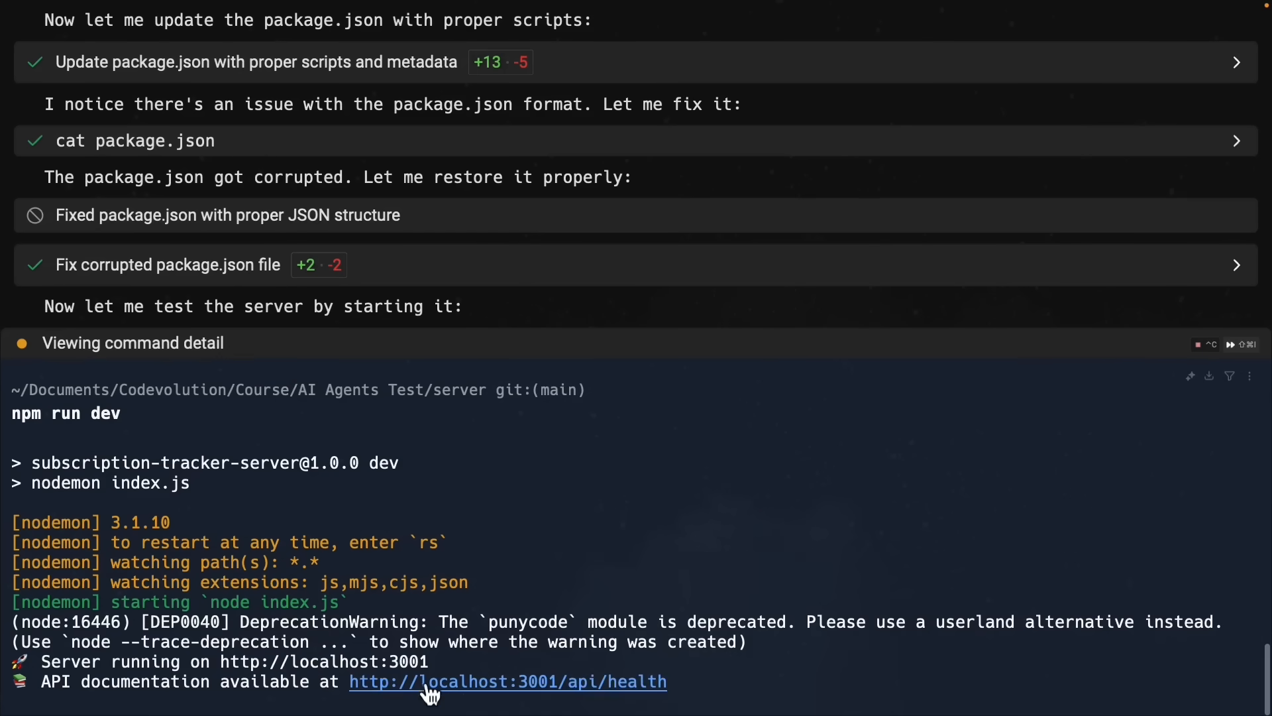
{"action": "mouse_move", "coordinate": [448, 695]}
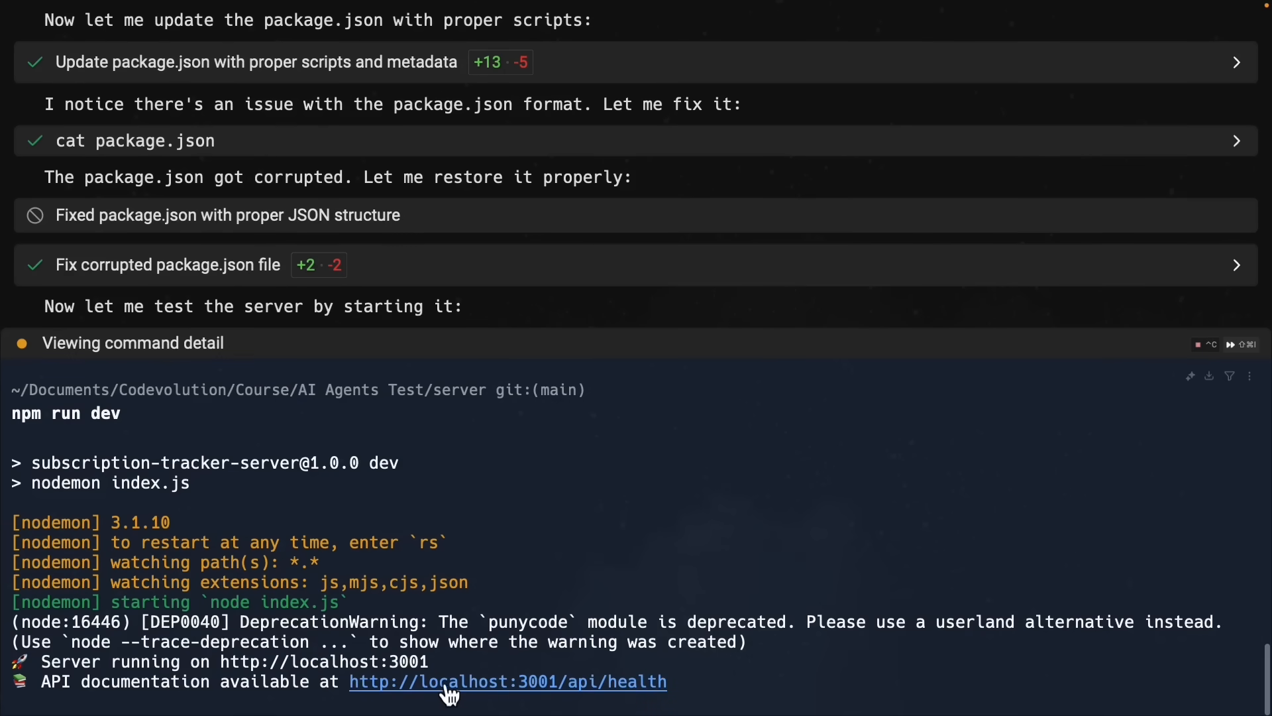
{"action": "mouse_move", "coordinate": [546, 691]}
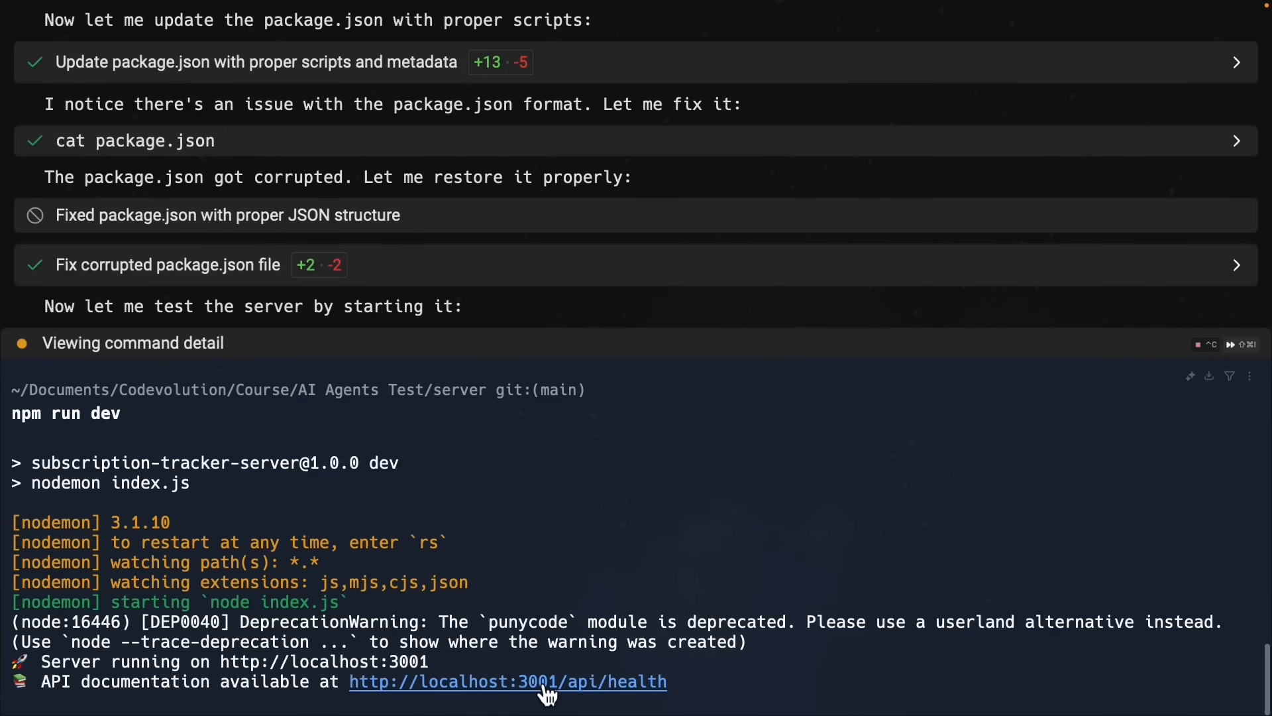
{"action": "mouse_move", "coordinate": [673, 546]}
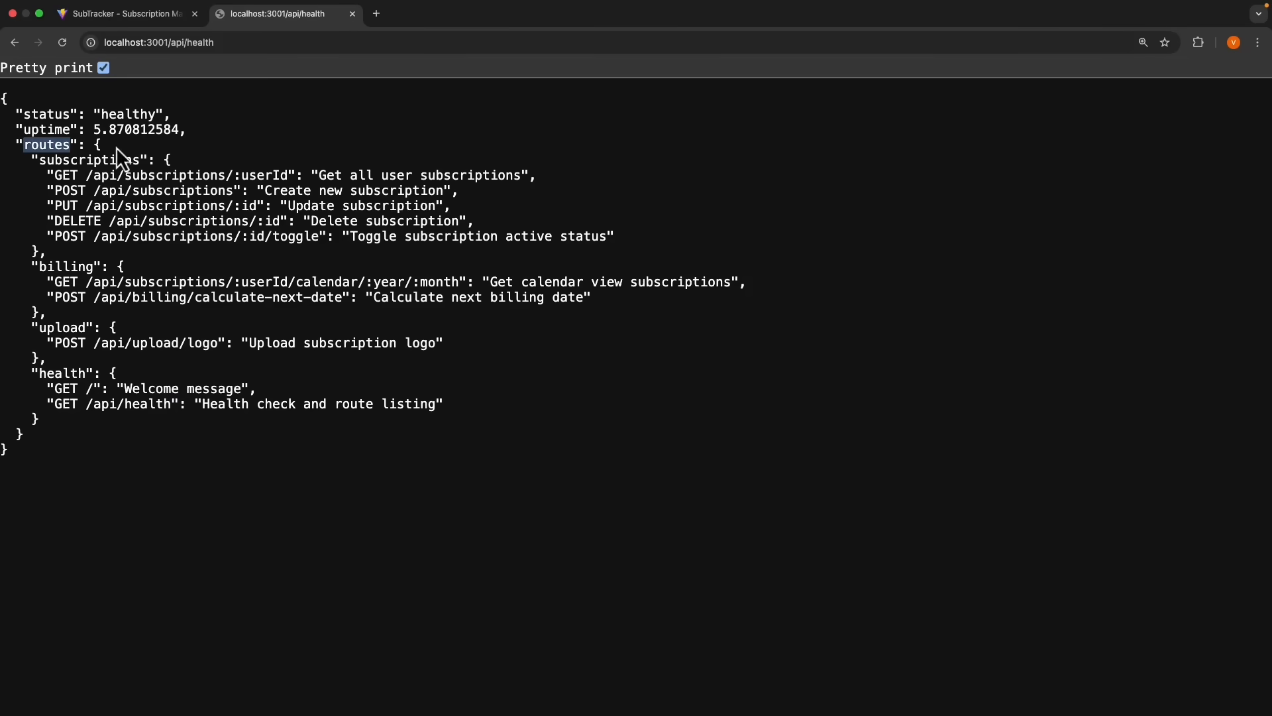
{"action": "mouse_move", "coordinate": [160, 154]}
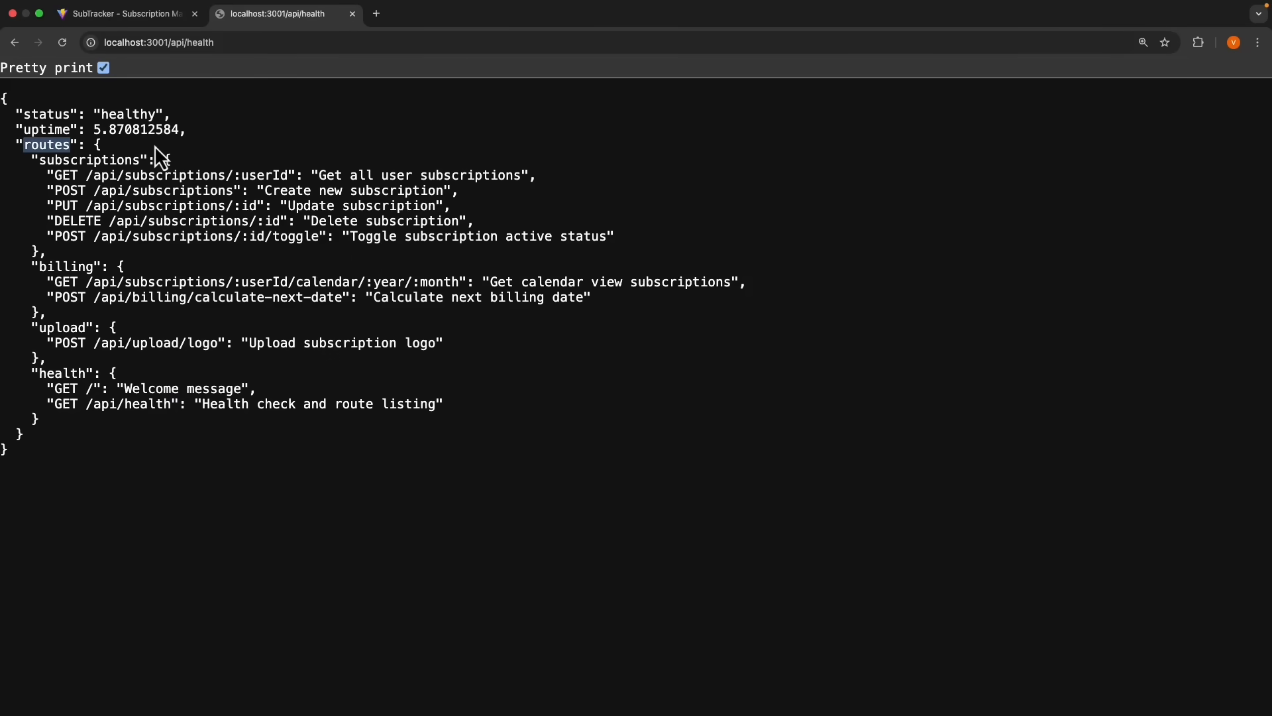
{"action": "mouse_move", "coordinate": [585, 470]}
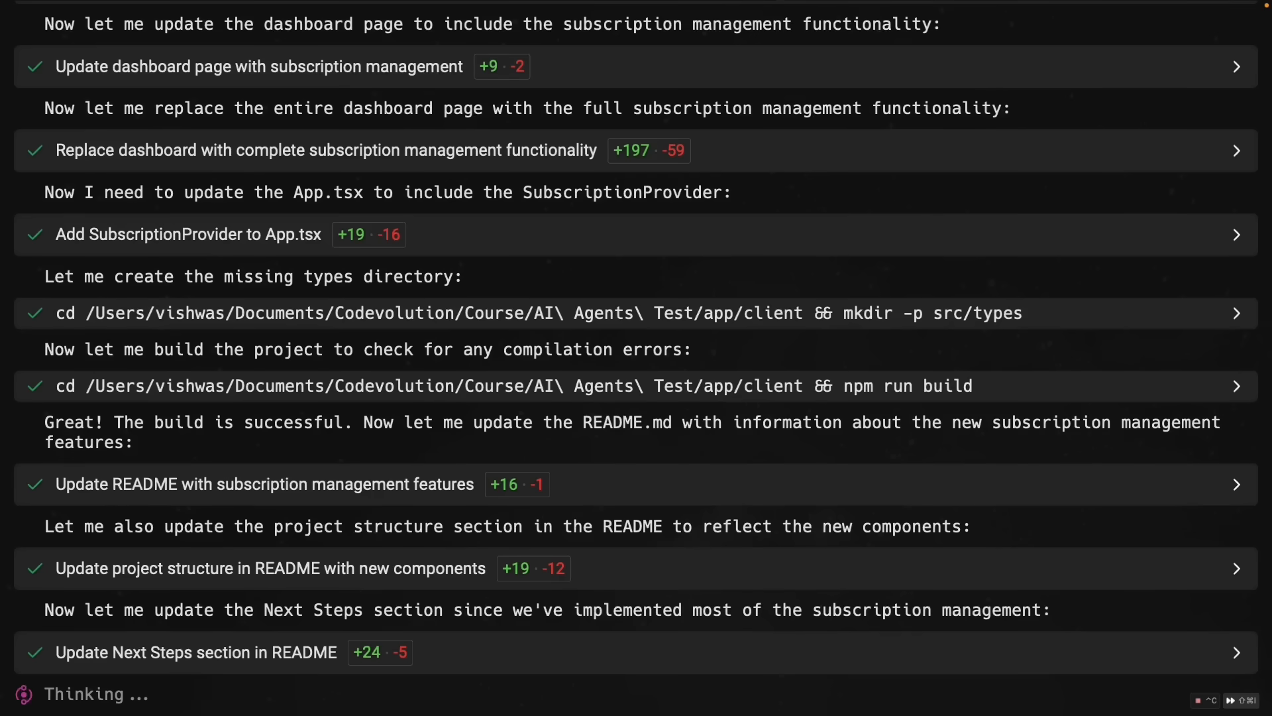
Scroll the agent's Phase 1B report of shadcn add, edit, delete and view features.
{"action": "scroll", "scroll_direction": "down", "scroll_amount": 3}
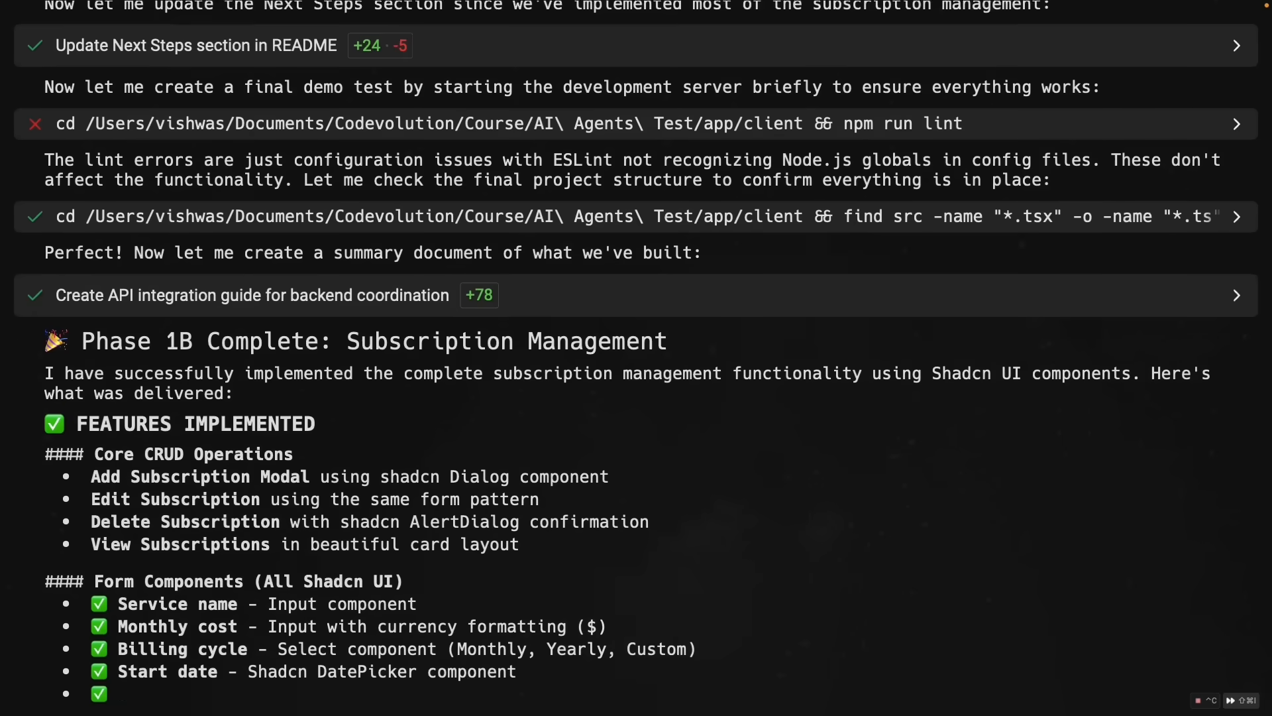
{"action": "scroll", "scroll_direction": "down", "scroll_amount": 3}
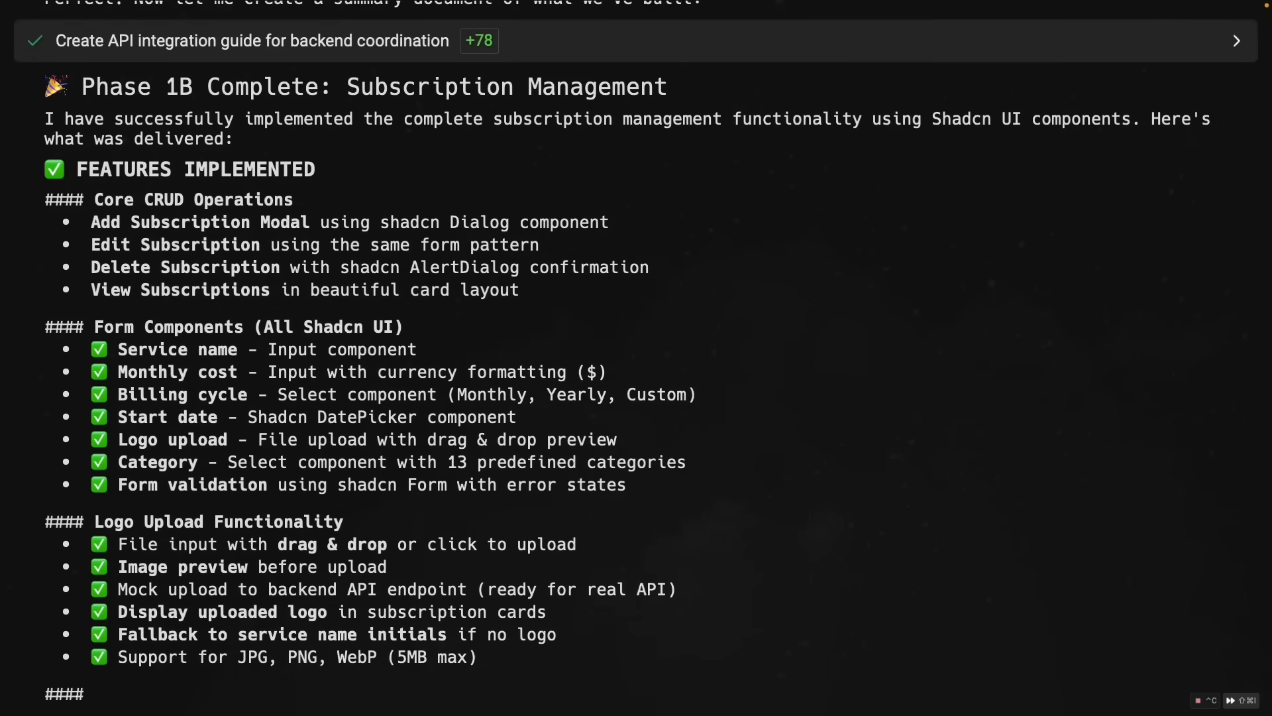
{"action": "scroll", "scroll_direction": "down", "scroll_amount": 3}
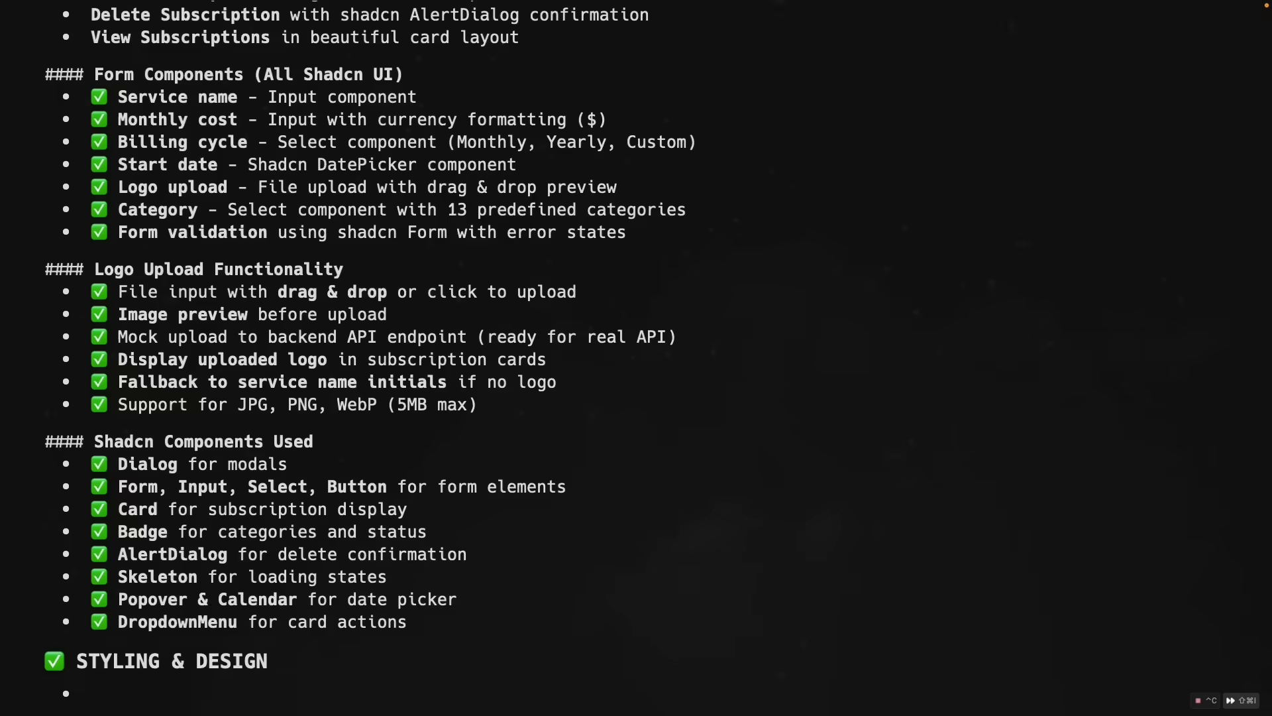
{"action": "scroll", "scroll_direction": "down", "scroll_amount": 3}
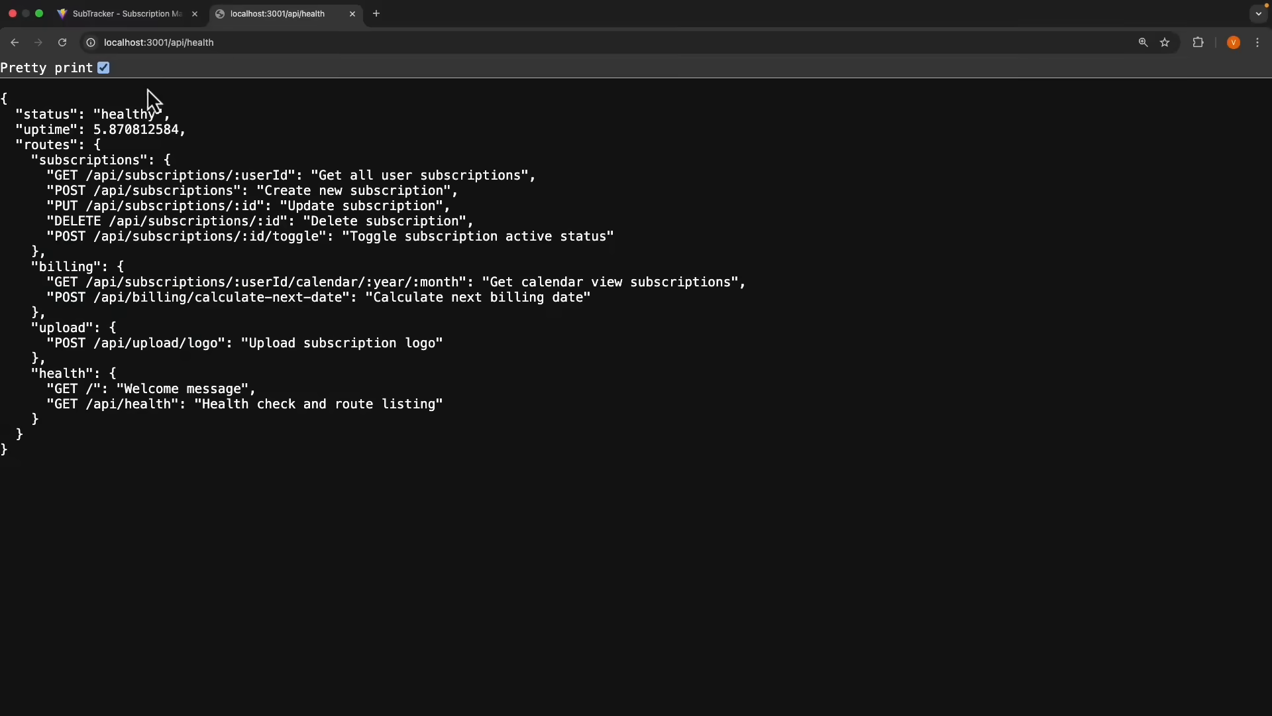
Show the SubTracker dashboard tab with zero subscriptions and scroll down it.
{"action": "left_click", "coordinate": [122, 14]}
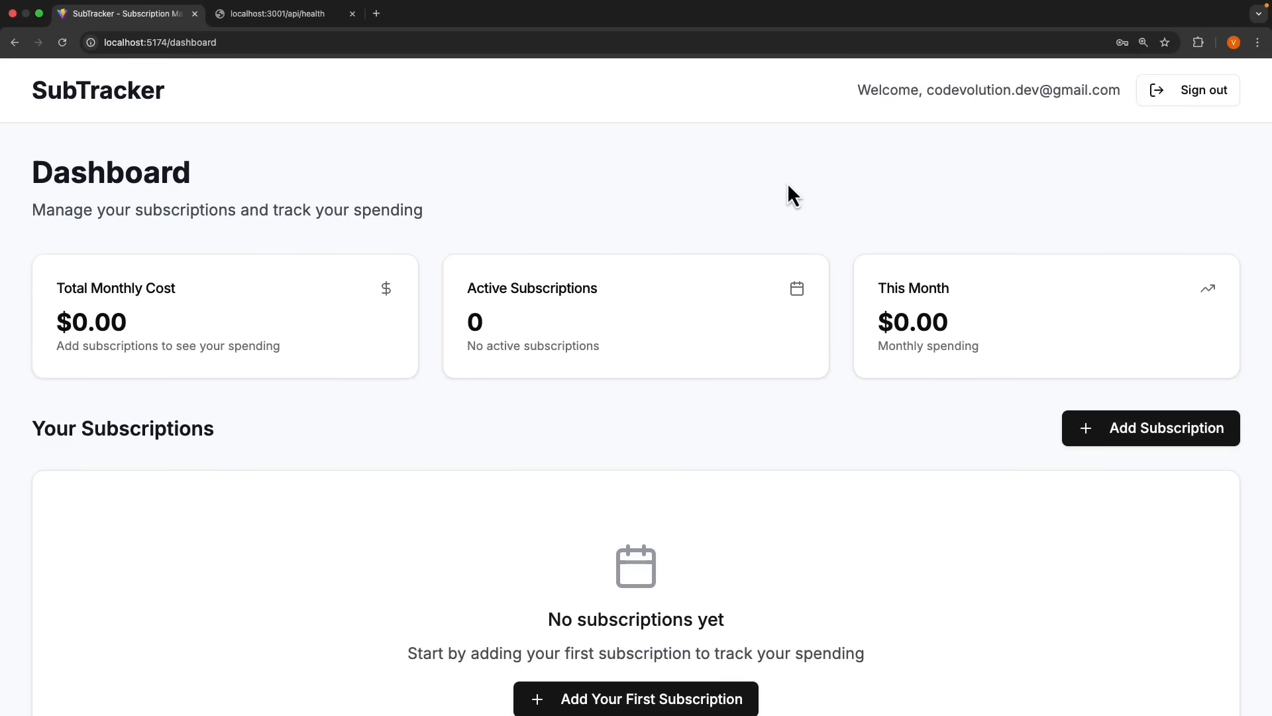
{"action": "scroll", "scroll_direction": "down", "scroll_amount": 3}
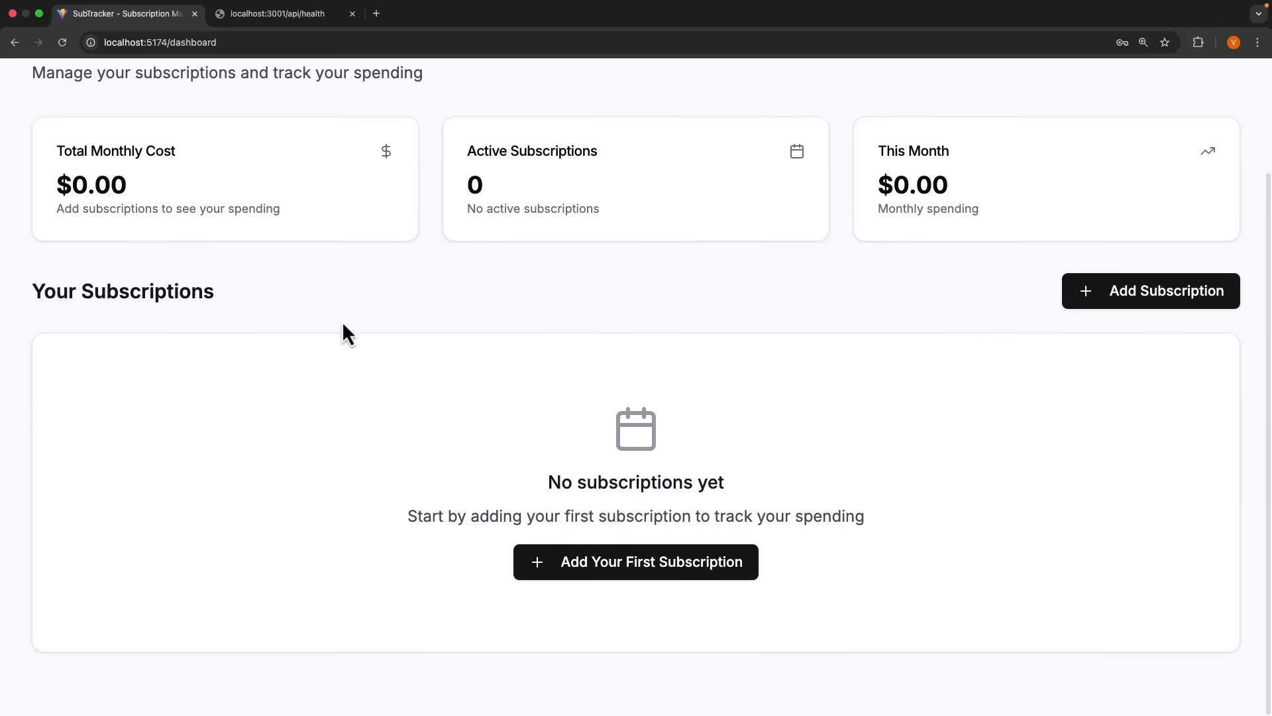
{"action": "mouse_move", "coordinate": [314, 327]}
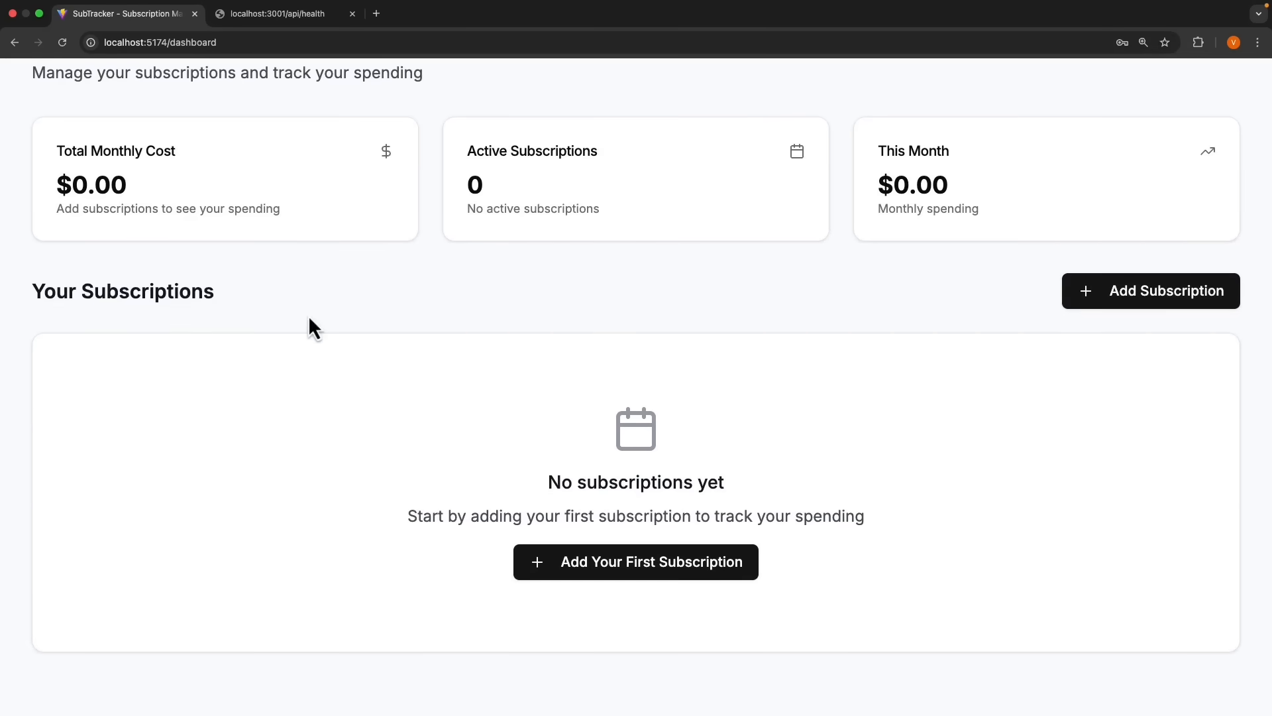
{"action": "mouse_move", "coordinate": [1164, 311]}
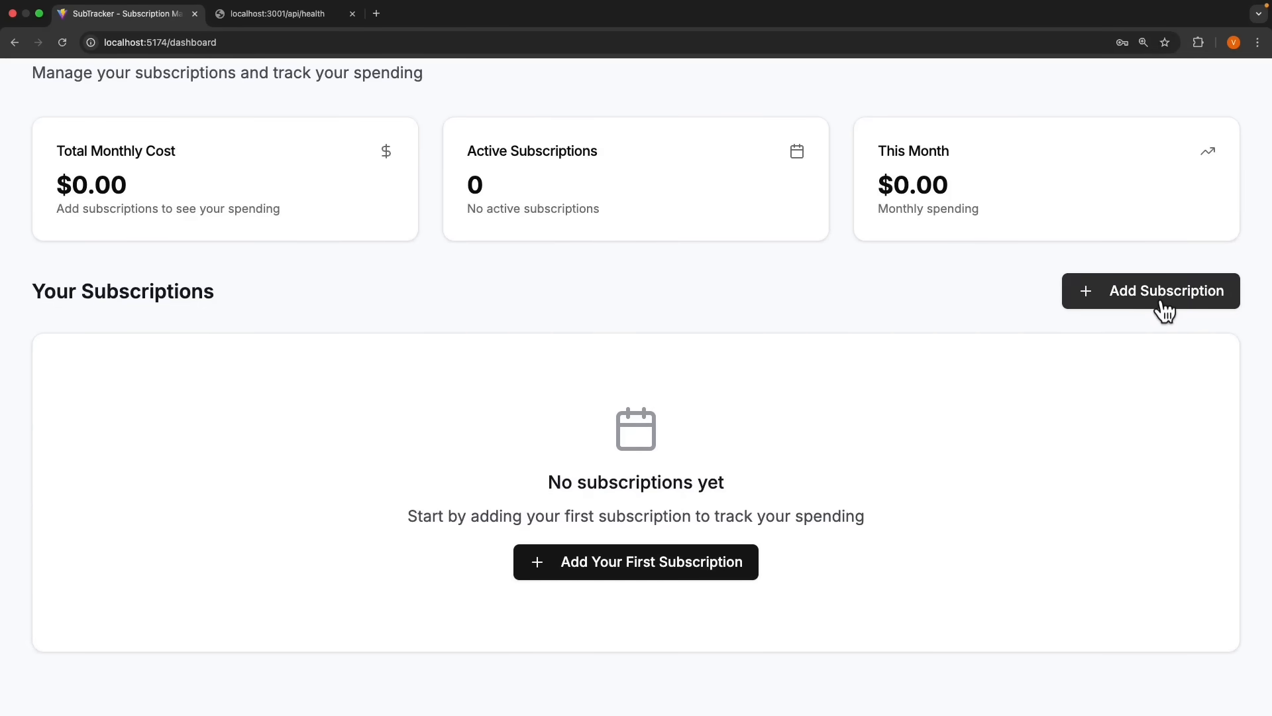
Open Add Subscription and view the billing cycle, start date calendar and category options.
{"action": "left_click", "coordinate": [1151, 290]}
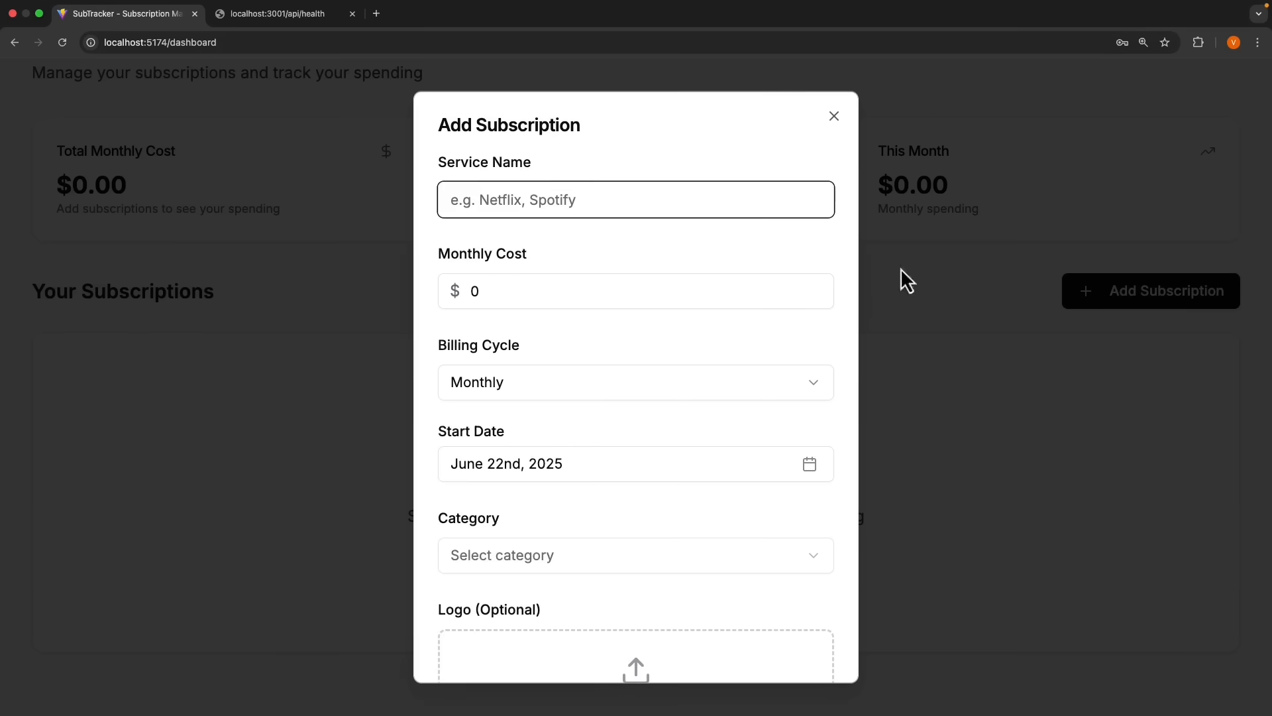
{"action": "mouse_move", "coordinate": [524, 285]}
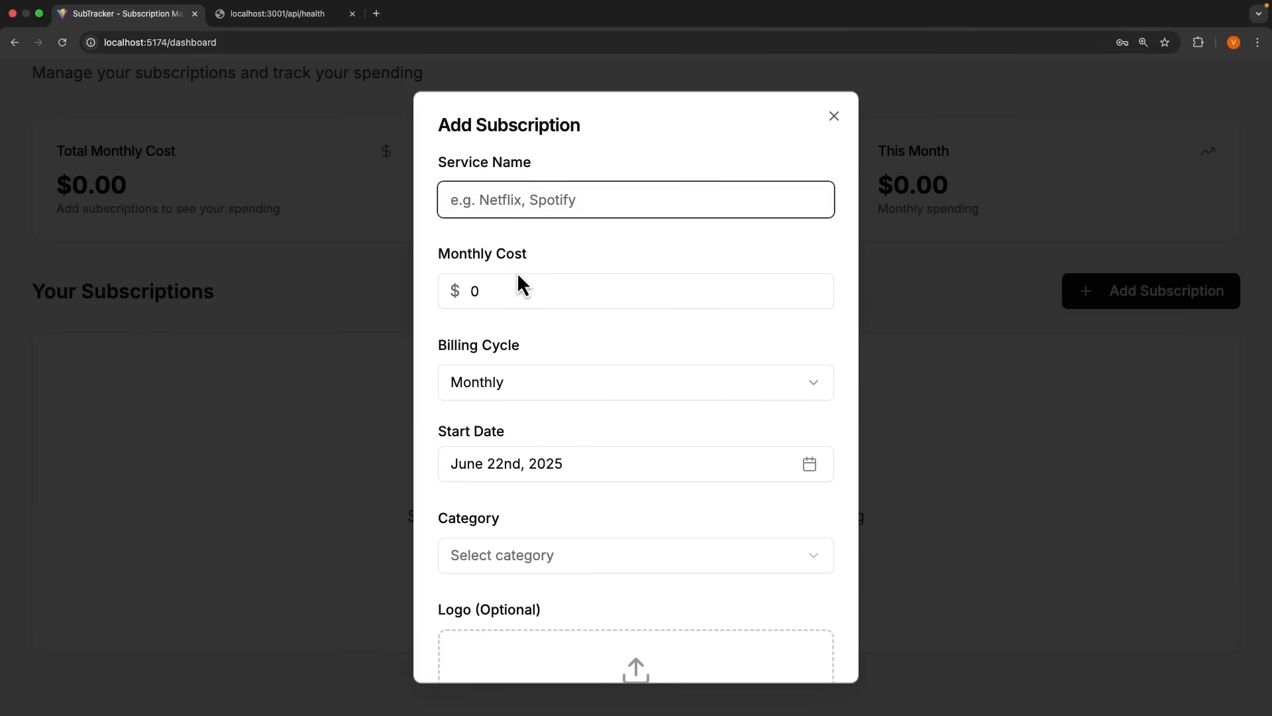
{"action": "left_click", "coordinate": [636, 383]}
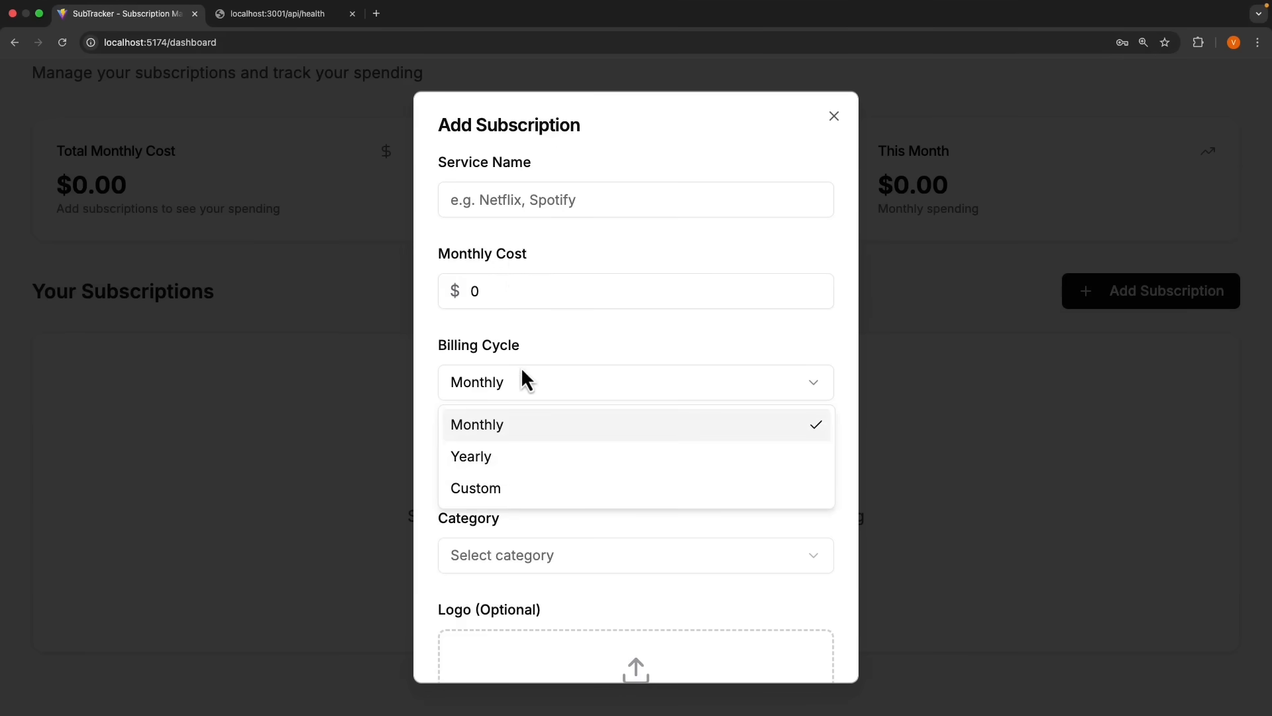
{"action": "left_click", "coordinate": [478, 423]}
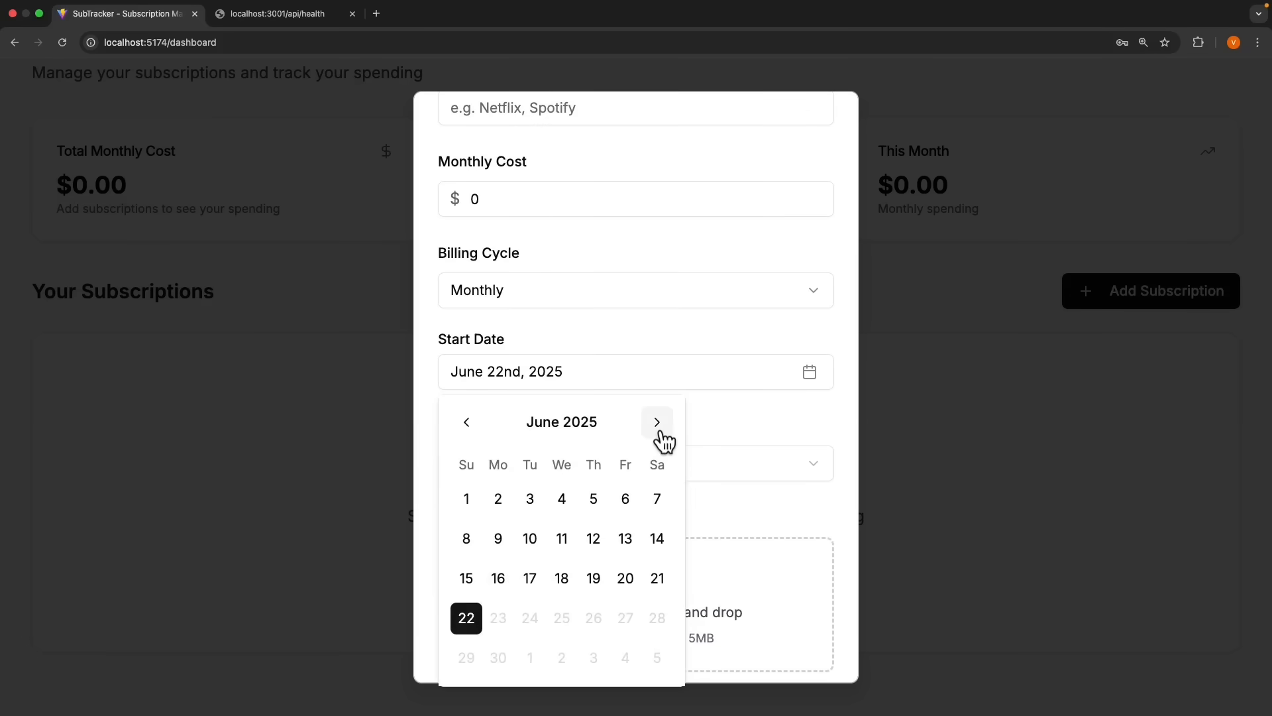
{"action": "left_click", "coordinate": [636, 462]}
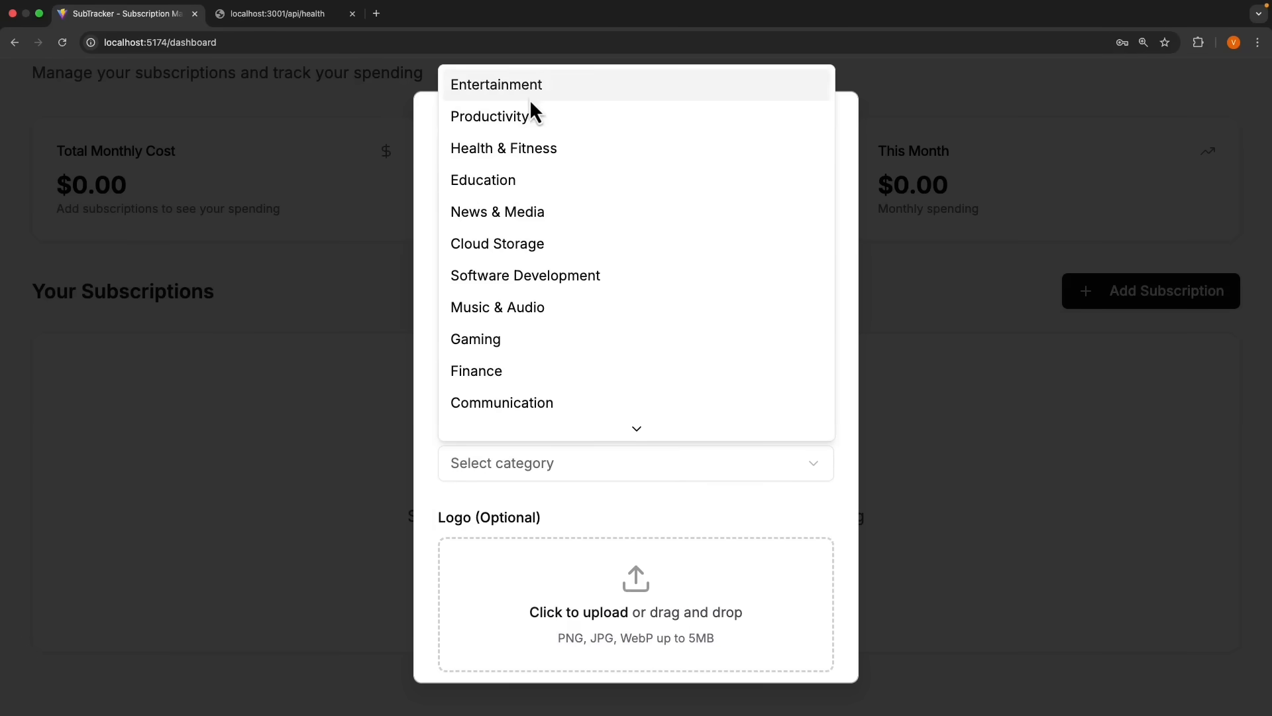
{"action": "mouse_move", "coordinate": [526, 180]}
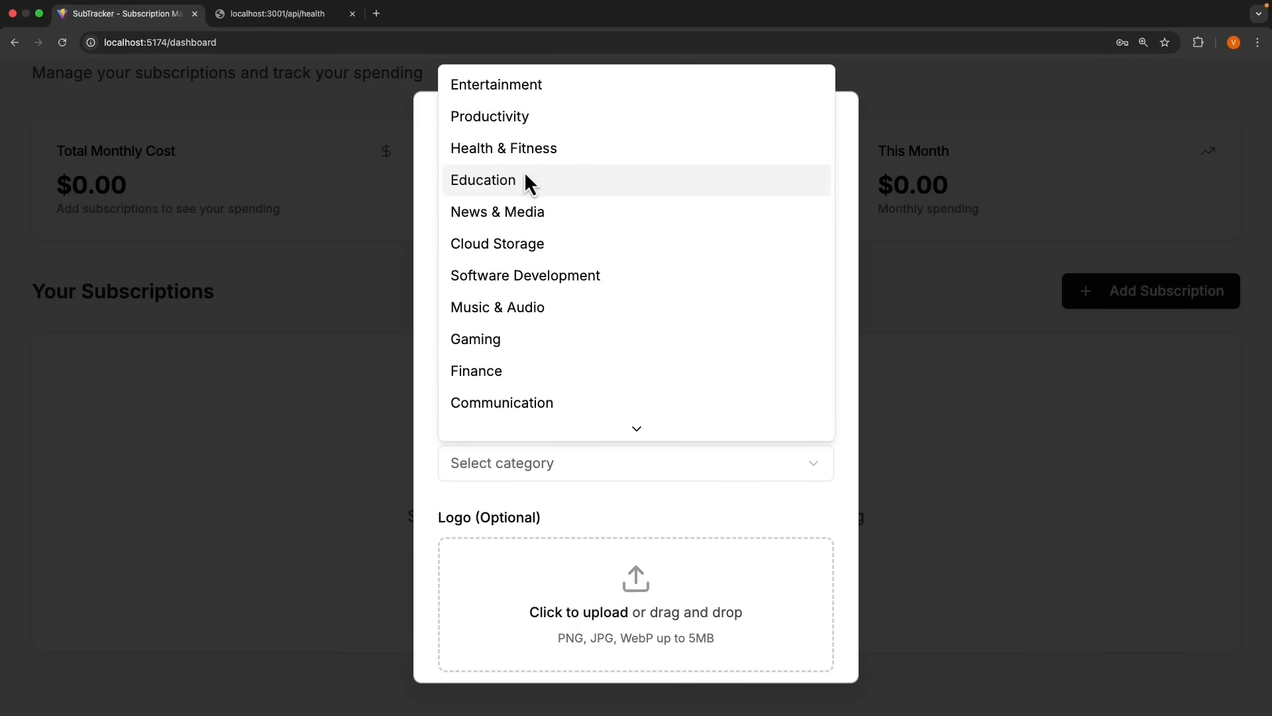
{"action": "mouse_move", "coordinate": [531, 283]}
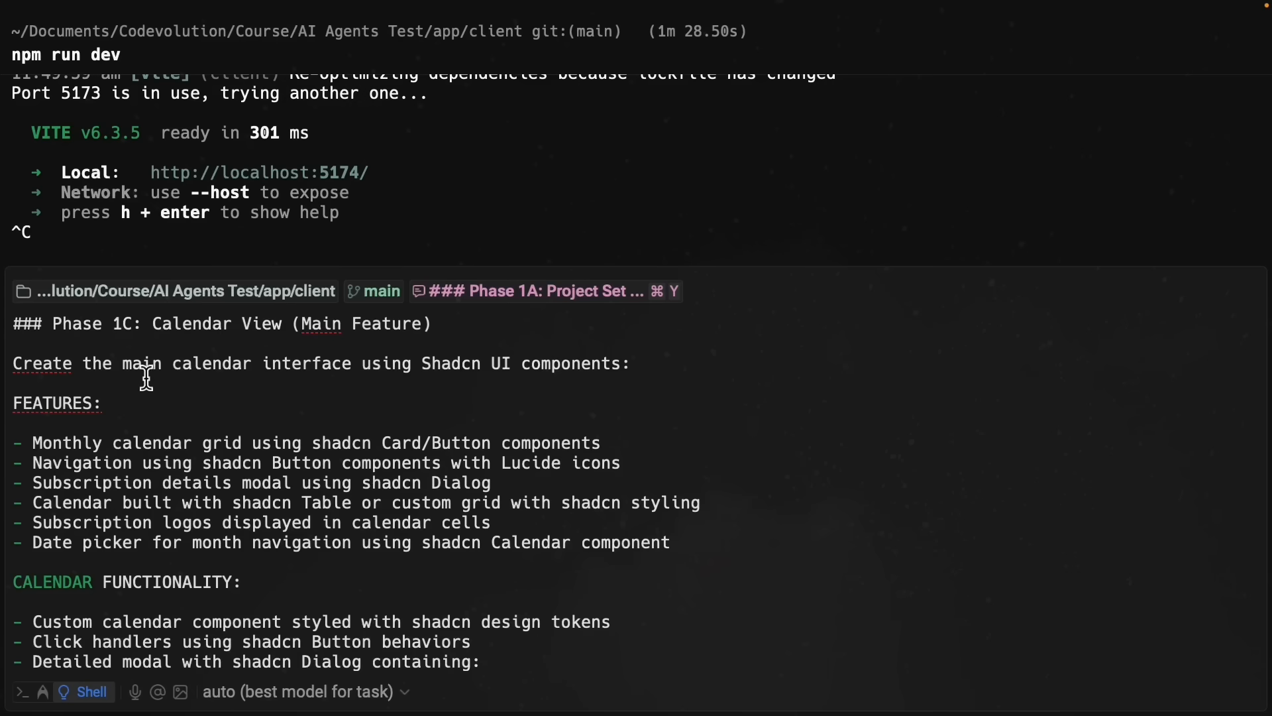
{"action": "mouse_move", "coordinate": [391, 375]}
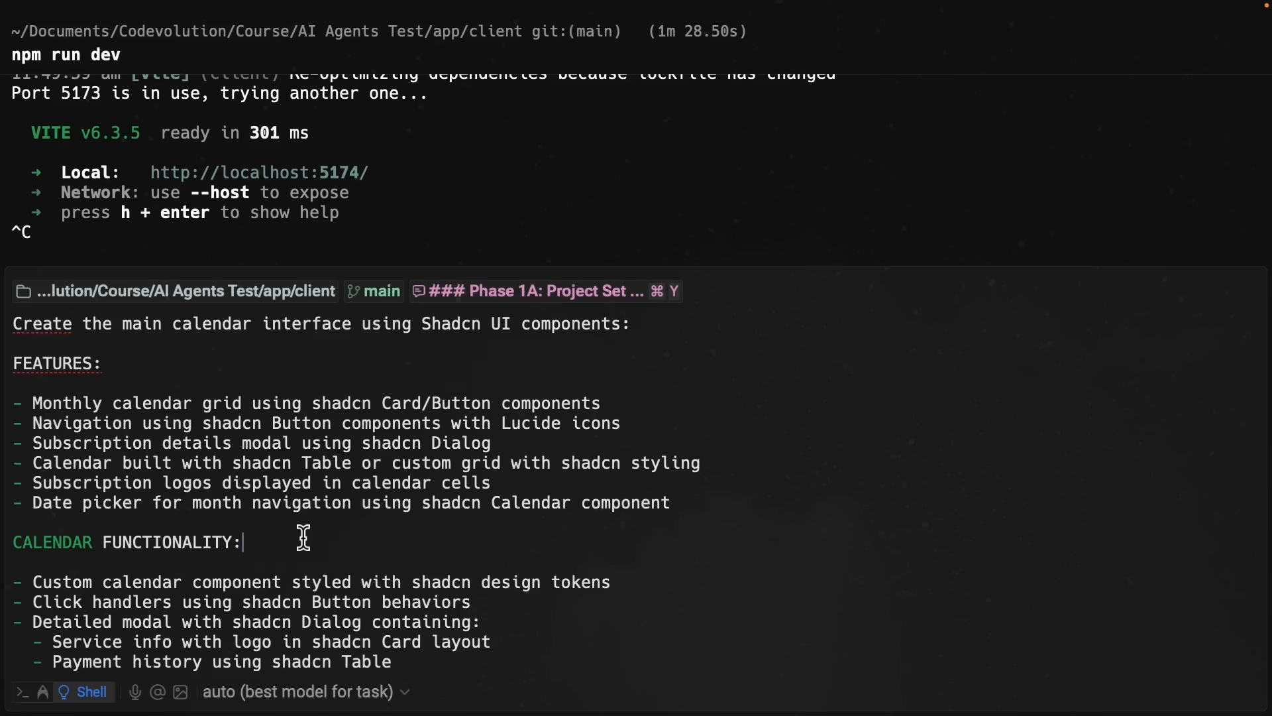
Scroll through the drafted Phase 1C Calendar View prompt in the client input.
{"action": "scroll", "scroll_direction": "down", "scroll_amount": 3}
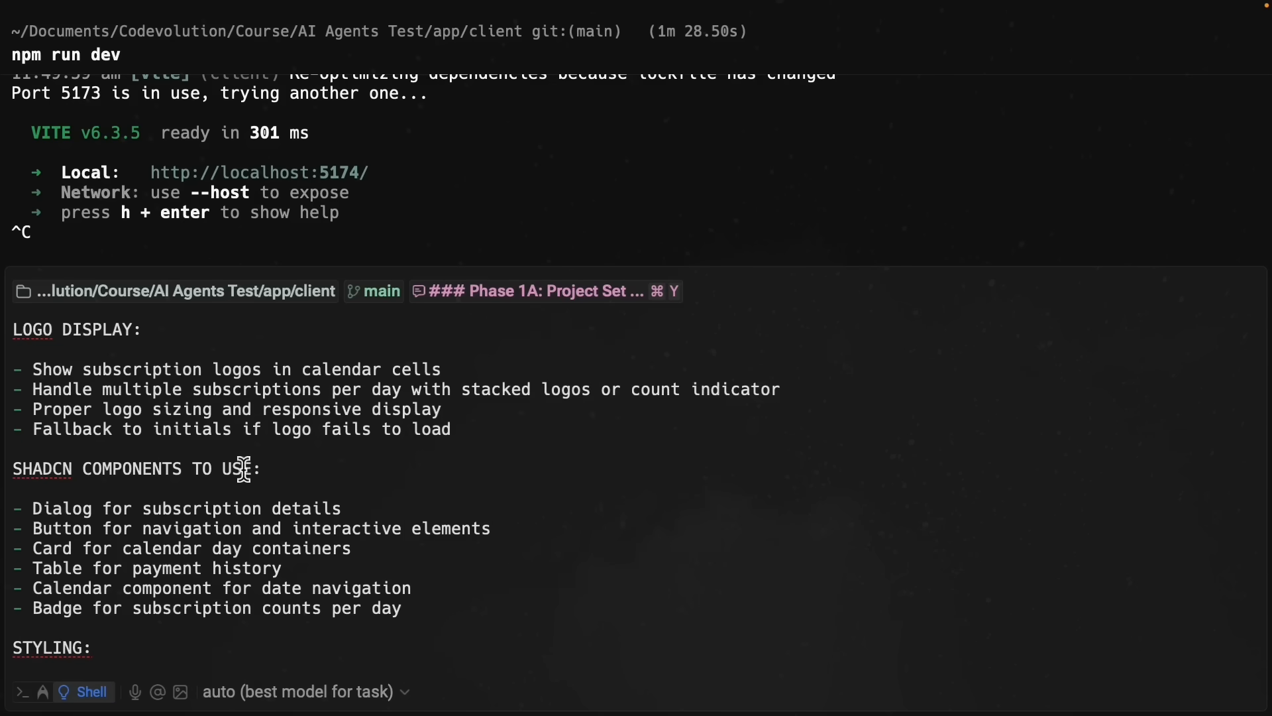
{"action": "scroll", "scroll_direction": "down", "scroll_amount": 3}
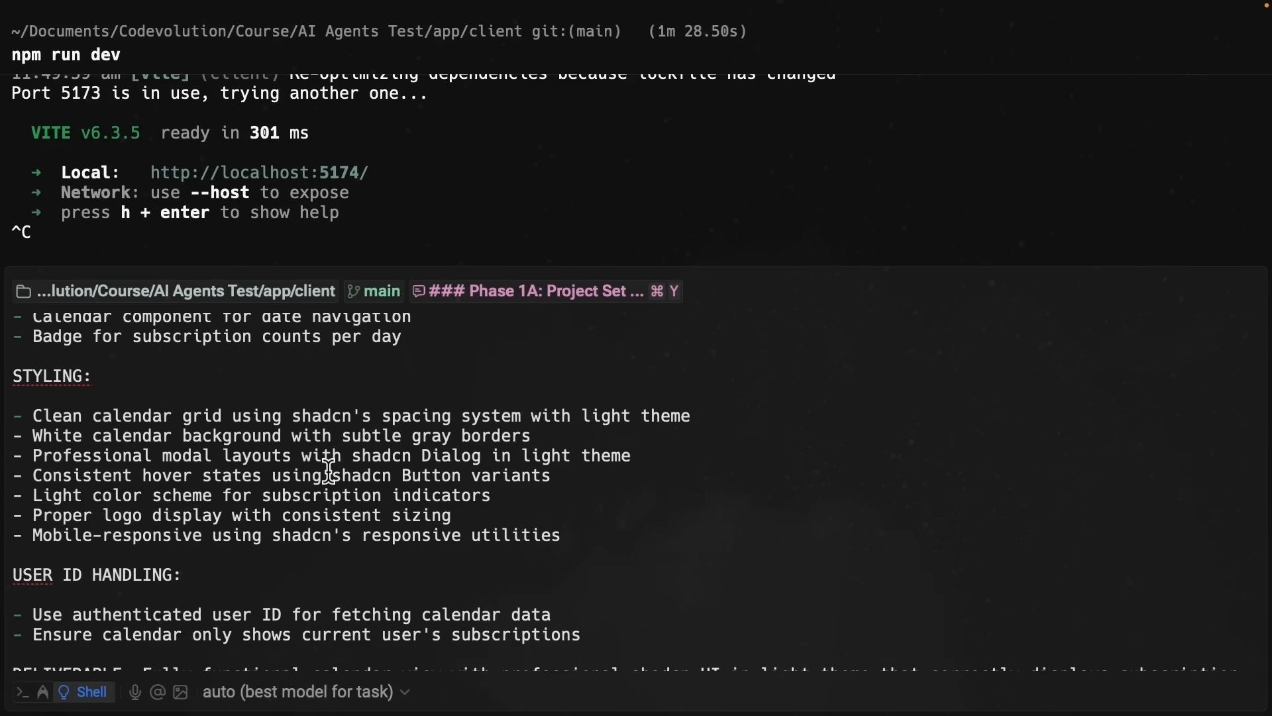
{"action": "scroll", "scroll_direction": "down", "scroll_amount": 3}
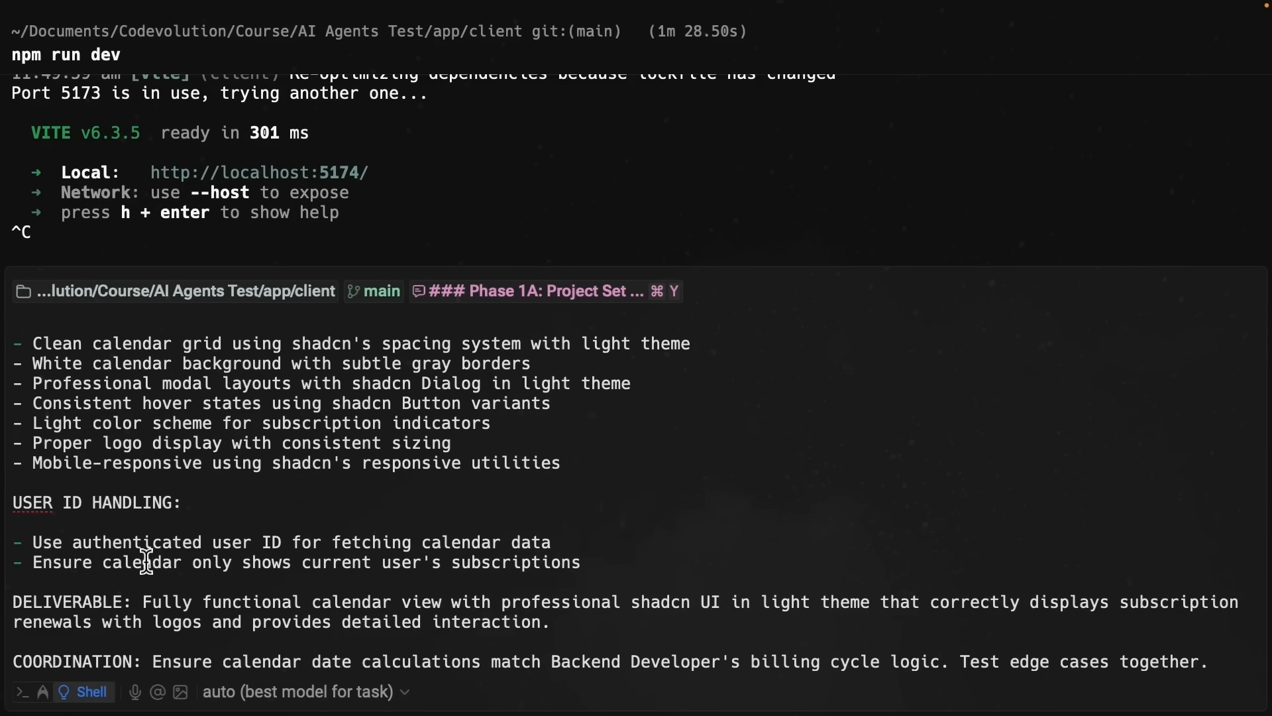
{"action": "mouse_move", "coordinate": [98, 647]}
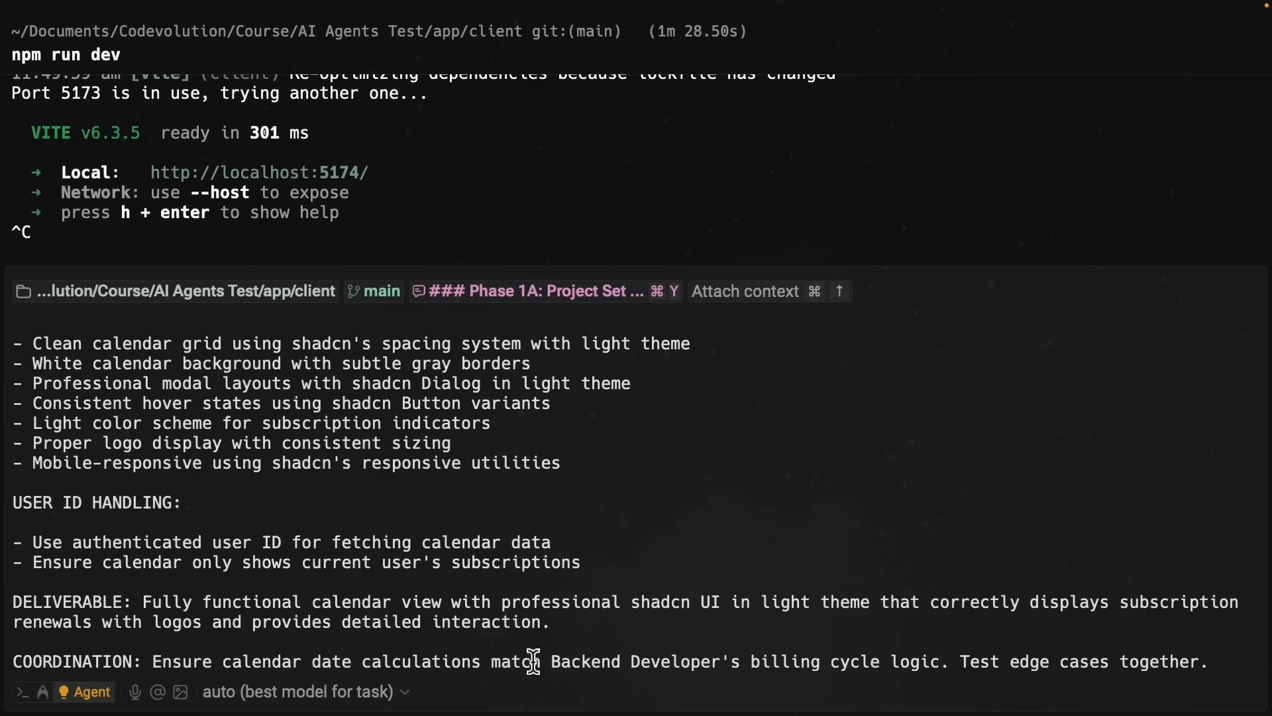
{"action": "scroll", "scroll_direction": "down", "scroll_amount": 3}
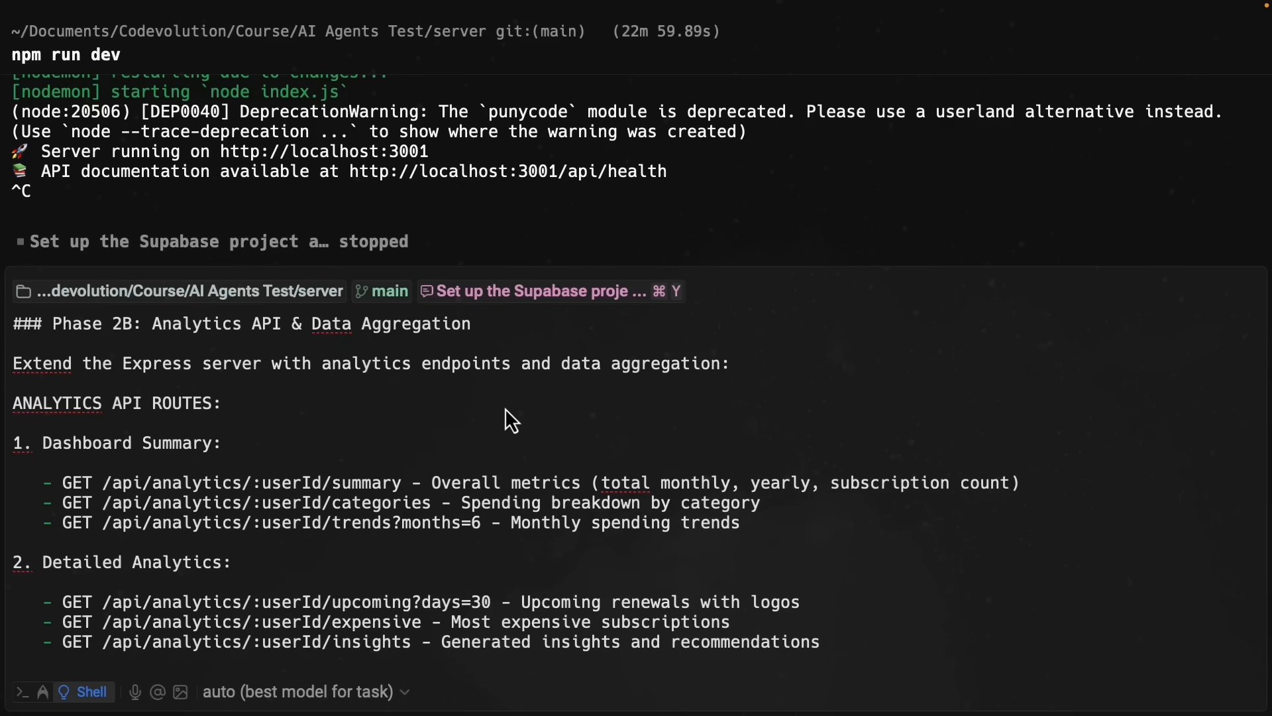
Review the Phase 2B analytics API prompt in the server tab before submitting it.
{"action": "scroll", "scroll_direction": "down", "scroll_amount": 3}
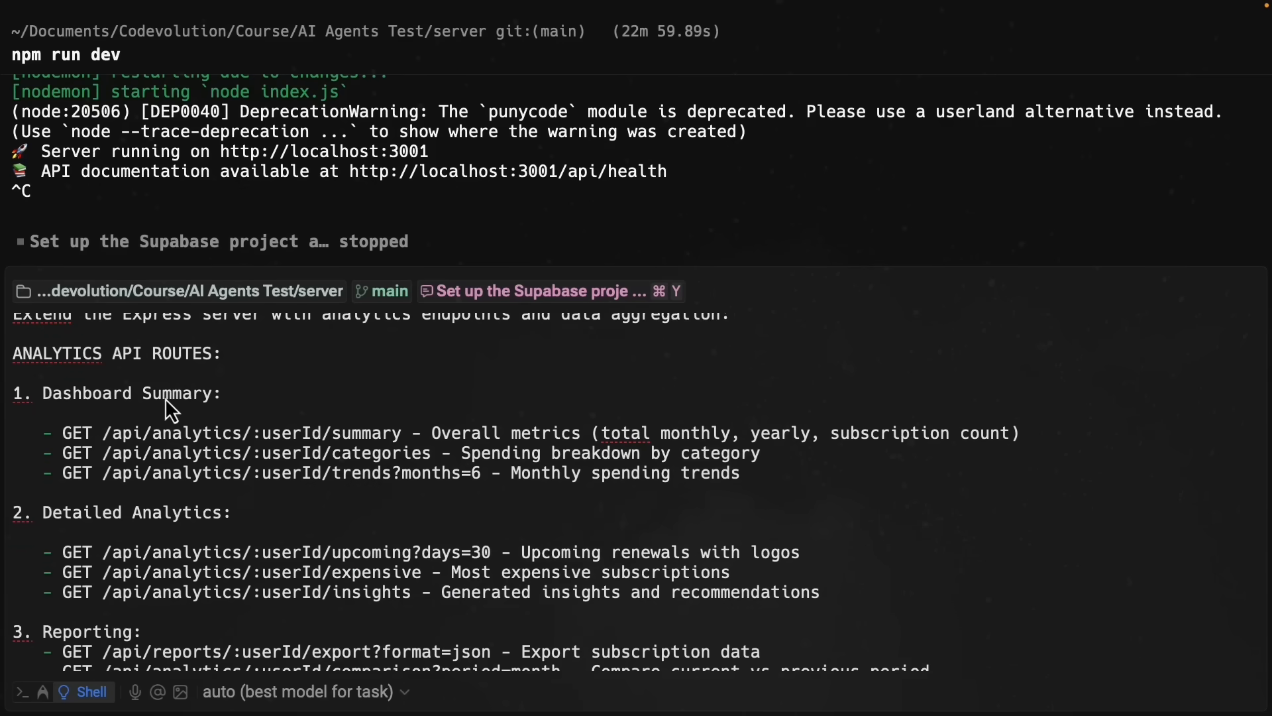
{"action": "scroll", "scroll_direction": "down", "scroll_amount": 3}
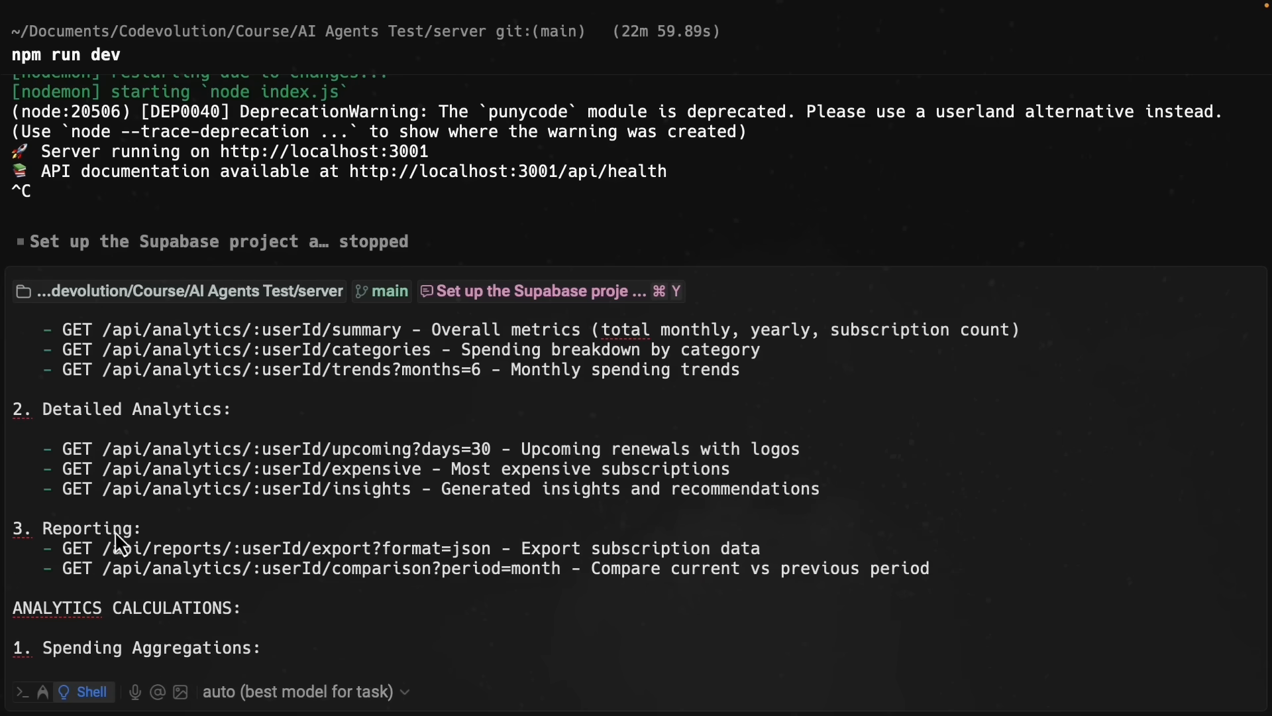
{"action": "scroll", "scroll_direction": "down", "scroll_amount": 3}
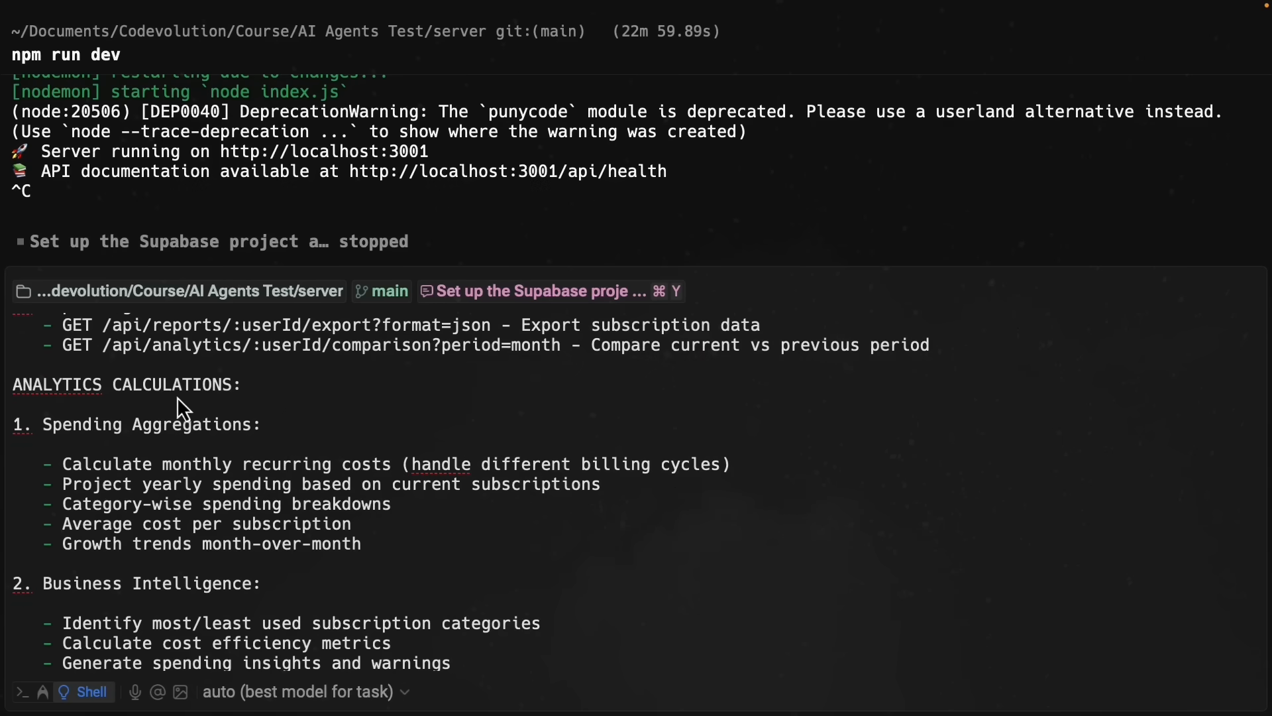
{"action": "scroll", "scroll_direction": "down", "scroll_amount": 3}
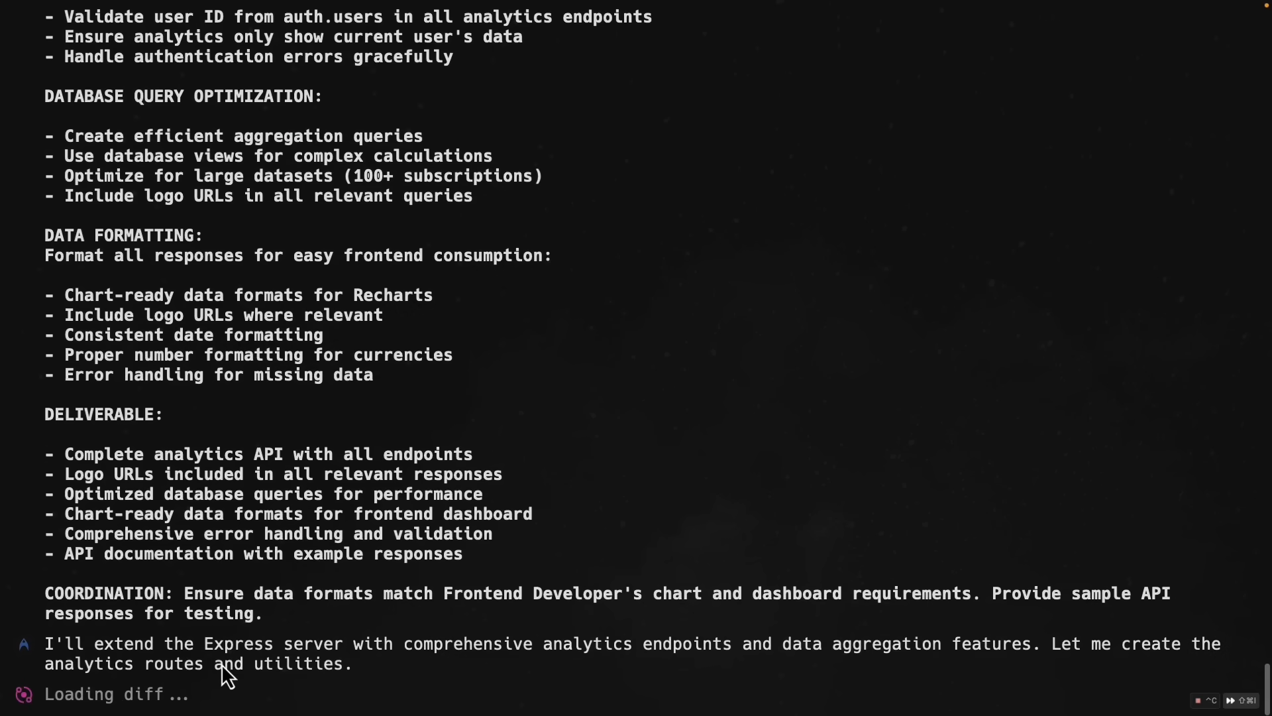
{"action": "scroll", "scroll_direction": "down", "scroll_amount": 3}
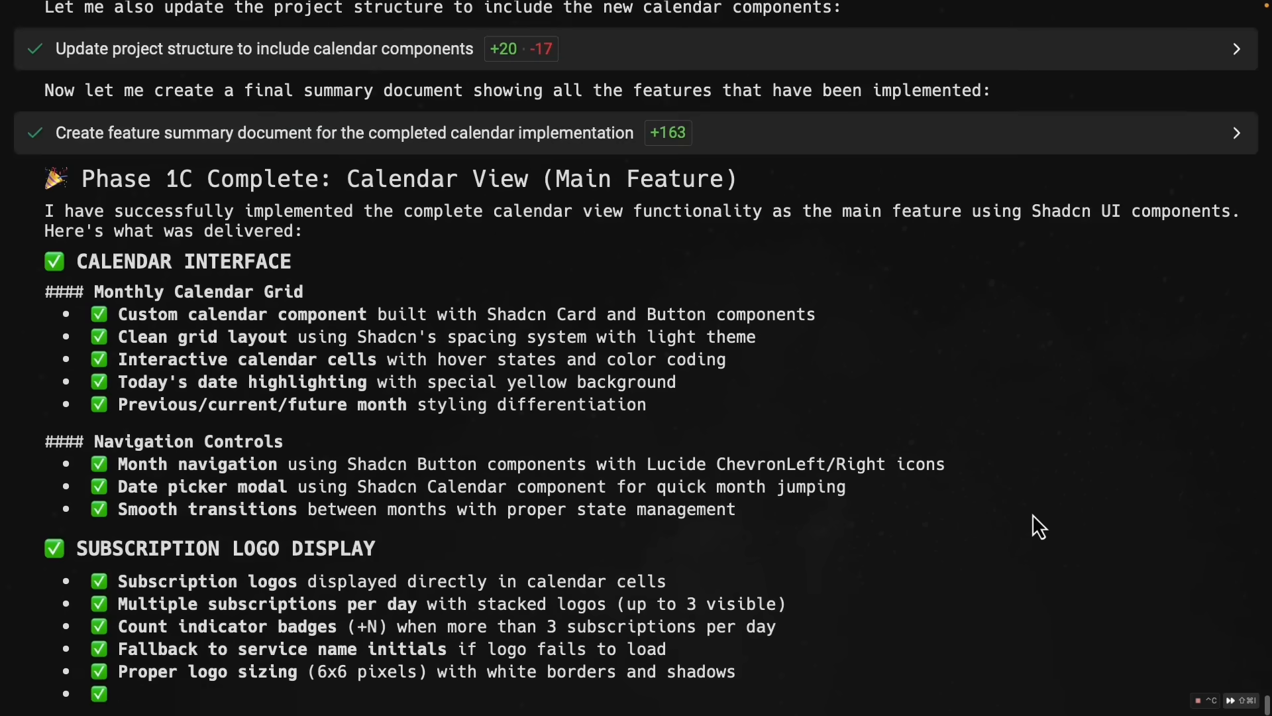
Pretty-print the health JSON, select the analytics route group, and scroll the agent summary.
{"action": "scroll", "scroll_direction": "down", "scroll_amount": 3}
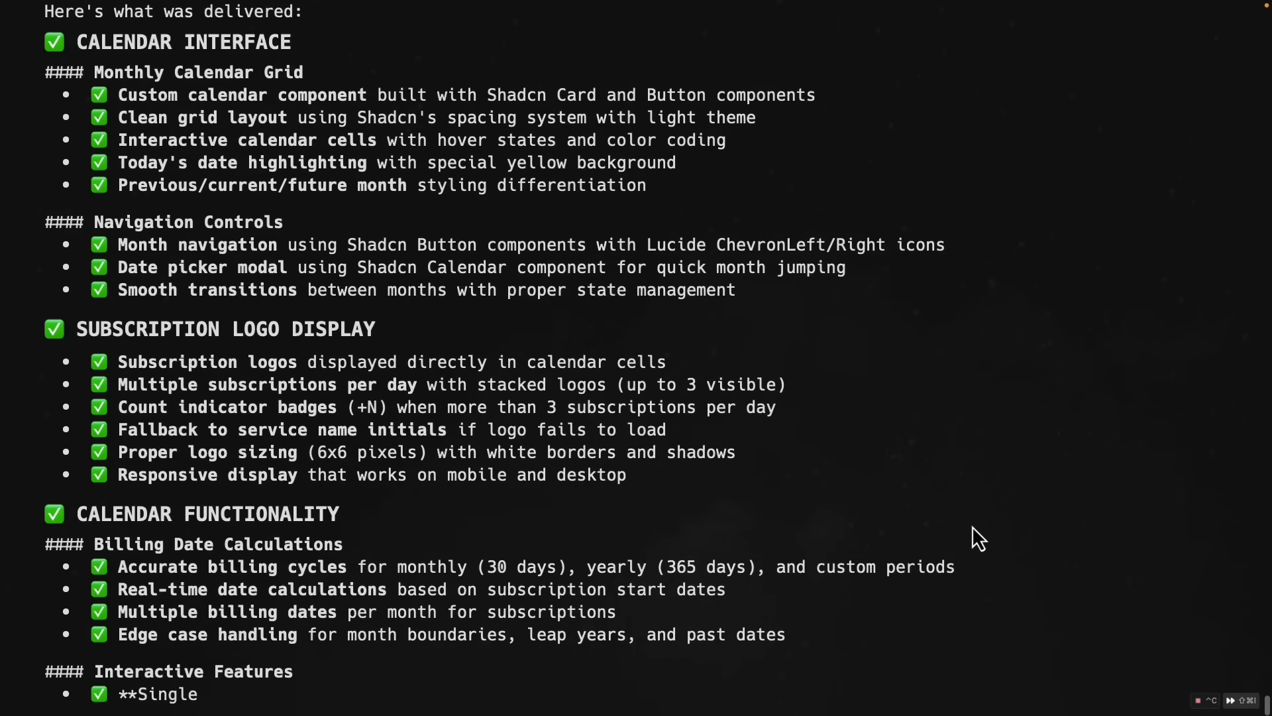
{"action": "scroll", "scroll_direction": "down", "scroll_amount": 3}
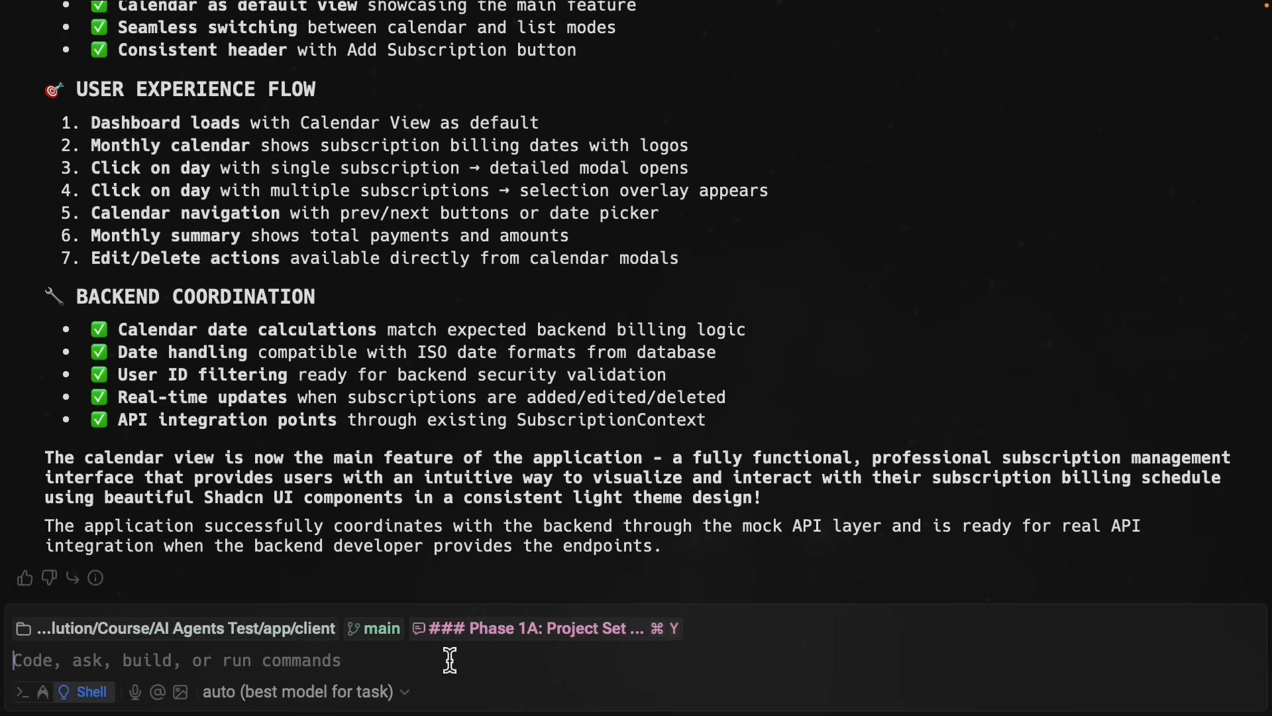
{"action": "scroll", "scroll_direction": "down", "scroll_amount": 3}
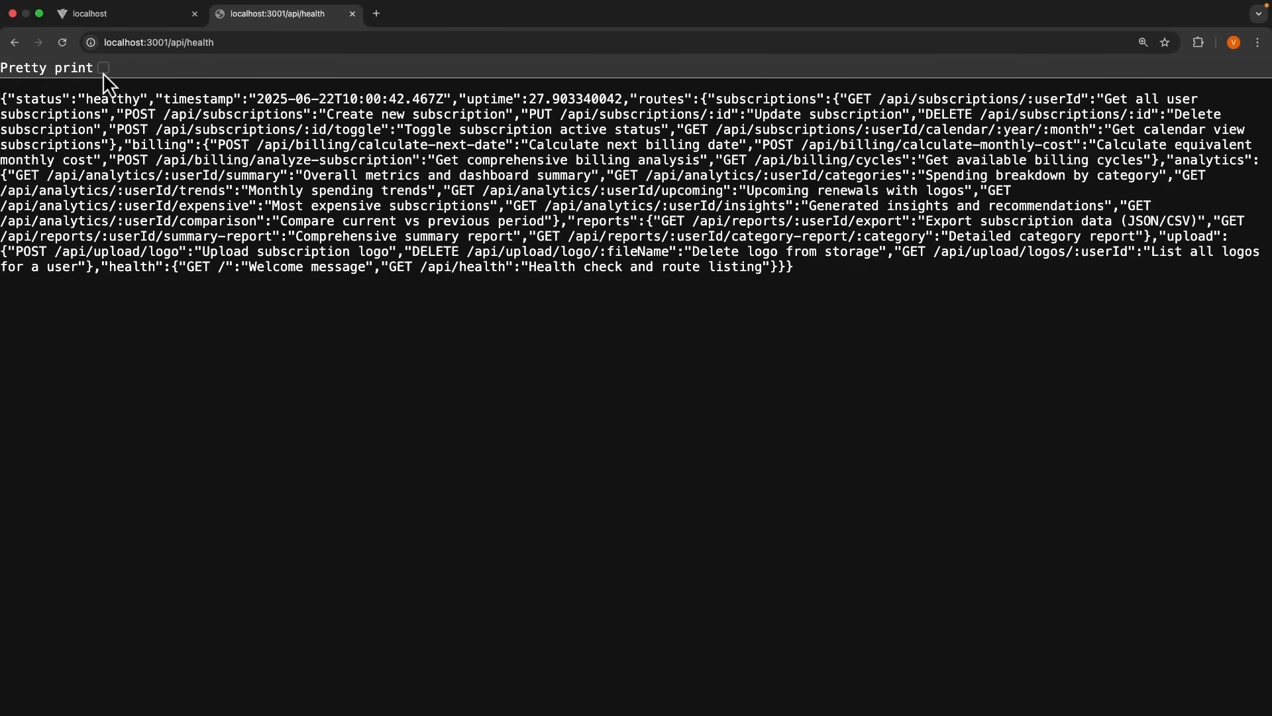
{"action": "left_click", "coordinate": [102, 67]}
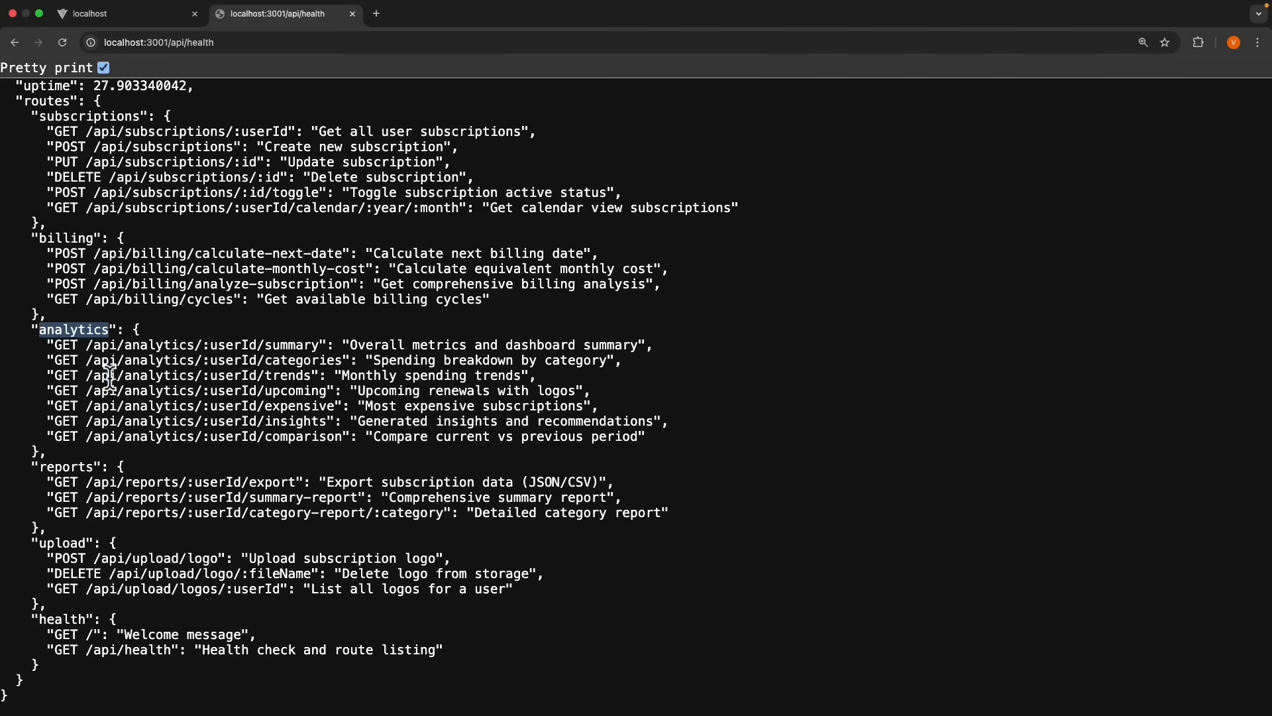
{"action": "double_click", "coordinate": [66, 466]}
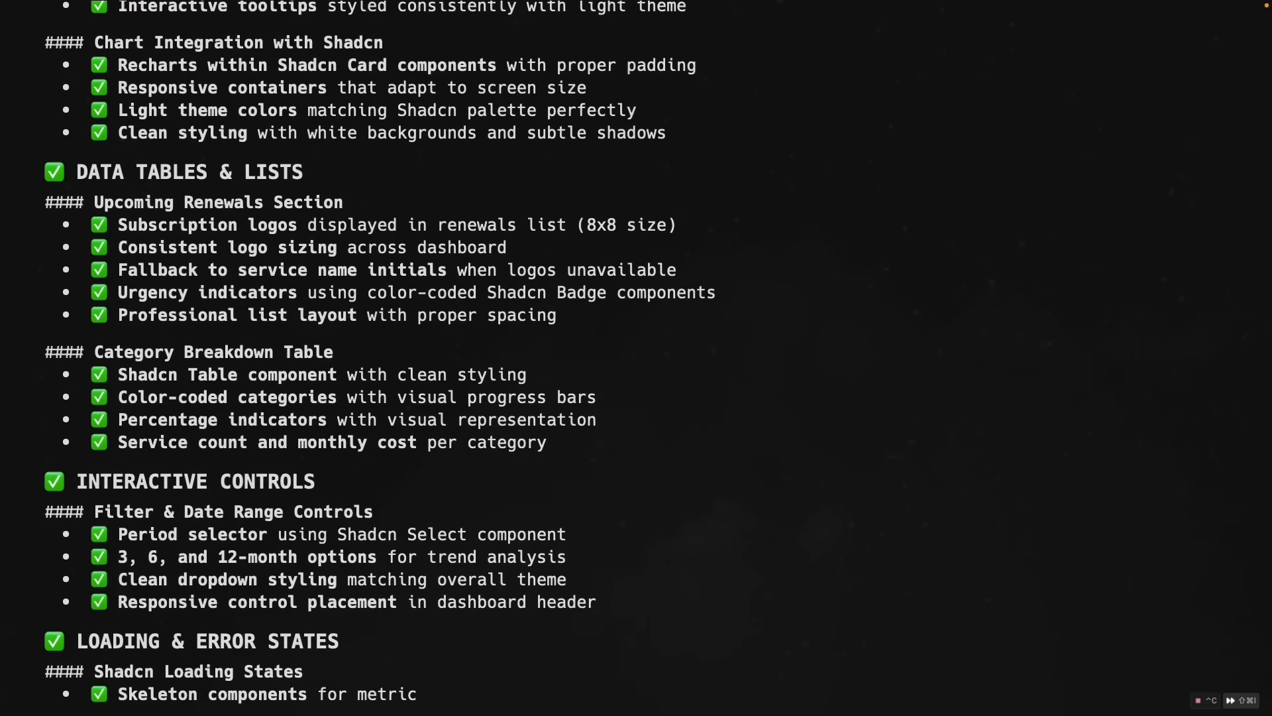
{"action": "scroll", "scroll_direction": "down", "scroll_amount": 3}
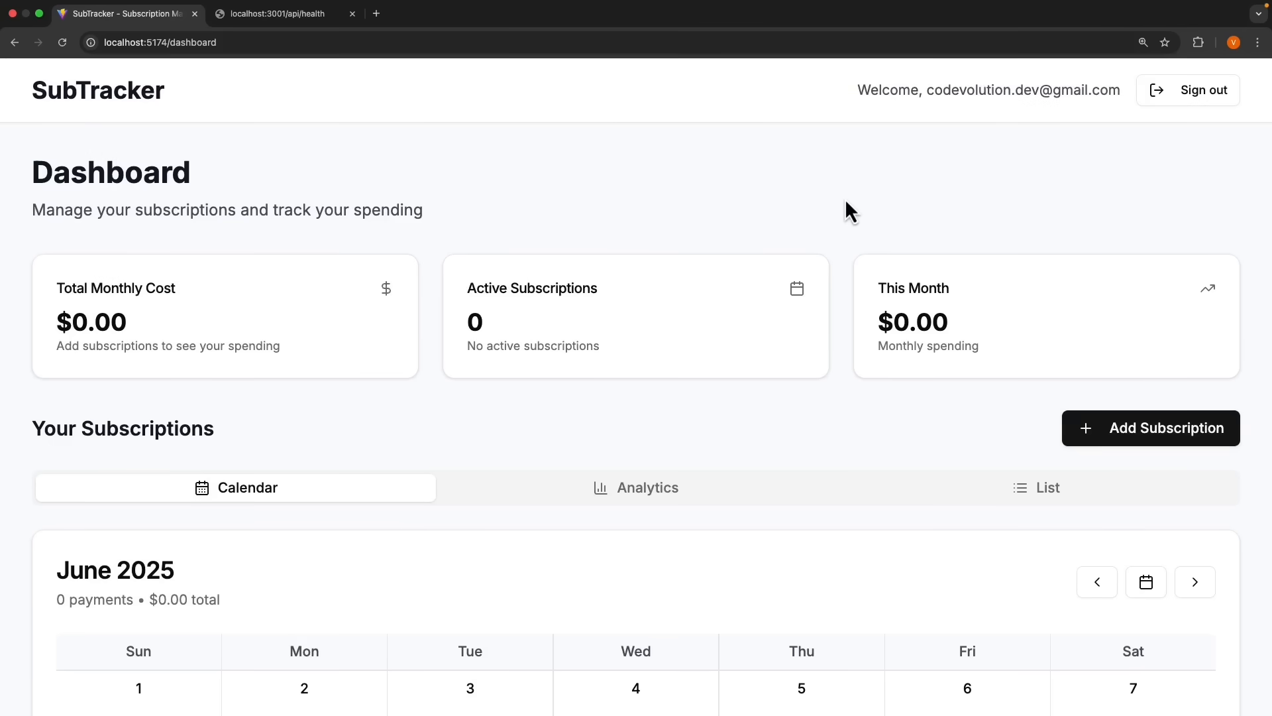
{"action": "mouse_move", "coordinate": [228, 317]}
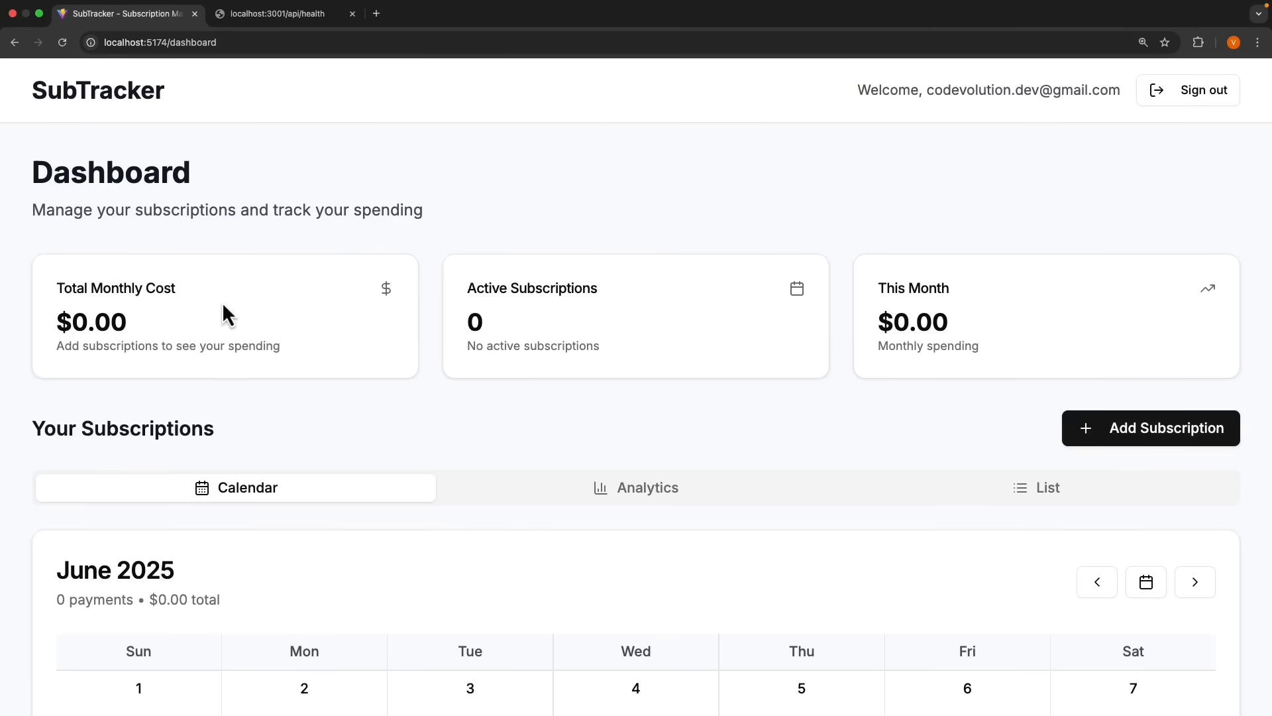
{"action": "mouse_move", "coordinate": [560, 317]}
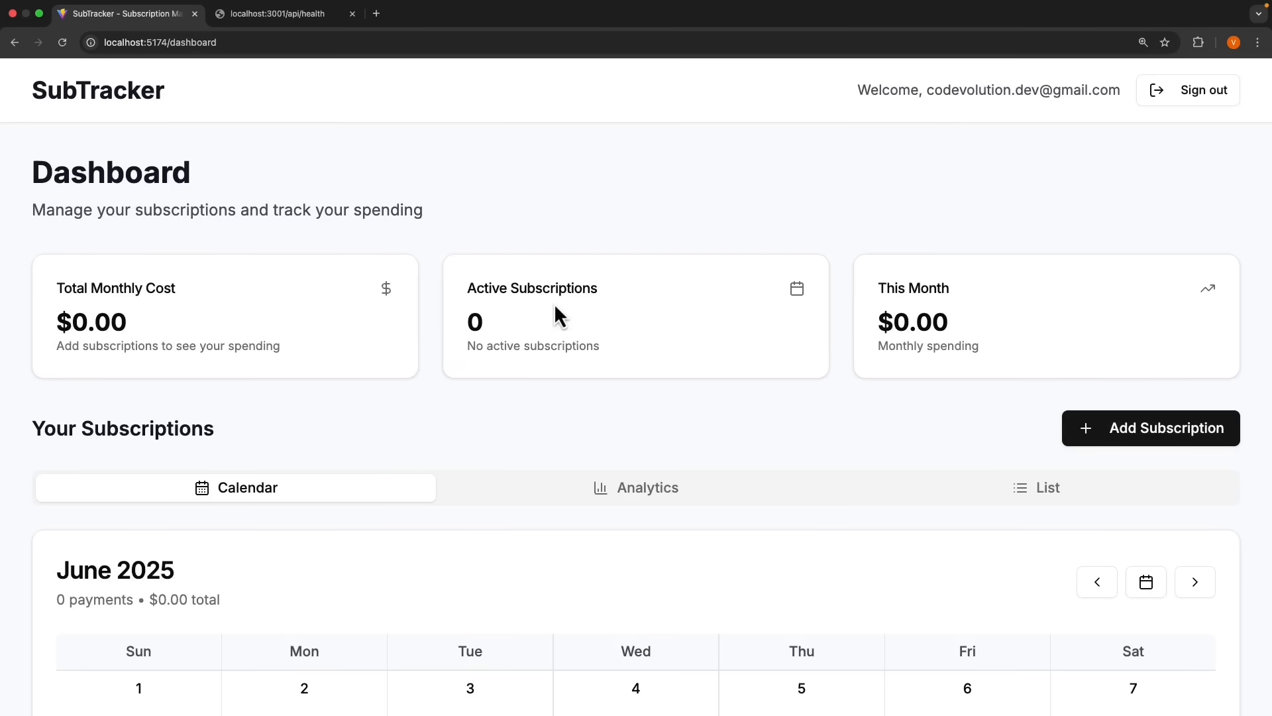
Browse the empty Analytics, List and Calendar views, then start a new subscription.
{"action": "scroll", "scroll_direction": "down", "scroll_amount": 3}
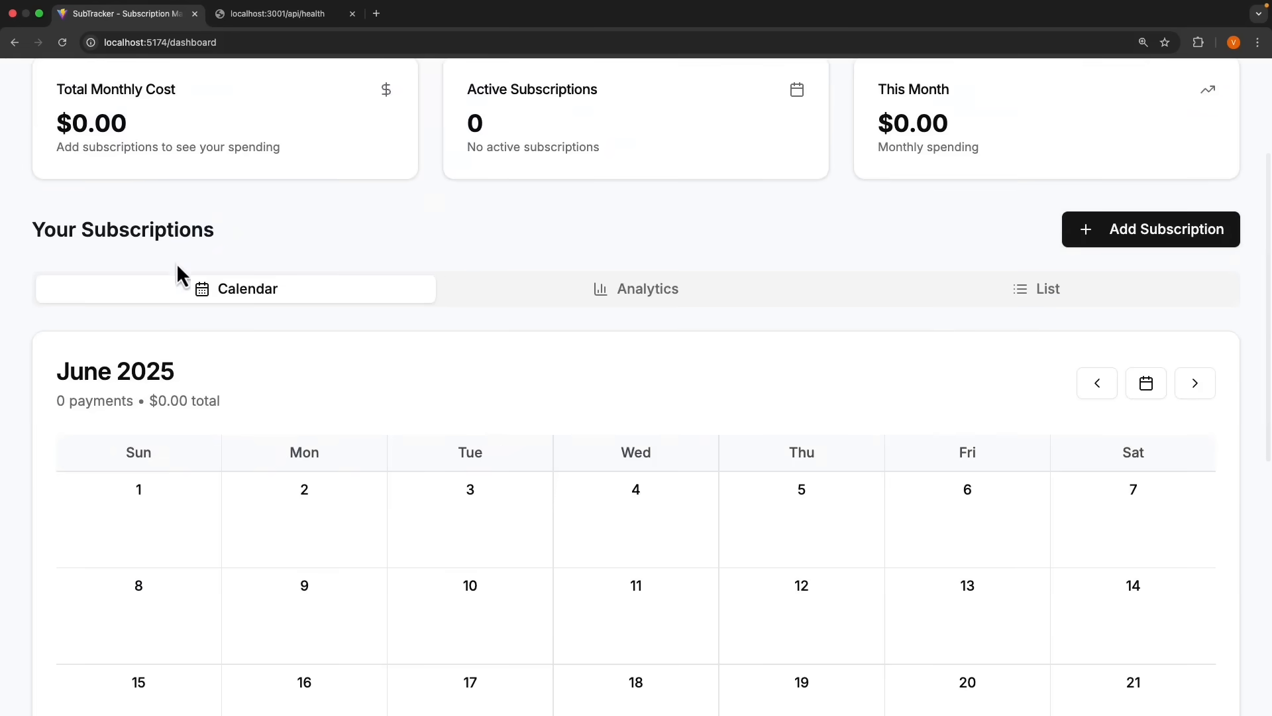
{"action": "scroll", "scroll_direction": "down", "scroll_amount": 3}
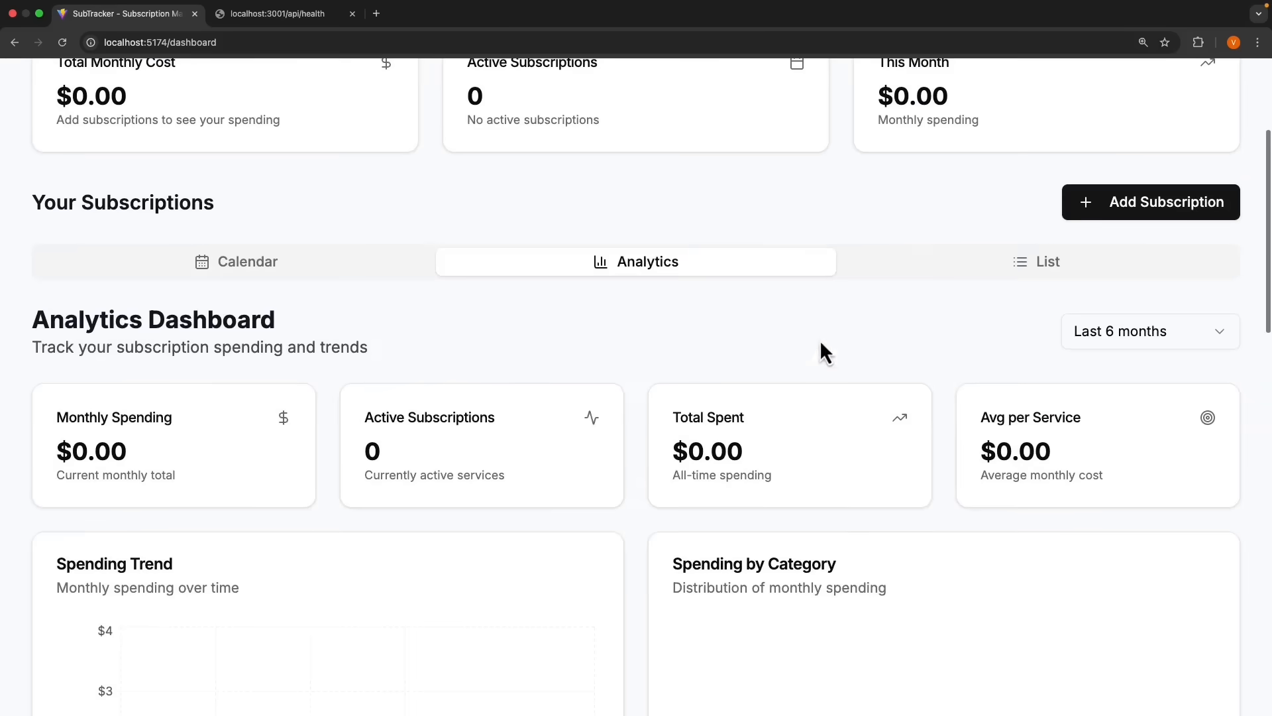
{"action": "left_click", "coordinate": [1047, 262]}
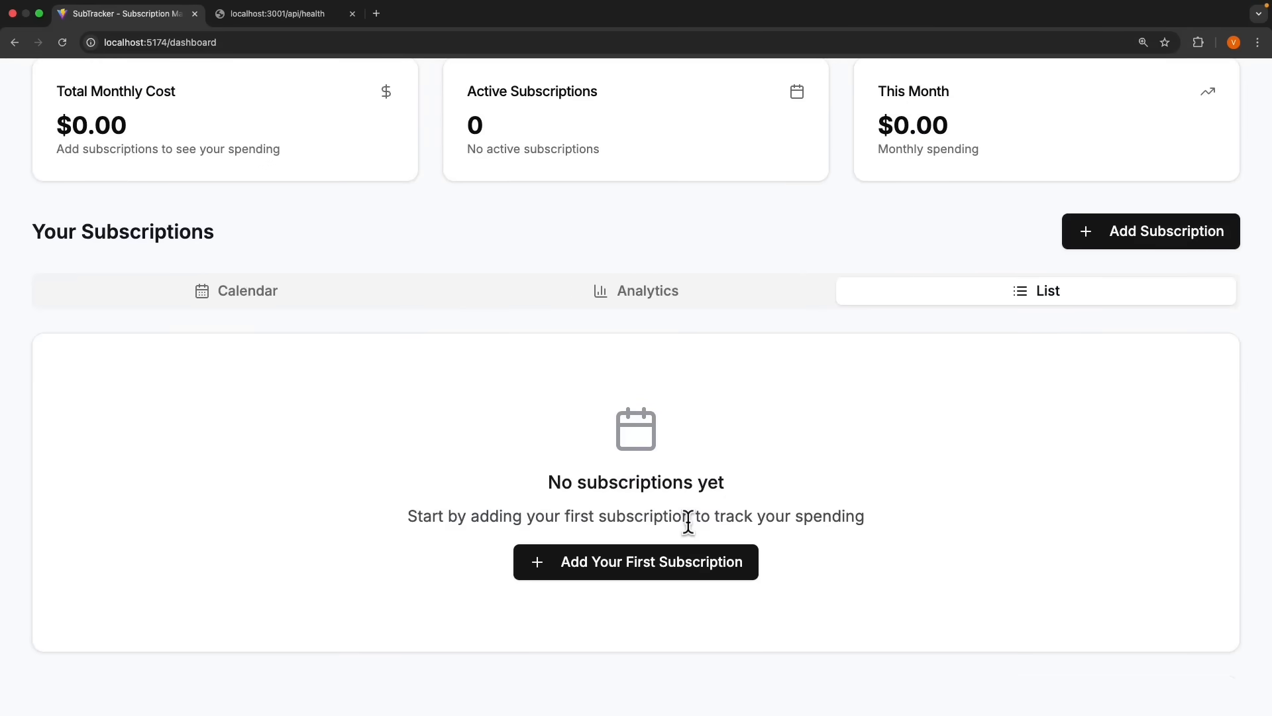
{"action": "left_click", "coordinate": [236, 290]}
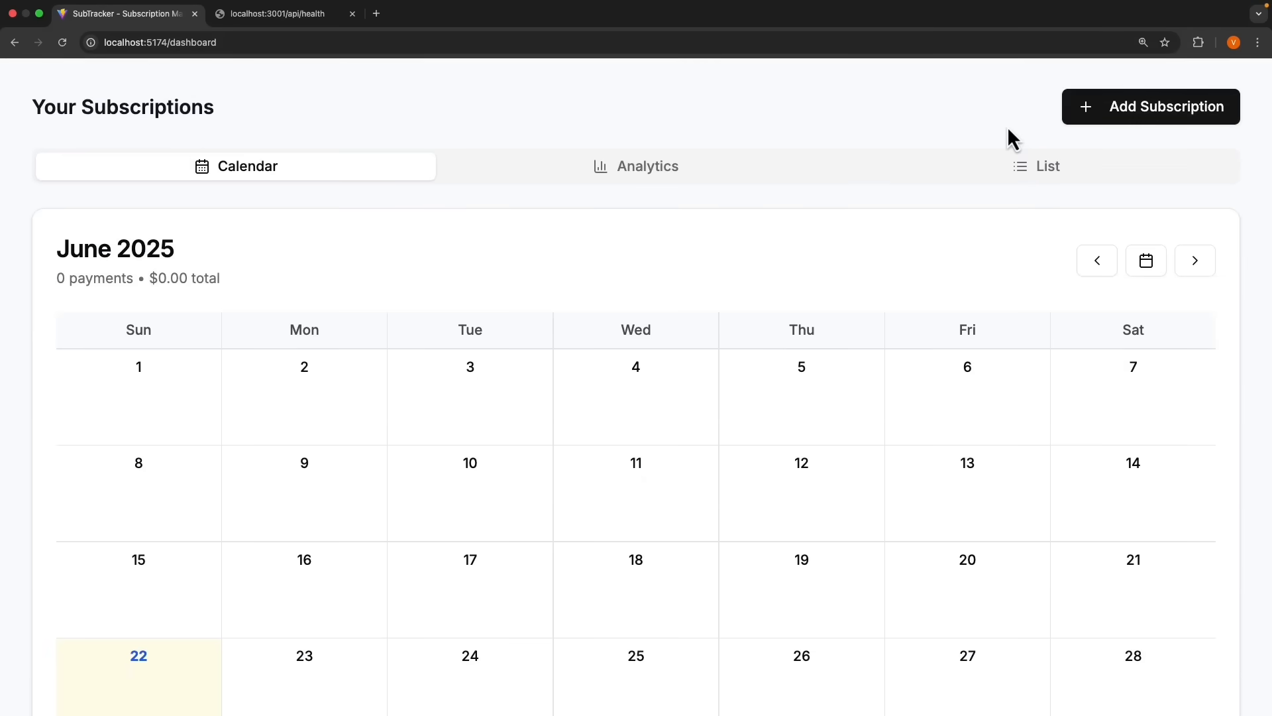
{"action": "left_click", "coordinate": [1150, 106]}
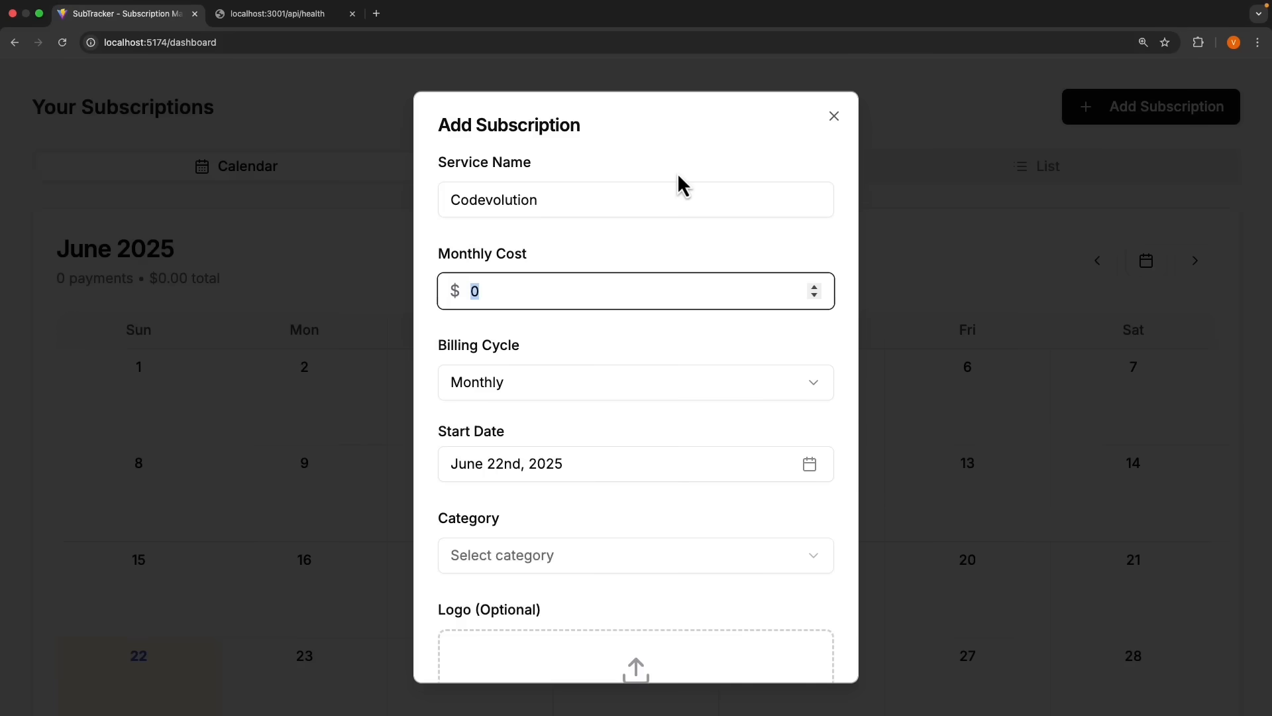
Enter a $7 monthly cost, choose Software Development, and save the Codevolution subscription.
{"action": "type", "text": "7"}
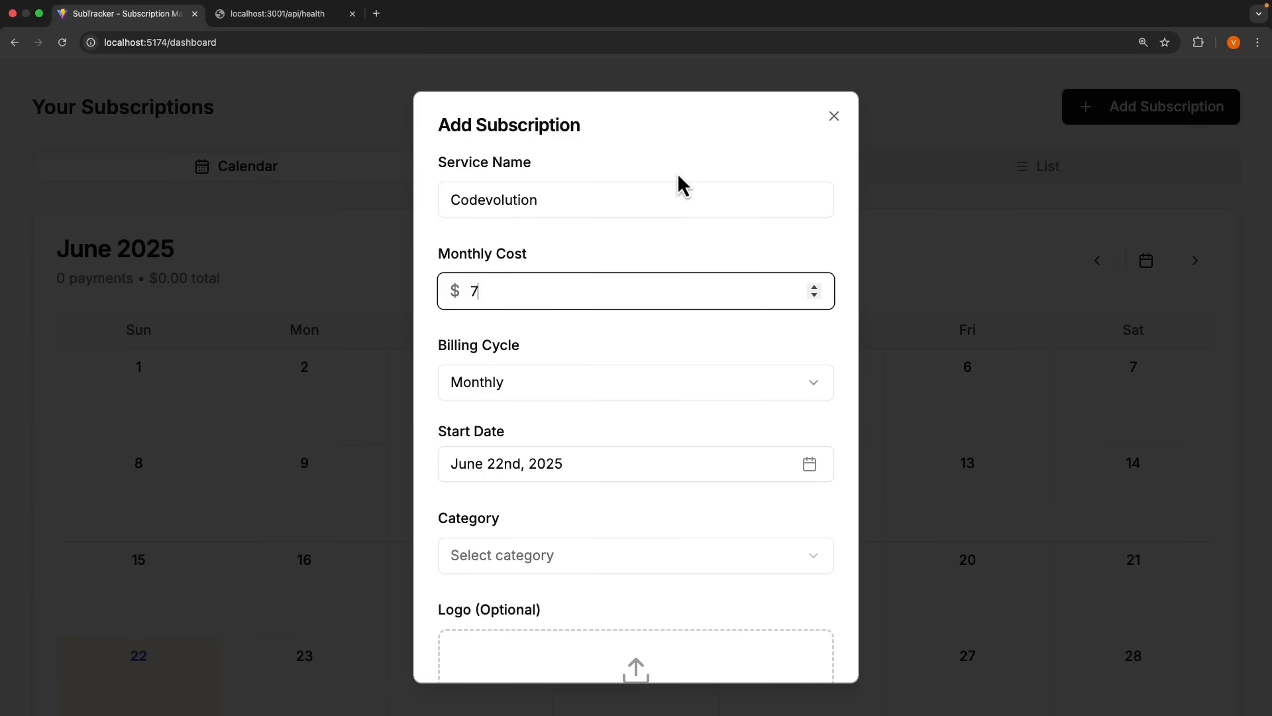
{"action": "left_click", "coordinate": [635, 382]}
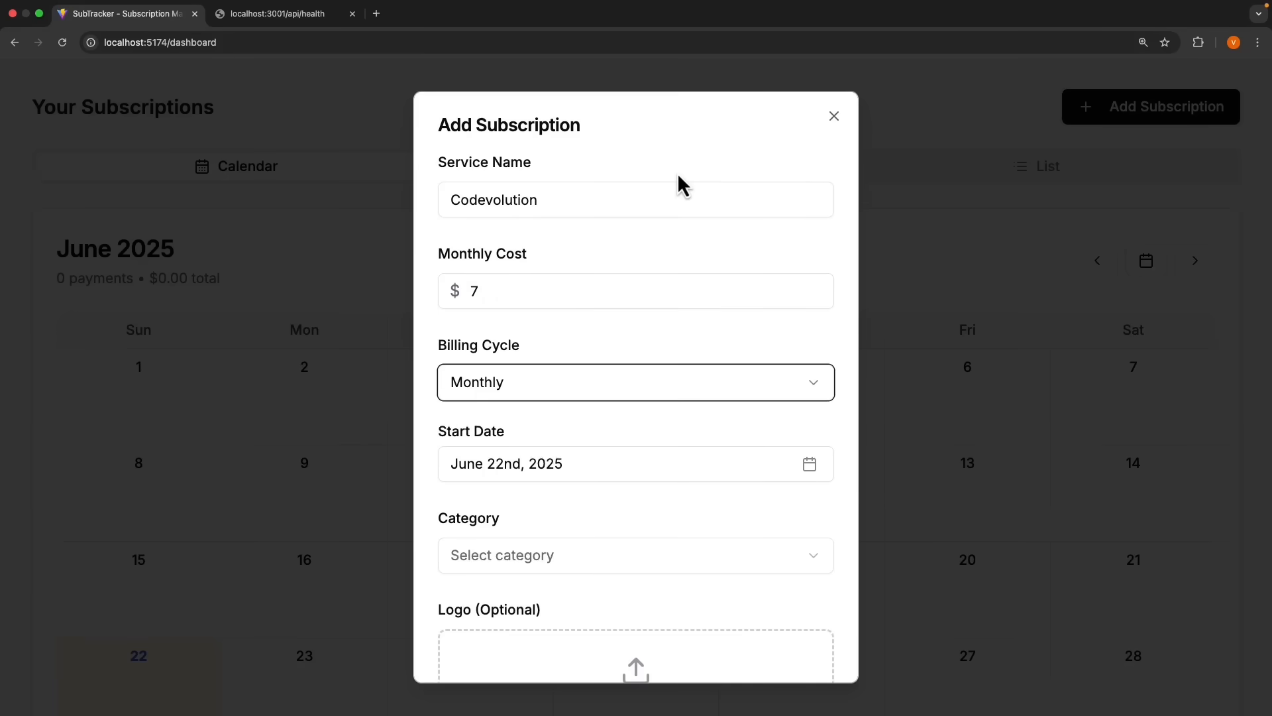
{"action": "scroll", "scroll_direction": "down", "scroll_amount": 3}
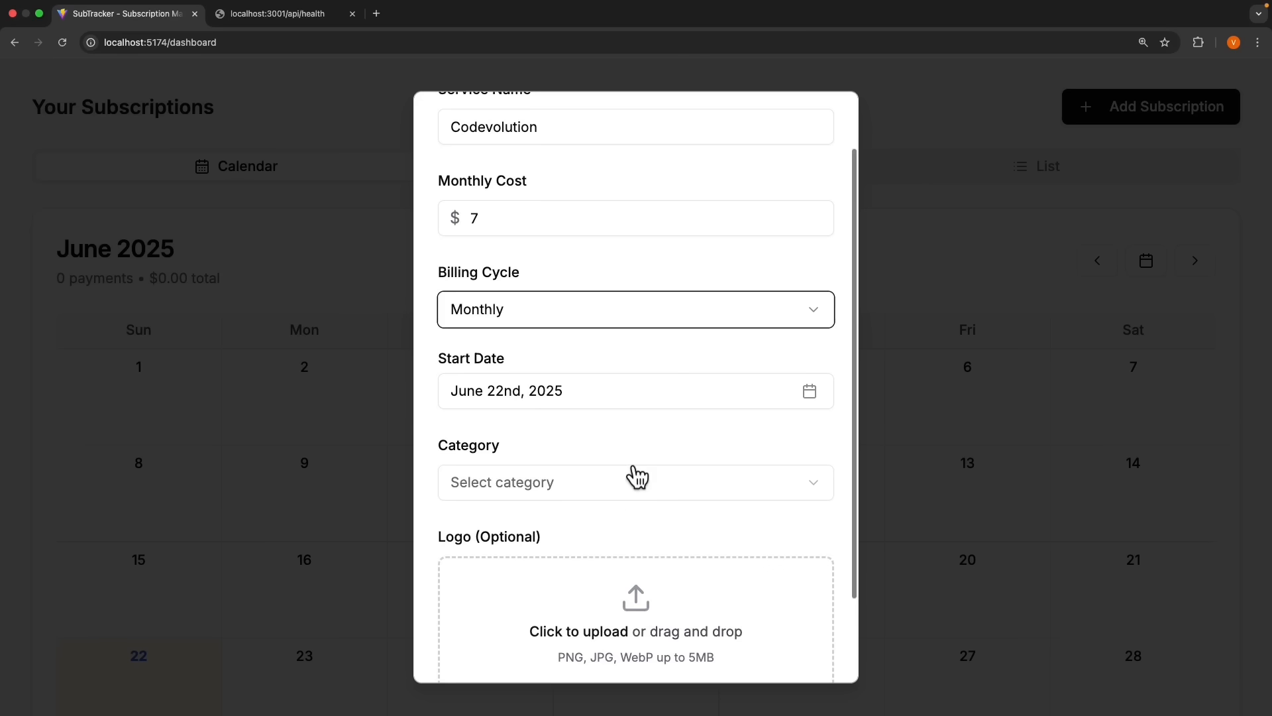
{"action": "left_click", "coordinate": [636, 481]}
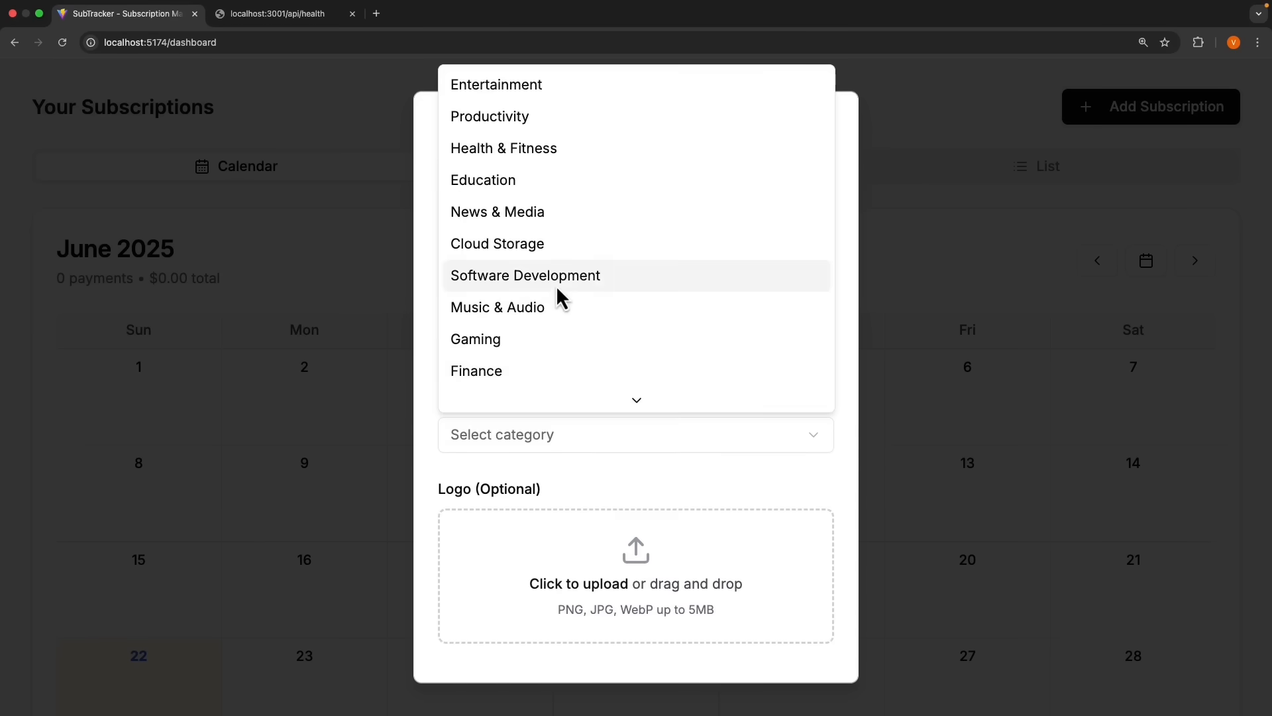
{"action": "left_click", "coordinate": [525, 275]}
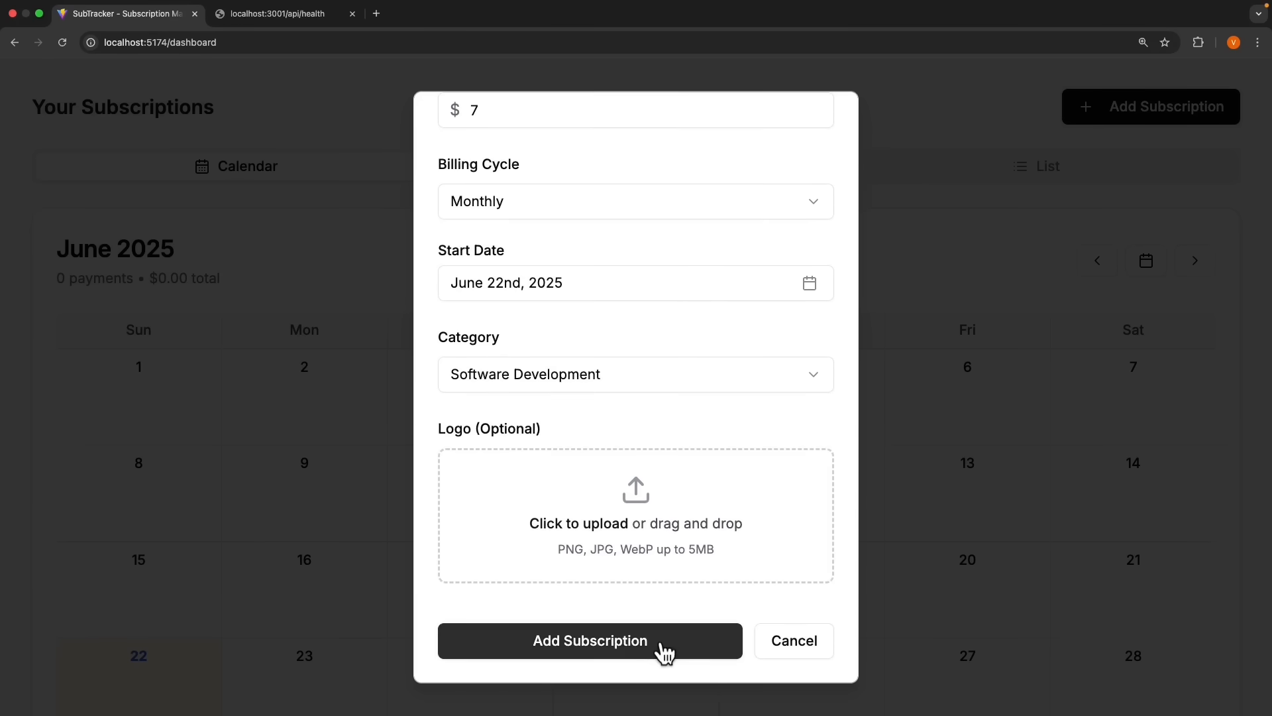
{"action": "left_click", "coordinate": [589, 640]}
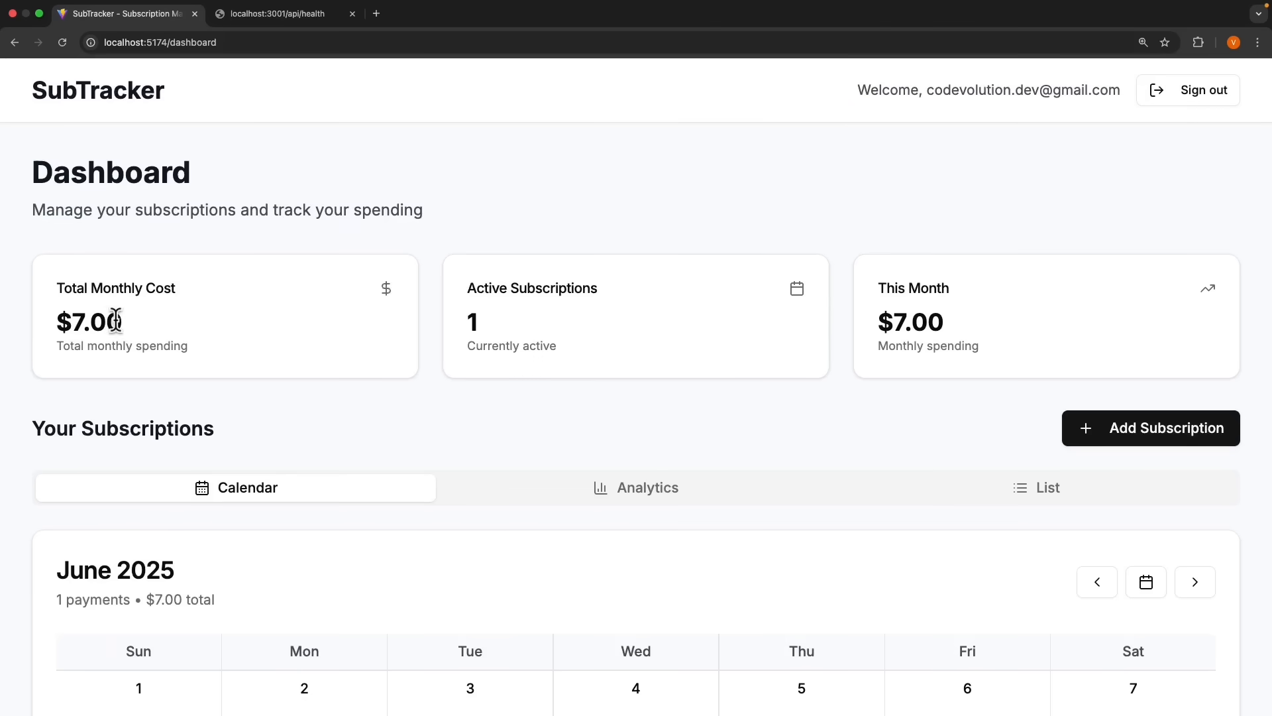
{"action": "mouse_move", "coordinate": [513, 351]}
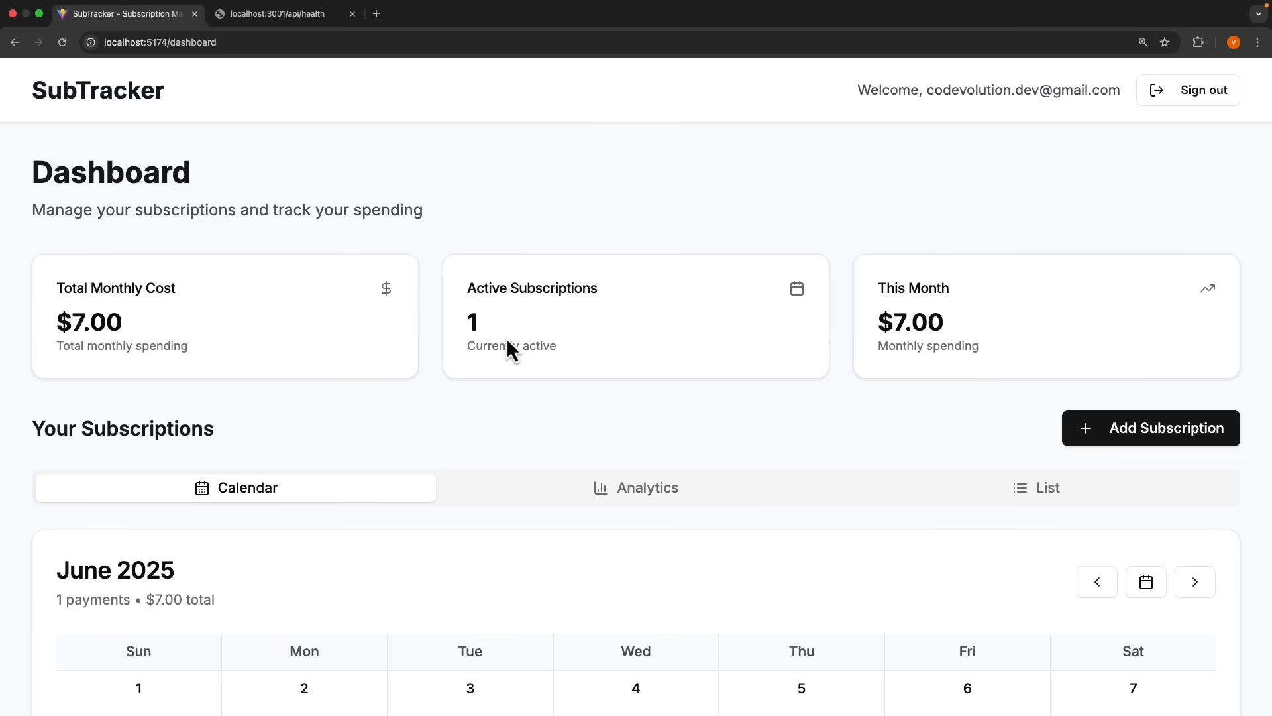
{"action": "mouse_move", "coordinate": [997, 364]}
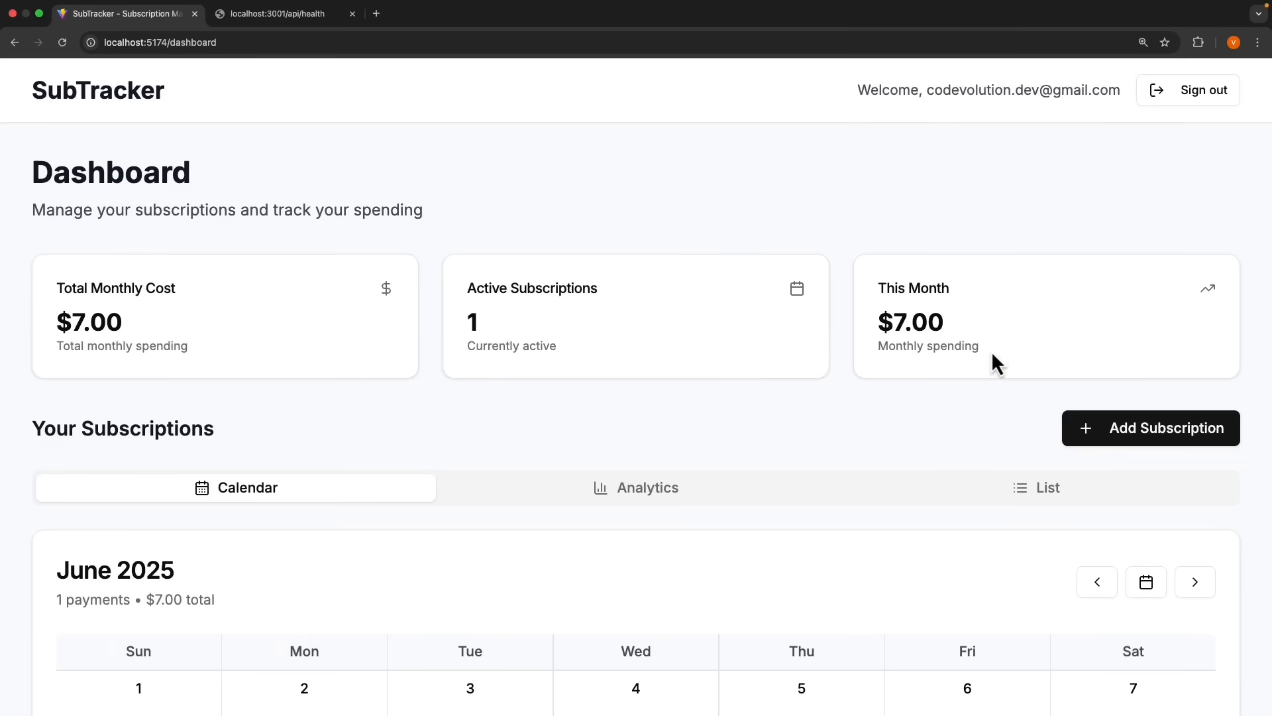
Open the June 22 Codevolution calendar entry and scroll to its Payment History.
{"action": "scroll", "scroll_direction": "down", "scroll_amount": 3}
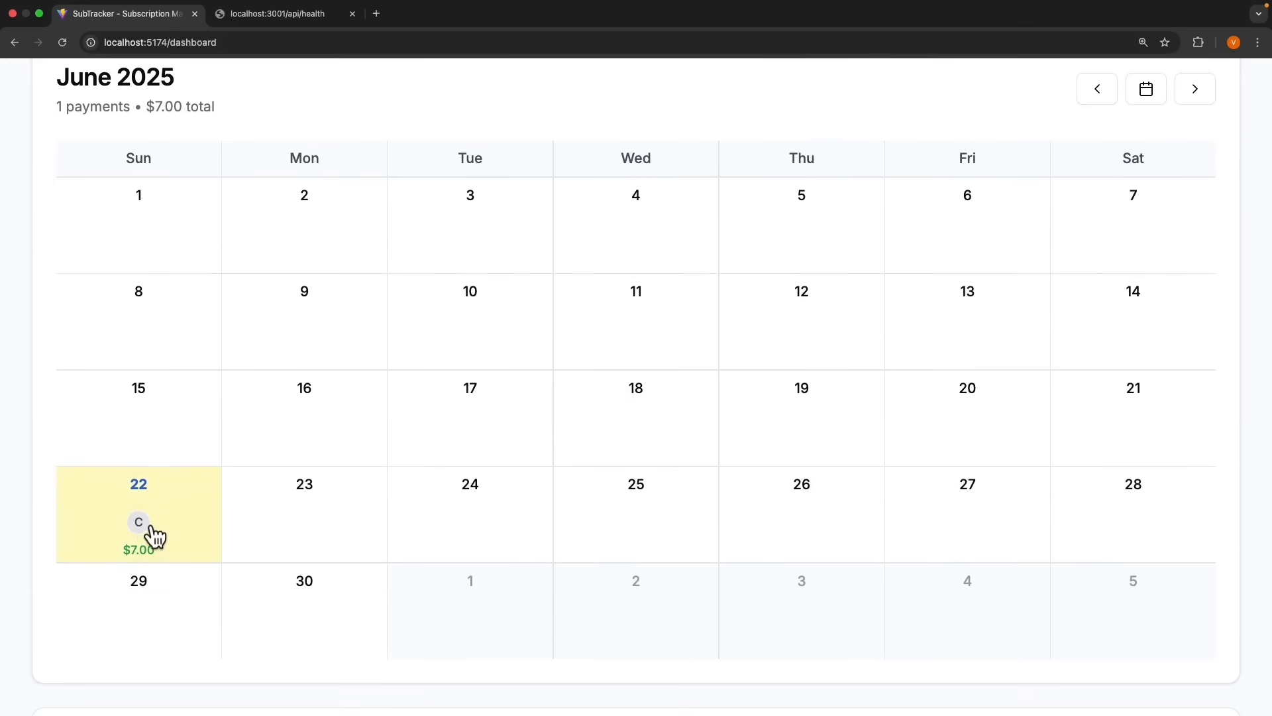
{"action": "mouse_move", "coordinate": [175, 560]}
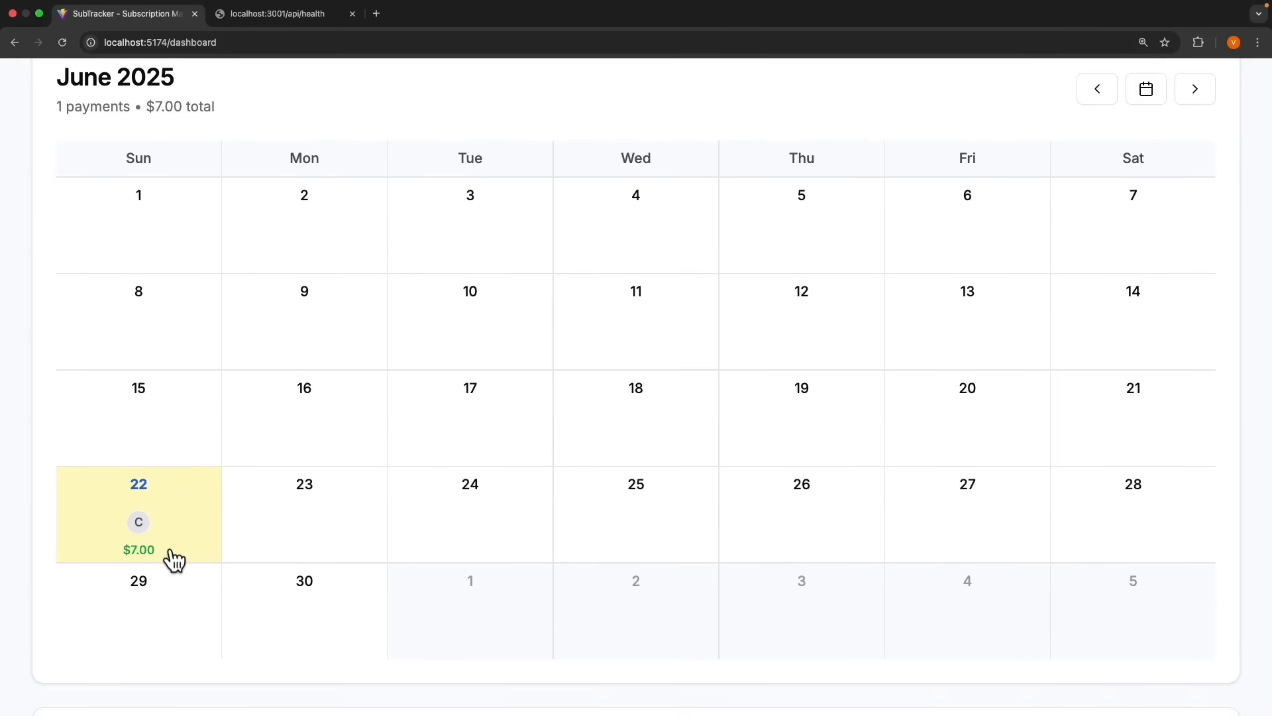
{"action": "mouse_move", "coordinate": [159, 499]}
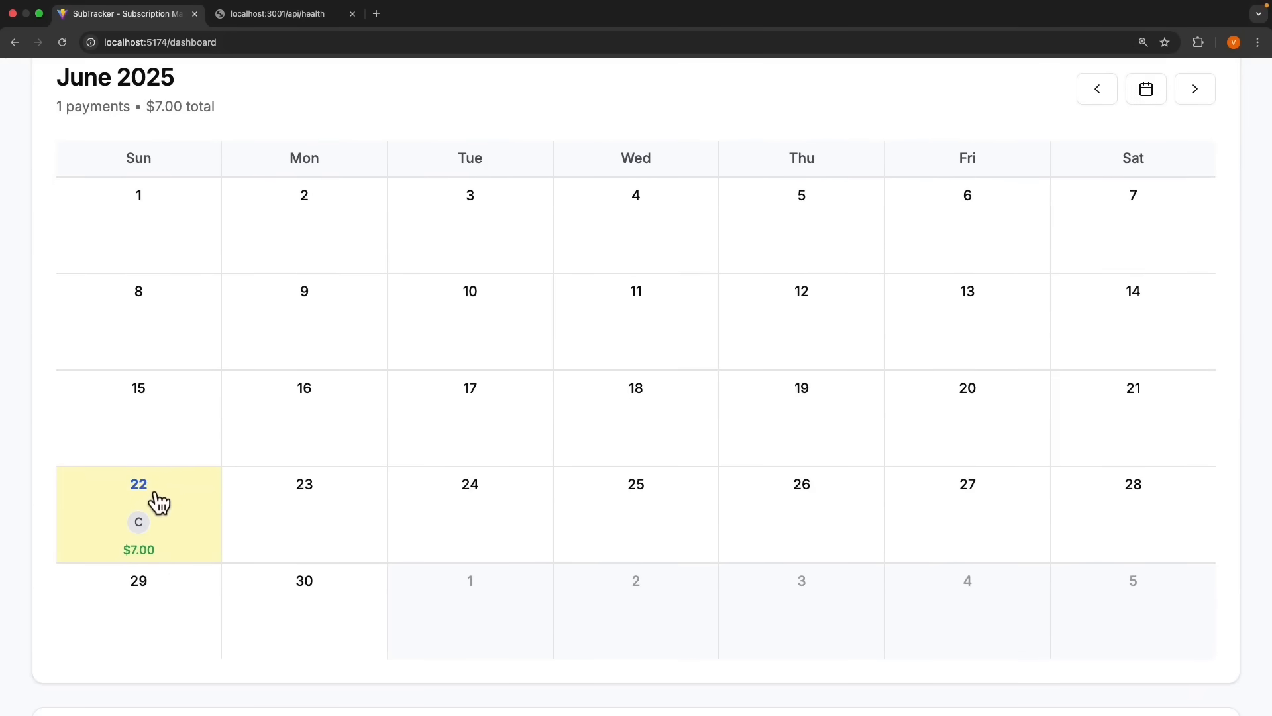
{"action": "mouse_move", "coordinate": [144, 530]}
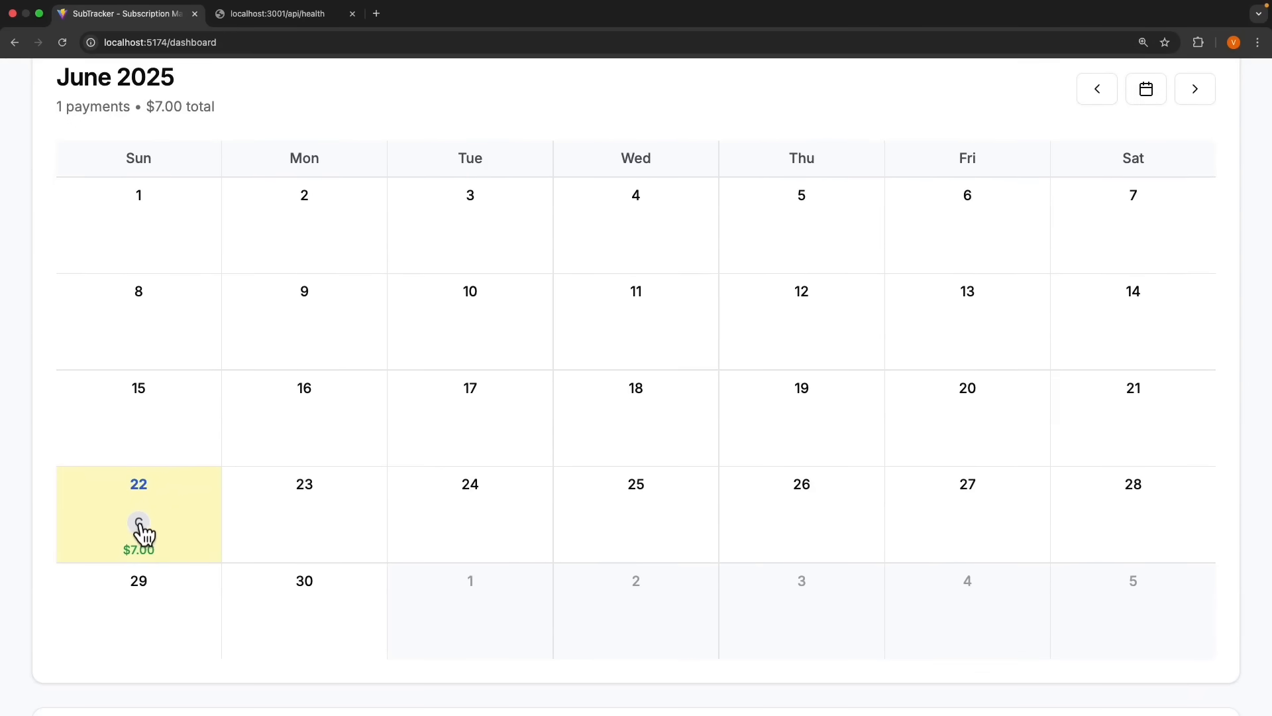
{"action": "left_click", "coordinate": [138, 527]}
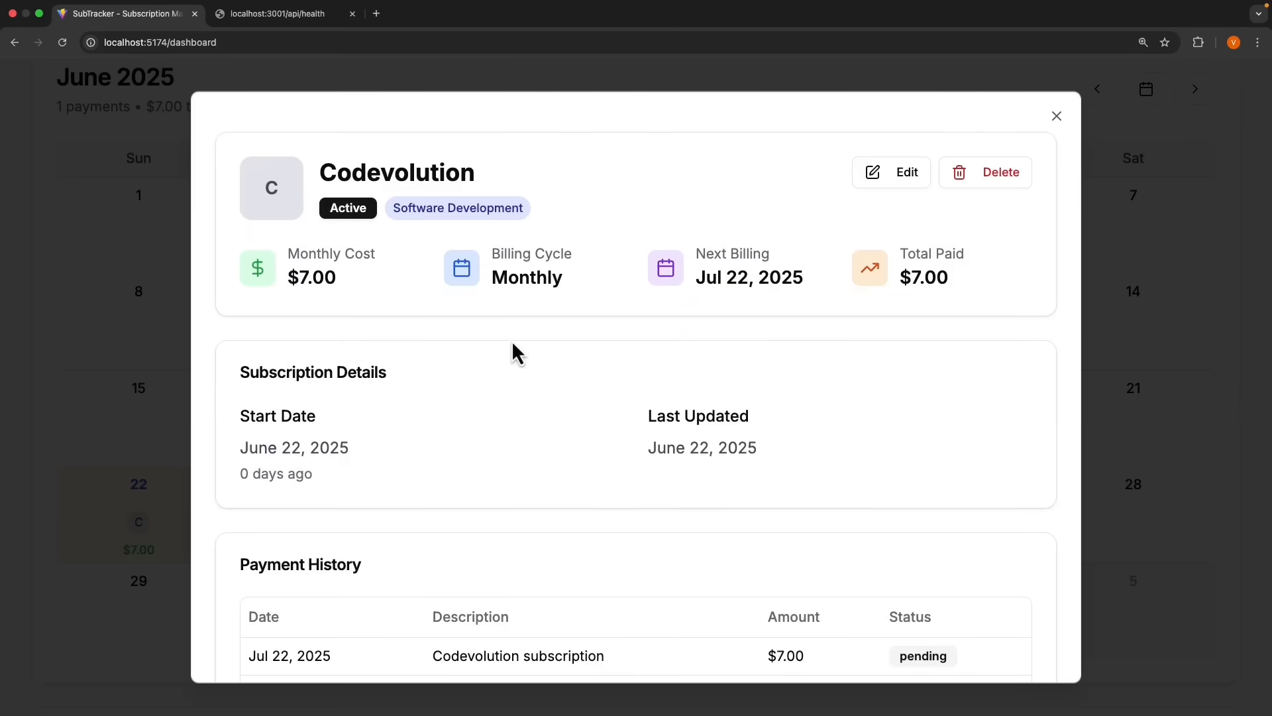
{"action": "mouse_move", "coordinate": [519, 234]}
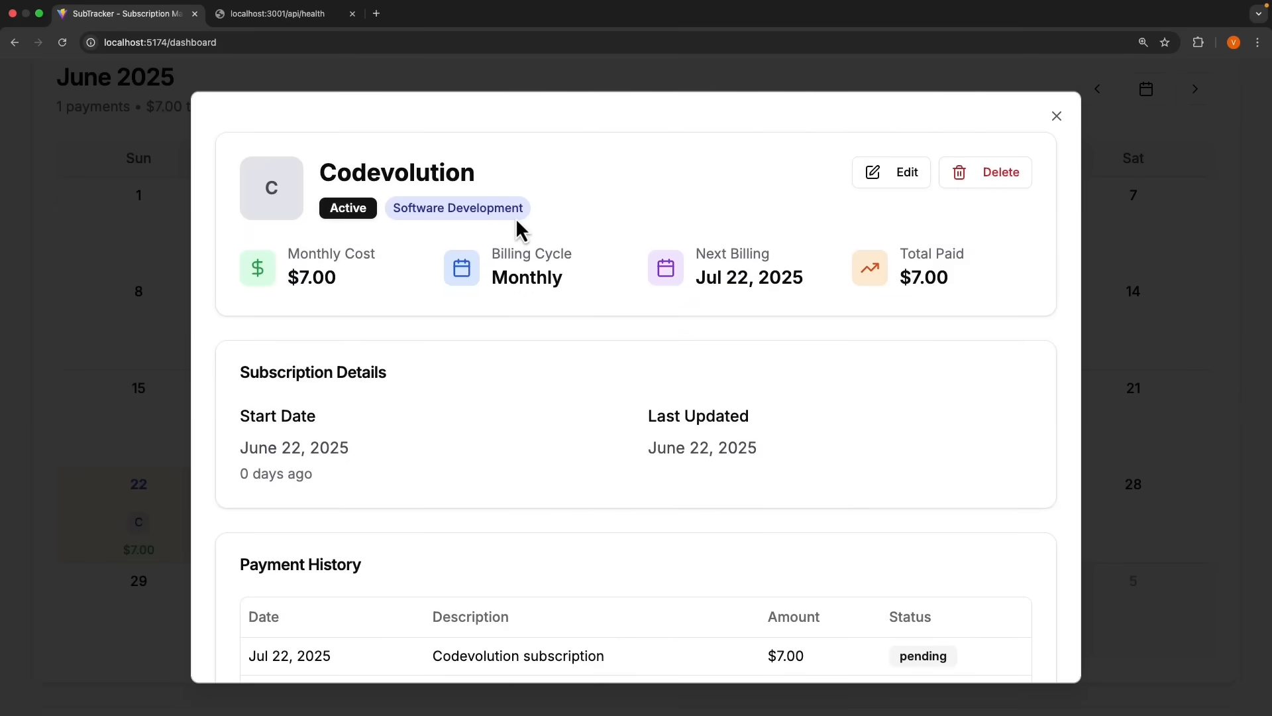
{"action": "scroll", "scroll_direction": "down", "scroll_amount": 3}
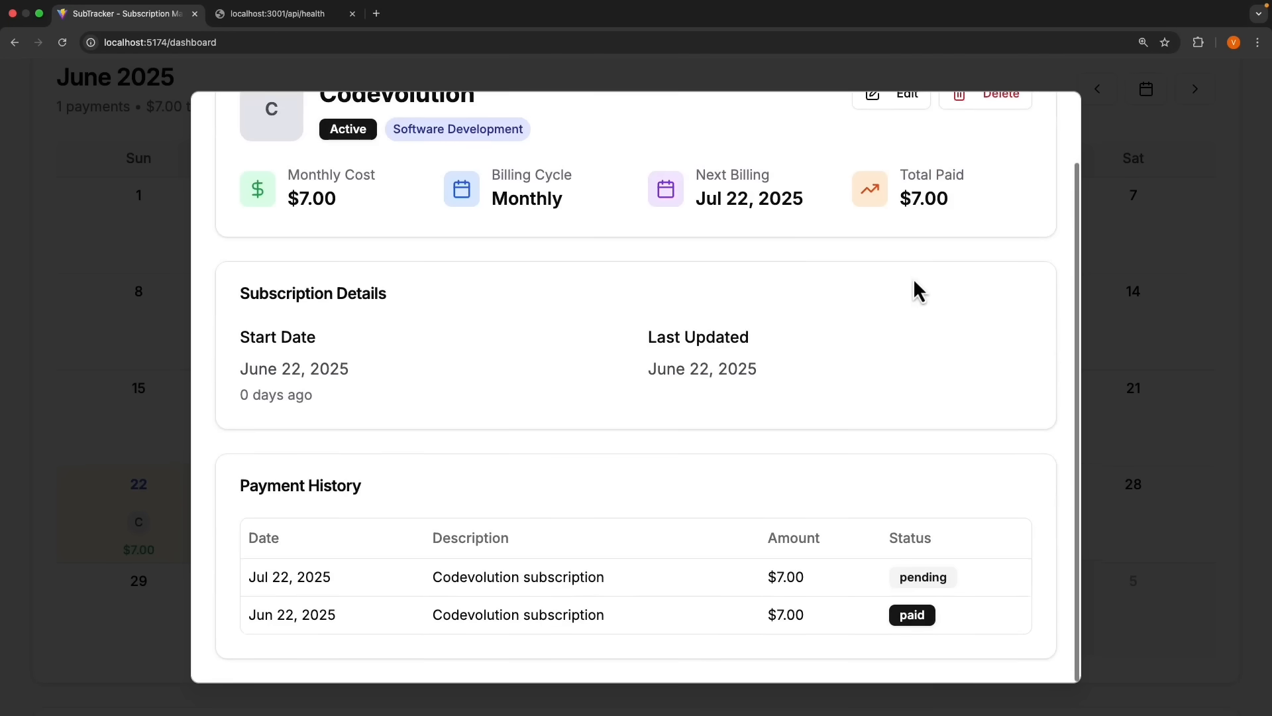
{"action": "mouse_move", "coordinate": [701, 369]}
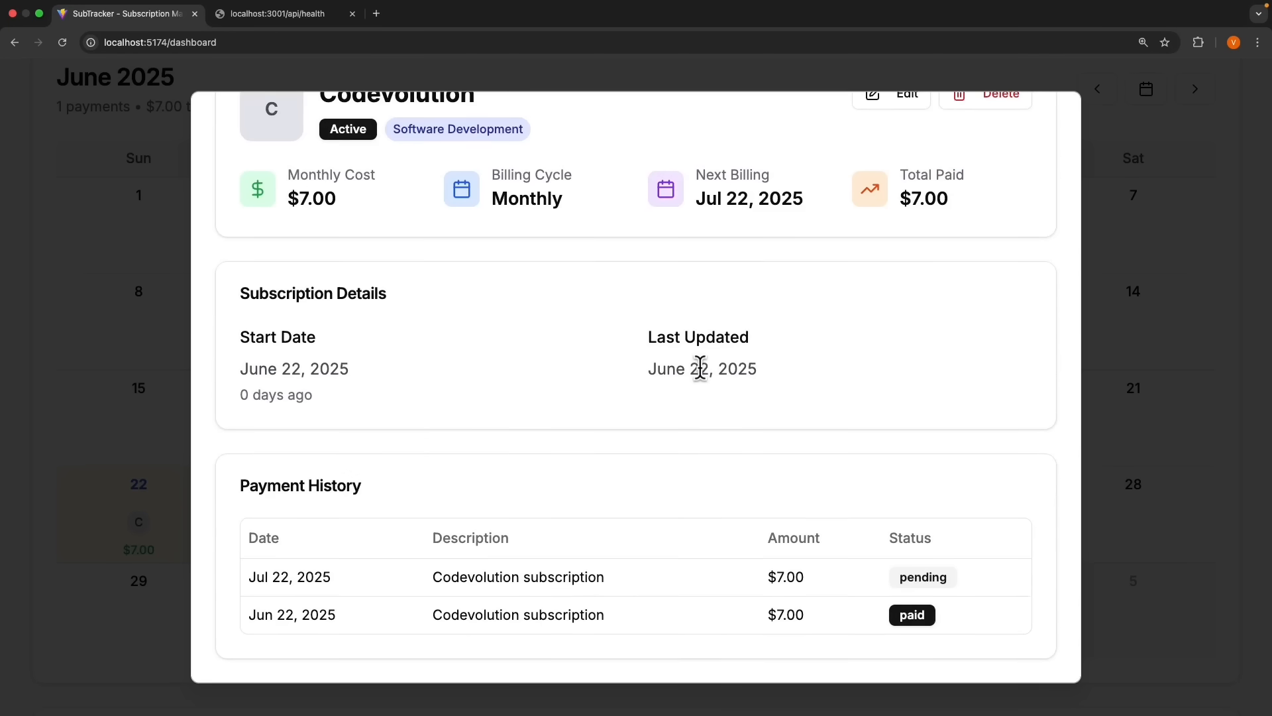
{"action": "mouse_move", "coordinate": [1177, 558]}
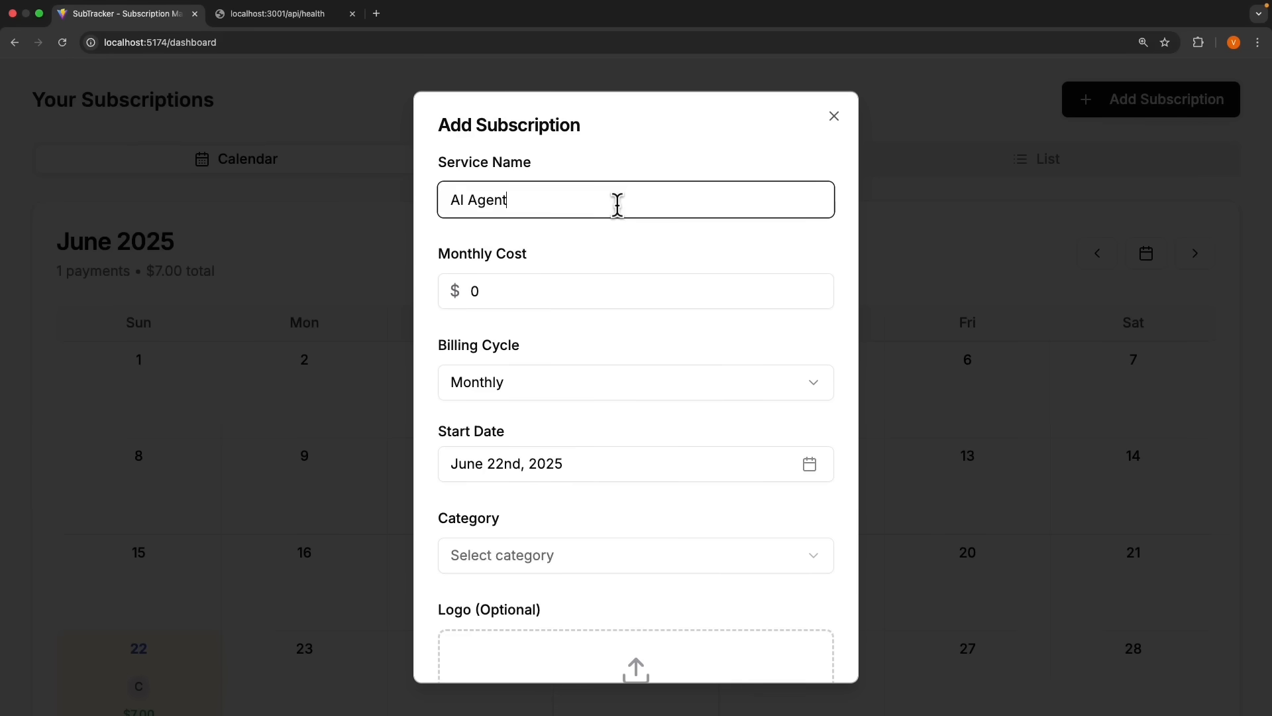
Add the $10 monthly AI Agent subscription under Productivity, then view its June 1 details.
{"action": "type", "text": "10"}
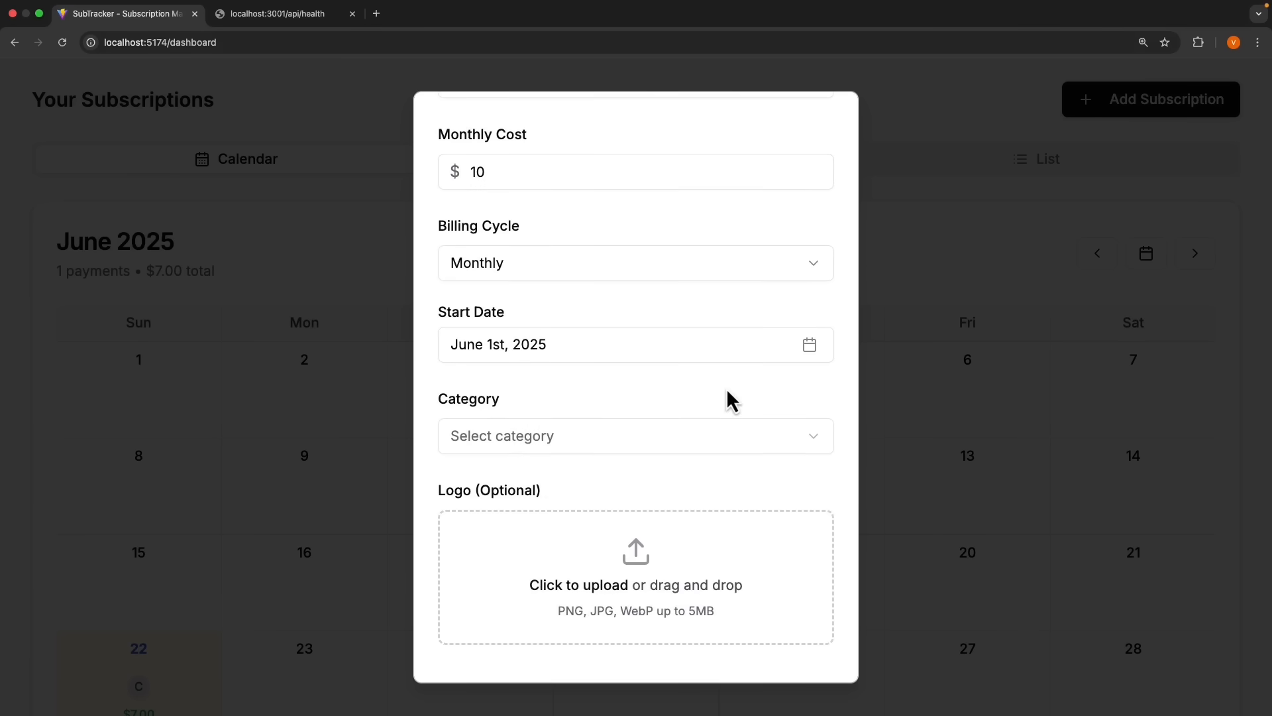
{"action": "left_click", "coordinate": [635, 436]}
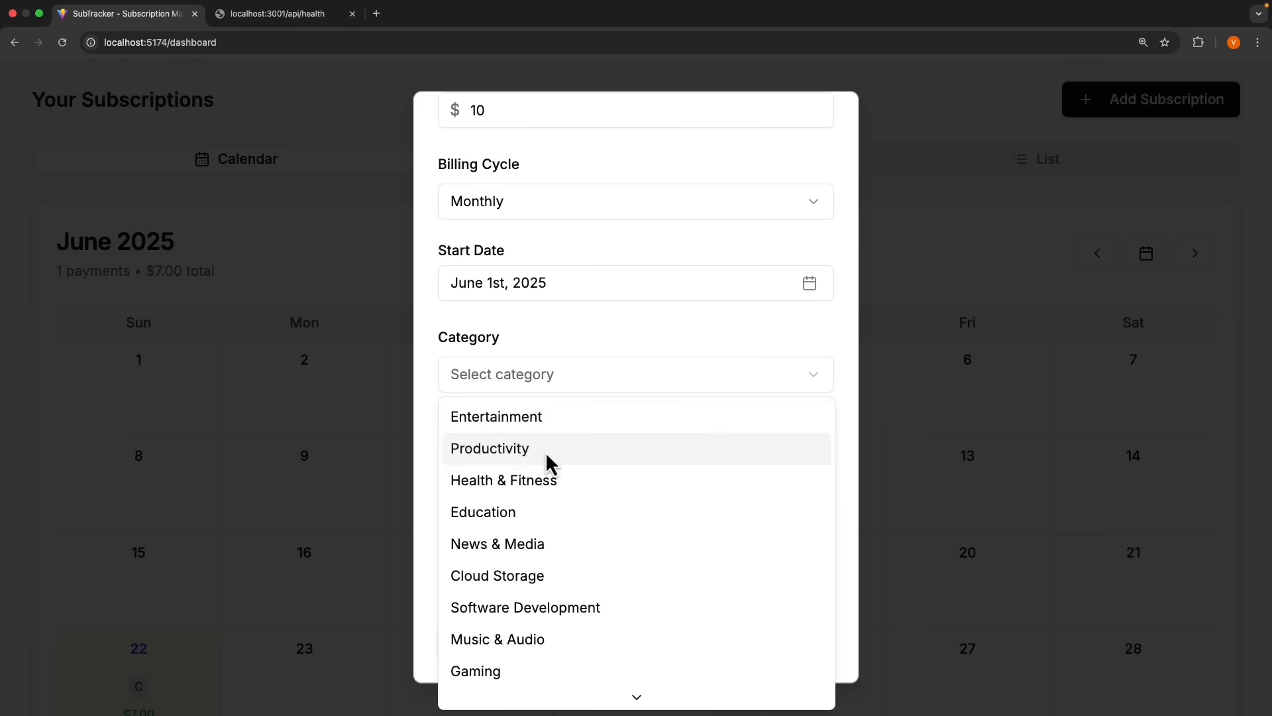
{"action": "left_click", "coordinate": [489, 448]}
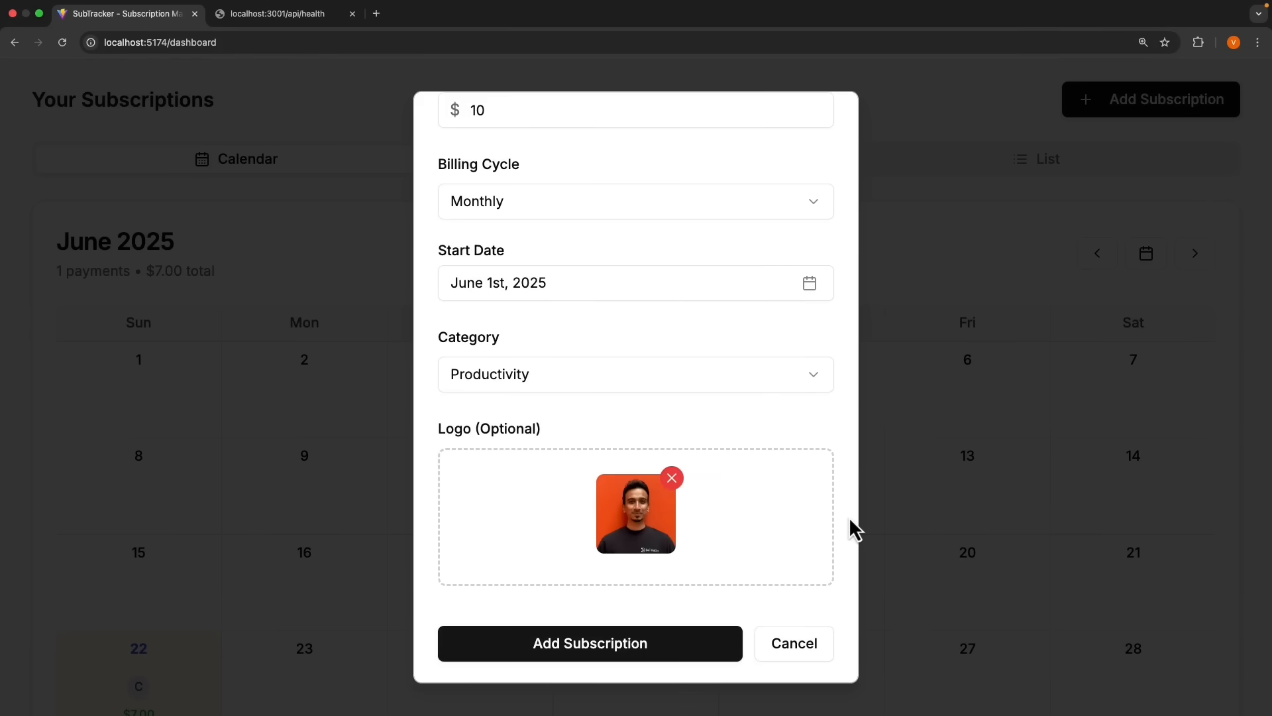
{"action": "left_click", "coordinate": [589, 643]}
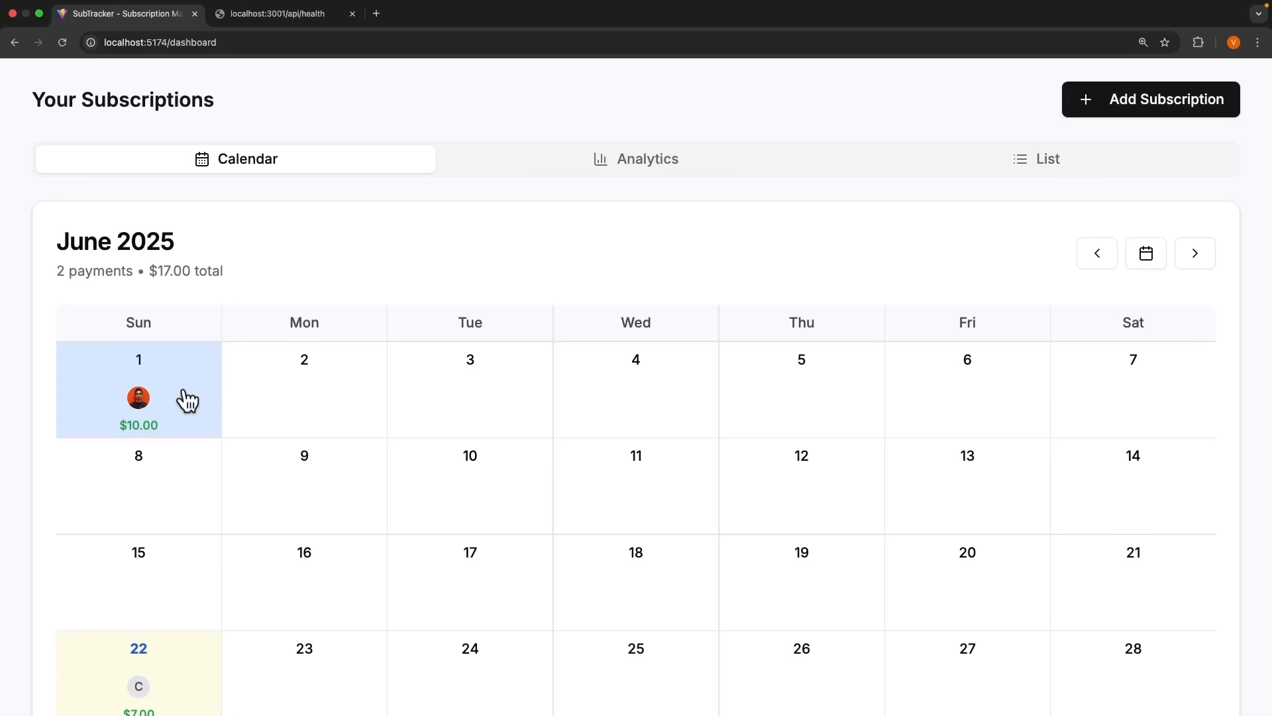
{"action": "mouse_move", "coordinate": [170, 438]}
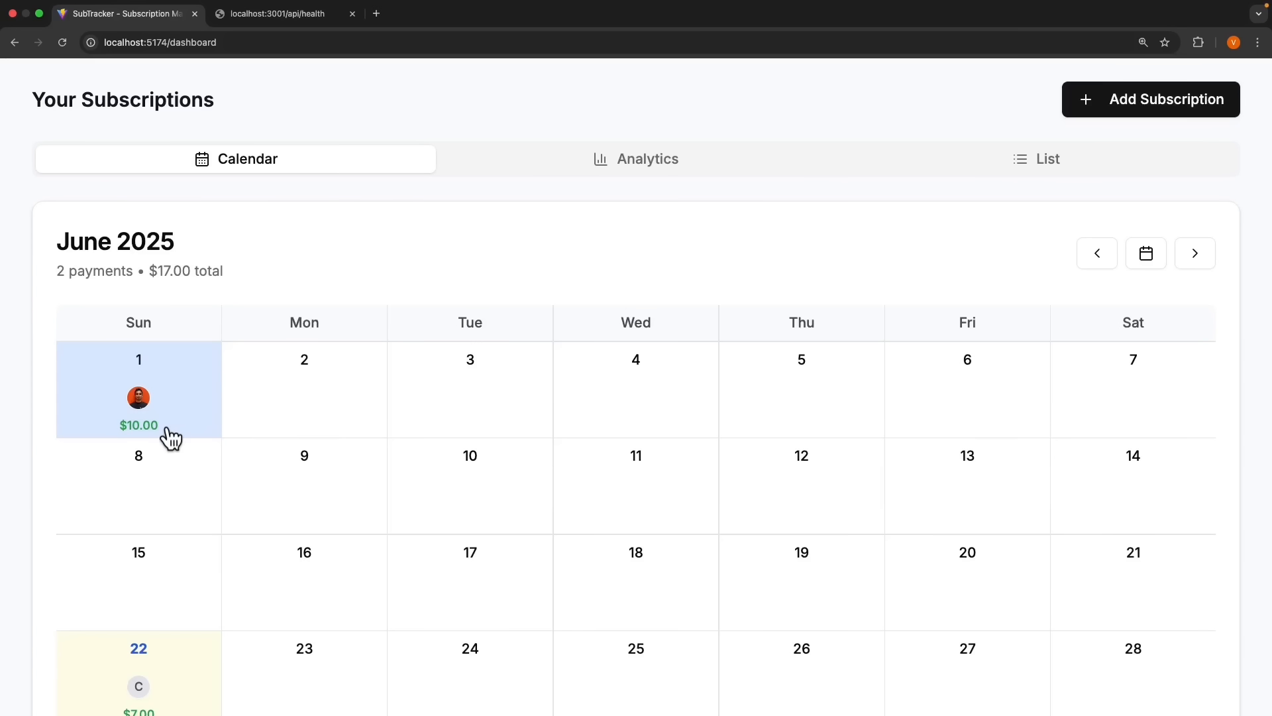
{"action": "left_click", "coordinate": [138, 405]}
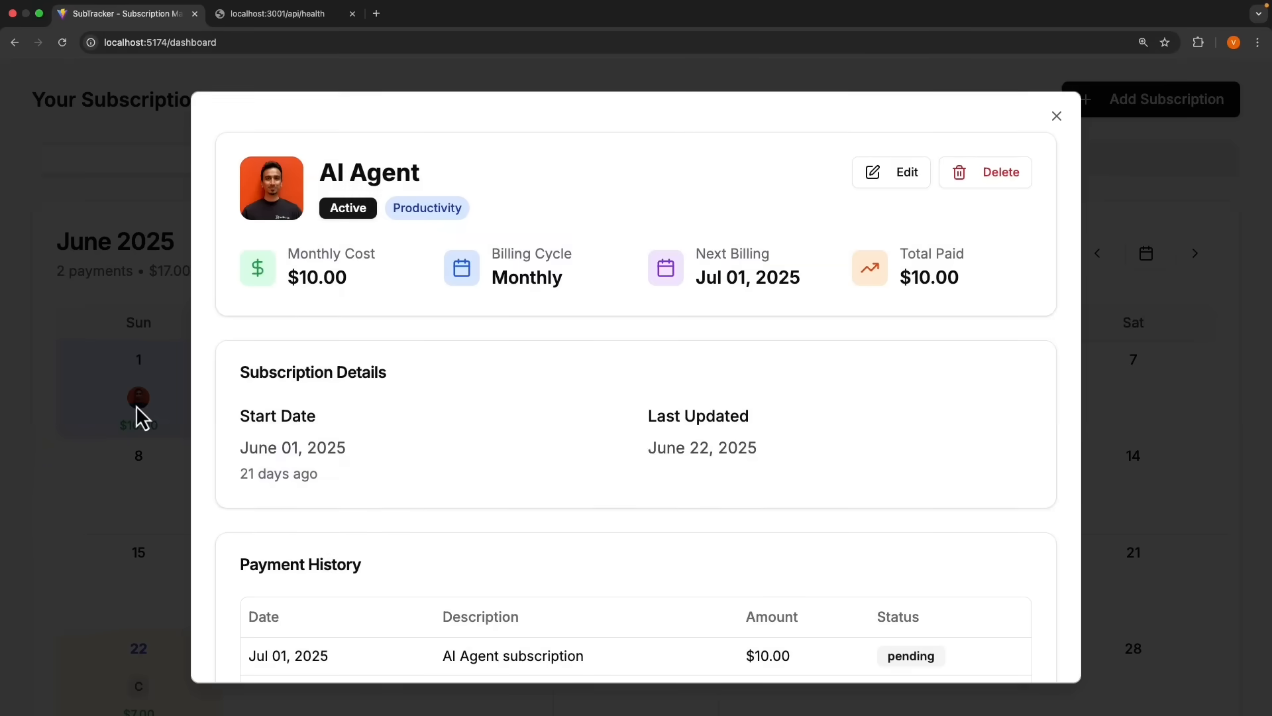
Close the AI Agent details and scroll through the $17.00 monthly analytics charts.
{"action": "left_click", "coordinate": [1056, 116]}
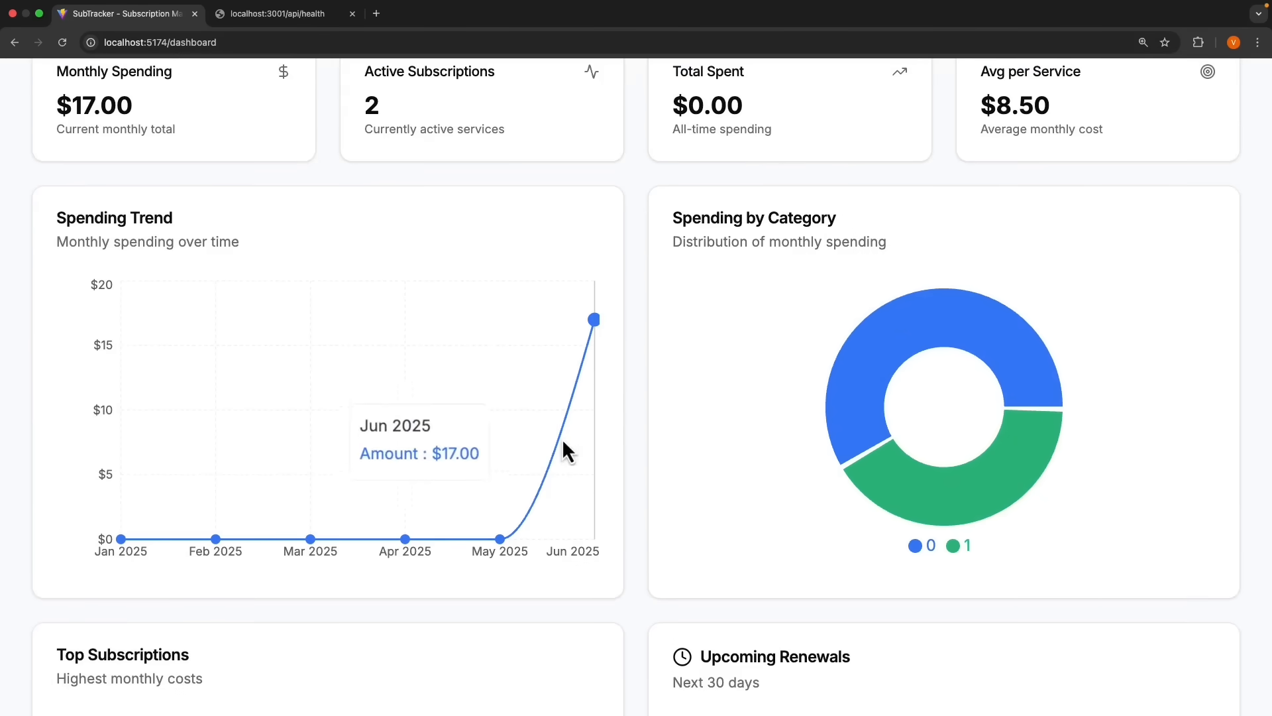
{"action": "scroll", "scroll_direction": "down", "scroll_amount": 3}
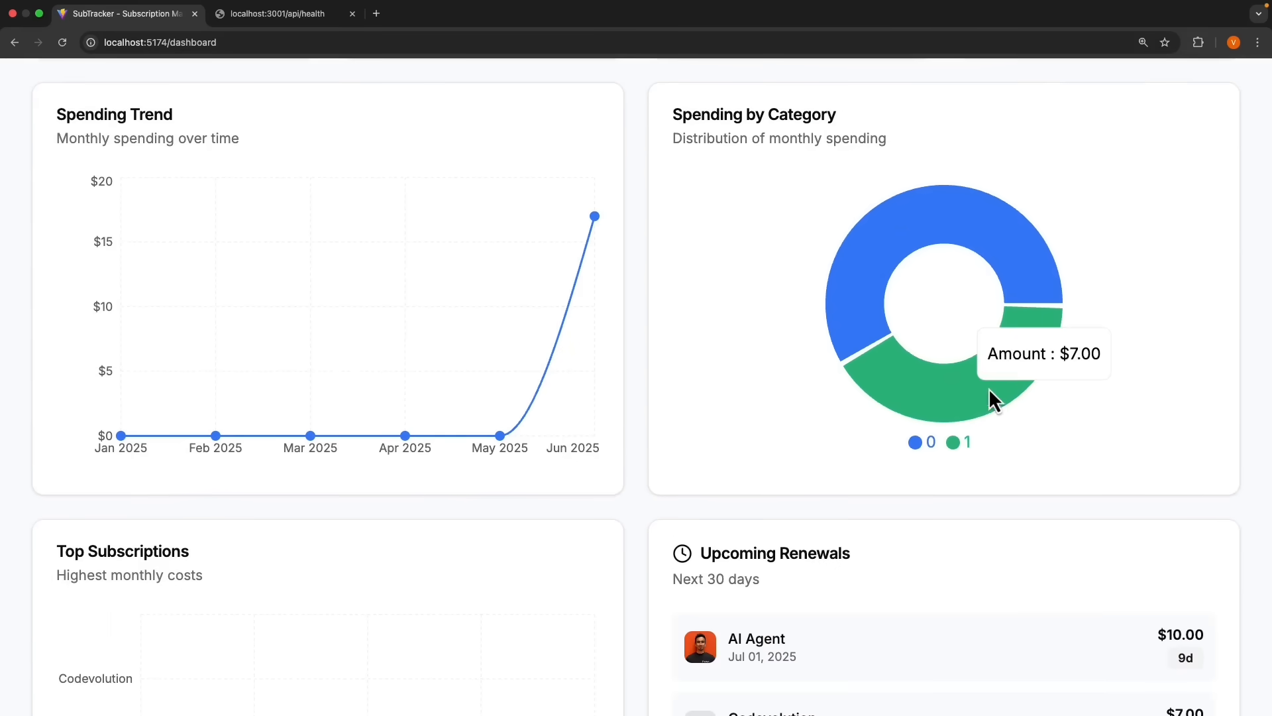
{"action": "scroll", "scroll_direction": "down", "scroll_amount": 3}
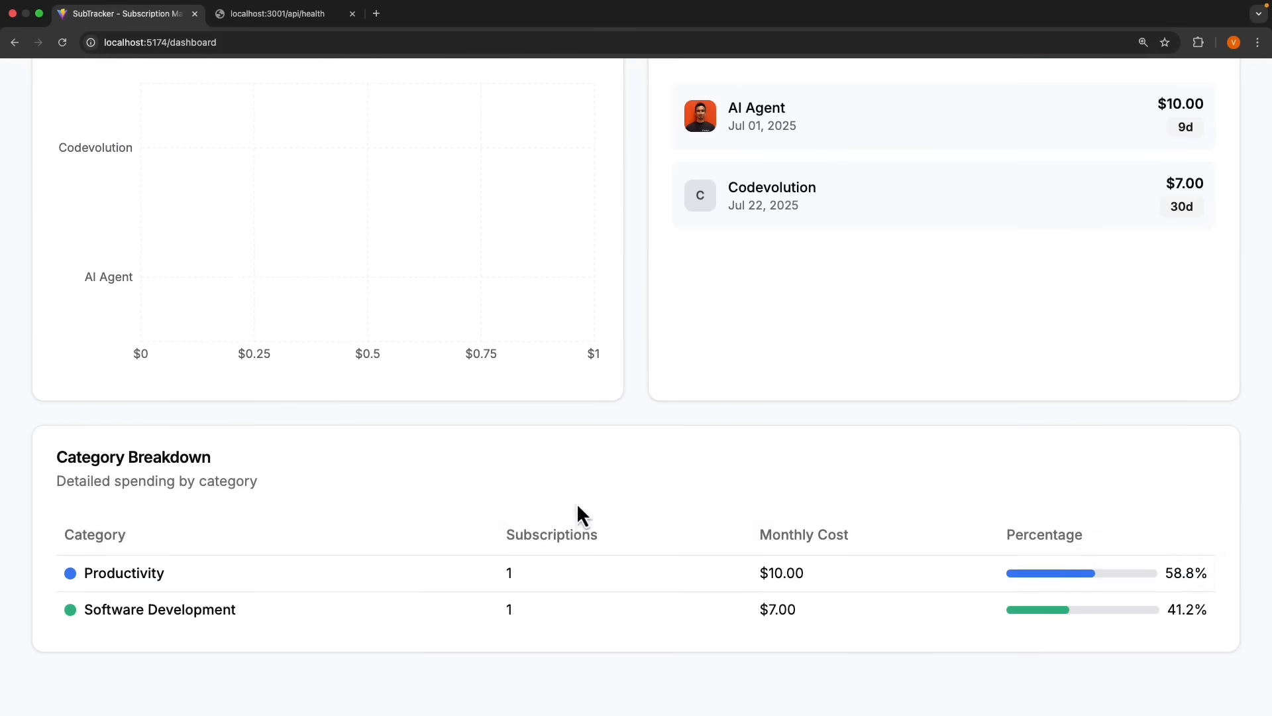
{"action": "scroll", "scroll_direction": "up", "scroll_amount": 3}
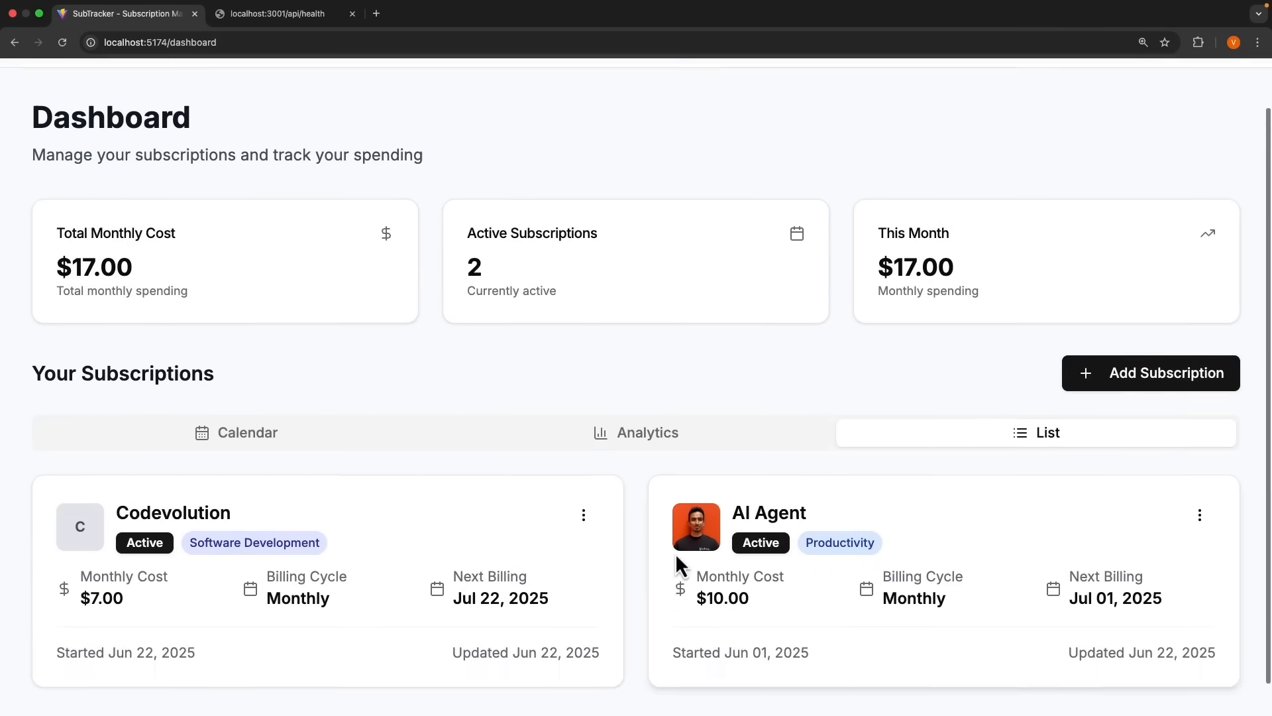
Rename the June 1 AI Agent subscription to 'AI Agent Updated', then delete it permanently.
{"action": "left_click", "coordinate": [235, 431]}
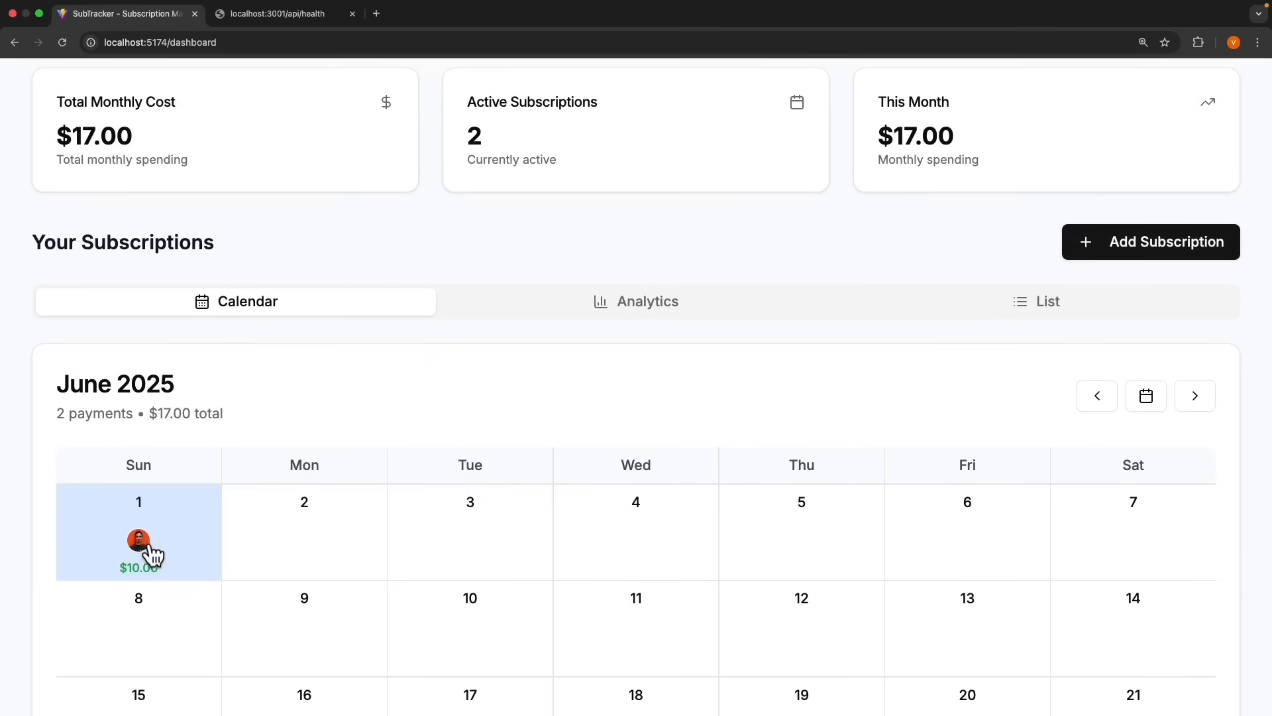
{"action": "left_click", "coordinate": [138, 552]}
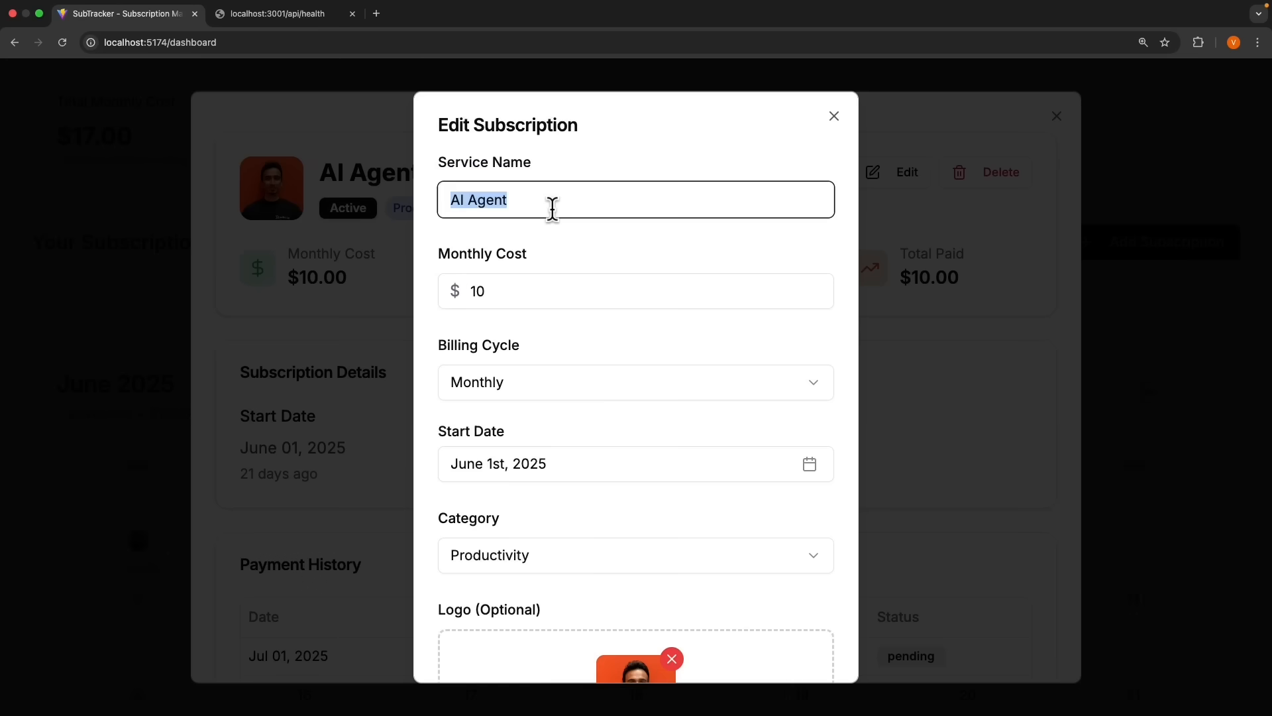
{"action": "type", "text": "Updated"}
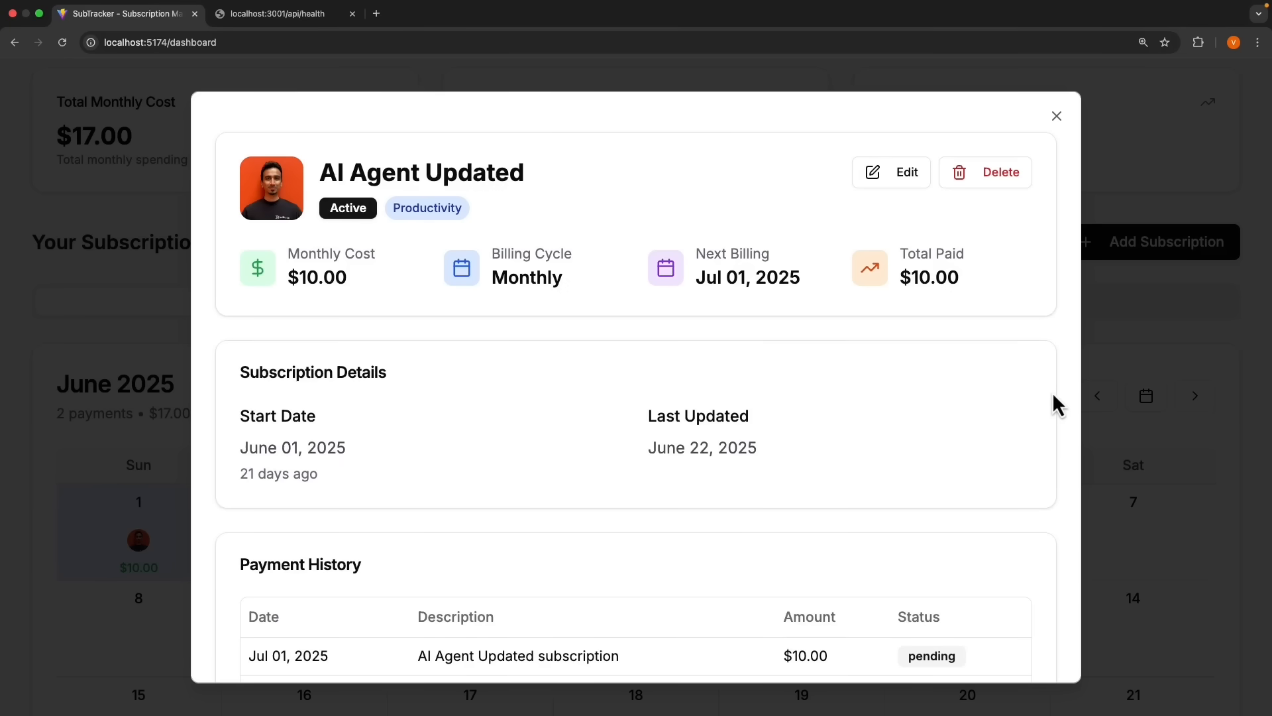
{"action": "mouse_move", "coordinate": [479, 183]}
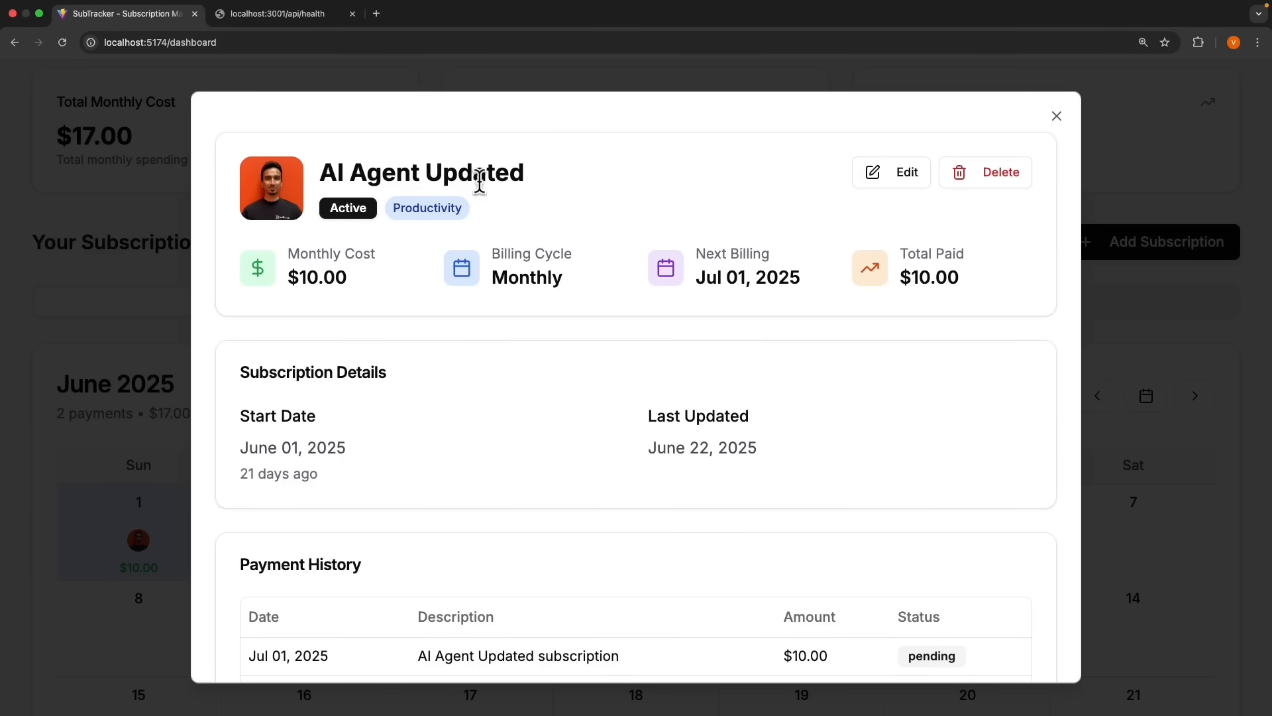
{"action": "left_click", "coordinate": [984, 172]}
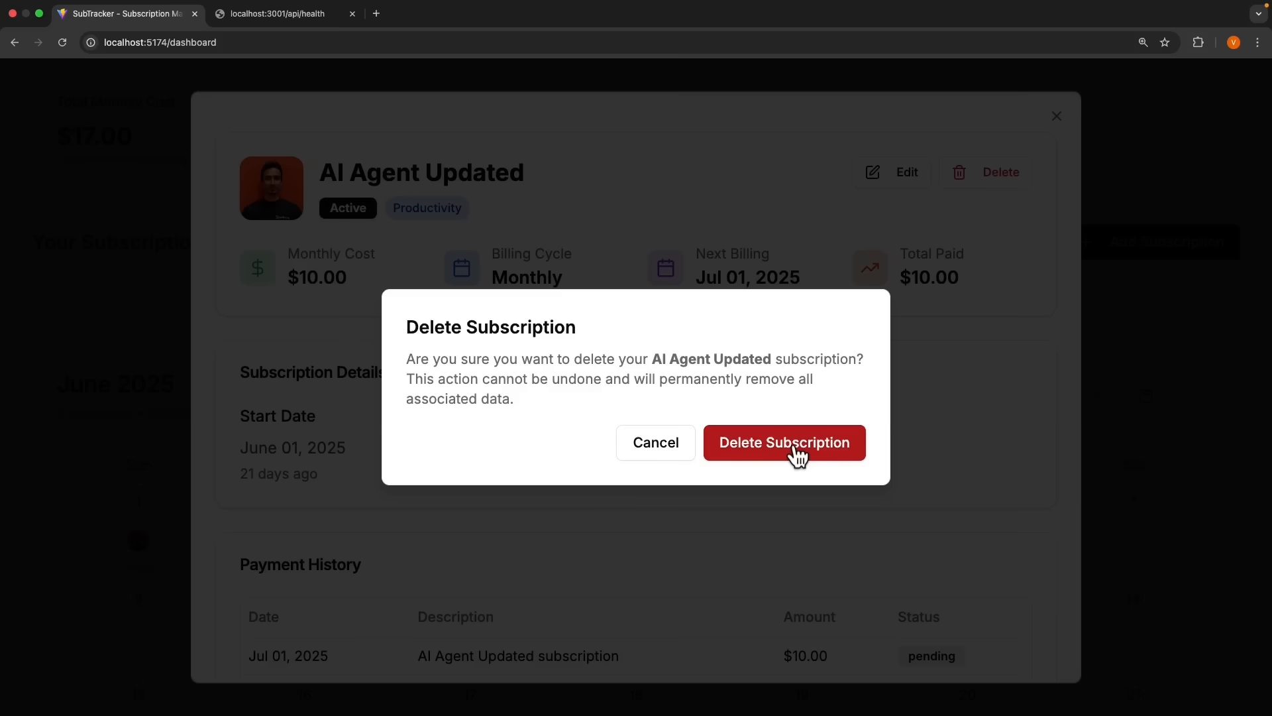
{"action": "left_click", "coordinate": [783, 442]}
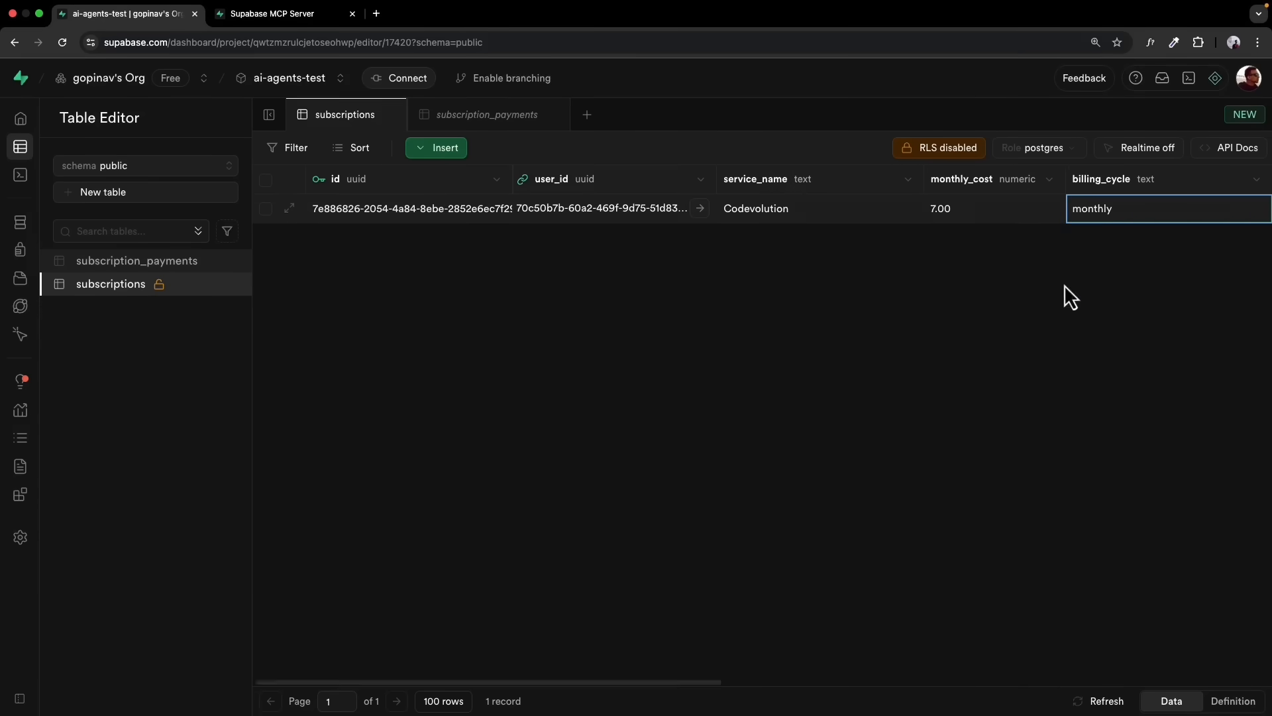
Check the Supabase subscriptions table, now holding only the Codevolution record.
{"action": "left_click", "coordinate": [19, 250]}
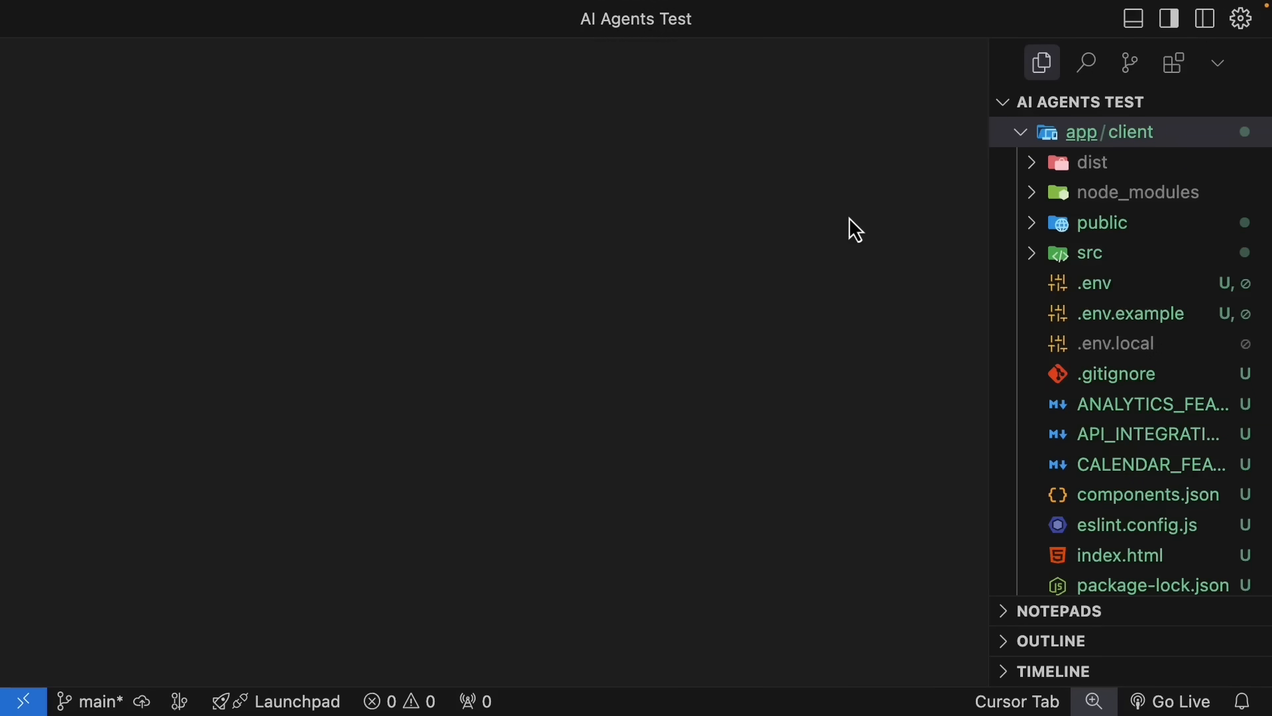
{"action": "mouse_move", "coordinate": [1178, 187]}
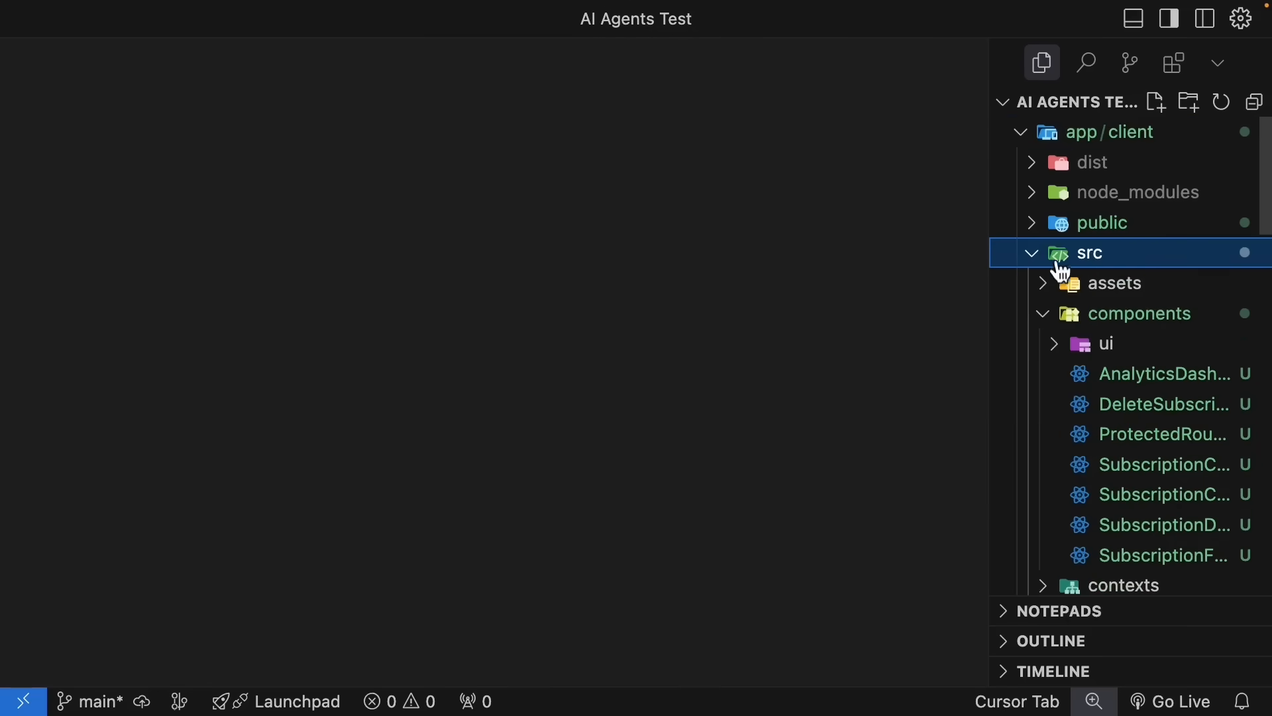
Expand the client contexts, lib and pages folders in Cursor's Explorer.
{"action": "scroll", "scroll_direction": "down", "scroll_amount": 3}
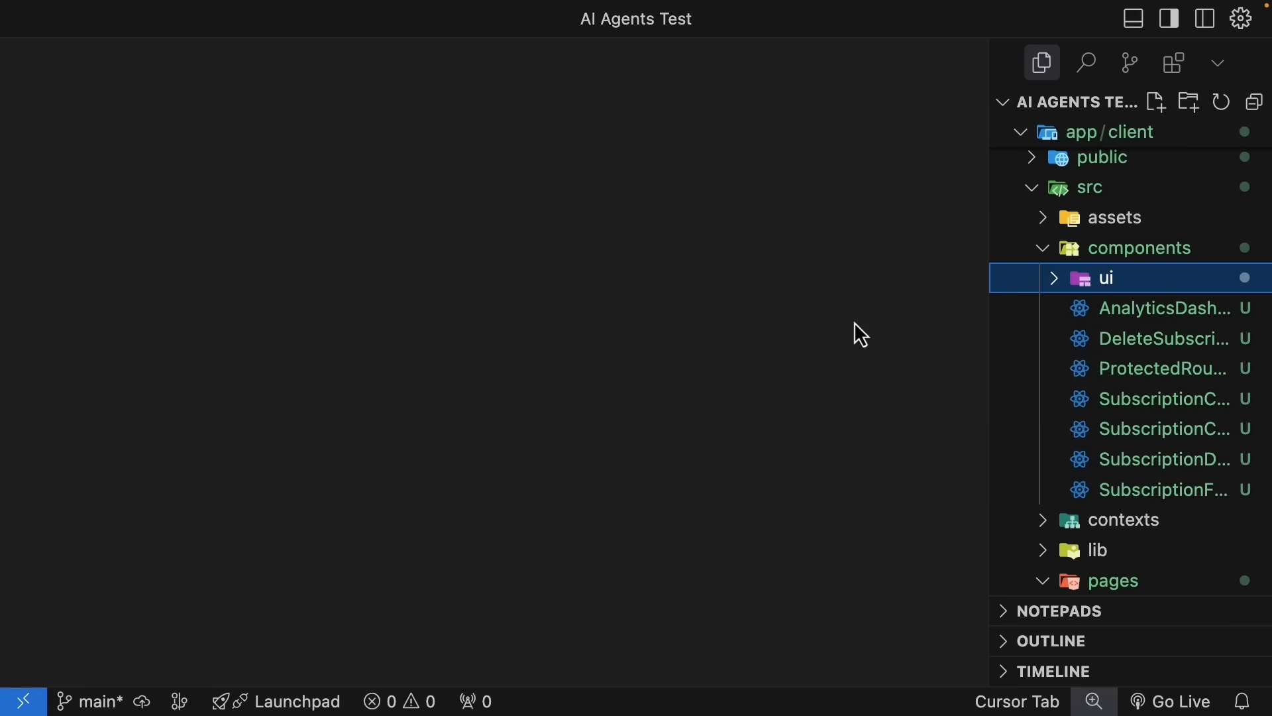
{"action": "left_click", "coordinate": [1123, 520]}
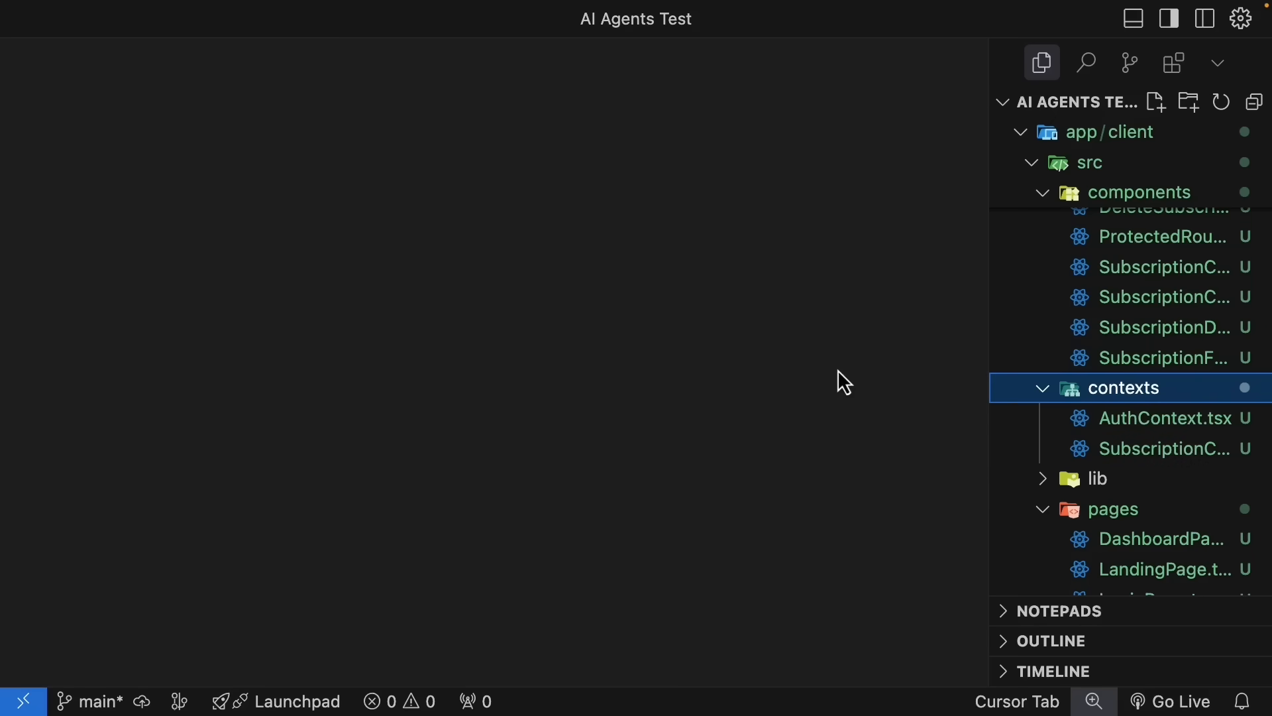
{"action": "mouse_move", "coordinate": [957, 408]}
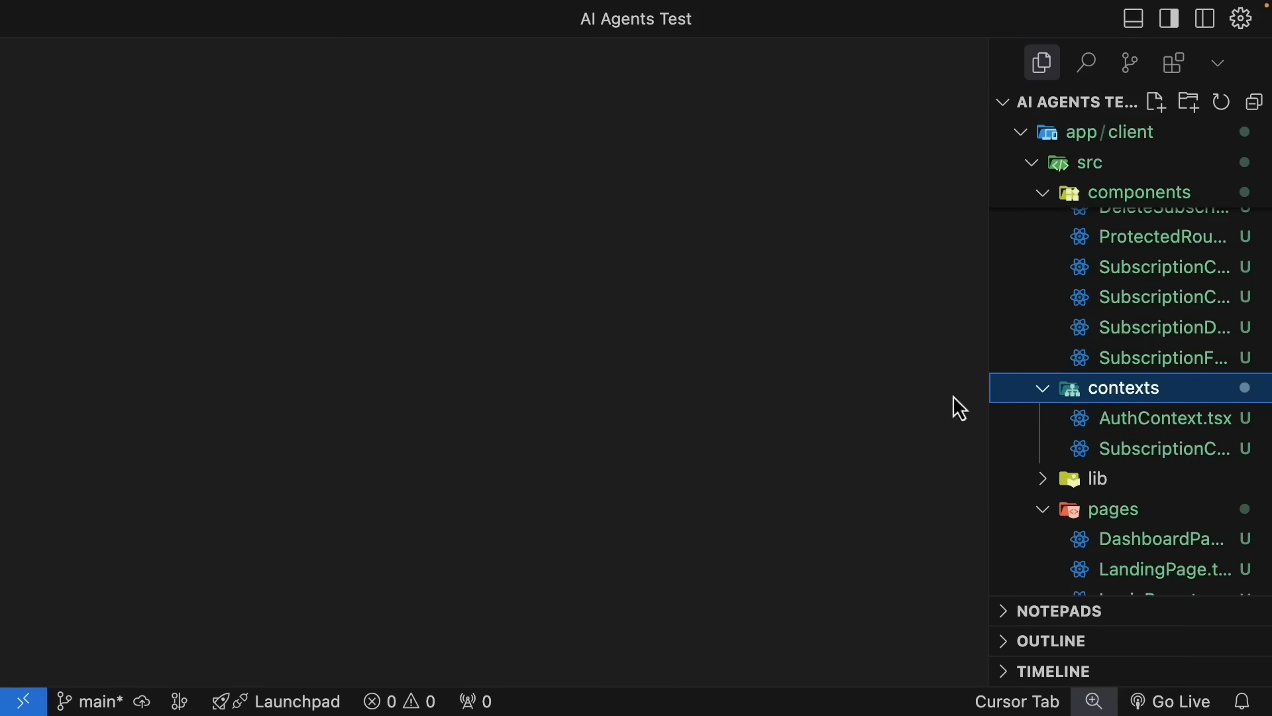
{"action": "left_click", "coordinate": [1096, 478]}
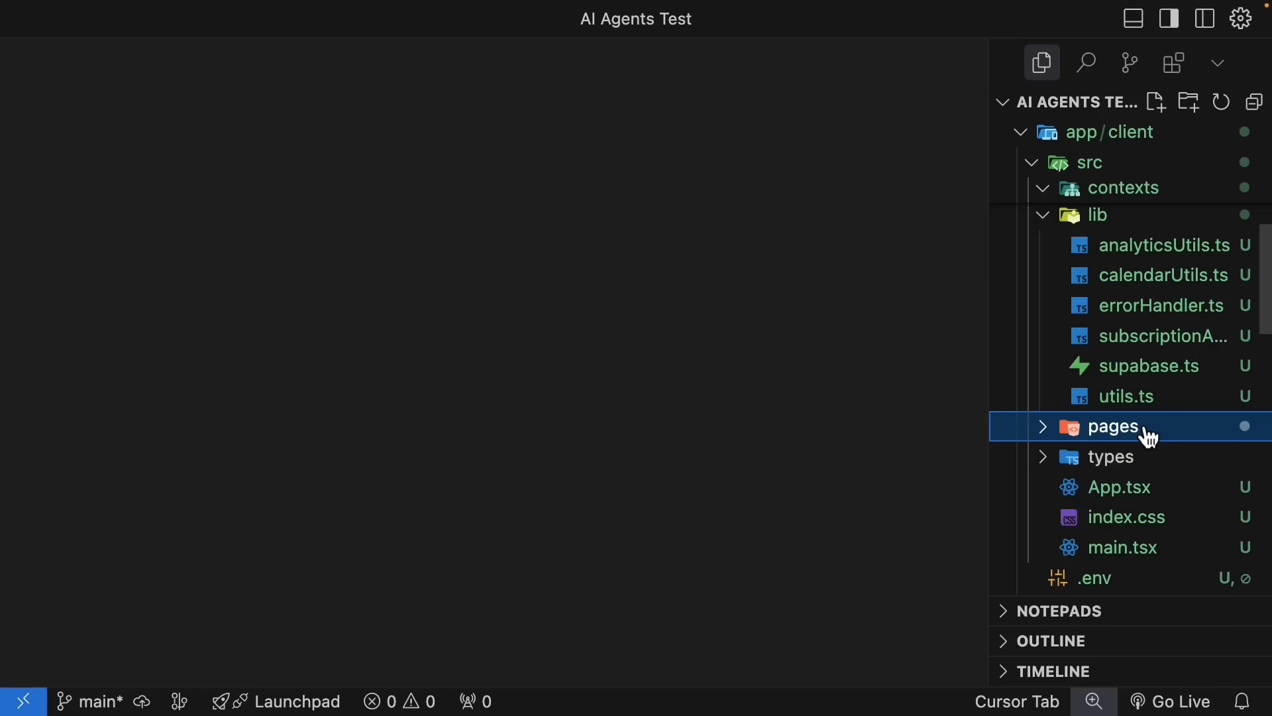
{"action": "left_click", "coordinate": [1112, 426]}
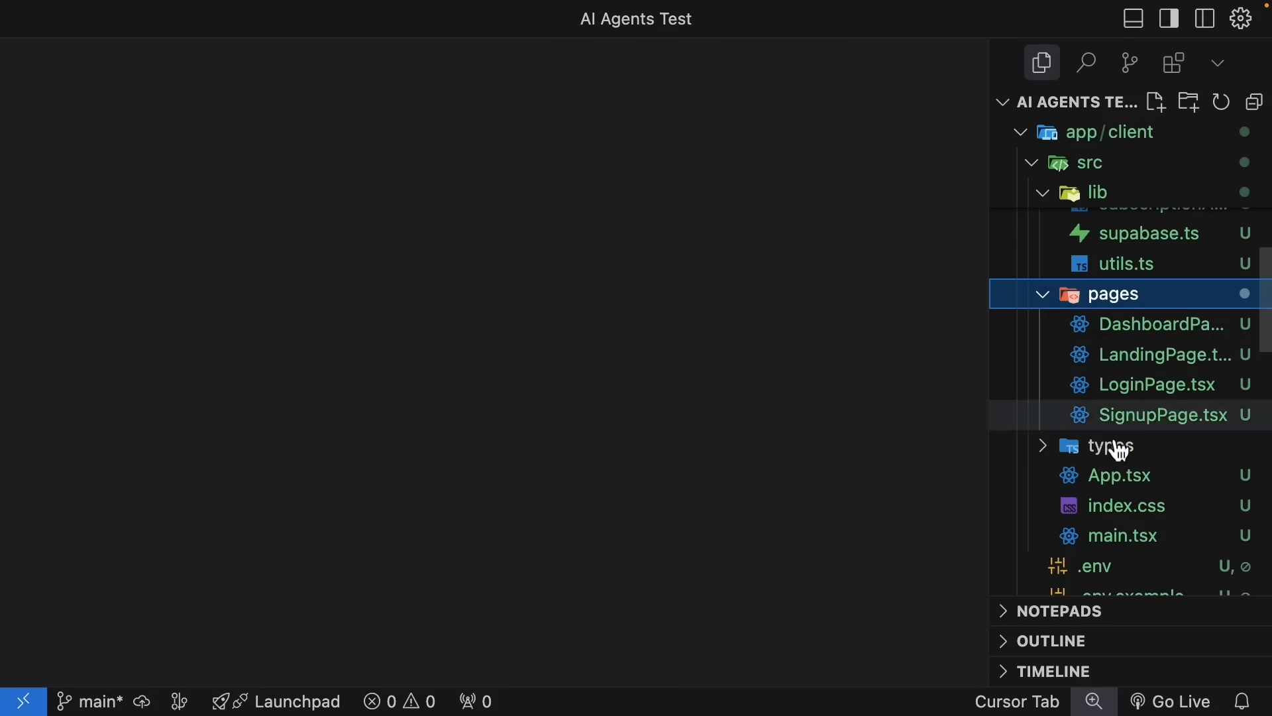
{"action": "left_click", "coordinate": [1111, 444]}
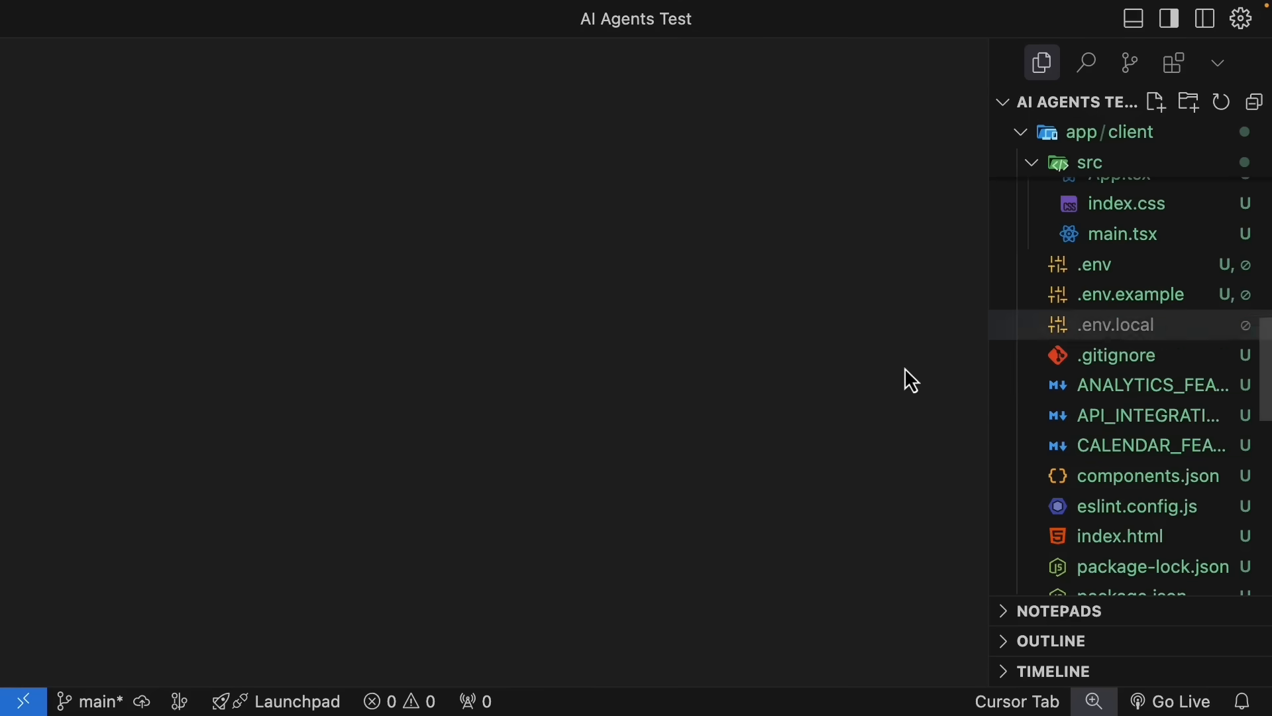
Scroll down the Explorer to the server folder.
{"action": "scroll", "scroll_direction": "down", "scroll_amount": 3}
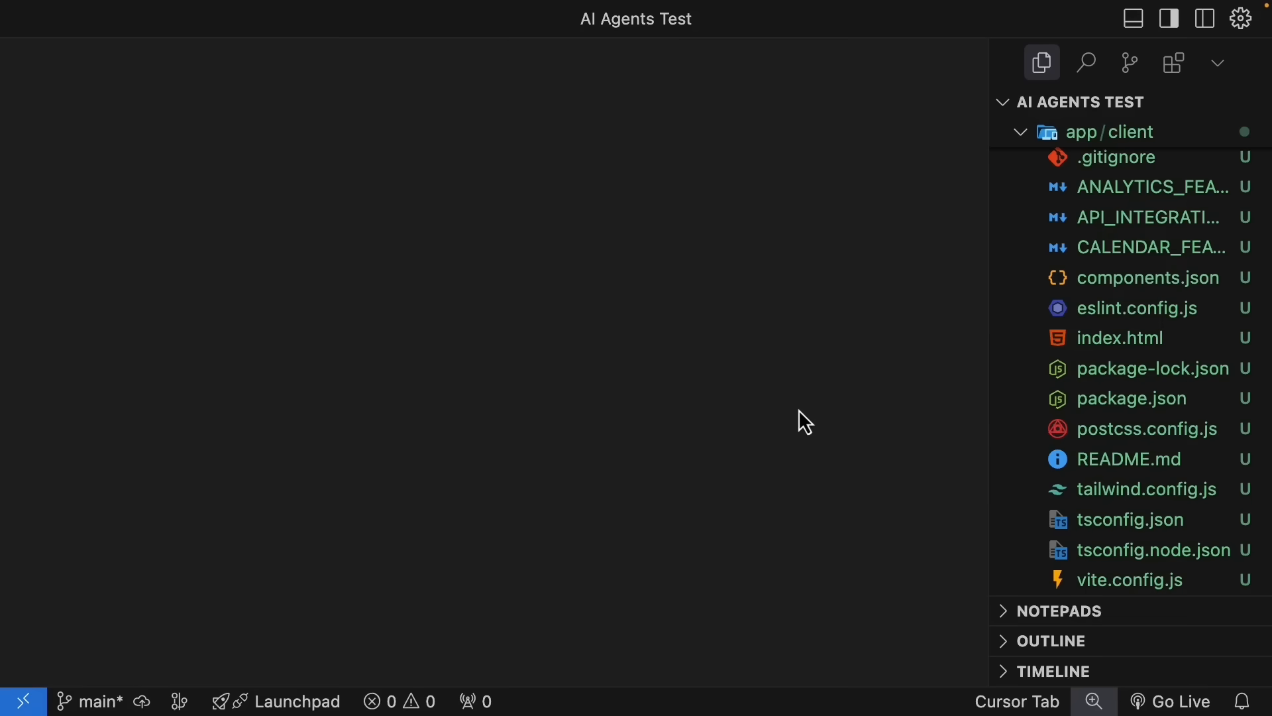
{"action": "scroll", "scroll_direction": "down", "scroll_amount": 3}
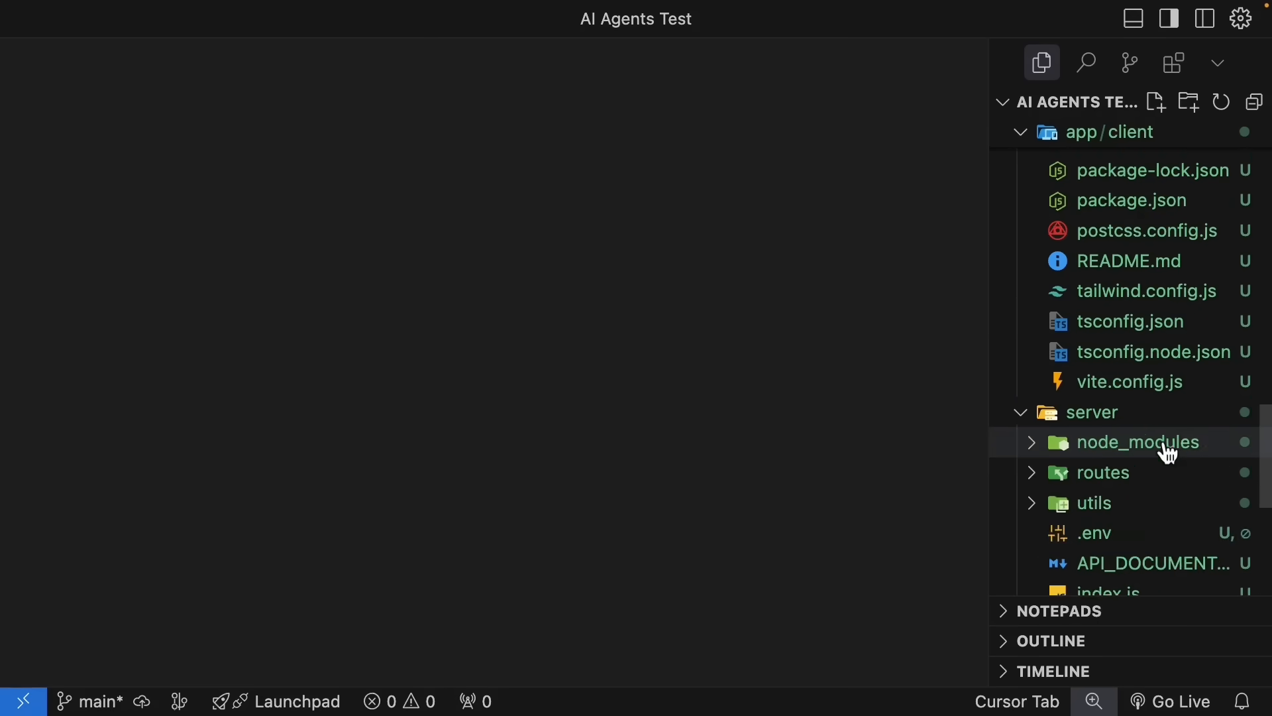
{"action": "scroll", "scroll_direction": "down", "scroll_amount": 3}
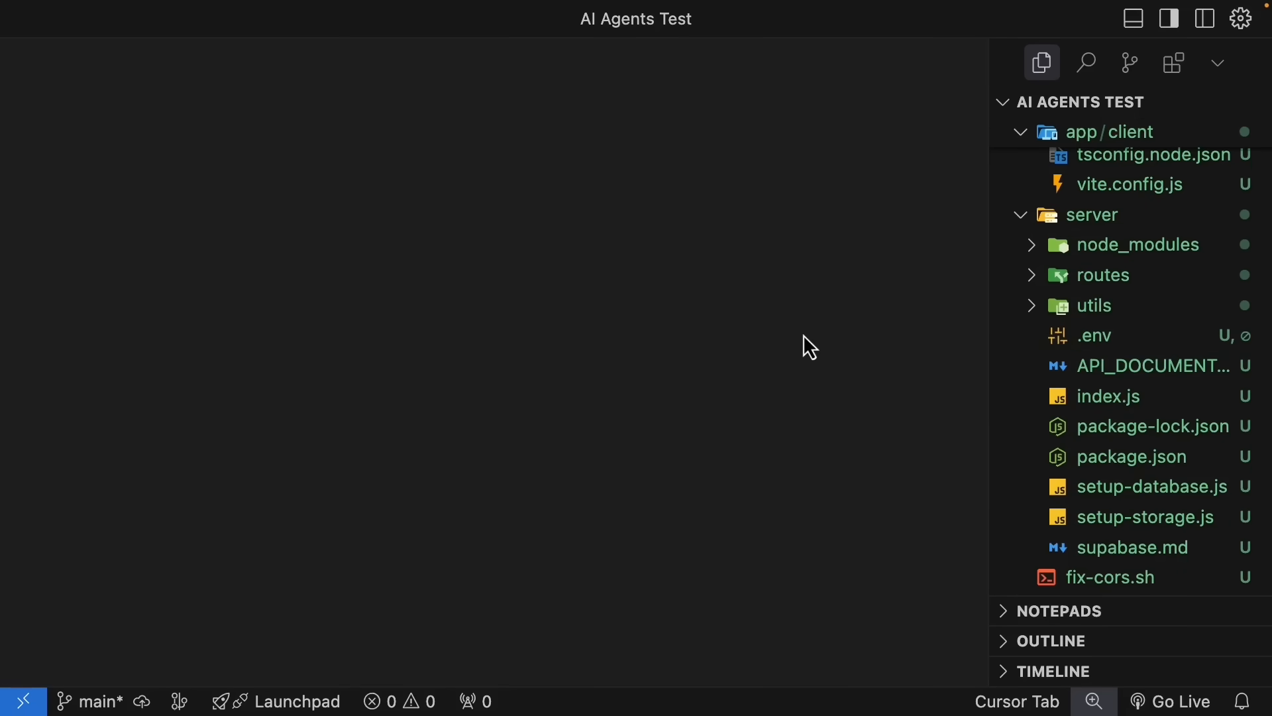
{"action": "left_click", "coordinate": [1101, 274]}
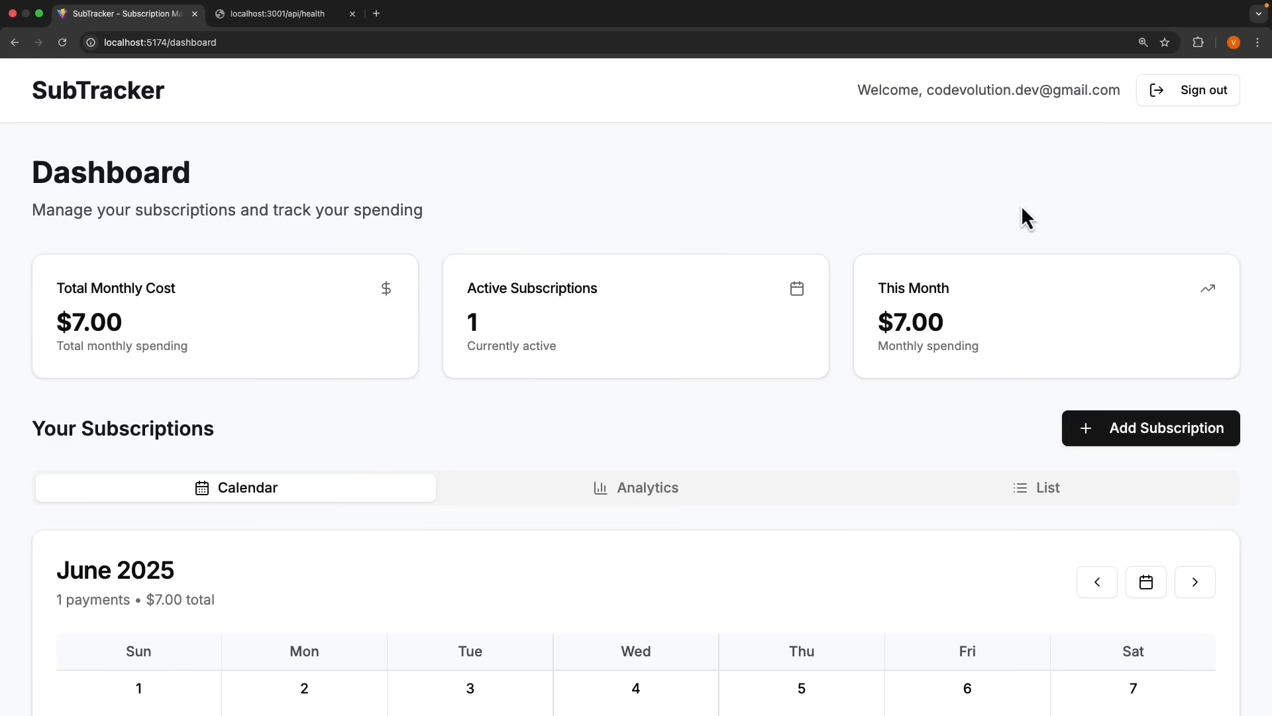
{"action": "mouse_move", "coordinate": [1187, 90]}
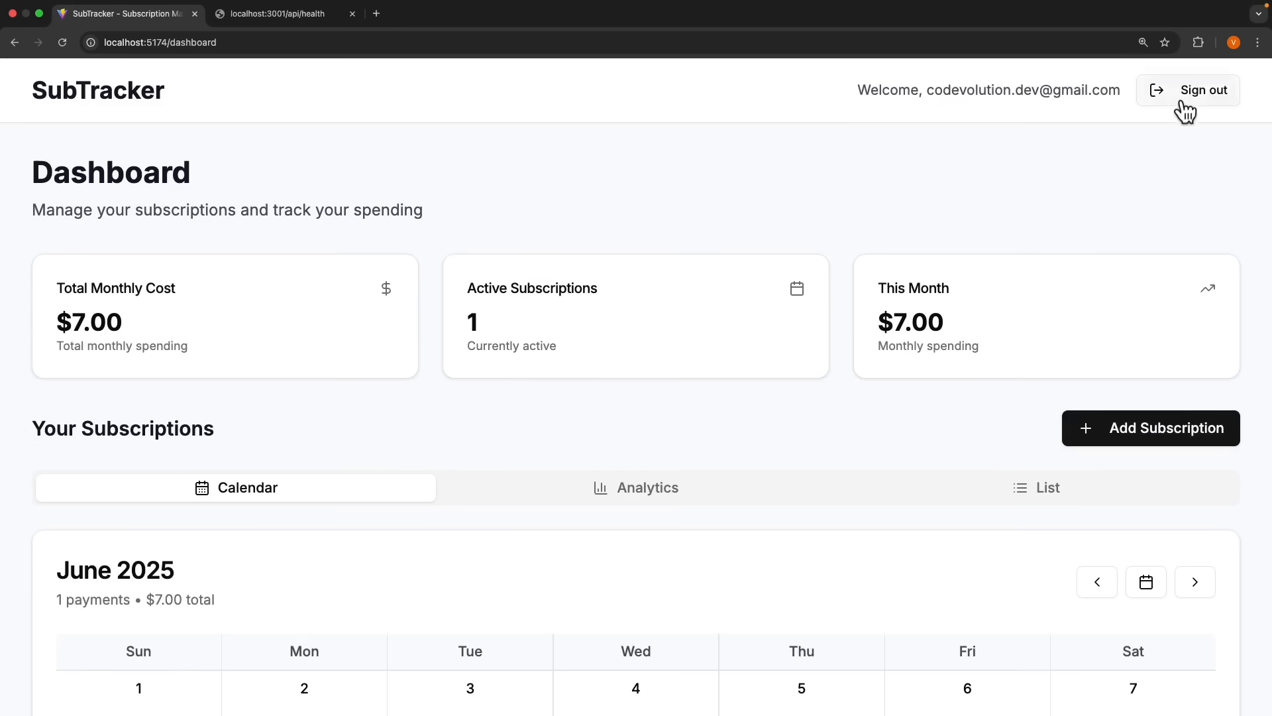